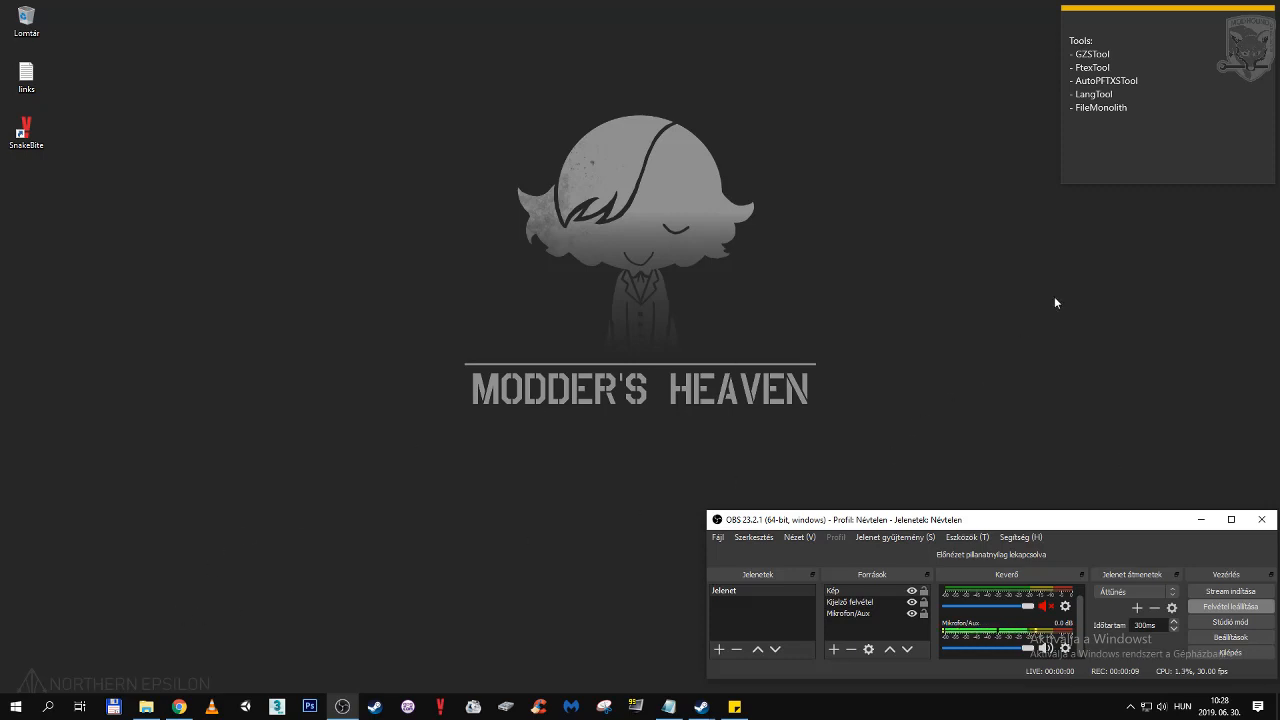
pyautogui.moveTo(620, 182)
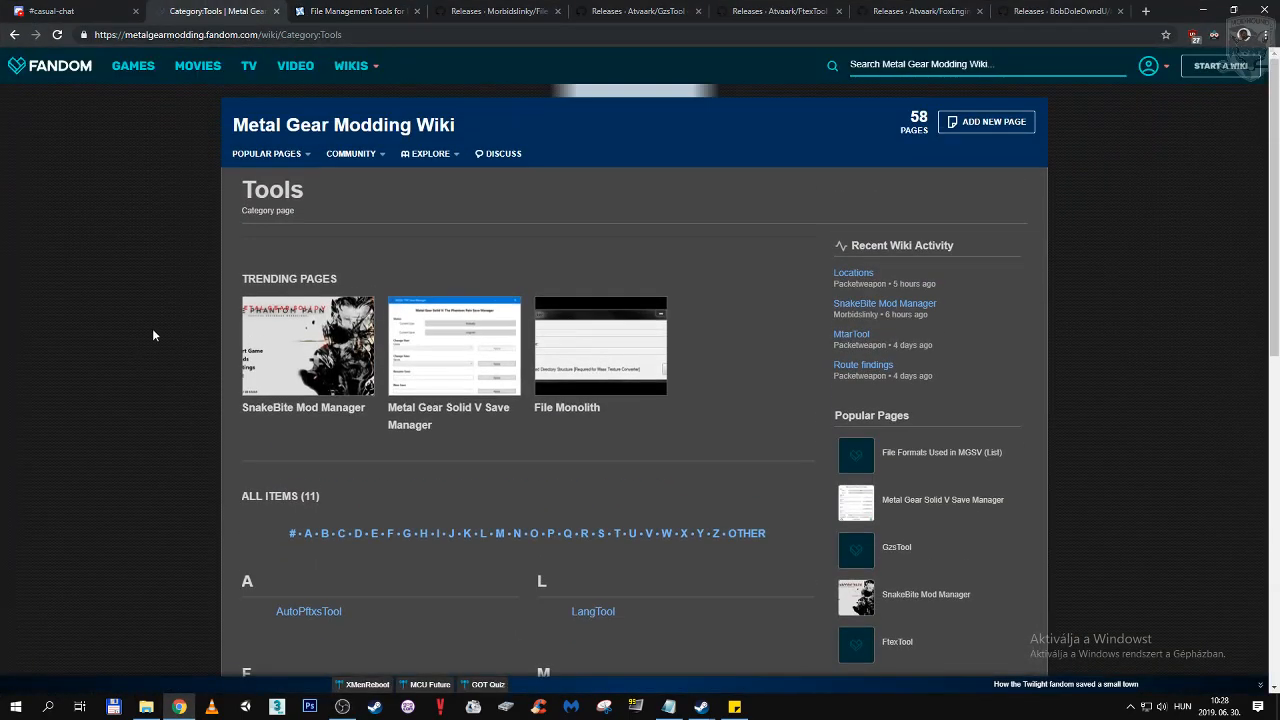
# - Scroll the wiki's Tools category page down to its All Items list of eleven tools
pyautogui.scroll(-3)
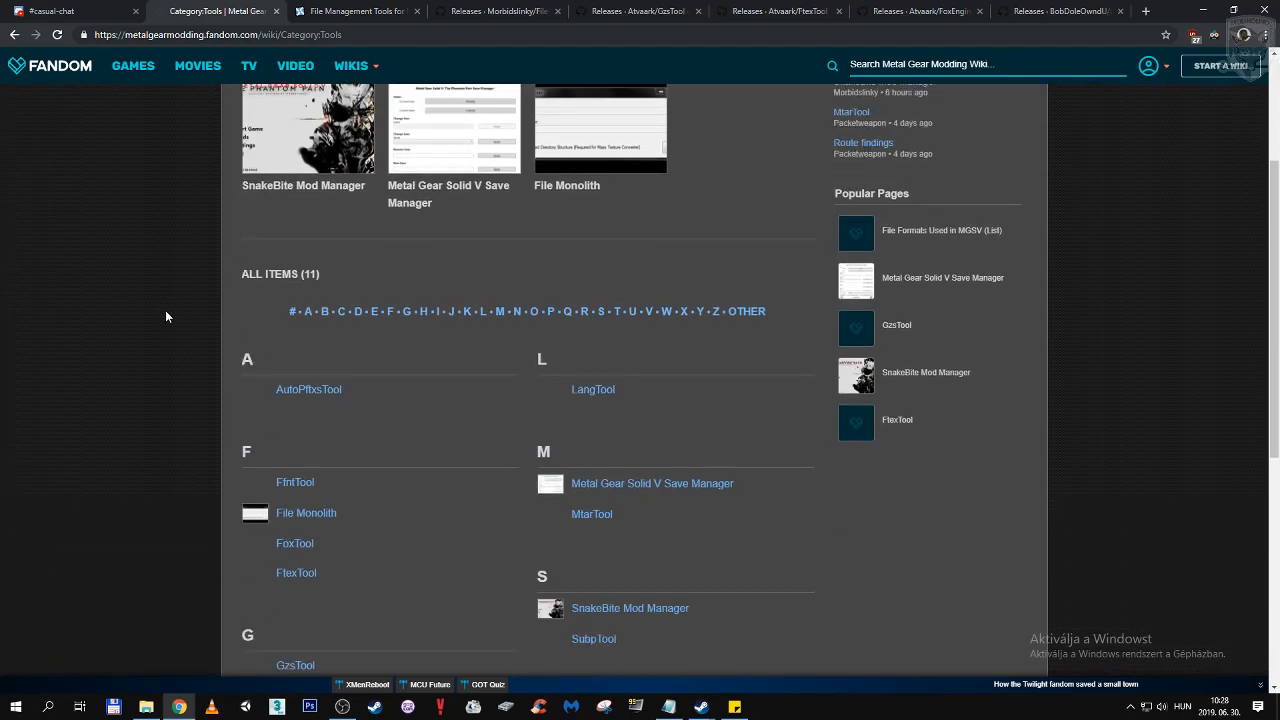
pyautogui.scroll(-3)
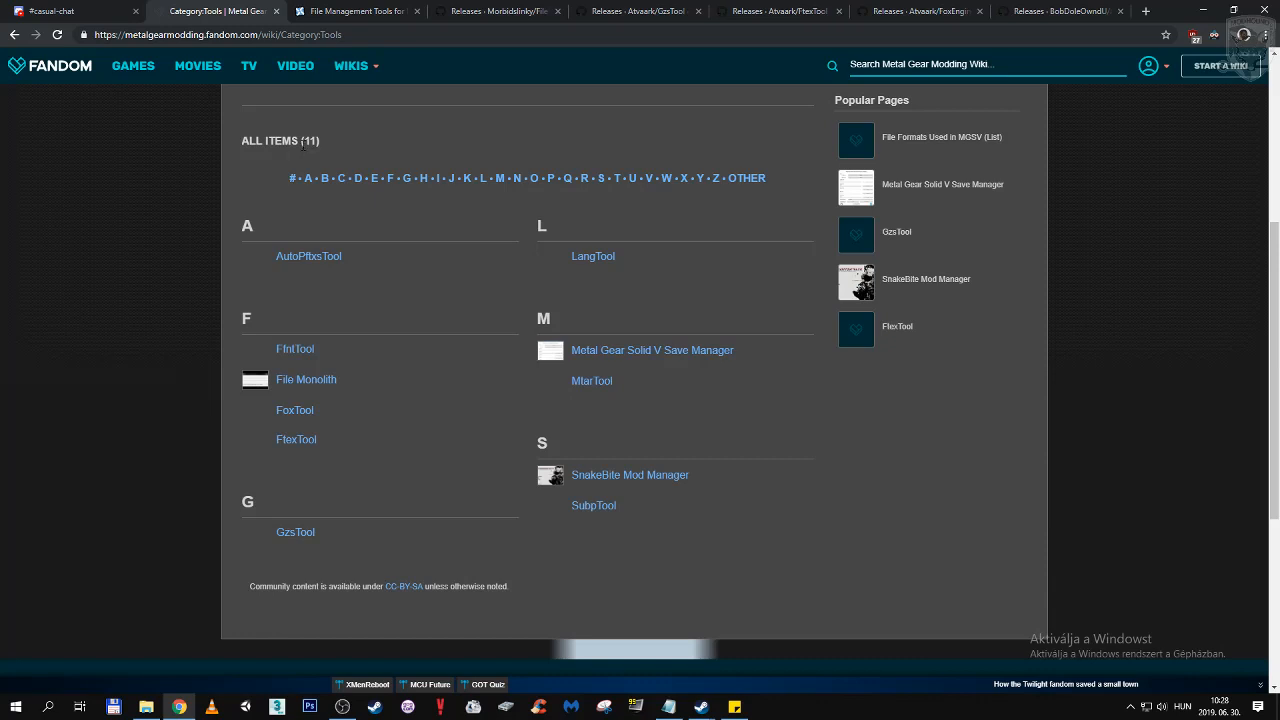
pyautogui.moveTo(403, 393)
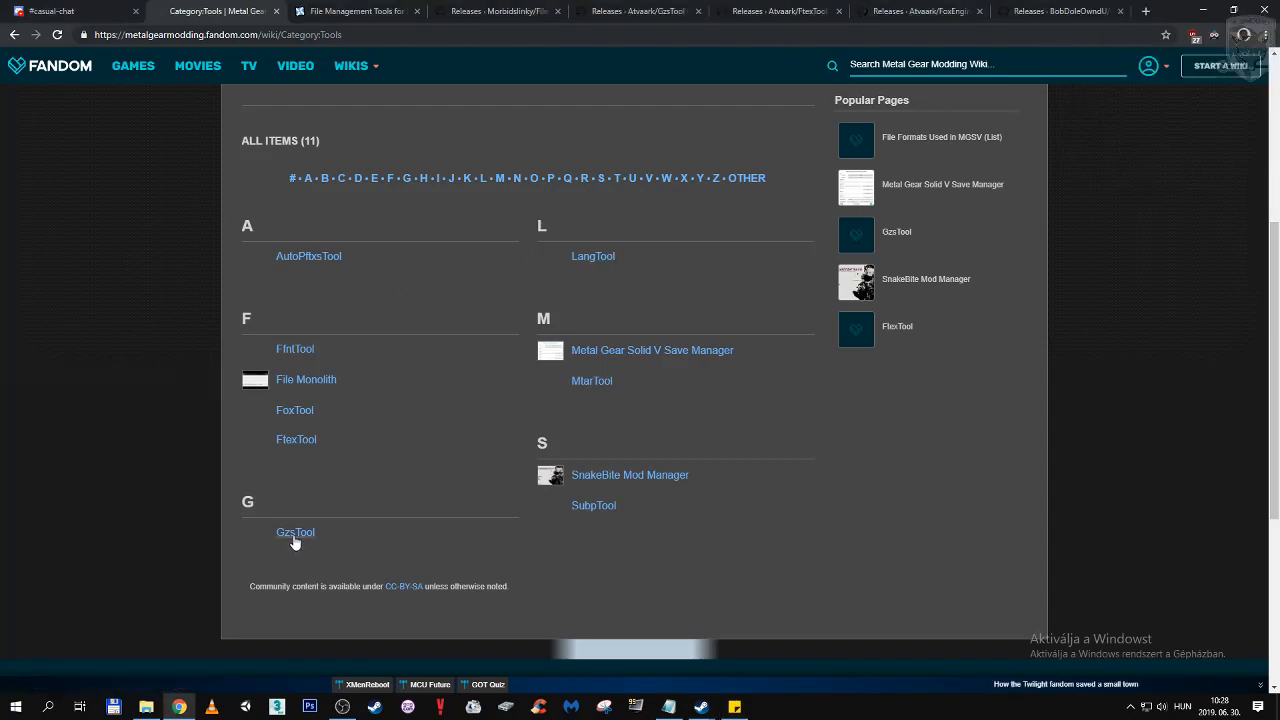
pyautogui.click(295, 532)
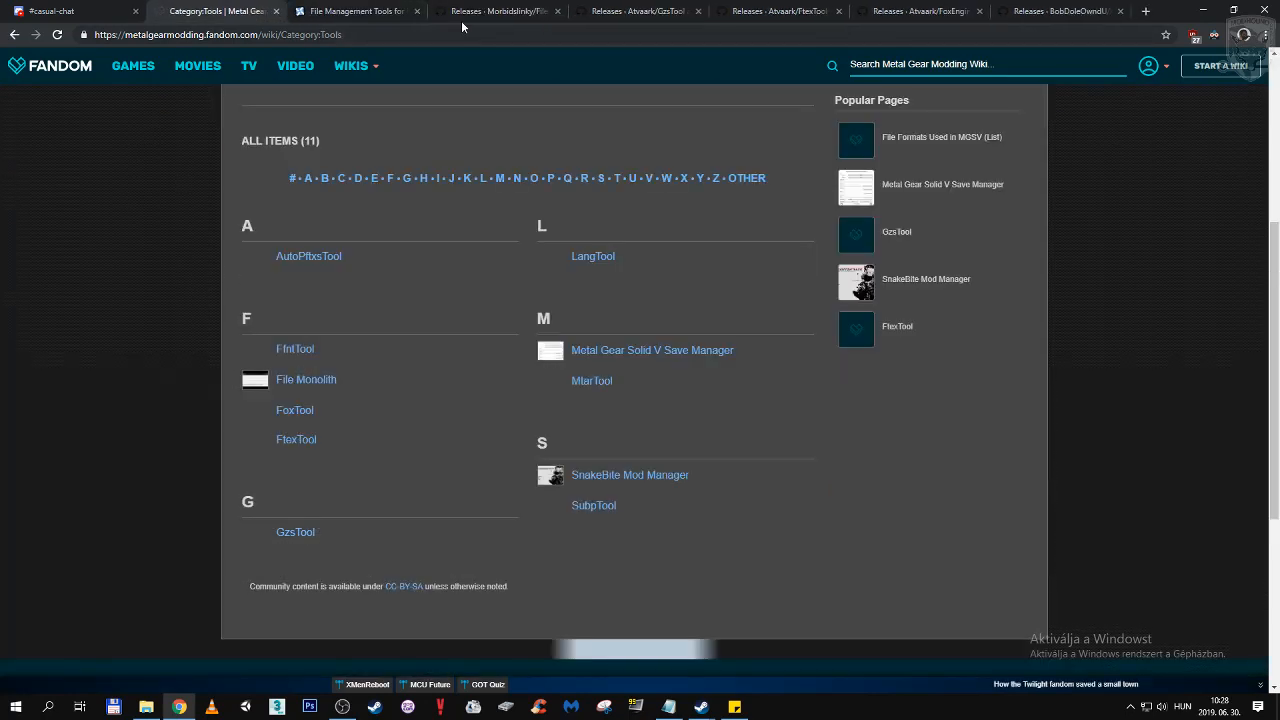
pyautogui.click(498, 11)
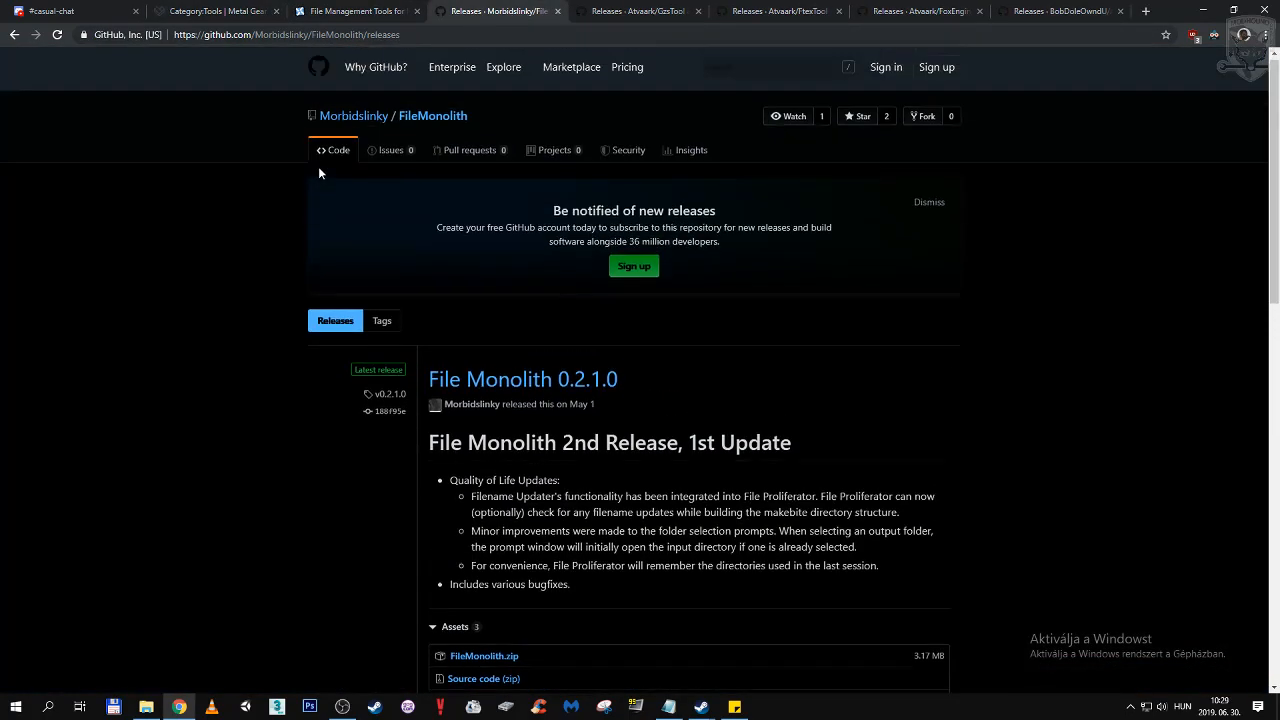
pyautogui.click(637, 11)
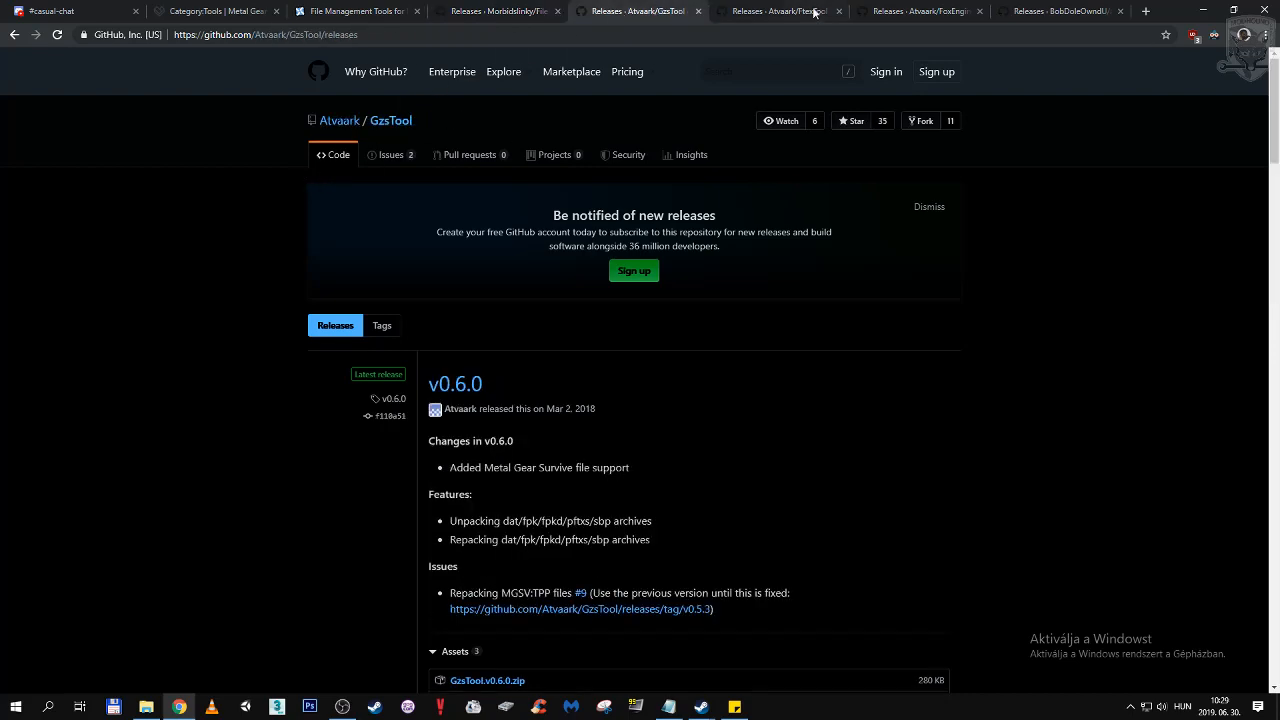
pyautogui.click(780, 11)
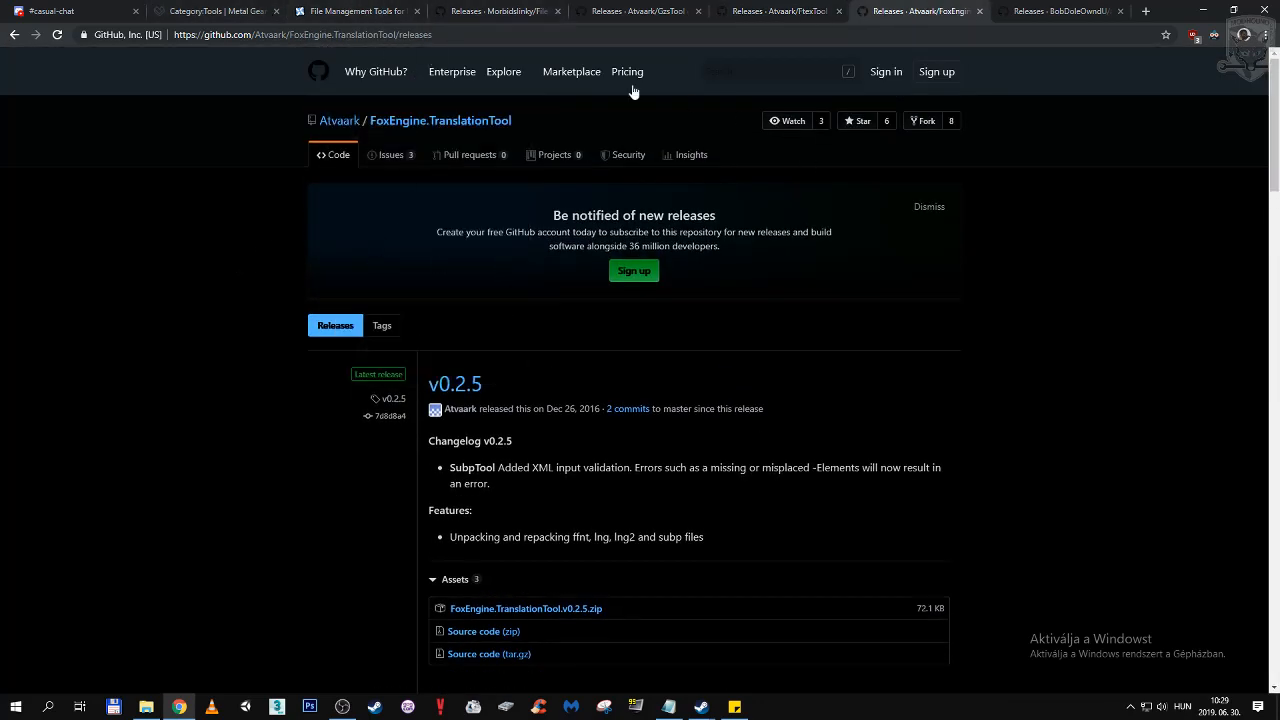
pyautogui.click(355, 11)
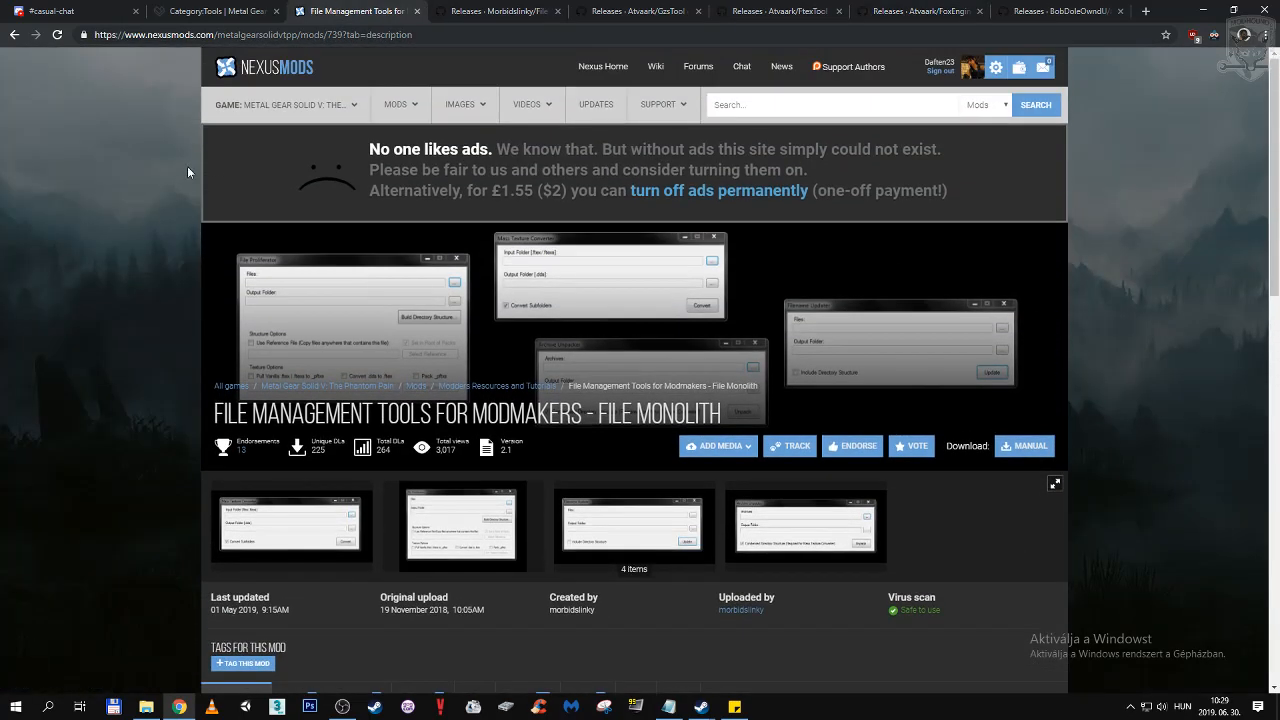
pyautogui.scroll(-3)
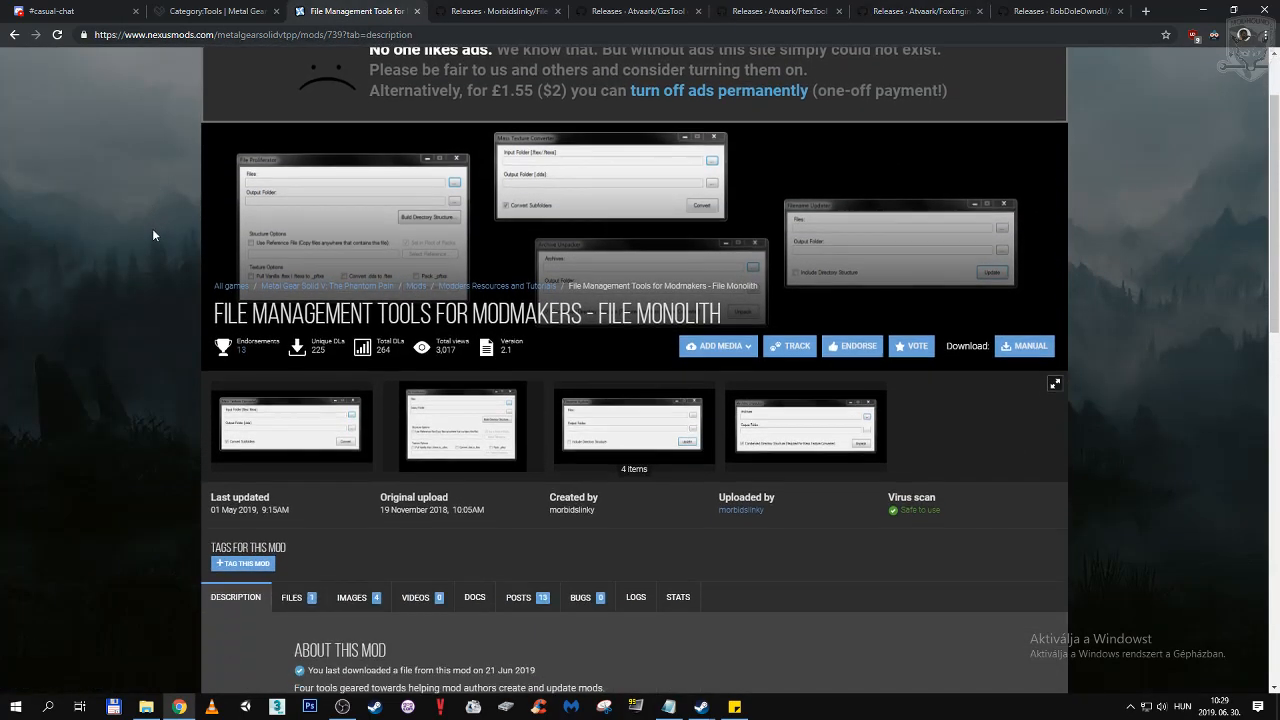
pyautogui.click(497, 11)
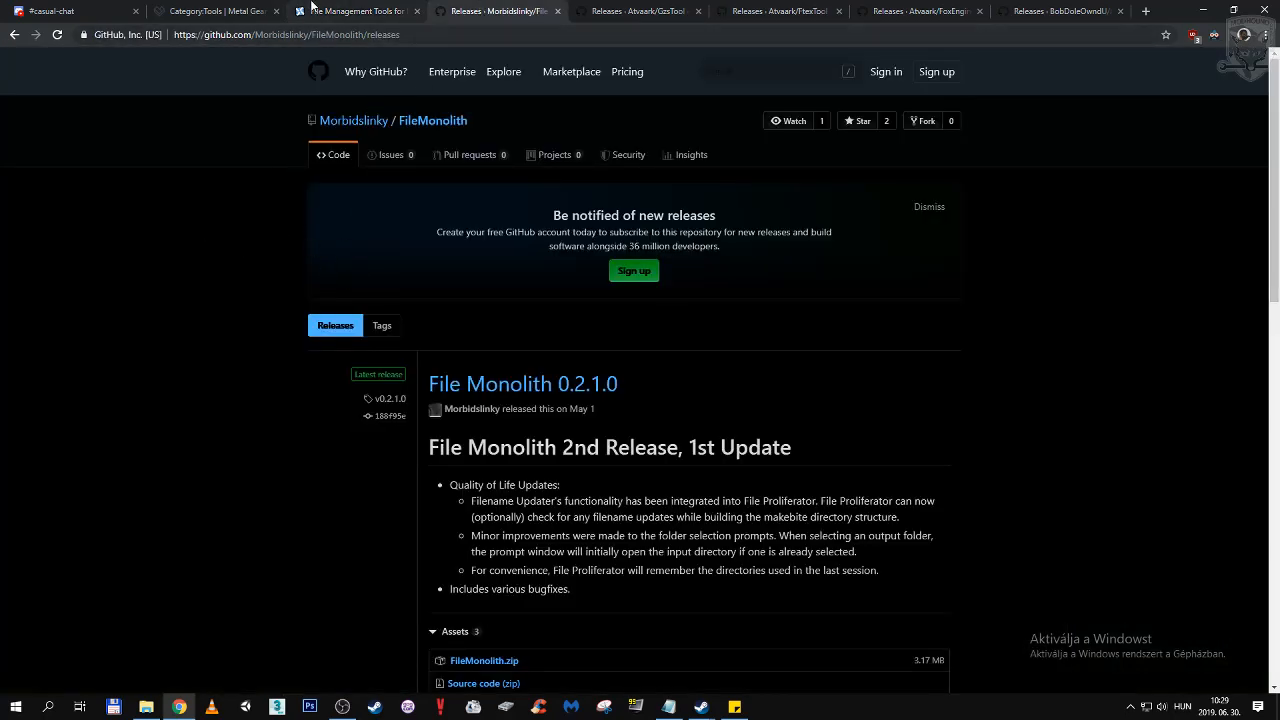
pyautogui.click(355, 11)
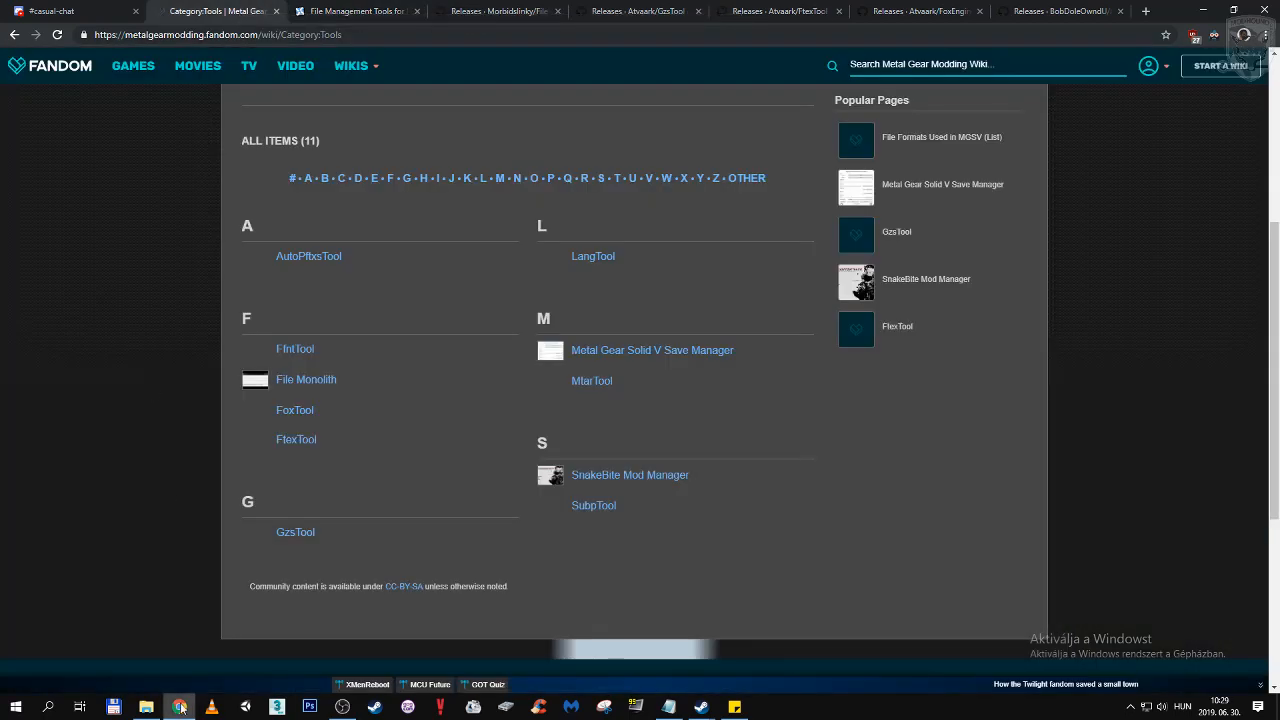
# - Open the Mods folder, then the Tools folder with its five tool folders
pyautogui.click(146, 707)
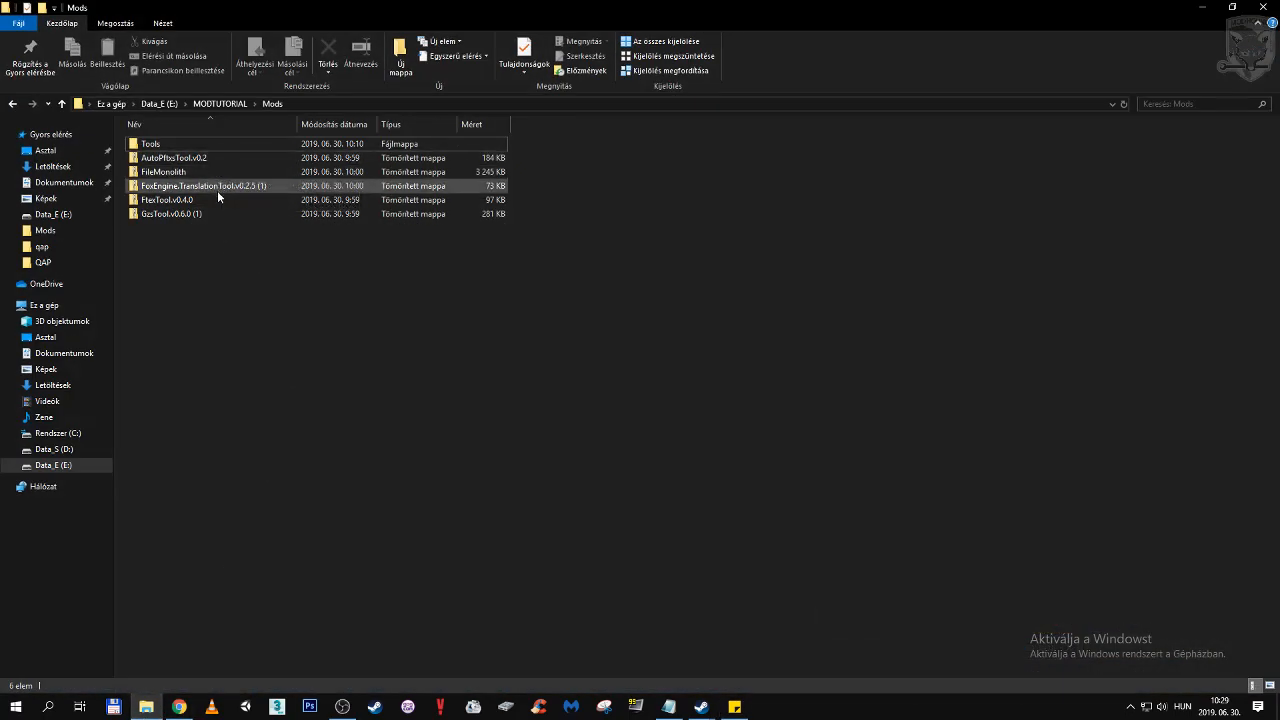
pyautogui.click(174, 158)
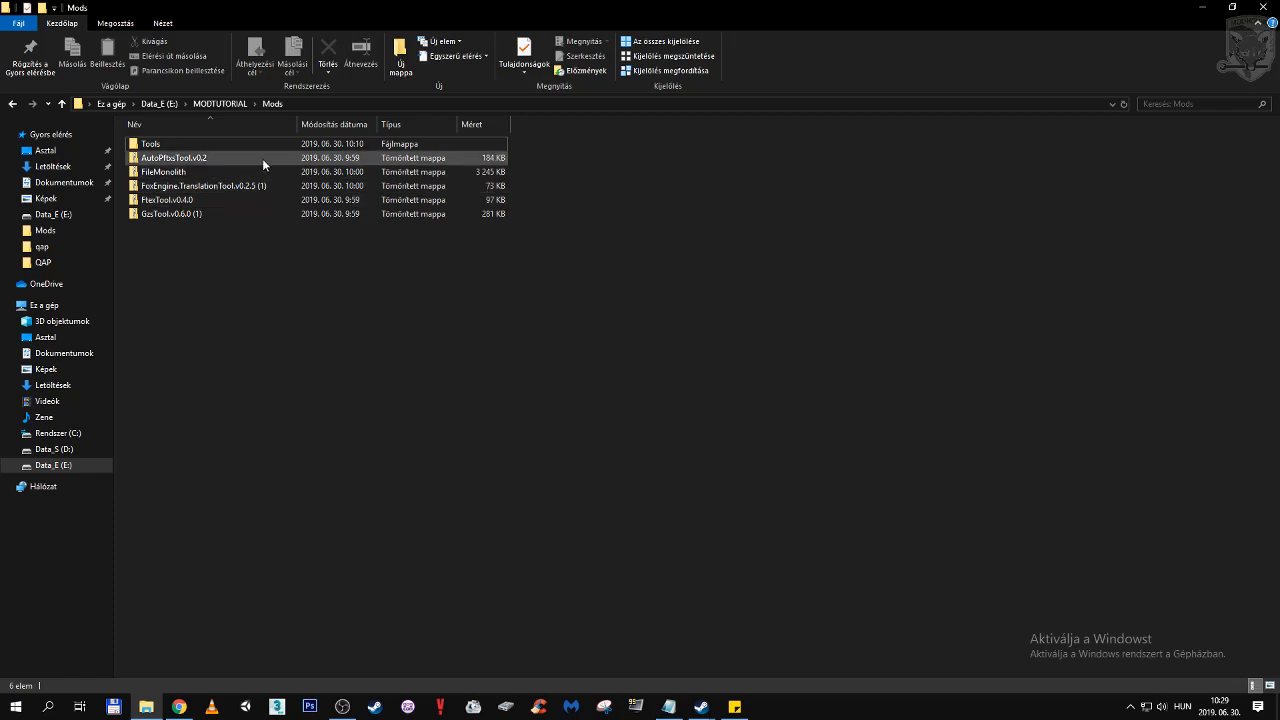
pyautogui.click(200, 185)
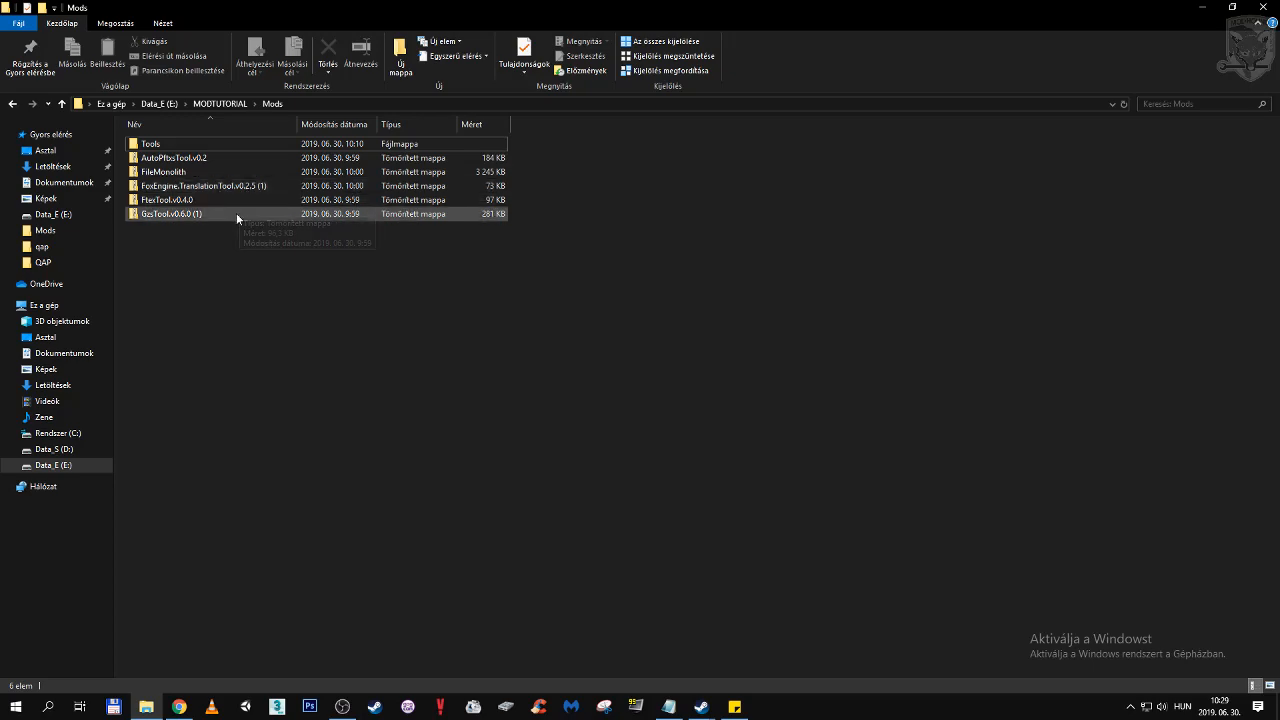
pyautogui.rightClick(150, 143)
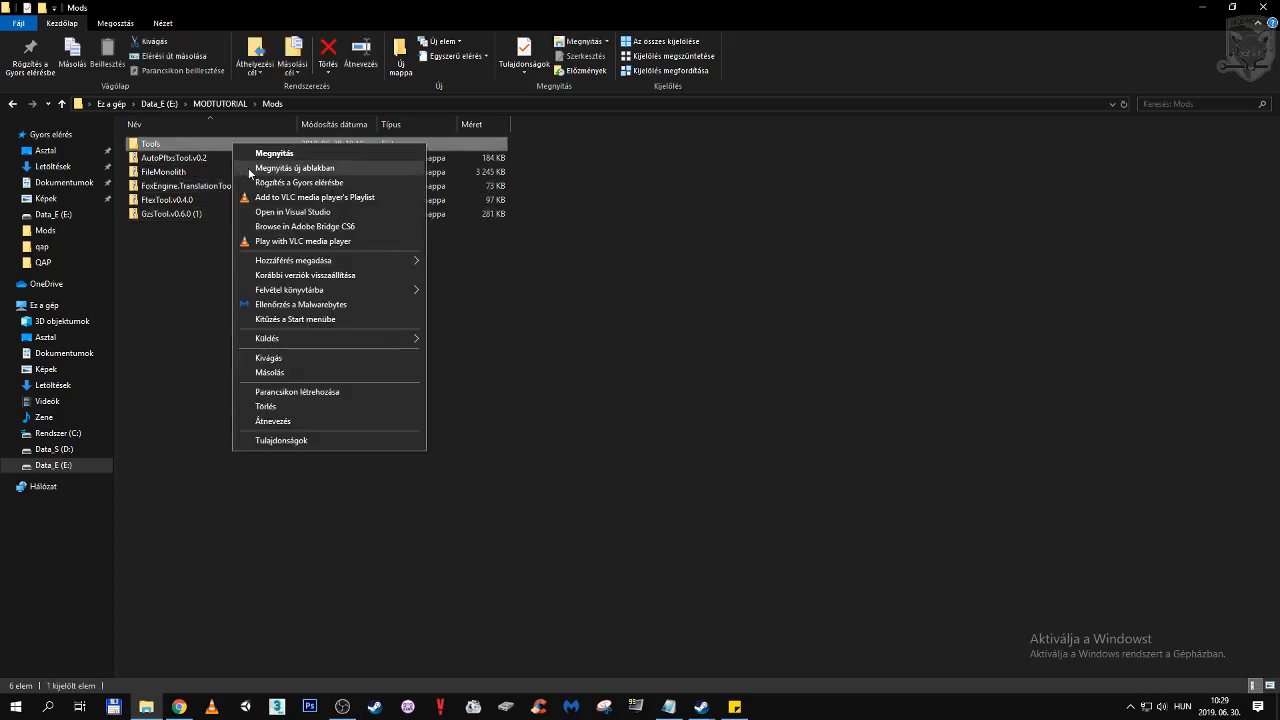
pyautogui.click(274, 153)
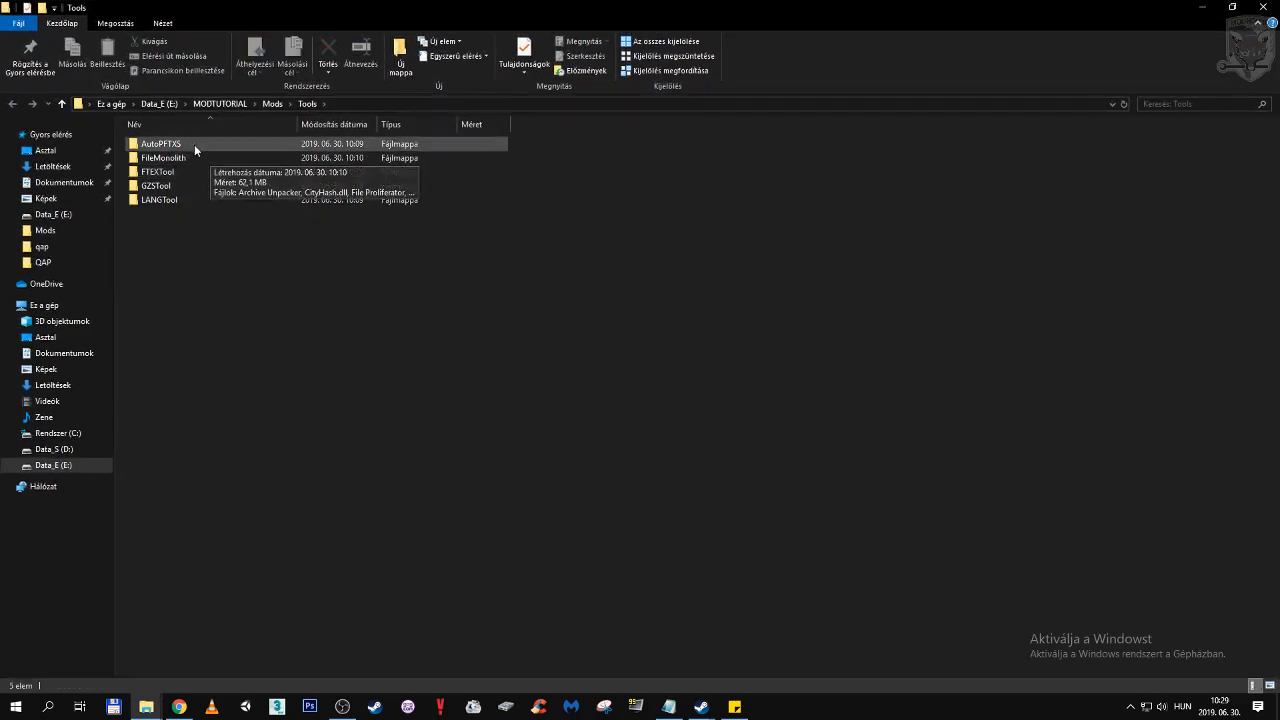
# - Browse into FileMonolith twice, returning to the Tools folder each time
pyautogui.doubleClick(161, 143)
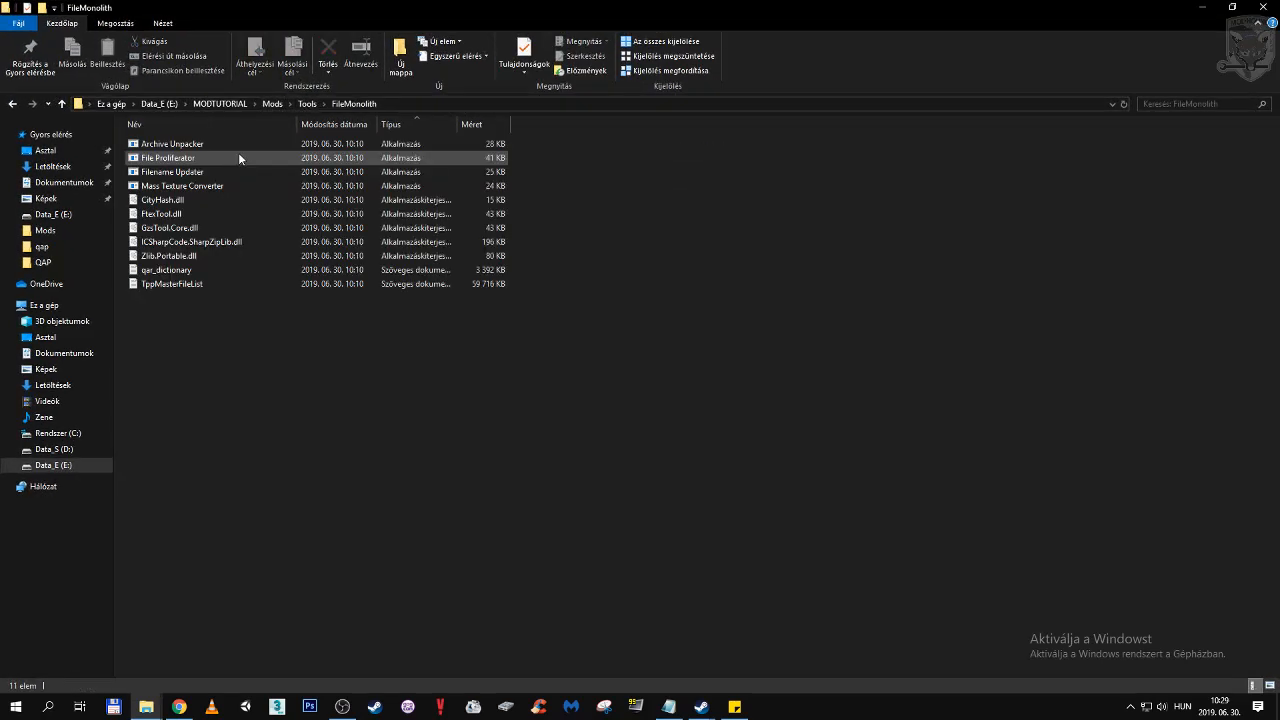
pyautogui.click(307, 103)
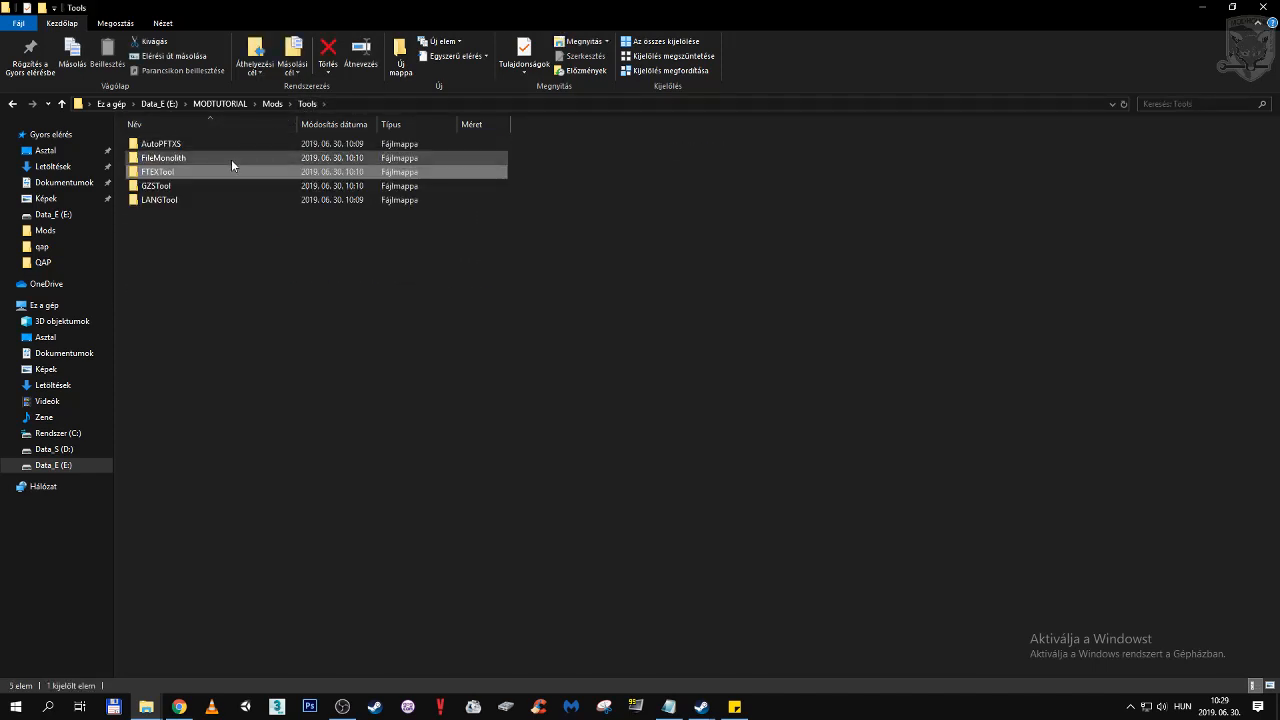
pyautogui.doubleClick(163, 157)
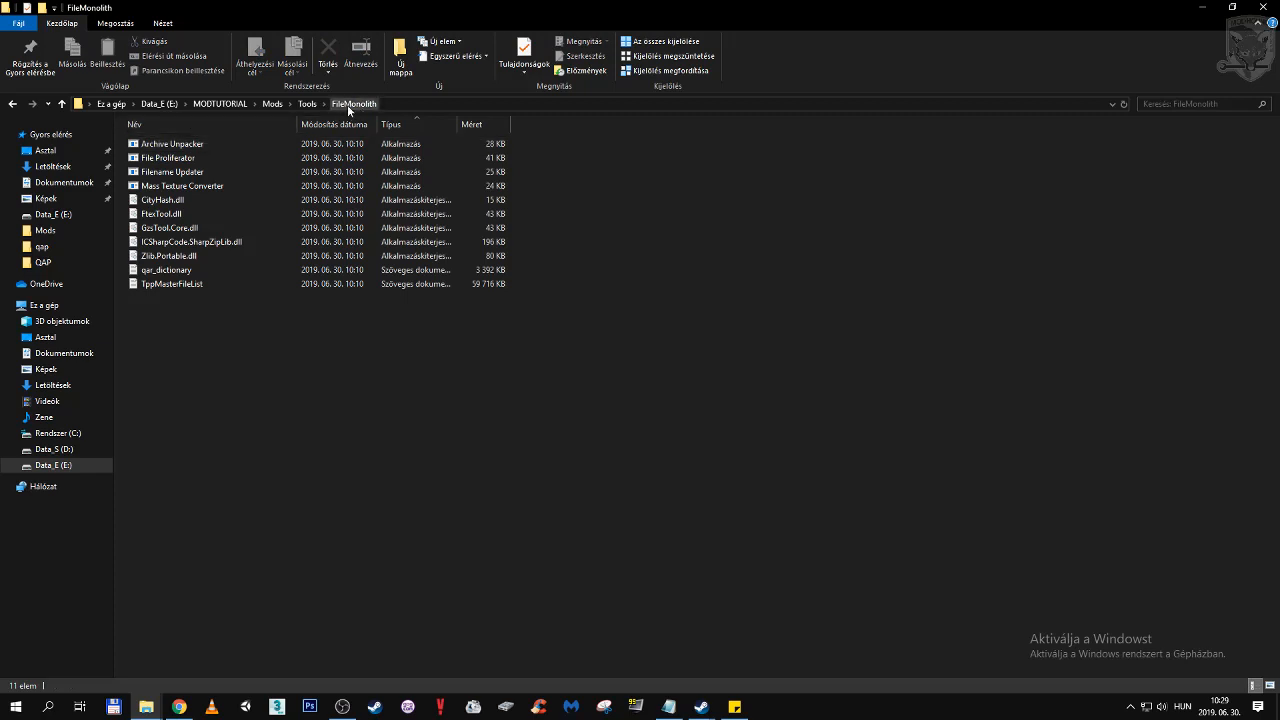
pyautogui.moveTo(375, 110)
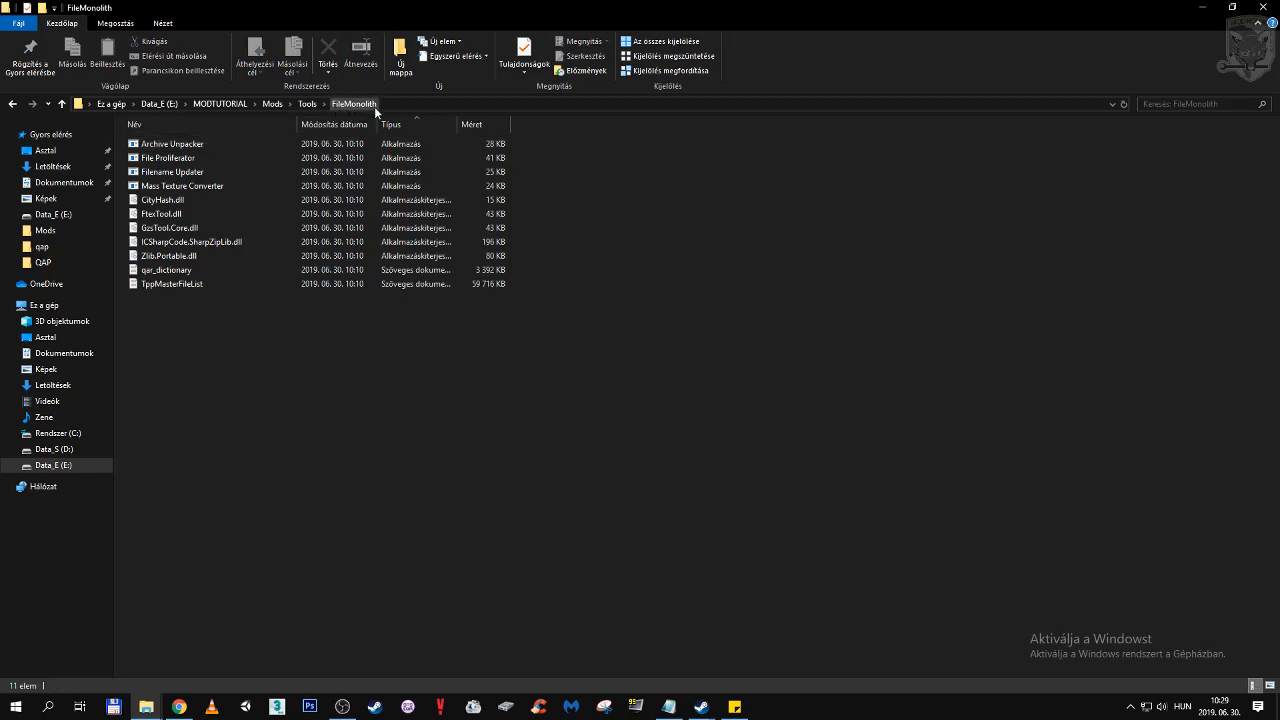
pyautogui.moveTo(1185, 11)
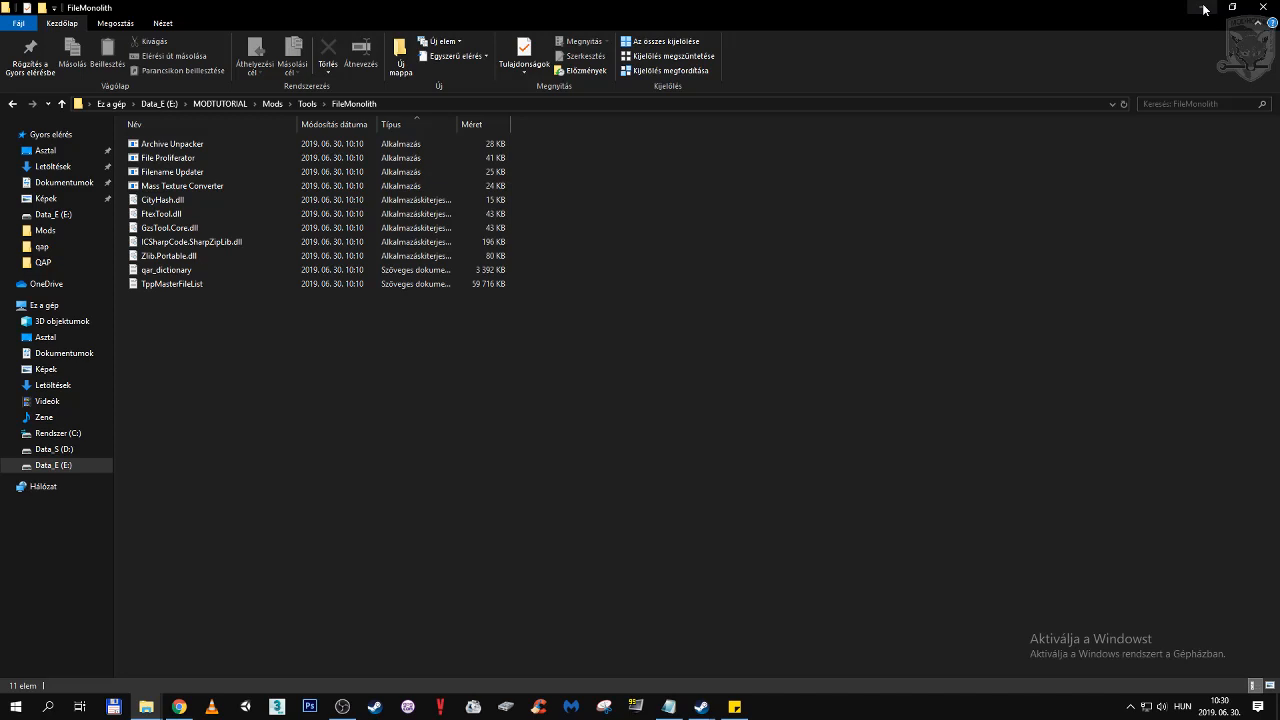
pyautogui.click(307, 103)
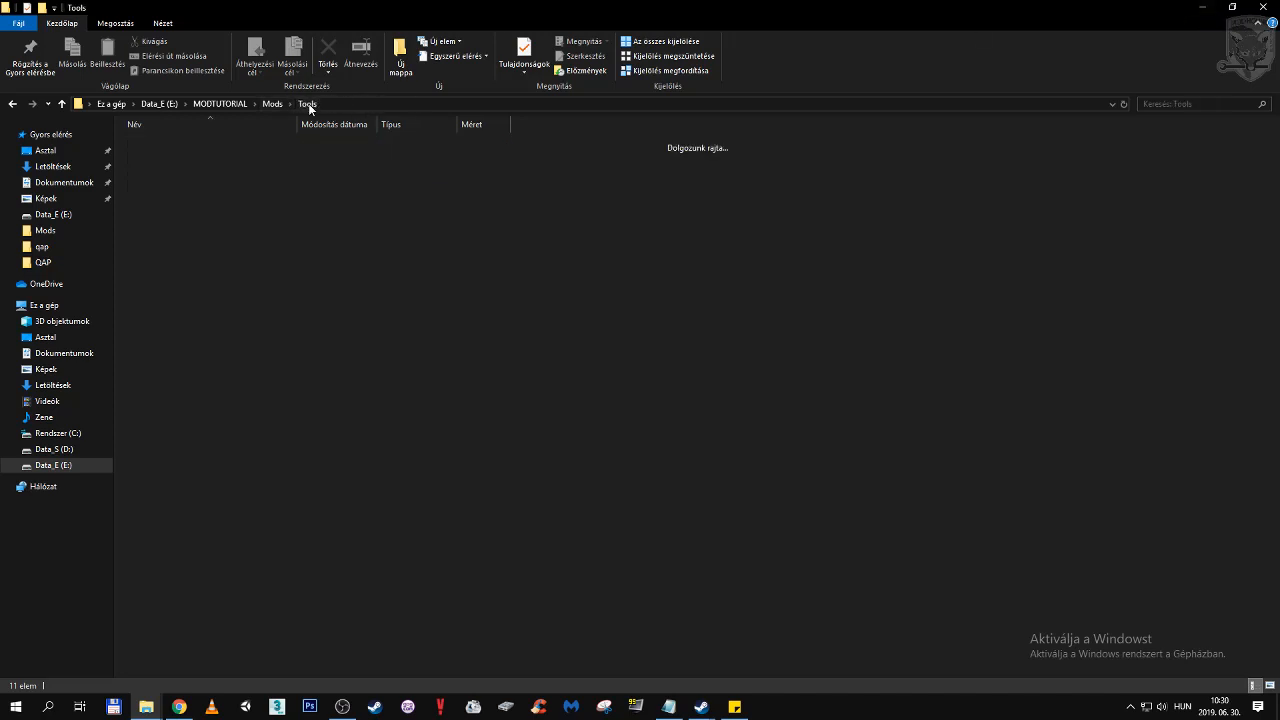
pyautogui.click(163, 158)
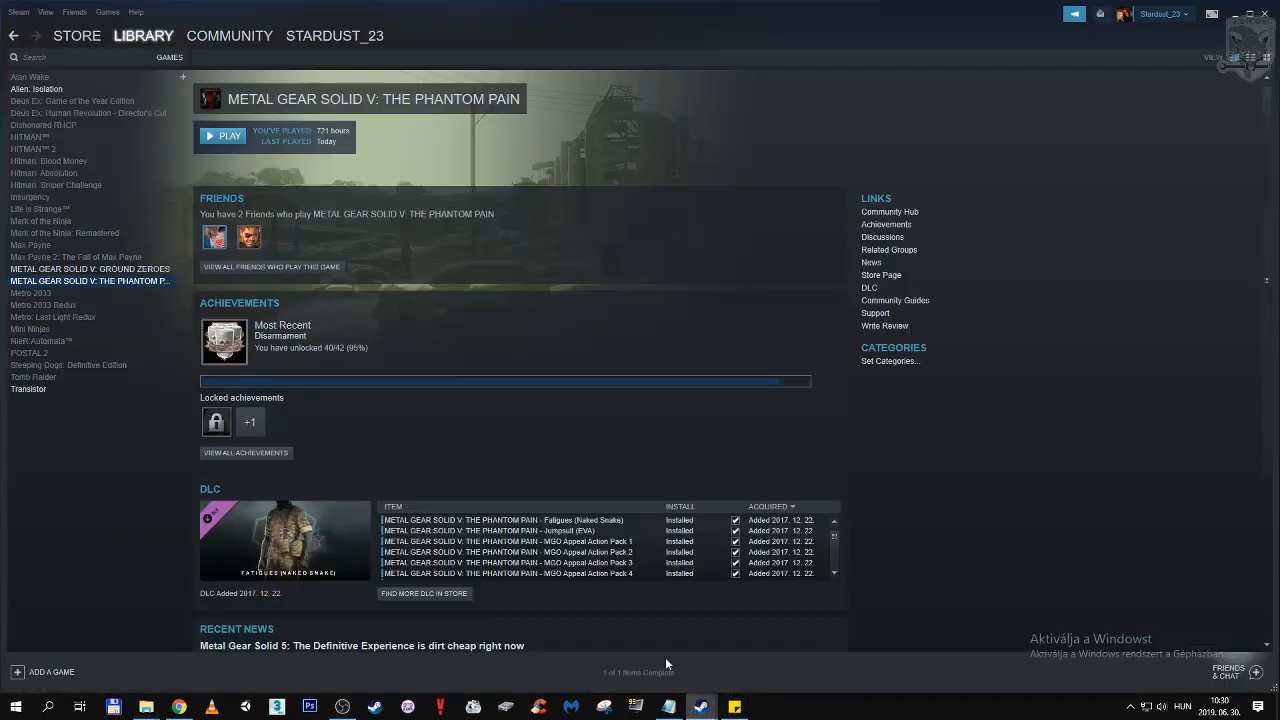
# - Browse The Phantom Pain's local files from its Steam Properties to reach MGS_TPP
pyautogui.rightClick(90, 281)
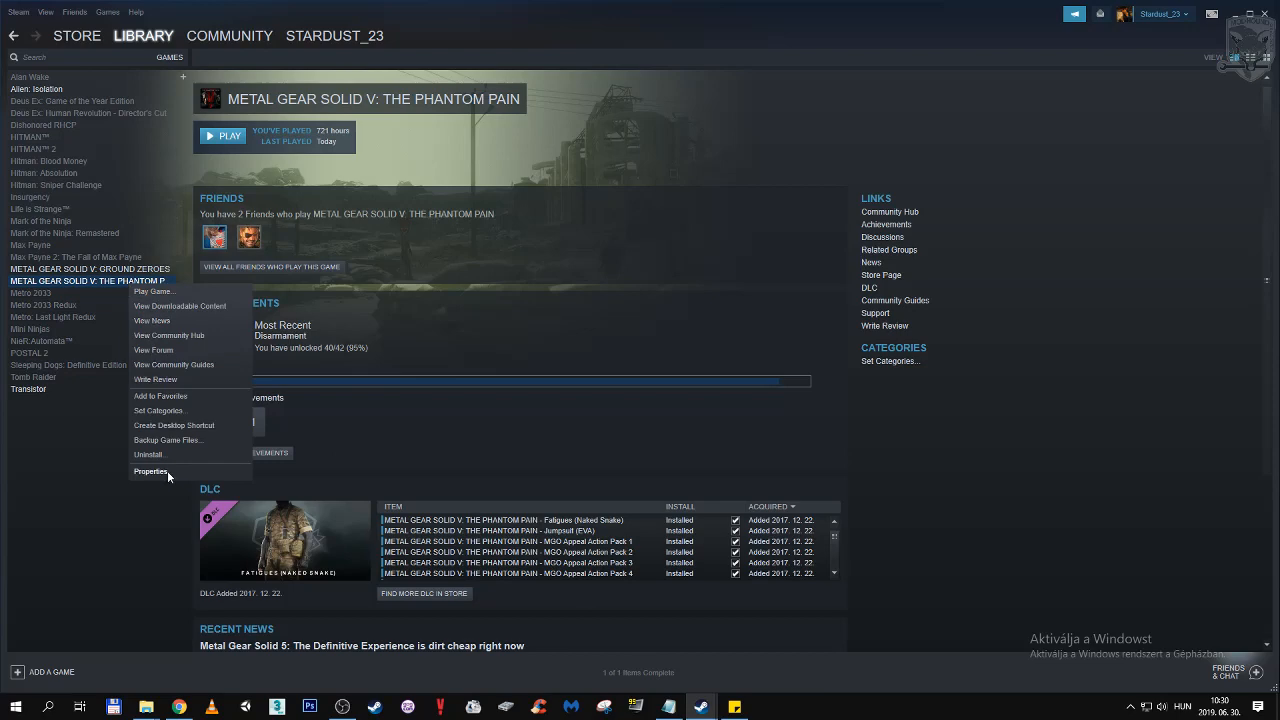
pyautogui.click(151, 471)
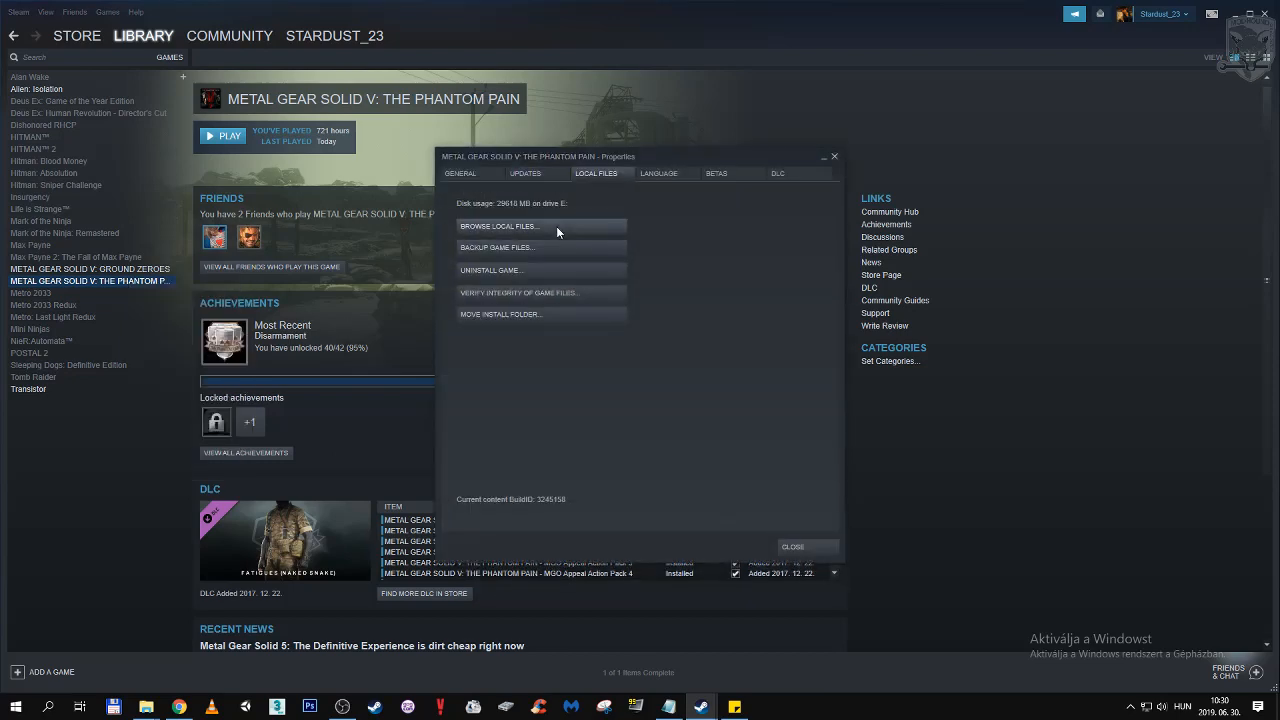
pyautogui.click(500, 225)
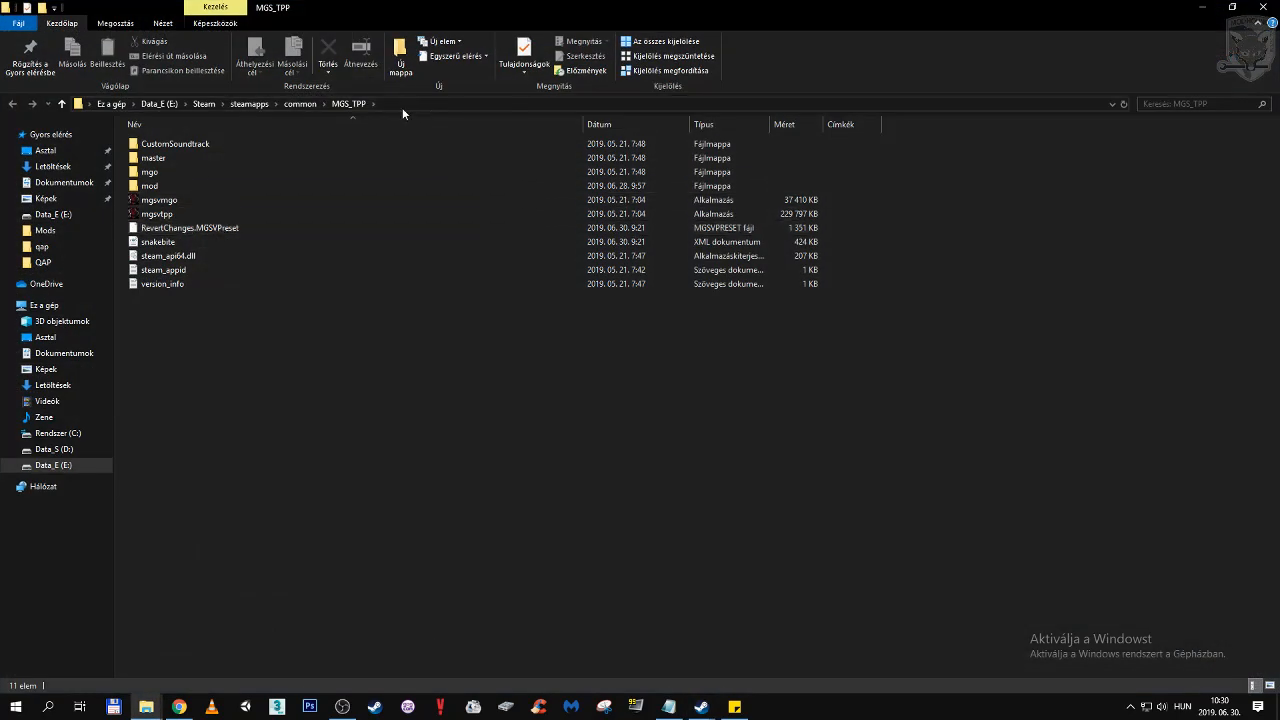
# - Browse the game's master folder into 1\MGSVTUPDATEV0110
pyautogui.doubleClick(153, 157)
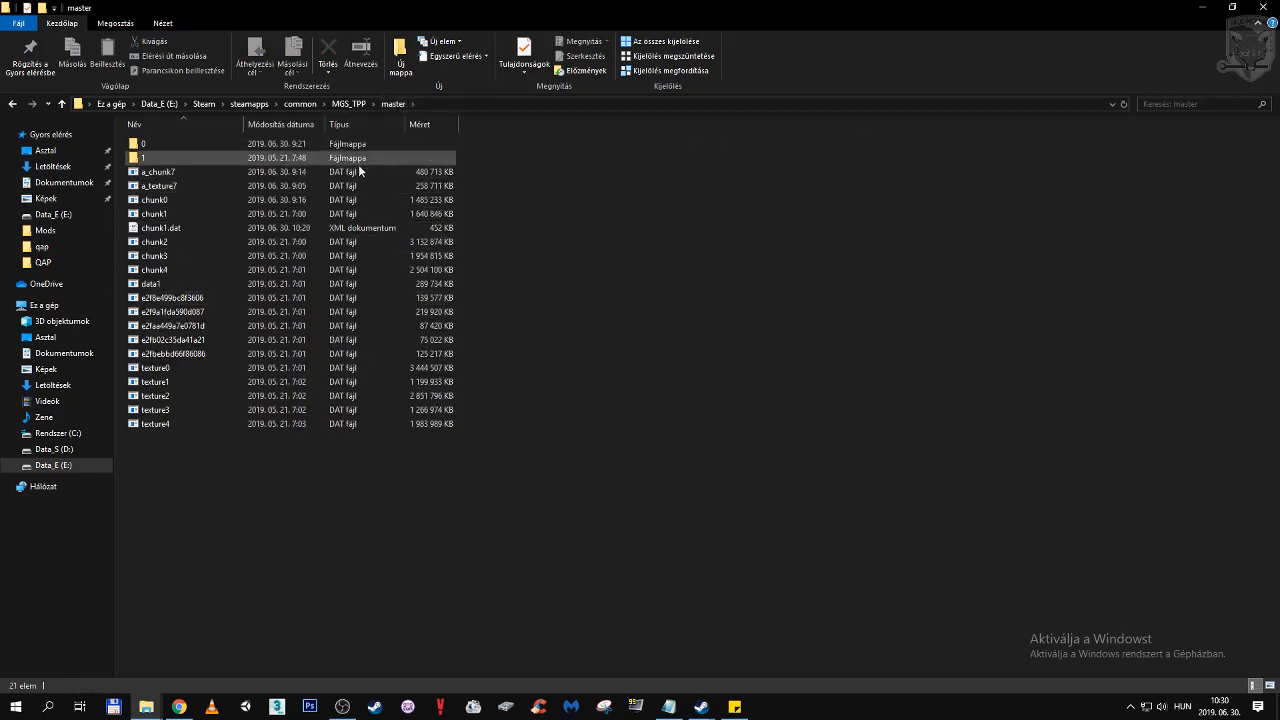
pyautogui.click(155, 410)
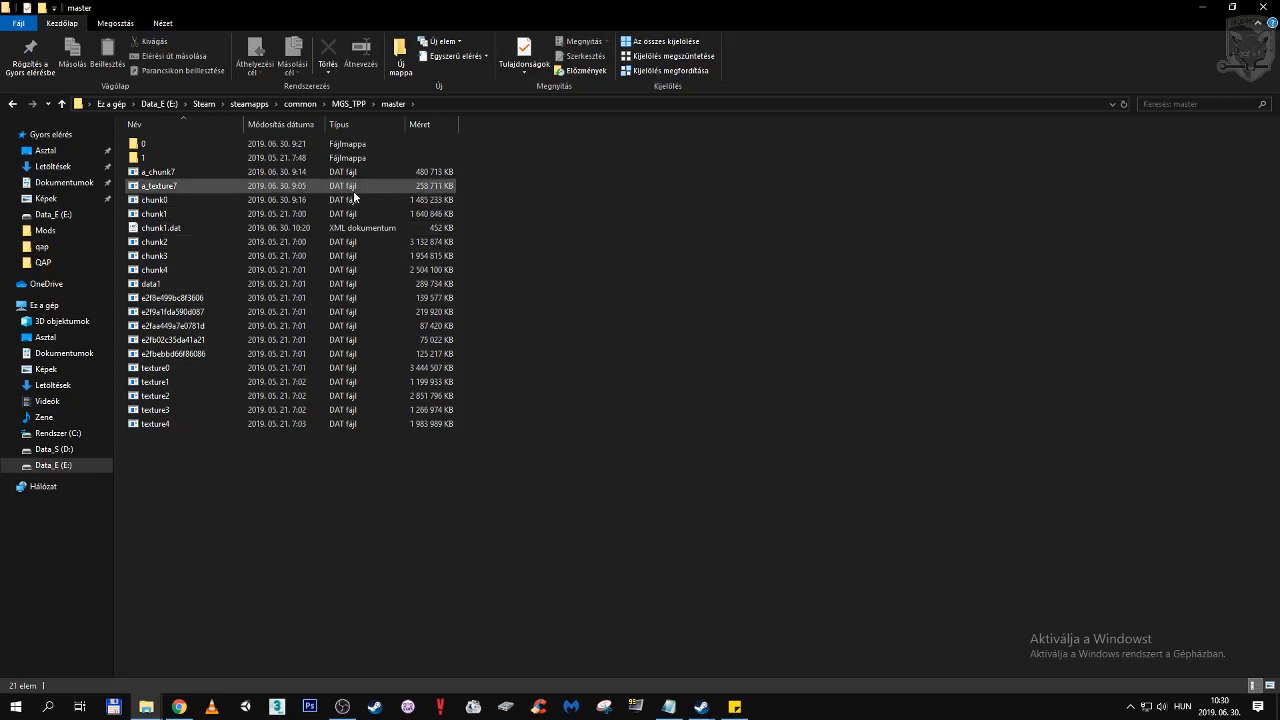
pyautogui.doubleClick(137, 143)
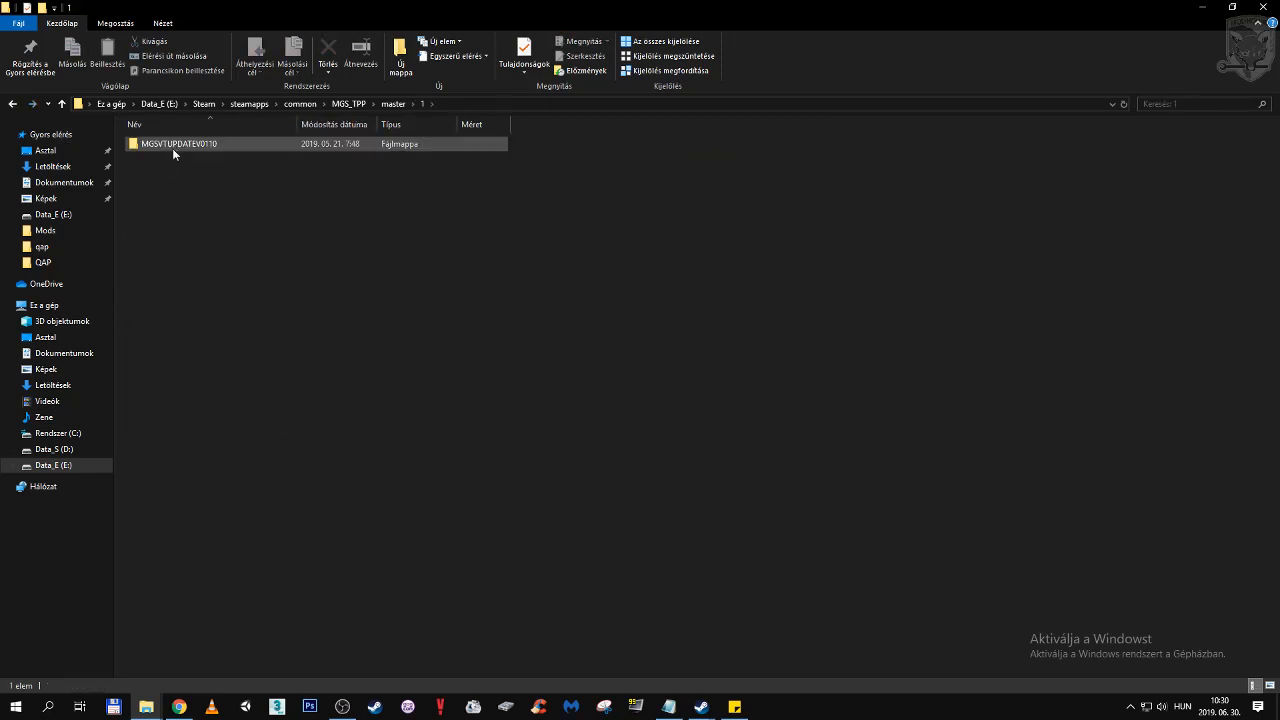
pyautogui.doubleClick(179, 143)
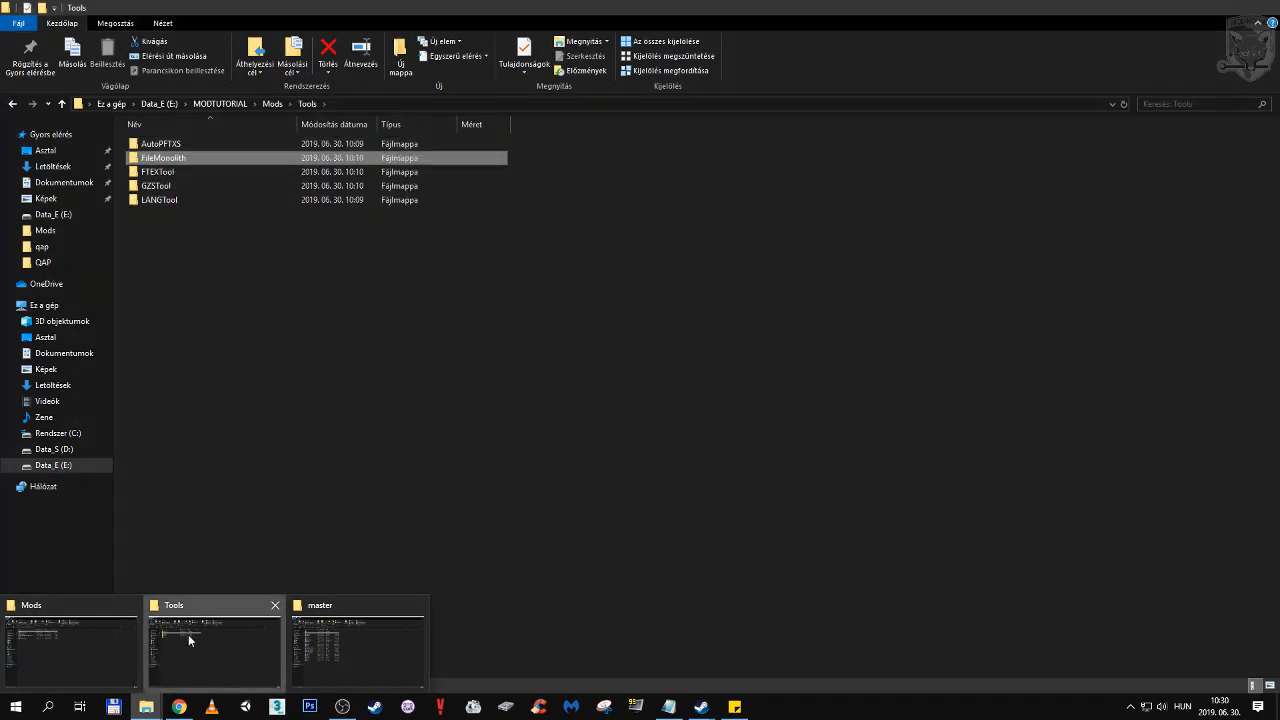
# - Open the FileMonolith folder and select the Archive Unpacker application
pyautogui.doubleClick(163, 157)
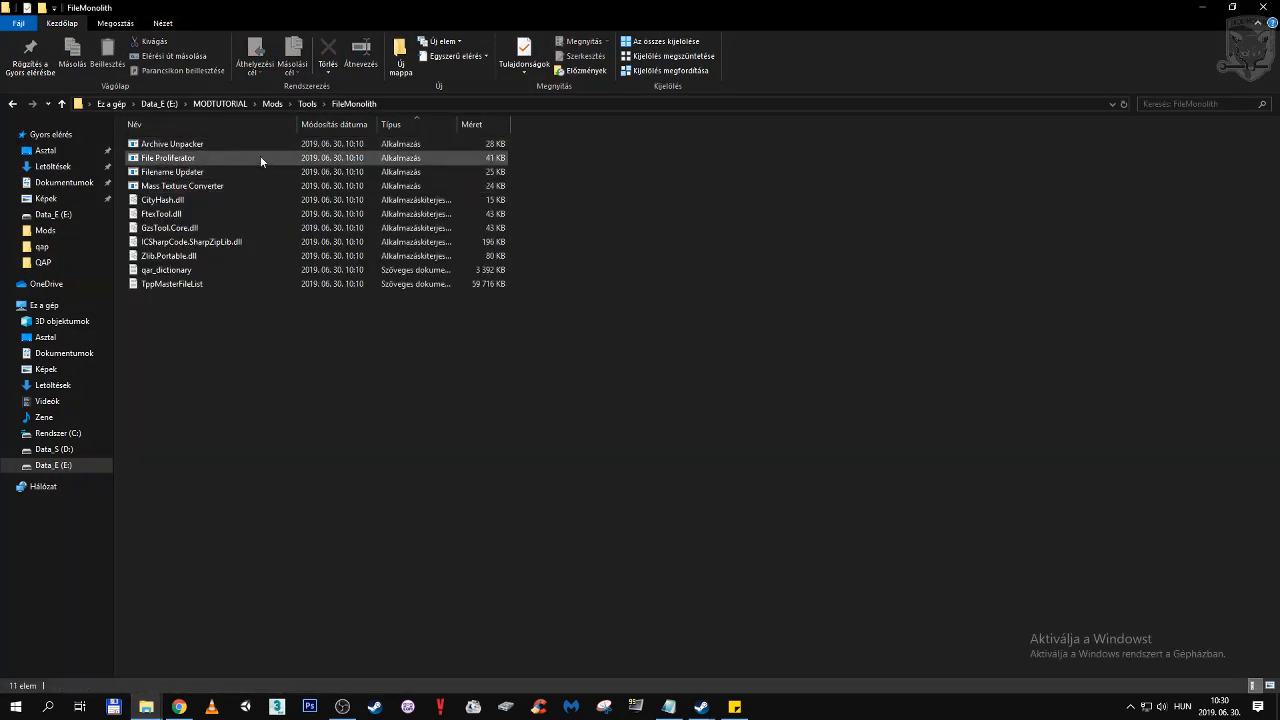
pyautogui.click(172, 143)
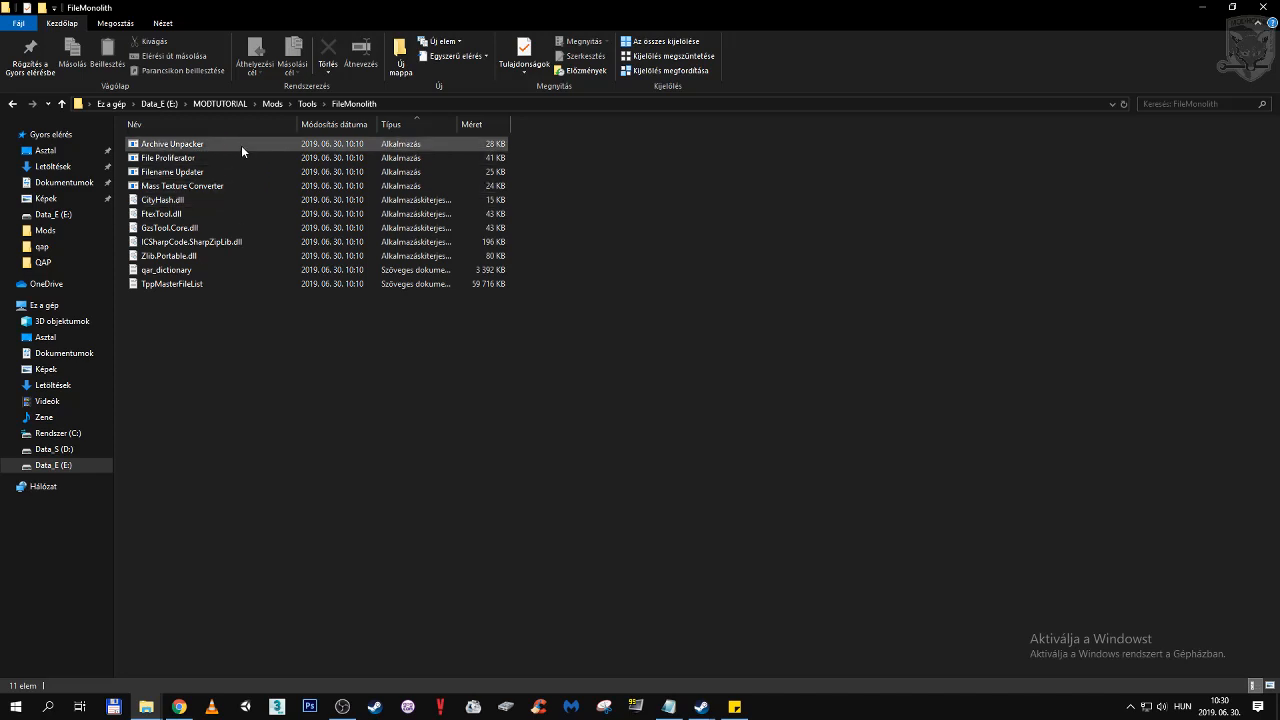
pyautogui.click(172, 171)
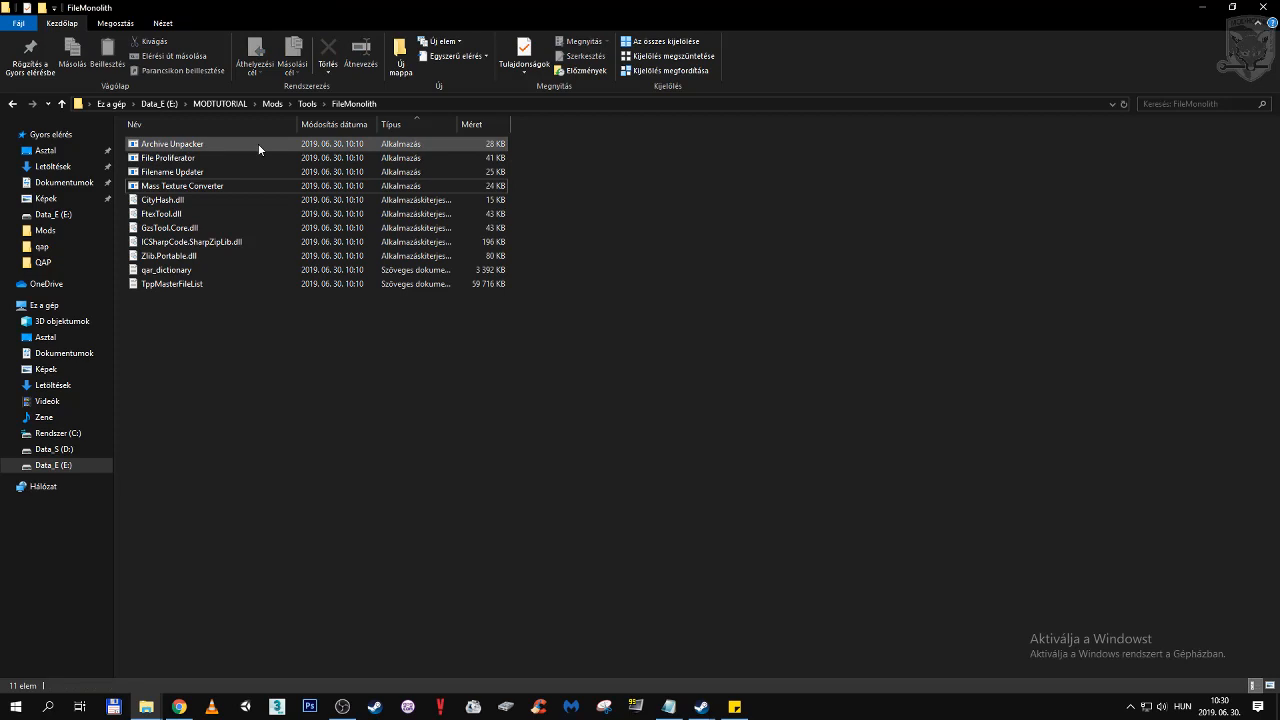
# - Launch Archive Unpacker and load the chunk, data1 and texture .dat archives from master
pyautogui.doubleClick(172, 143)
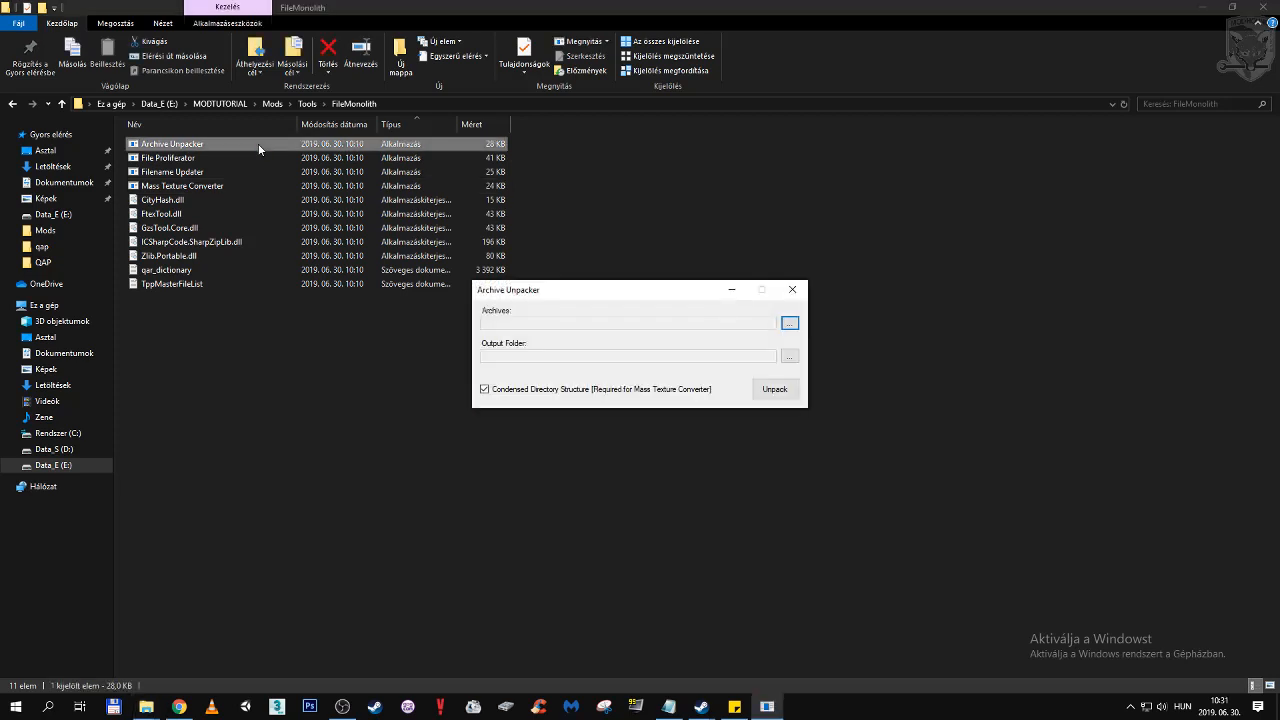
pyautogui.moveTo(508, 289); pyautogui.dragTo(614, 291)
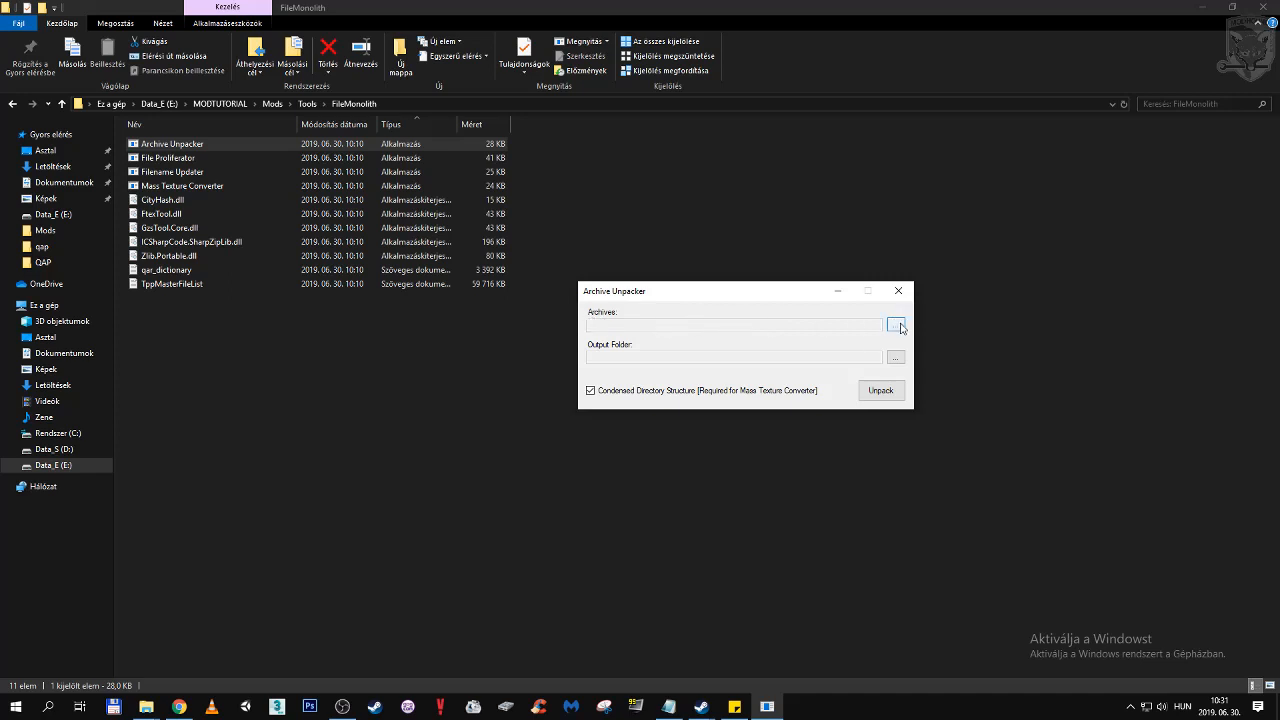
pyautogui.click(894, 324)
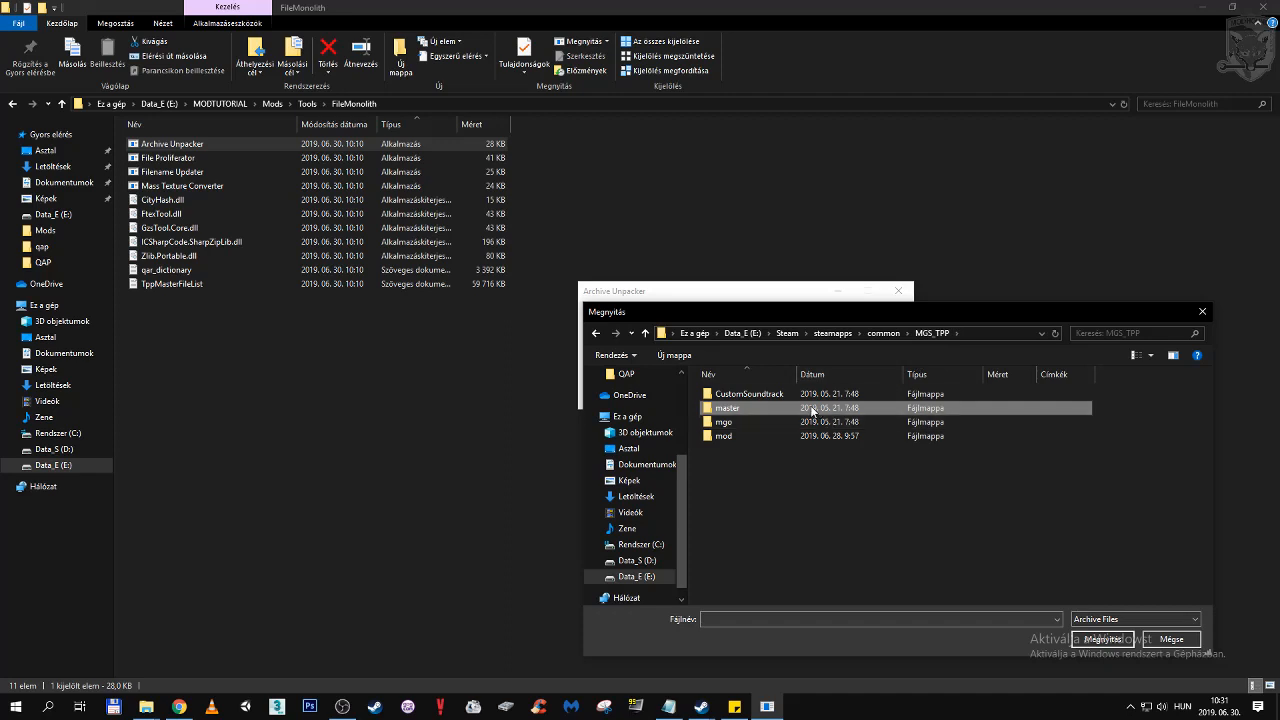
pyautogui.doubleClick(726, 408)
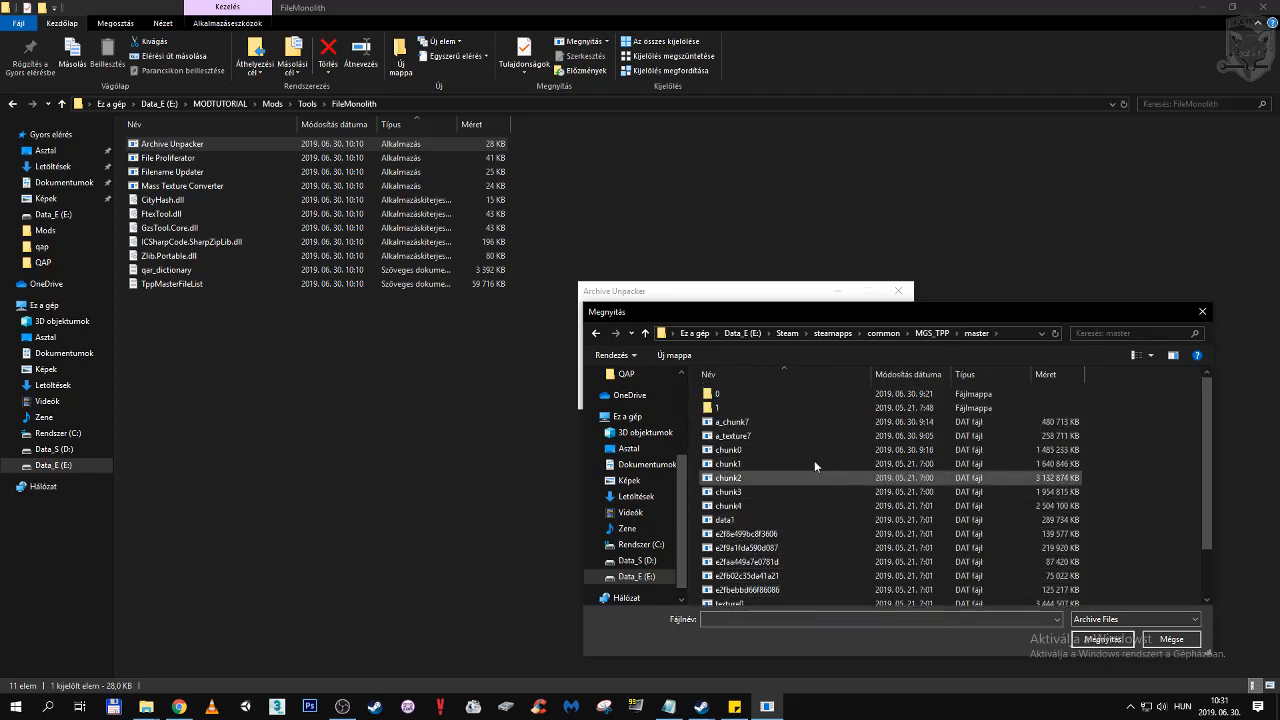
pyautogui.scroll(-3)
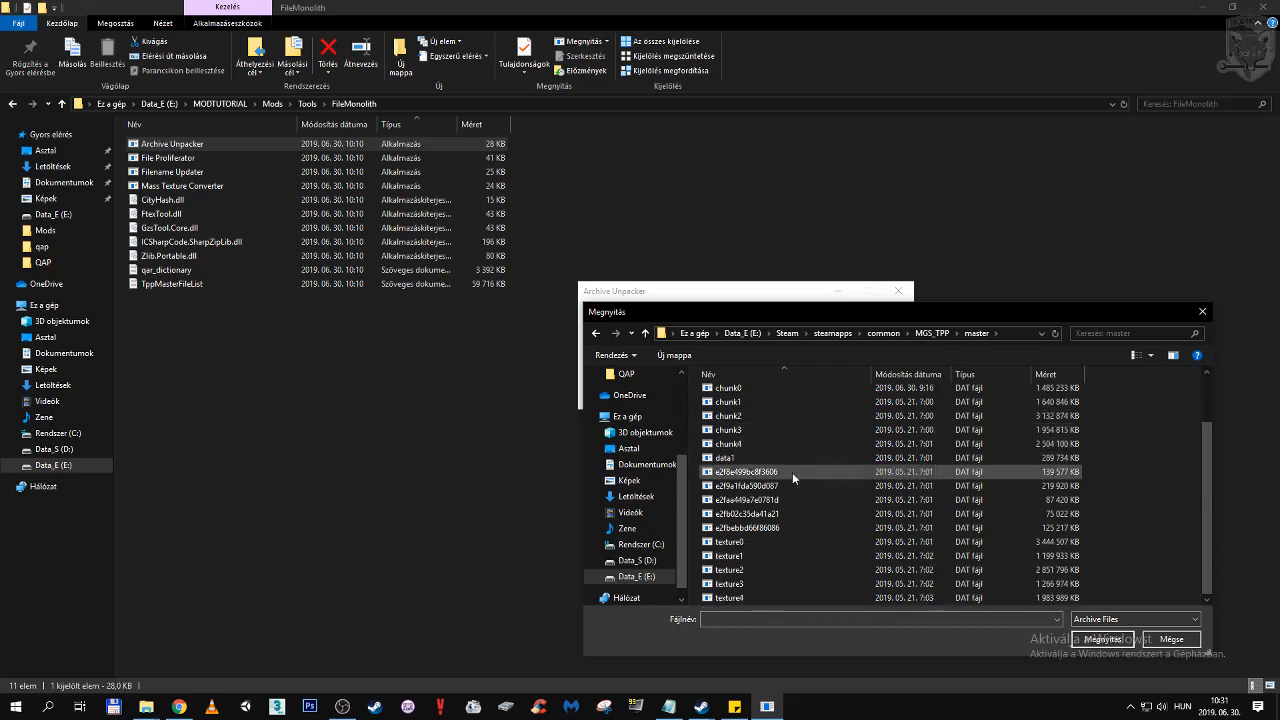
pyautogui.click(775, 485)
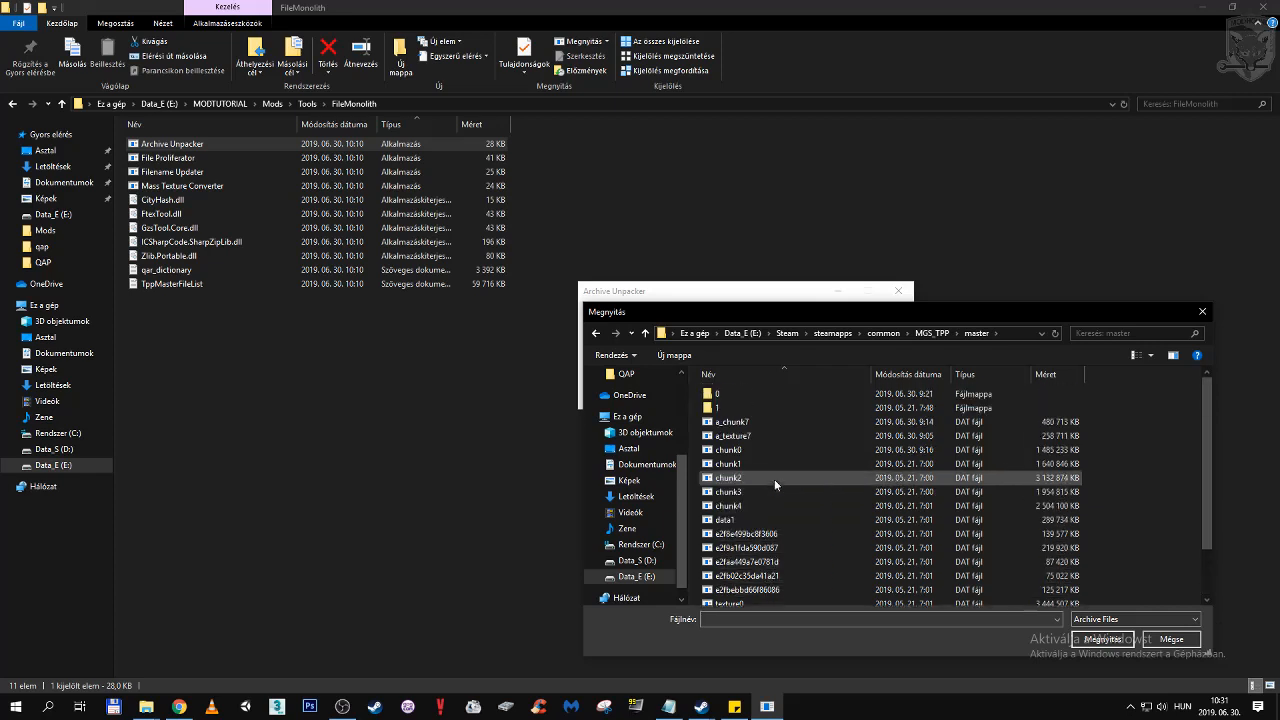
pyautogui.click(727, 463)
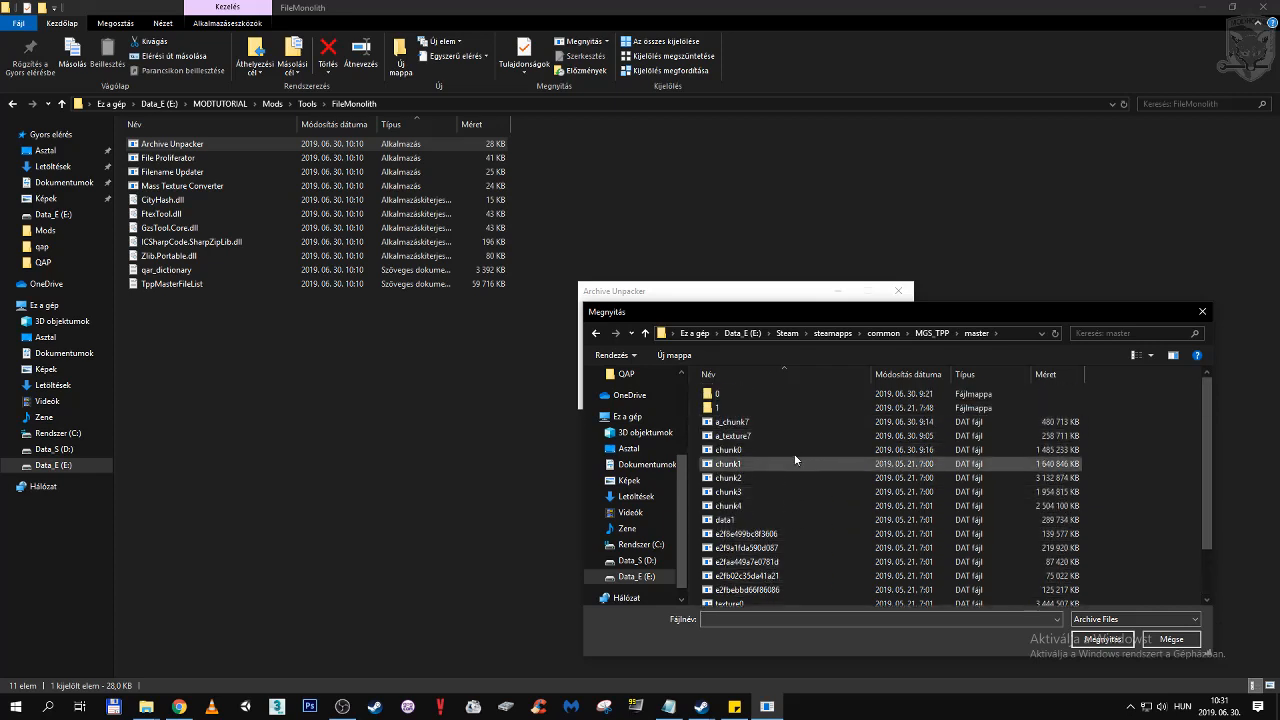
pyautogui.click(728, 449)
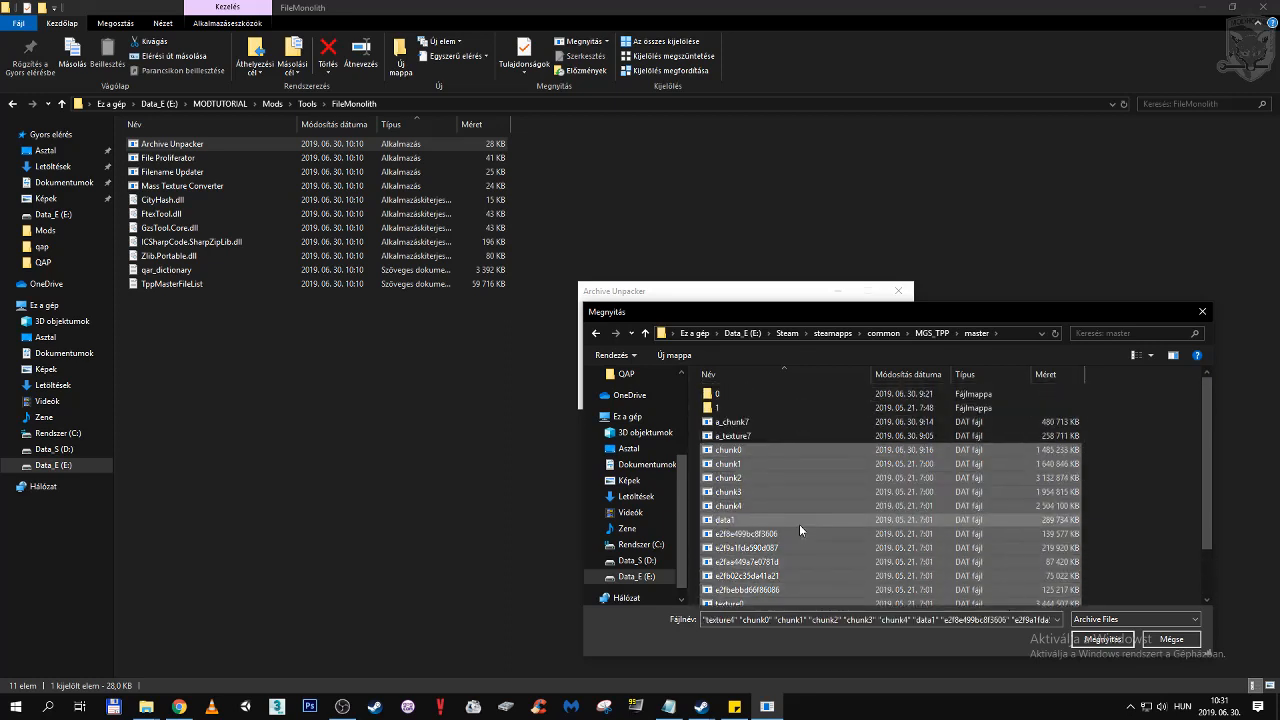
pyautogui.click(730, 421)
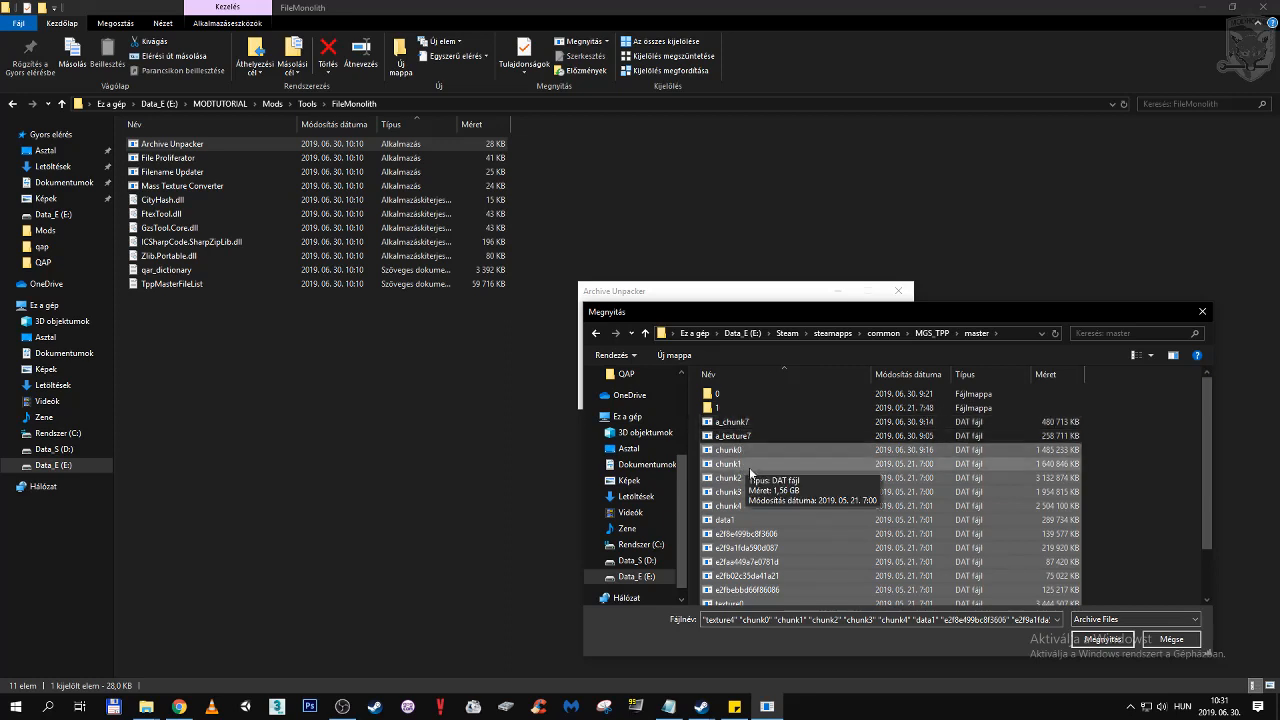
pyautogui.moveTo(768, 438)
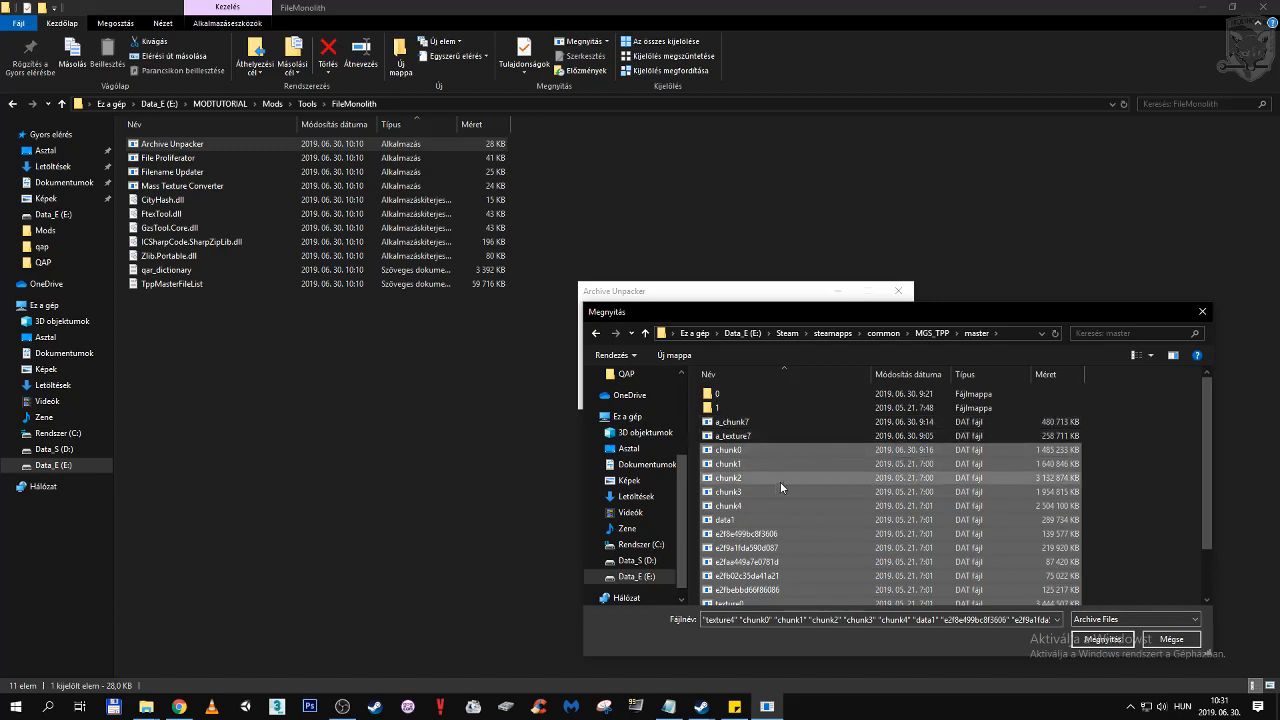
pyautogui.click(1102, 639)
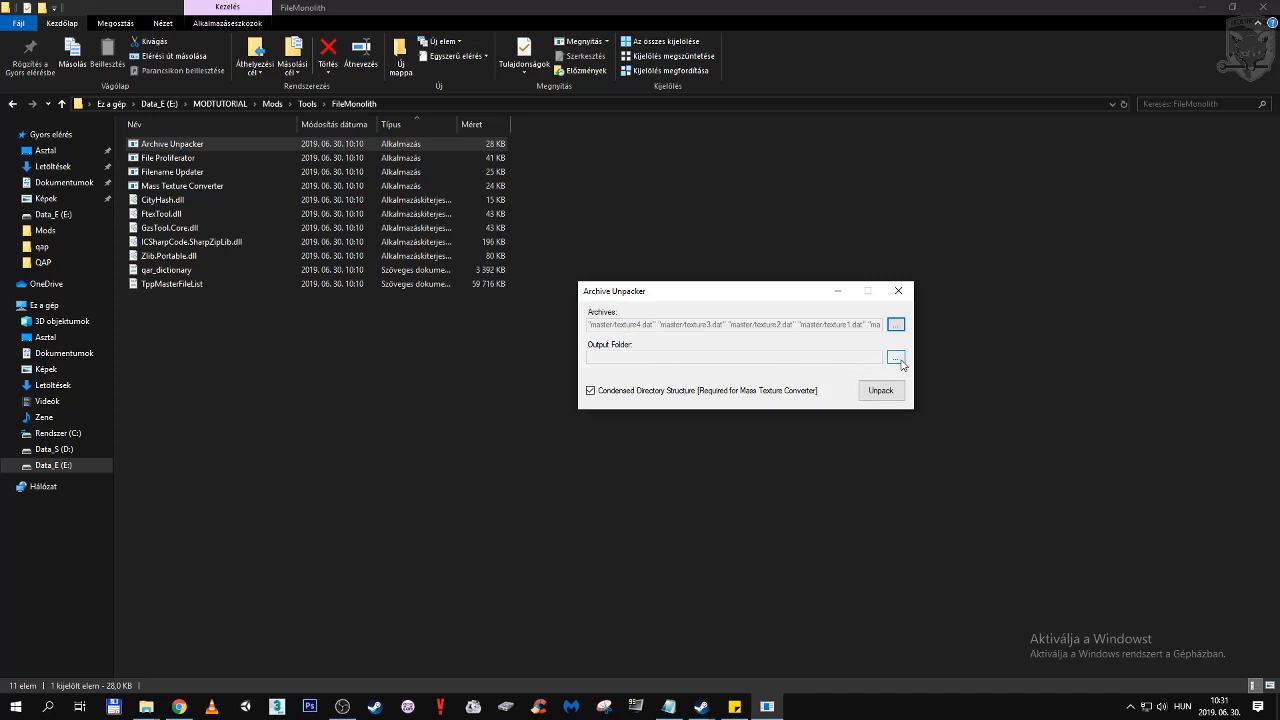
# - Browse the output-folder picker through Data_E to MODTUTORIAL\UnpackedFiles
pyautogui.click(894, 356)
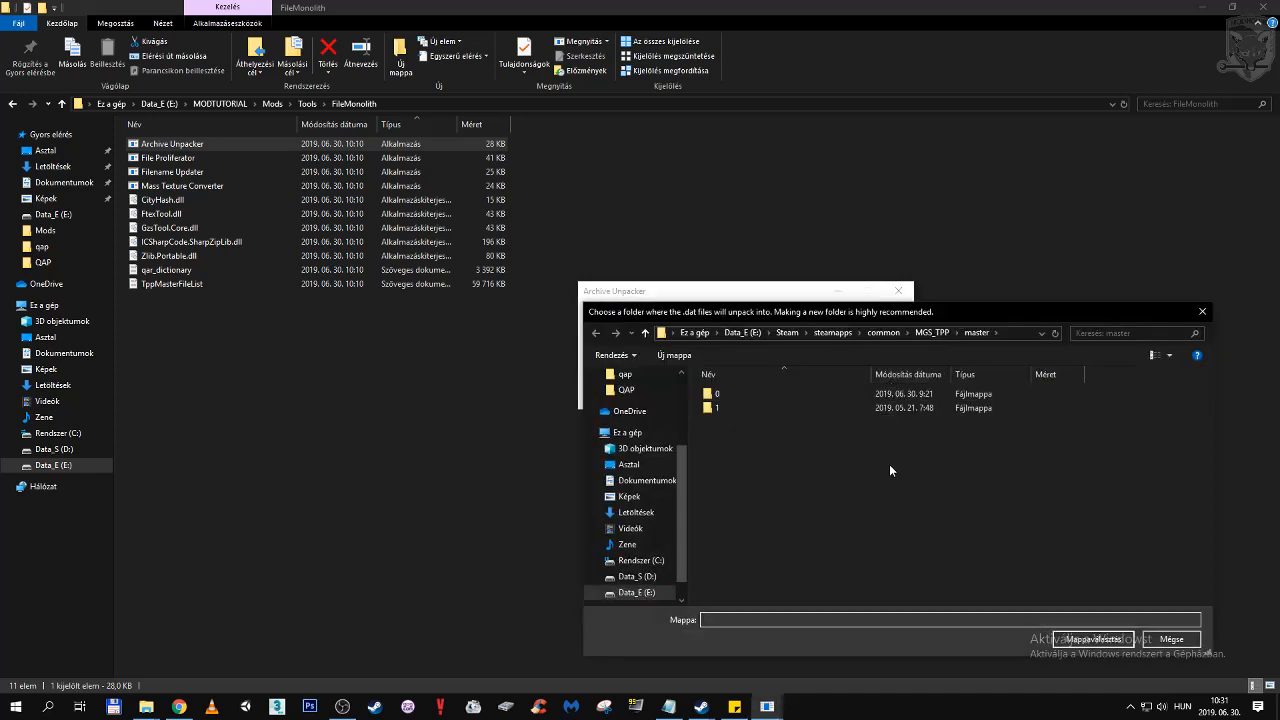
pyautogui.moveTo(875, 345)
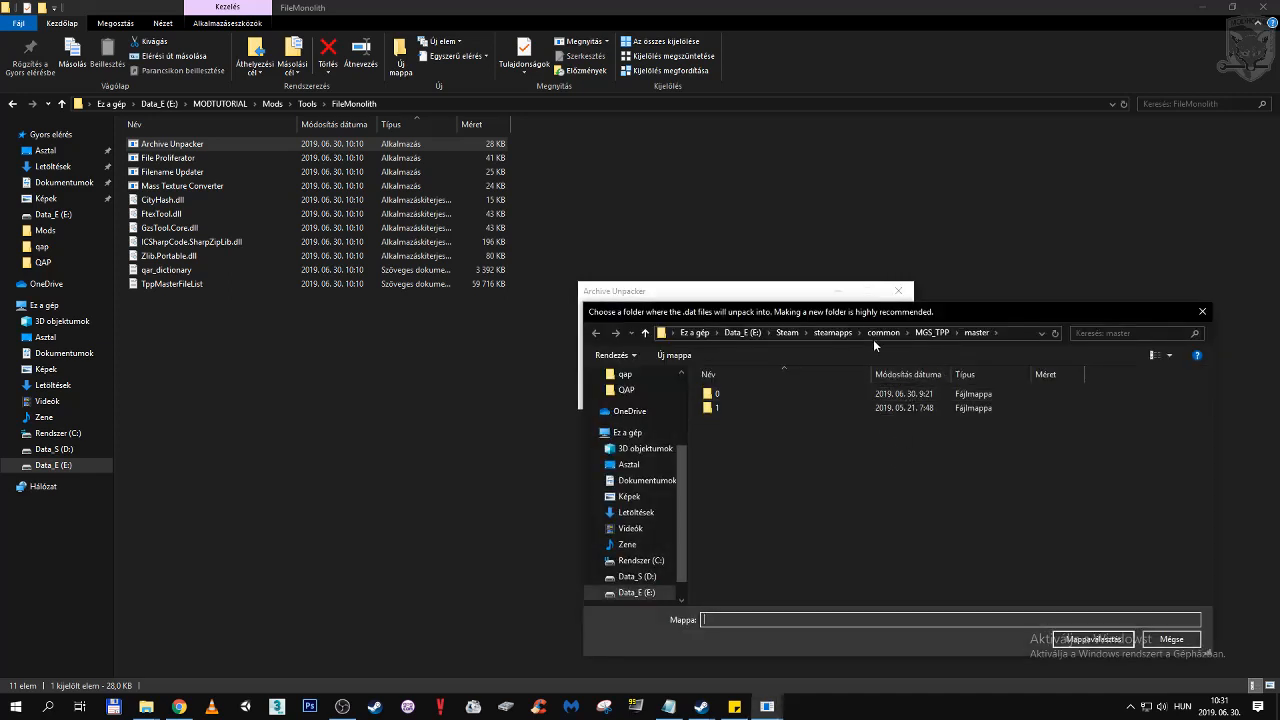
pyautogui.click(741, 332)
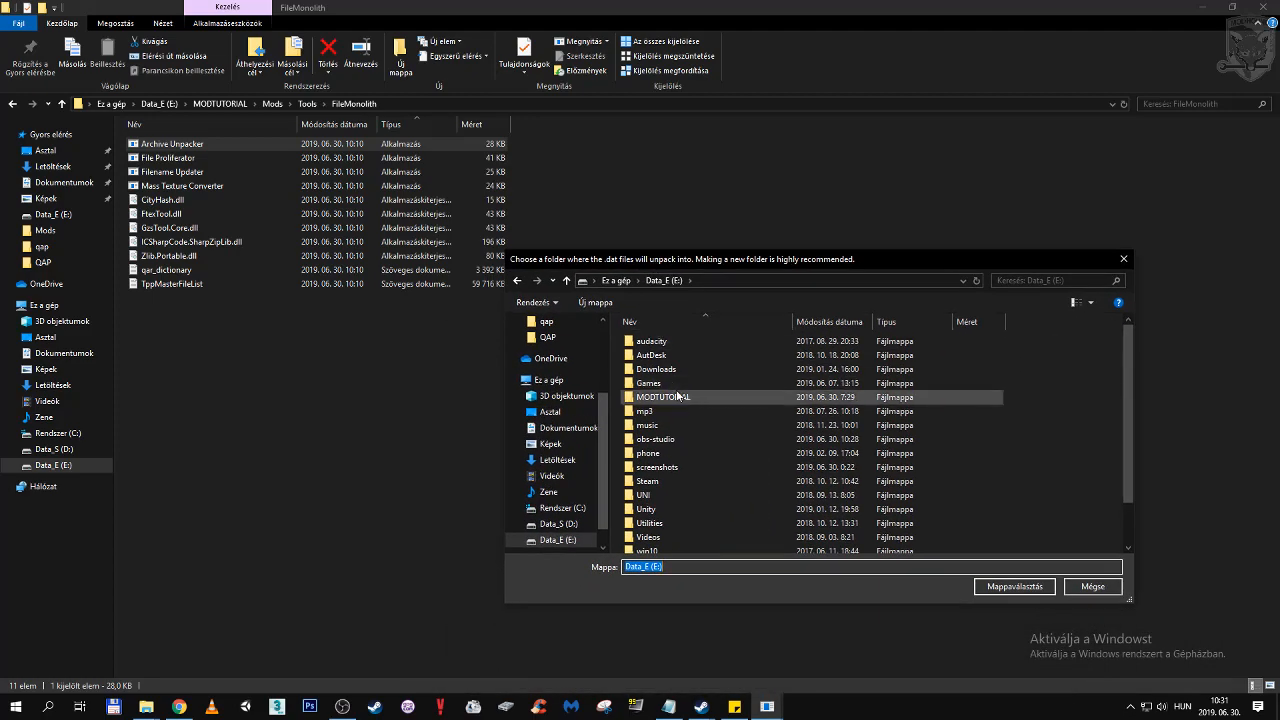
pyautogui.doubleClick(663, 396)
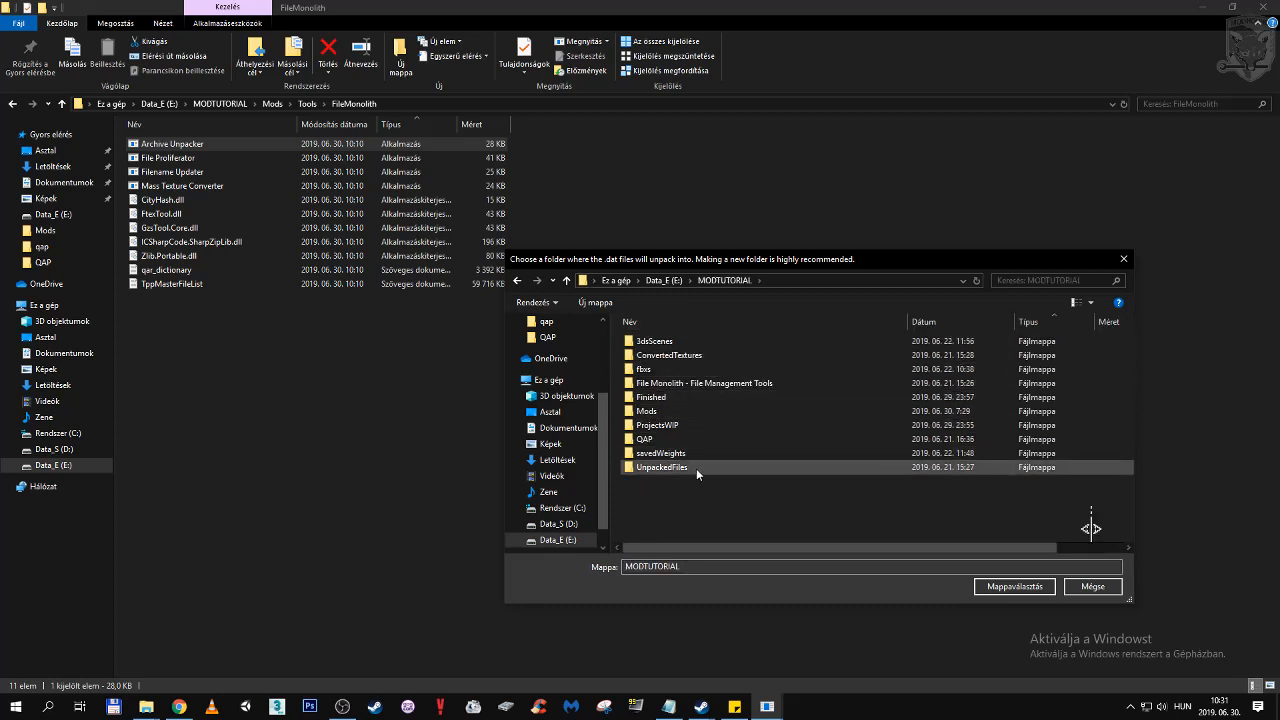
pyautogui.doubleClick(661, 467)
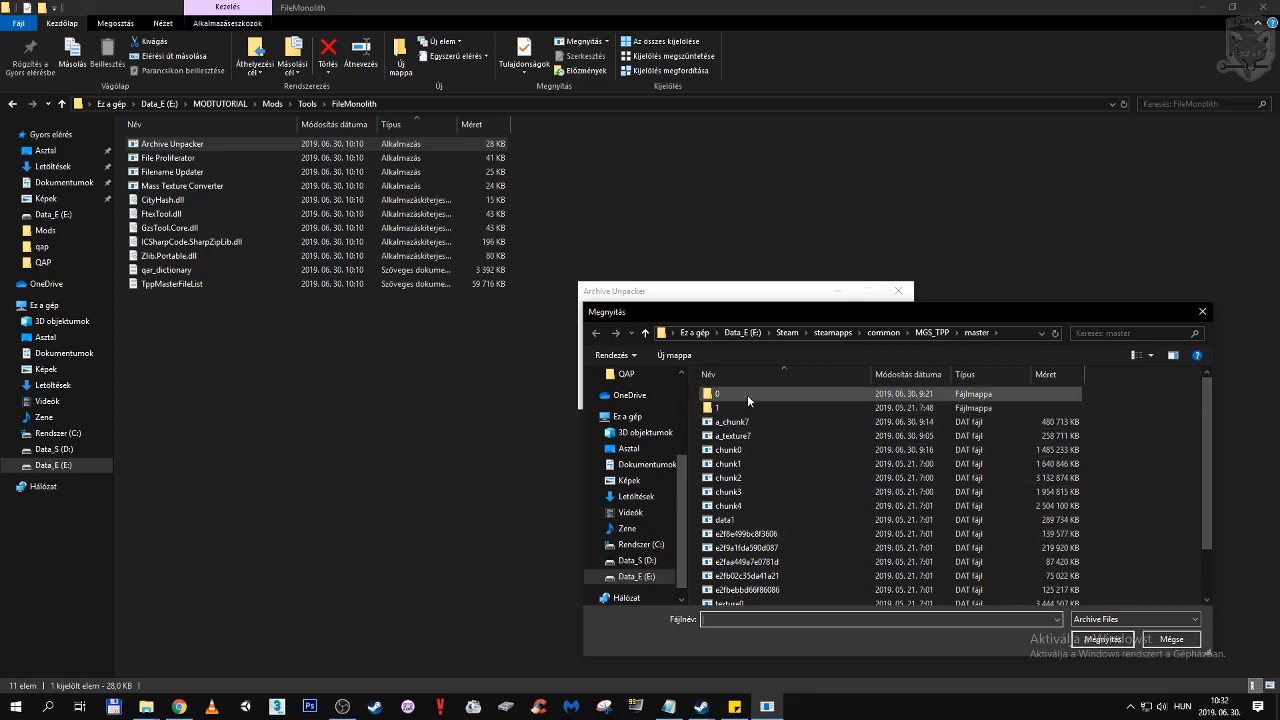
pyautogui.moveTo(745, 410)
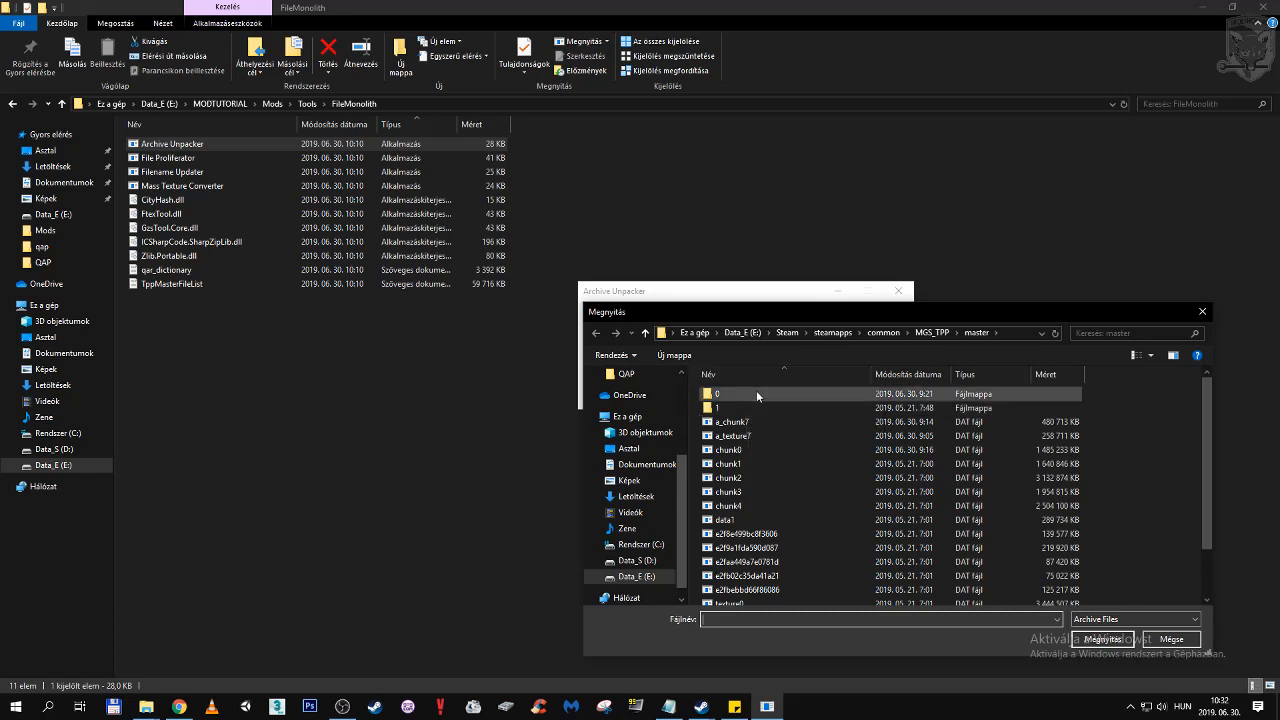
pyautogui.moveTo(730, 421)
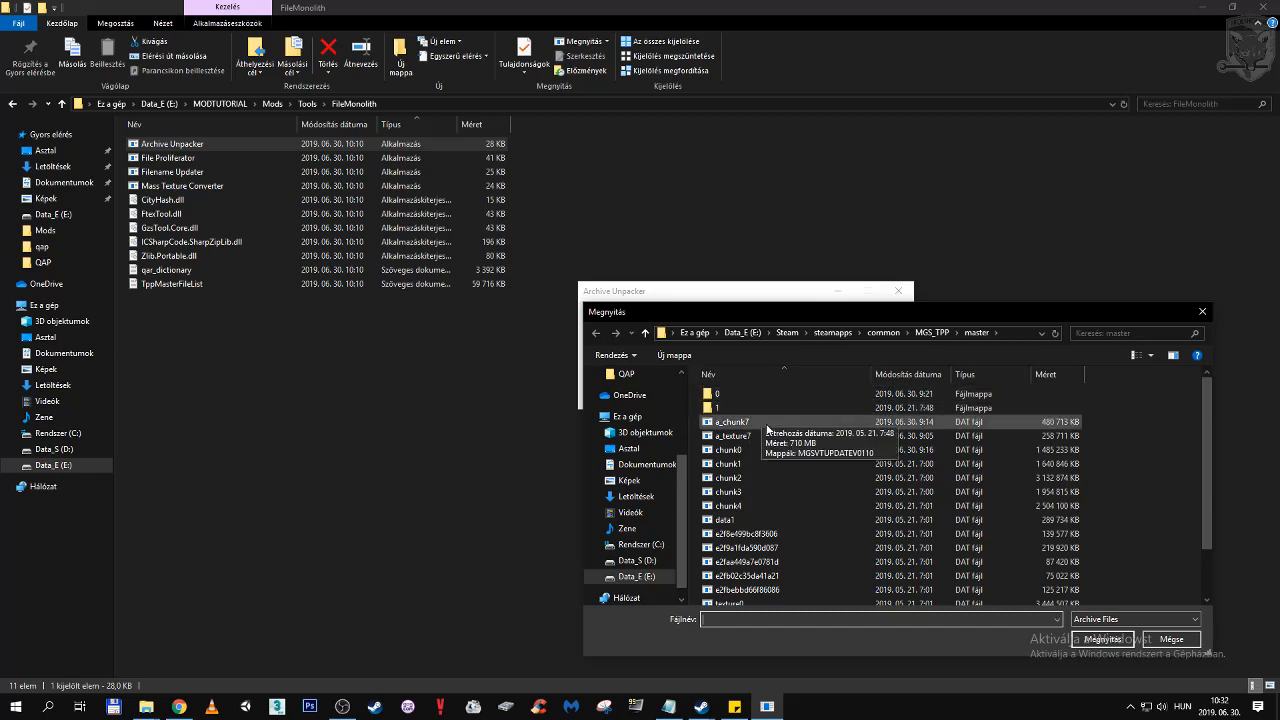
pyautogui.moveTo(790, 491)
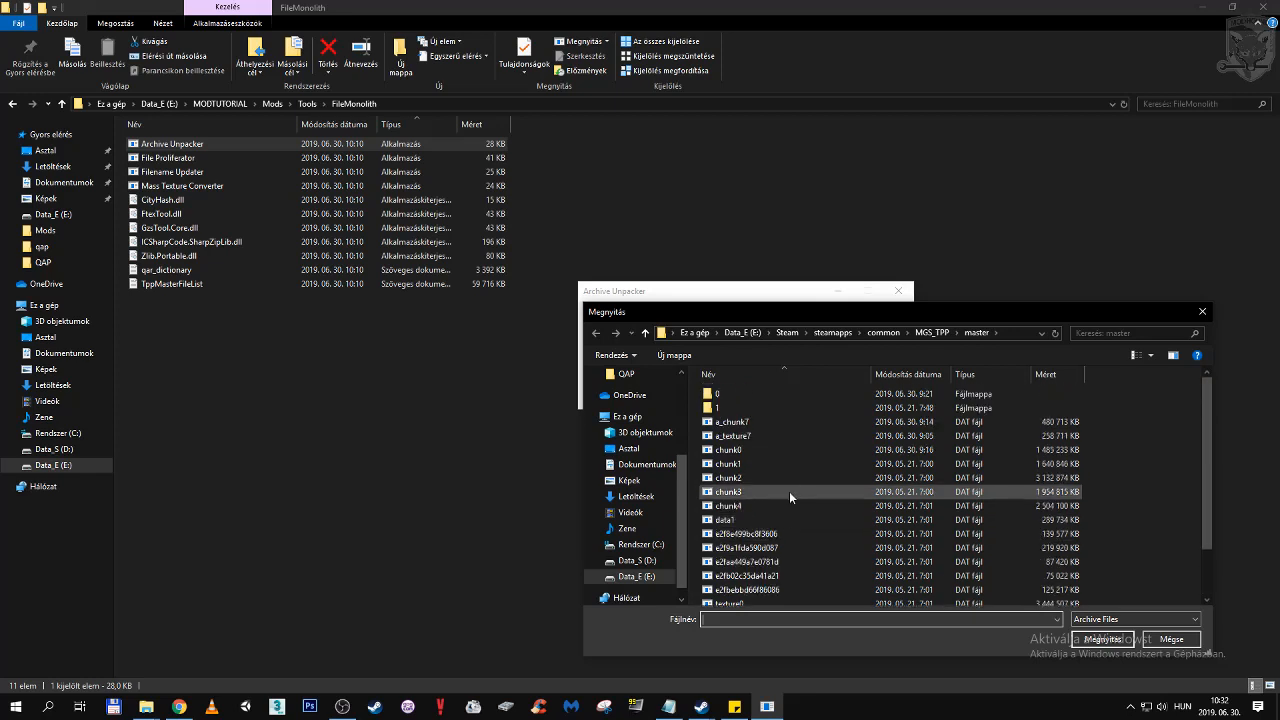
# - Load update archives 00 and 01, then browse output to MODTUTORIAL\UnpackedFiles
pyautogui.click(727, 463)
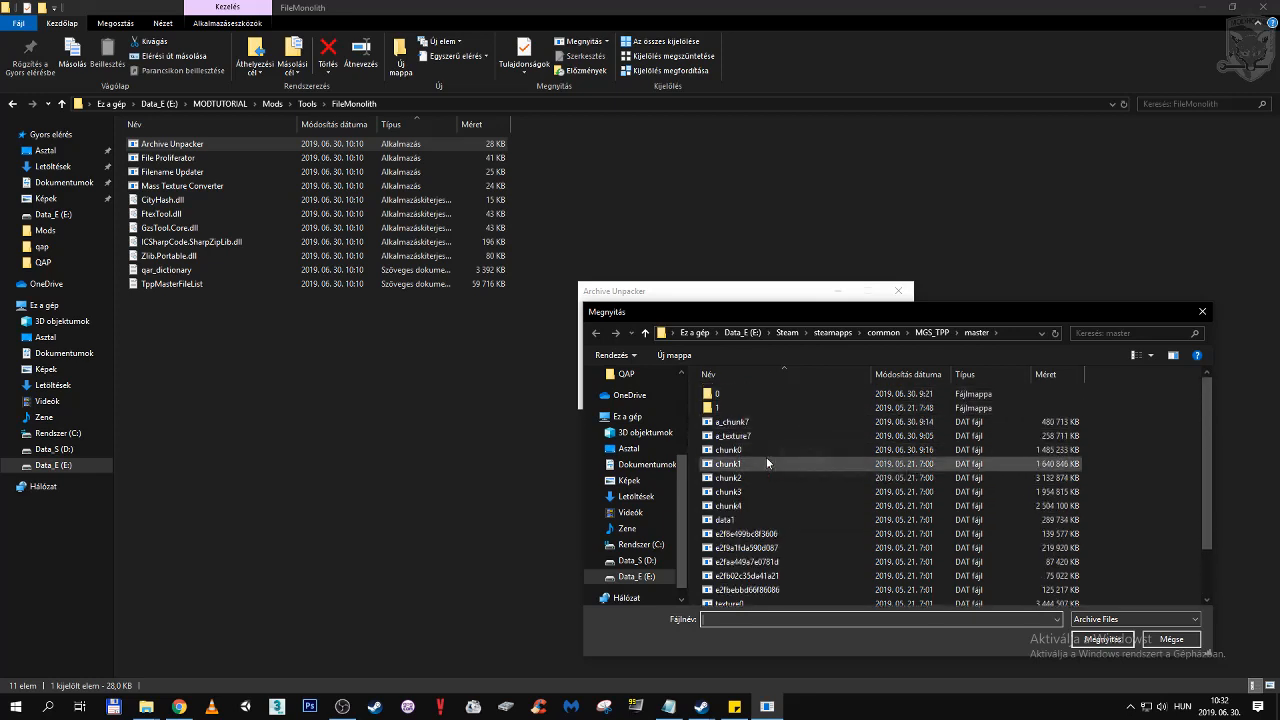
pyautogui.scroll(-3)
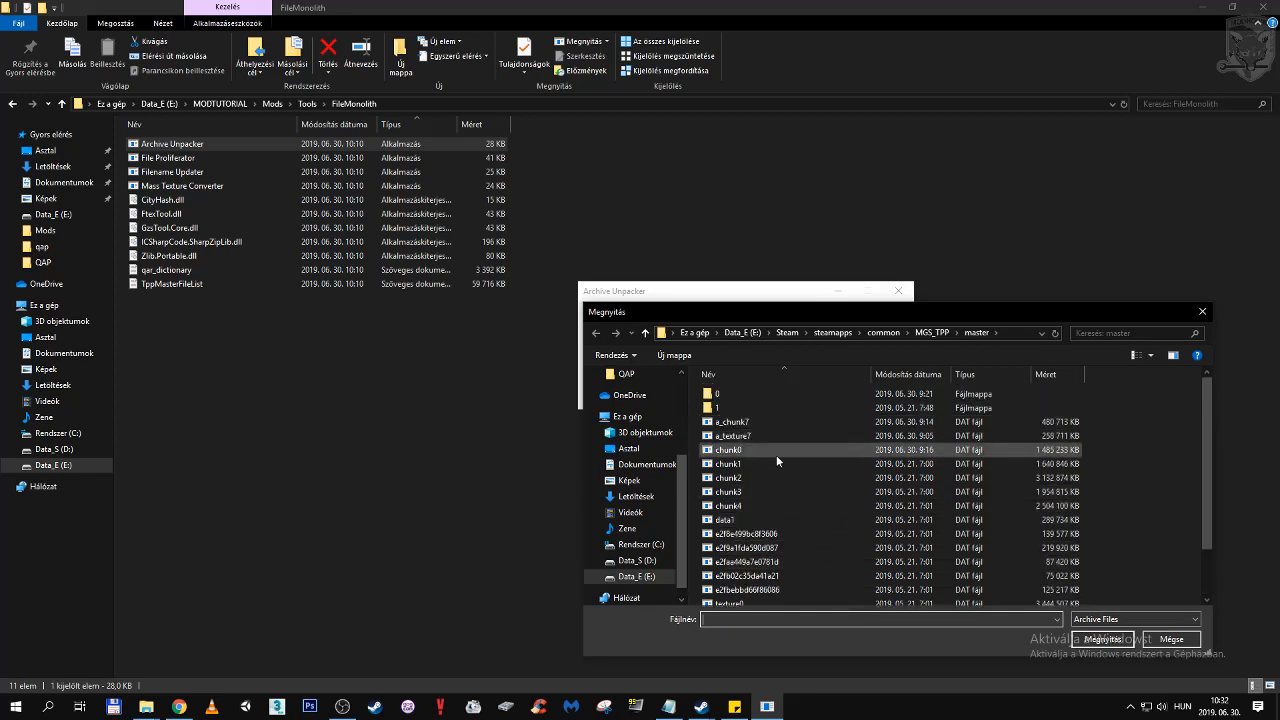
pyautogui.doubleClick(718, 407)
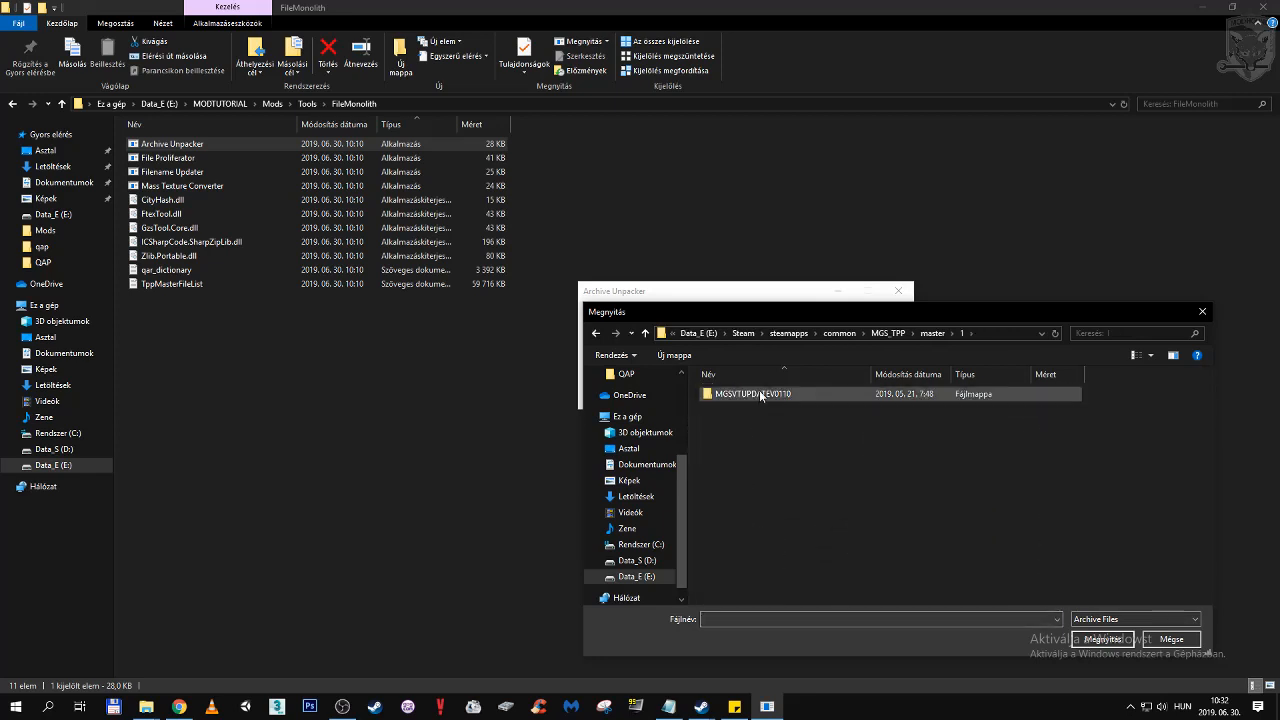
pyautogui.doubleClick(753, 393)
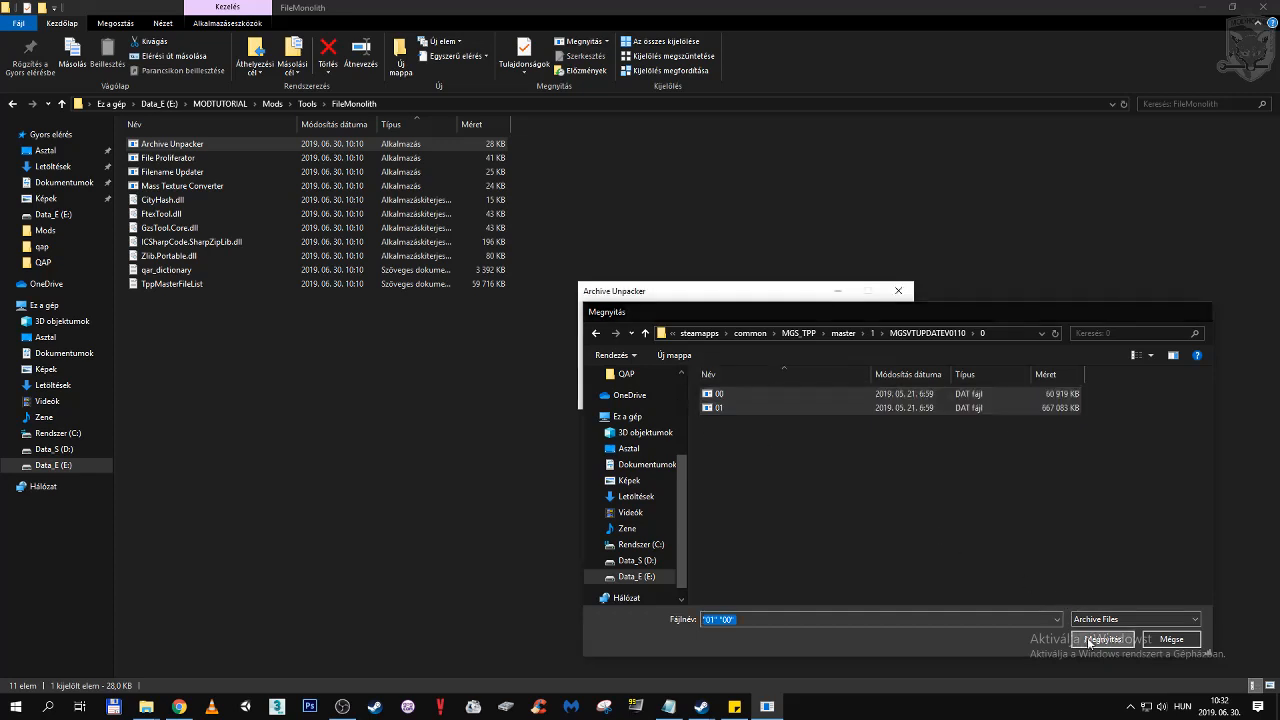
pyautogui.click(1100, 639)
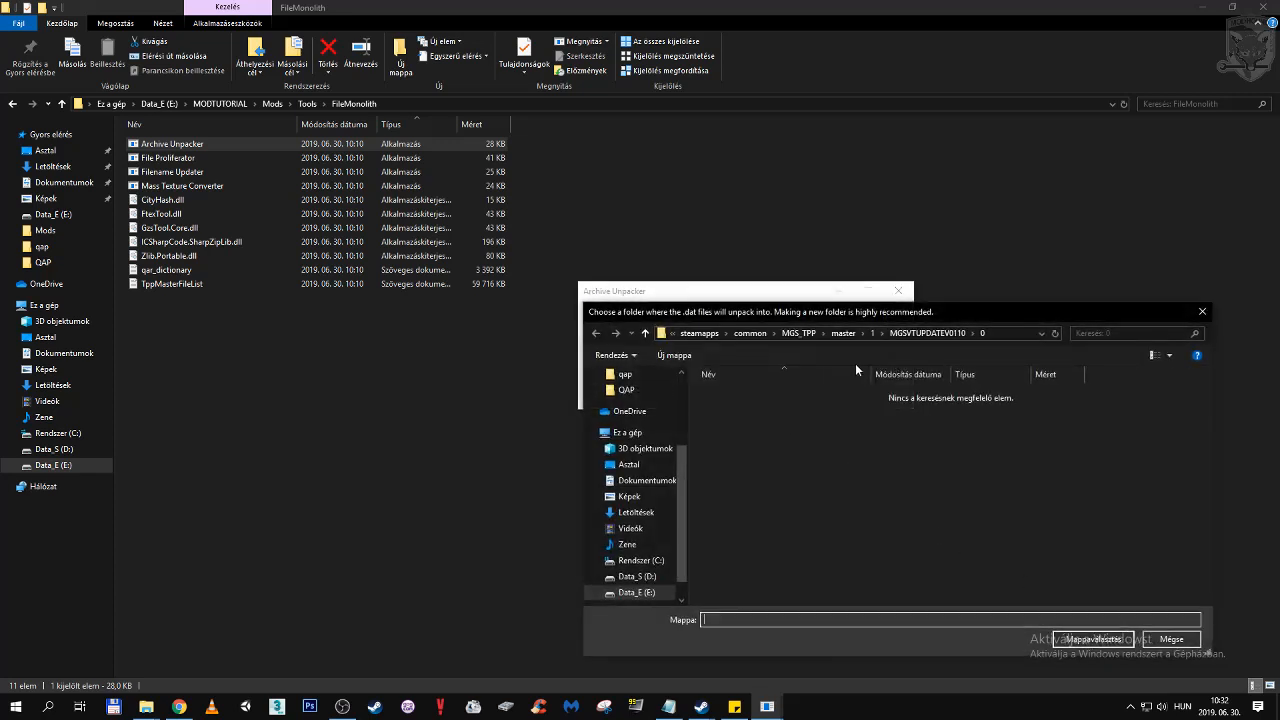
pyautogui.click(637, 592)
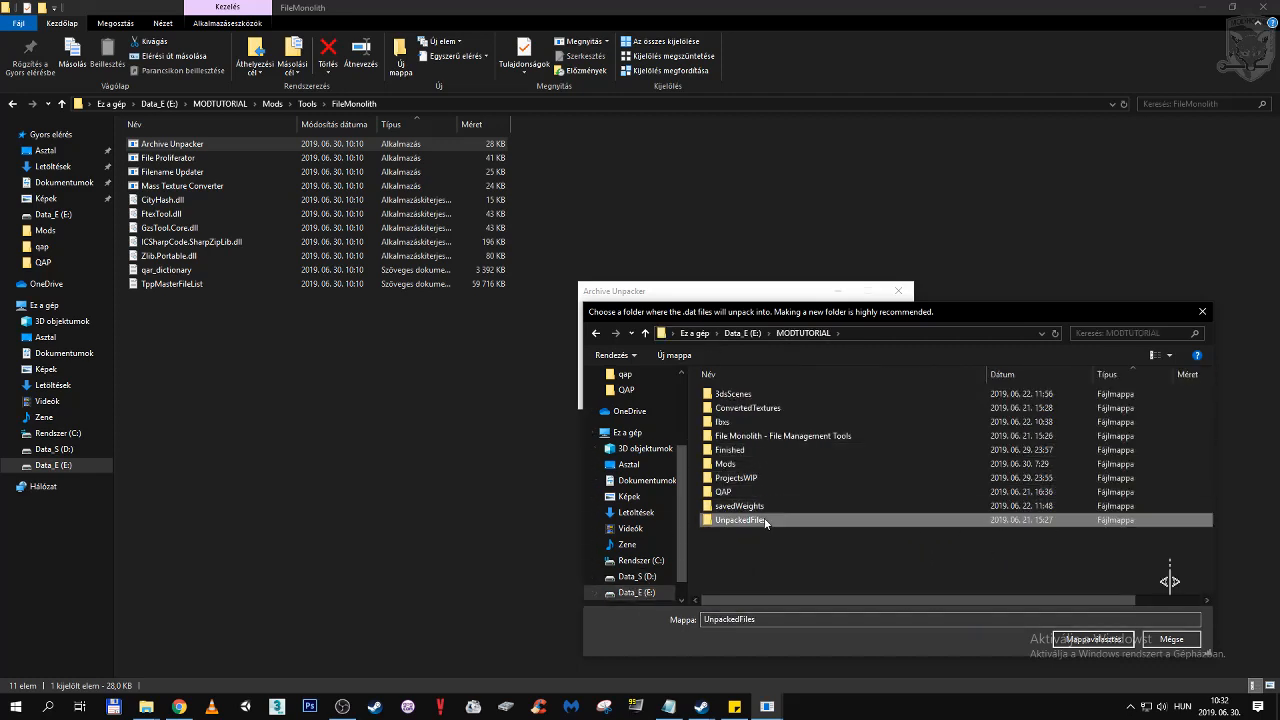
pyautogui.doubleClick(740, 520)
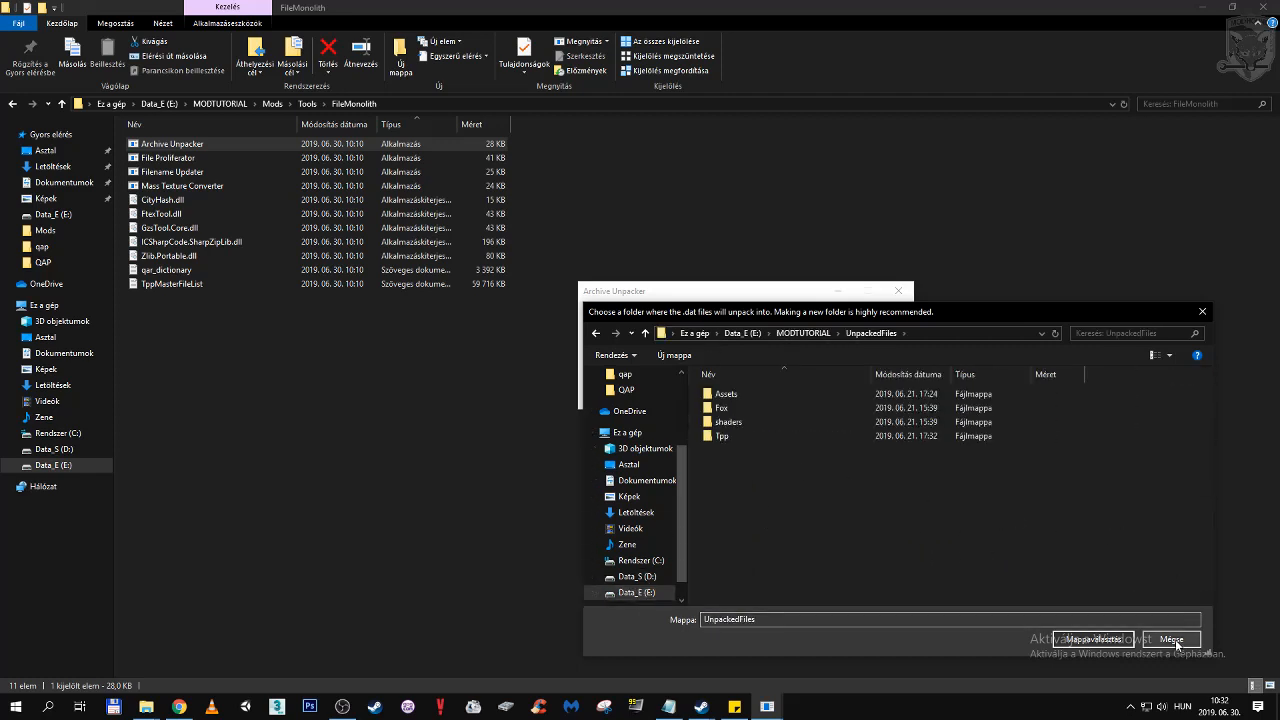
# - Cancel the output picker, close Archive Unpacker, and select Mass Texture Converter
pyautogui.click(1170, 639)
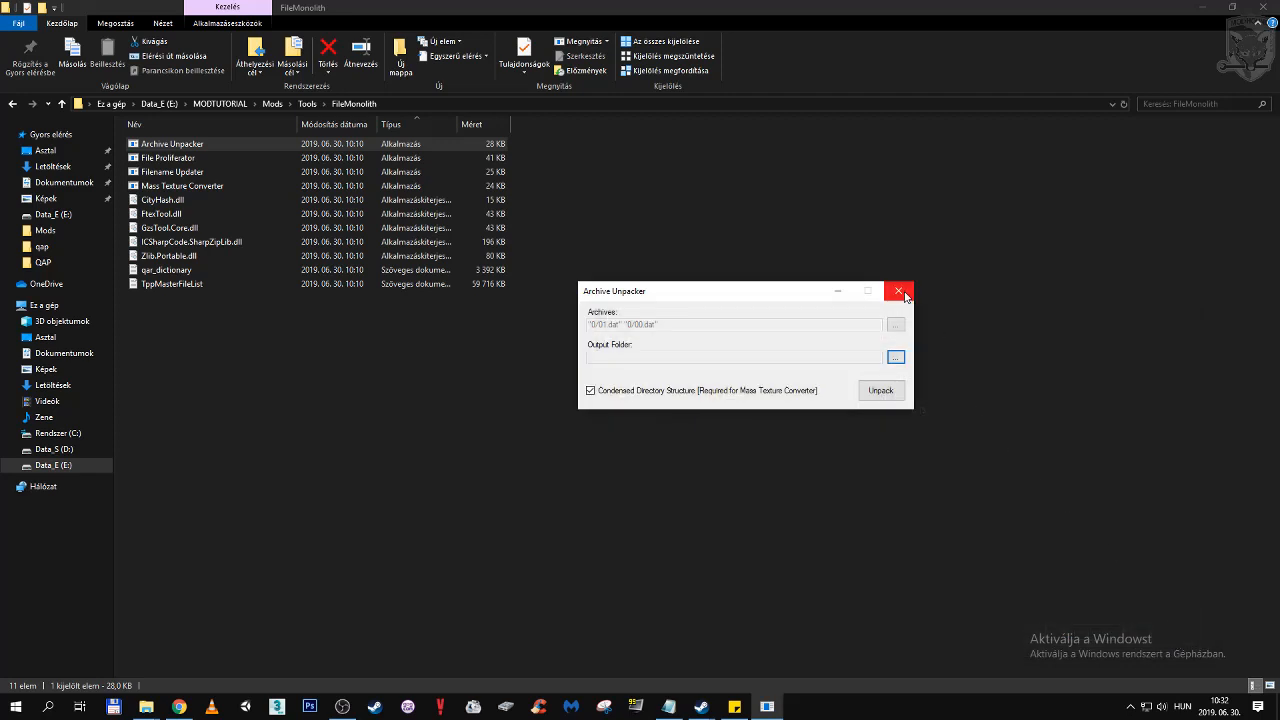
pyautogui.moveTo(790, 336)
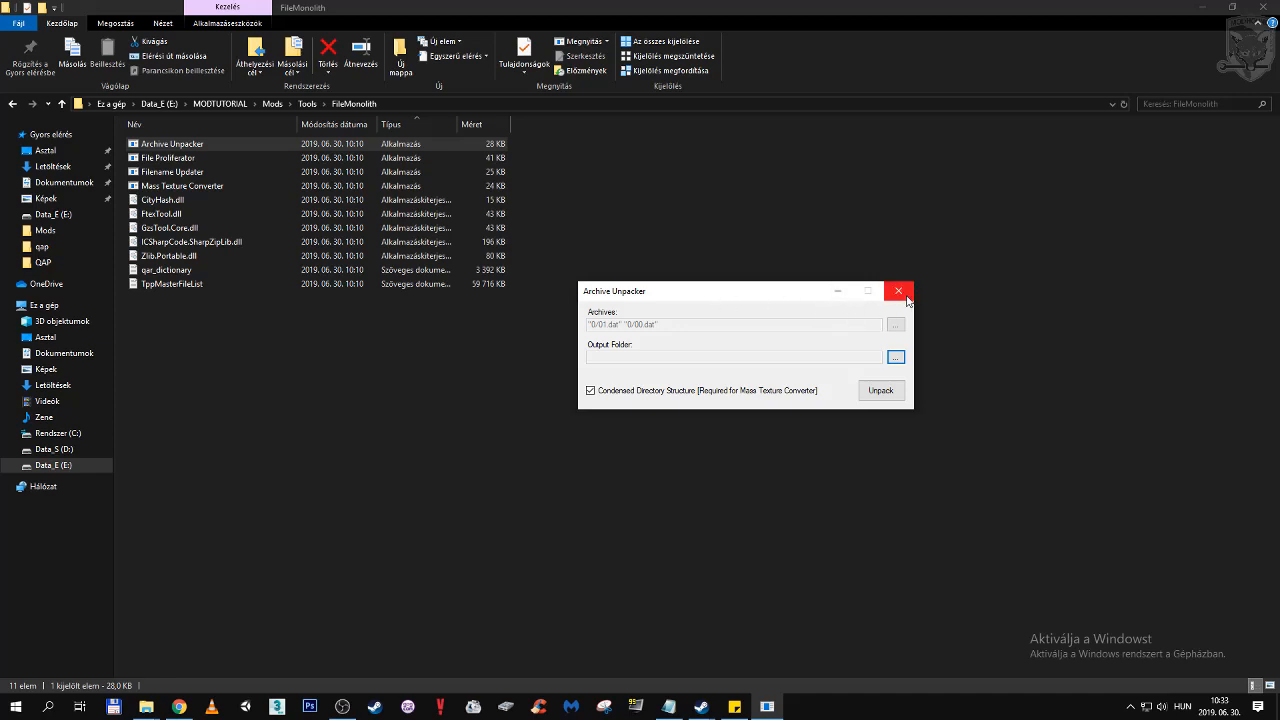
pyautogui.click(898, 291)
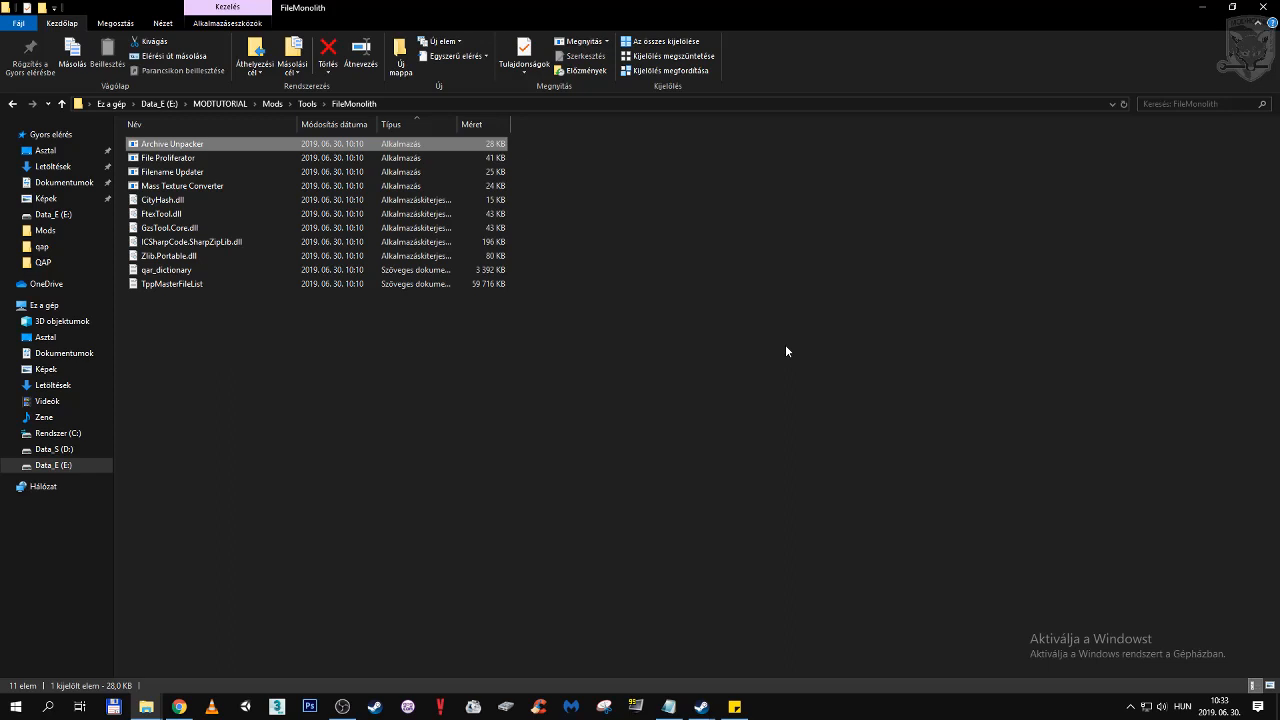
pyautogui.click(182, 186)
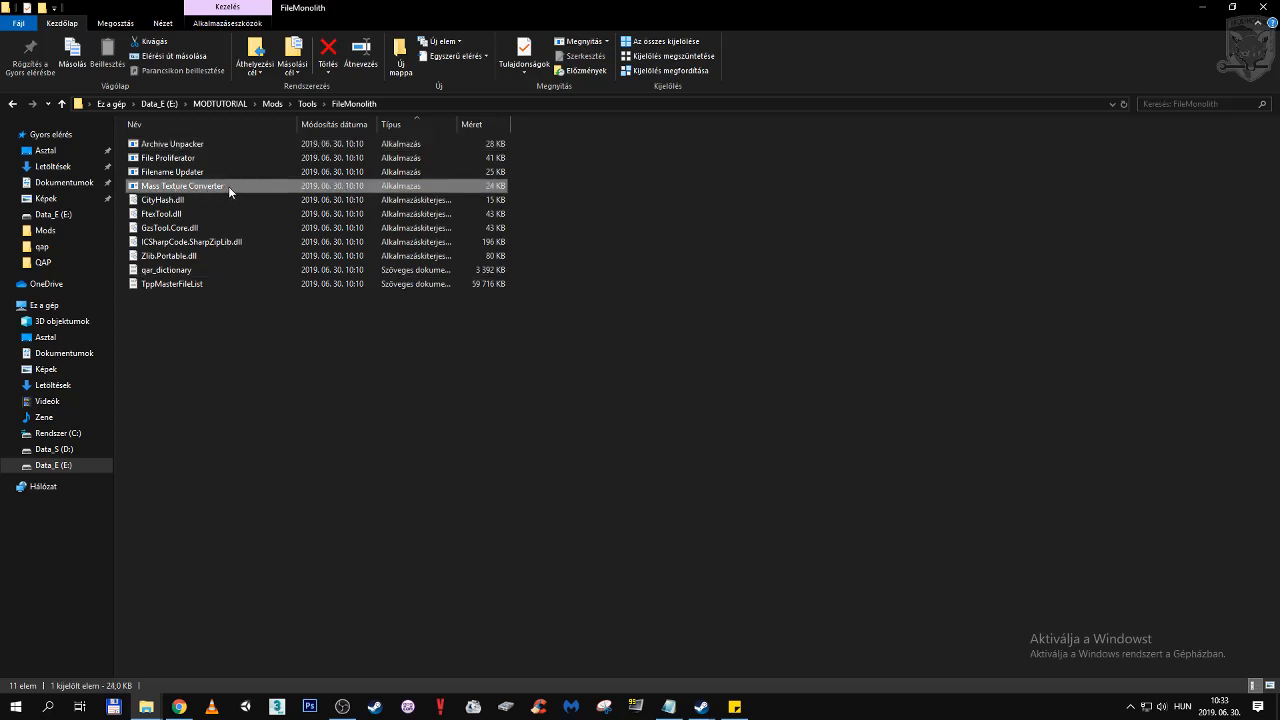
# - Launch Mass Texture Converter with UnpackedFiles as input and ConvertedTextures opened for output
pyautogui.doubleClick(182, 186)
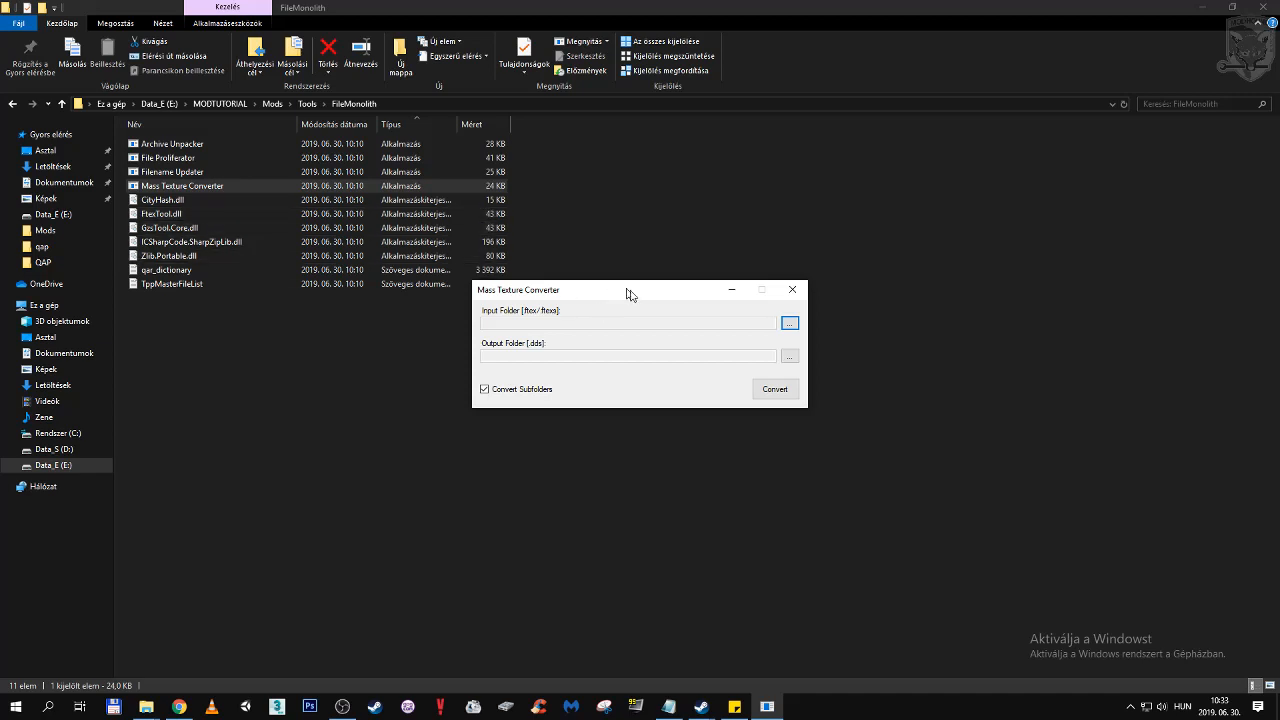
pyautogui.click(789, 322)
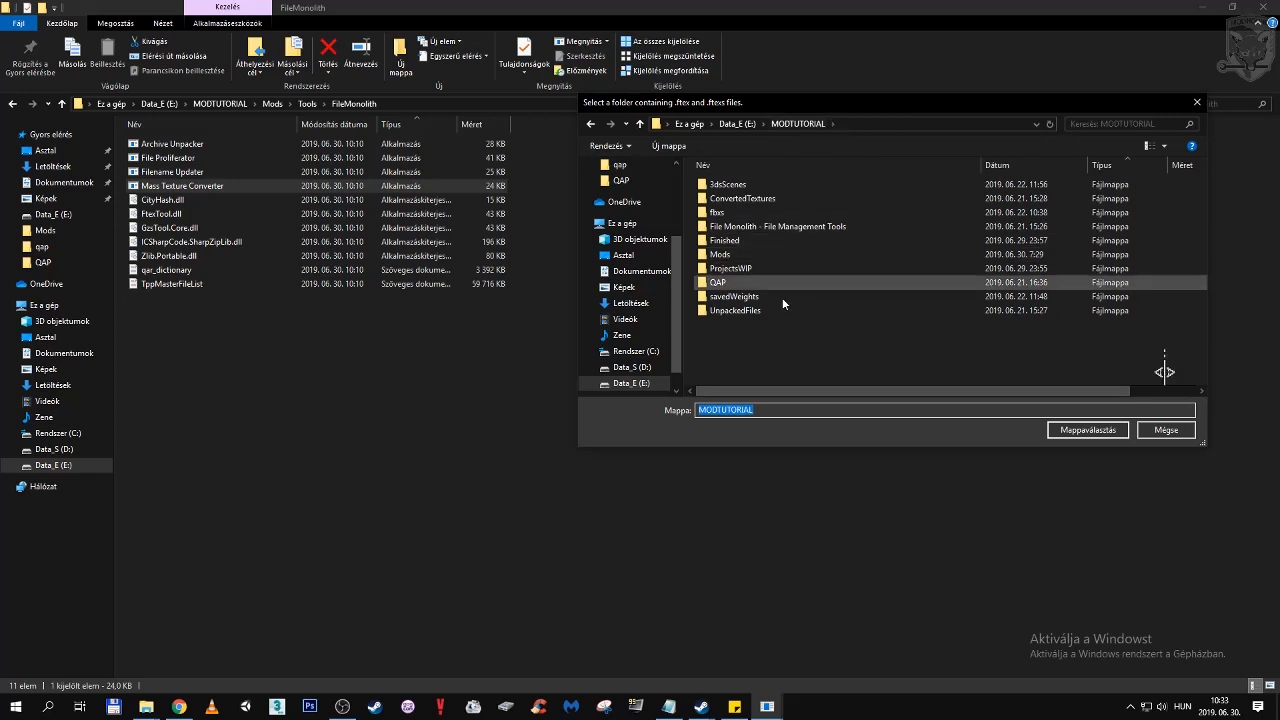
pyautogui.doubleClick(736, 310)
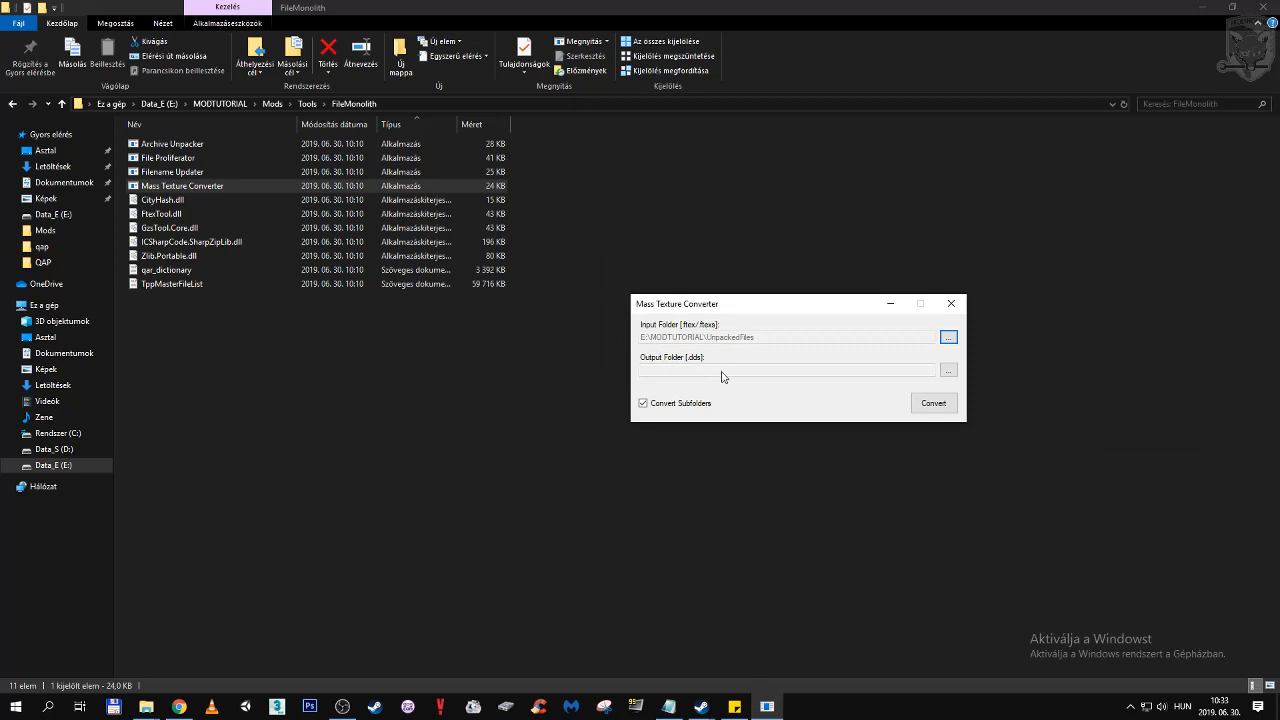
pyautogui.moveTo(701, 370)
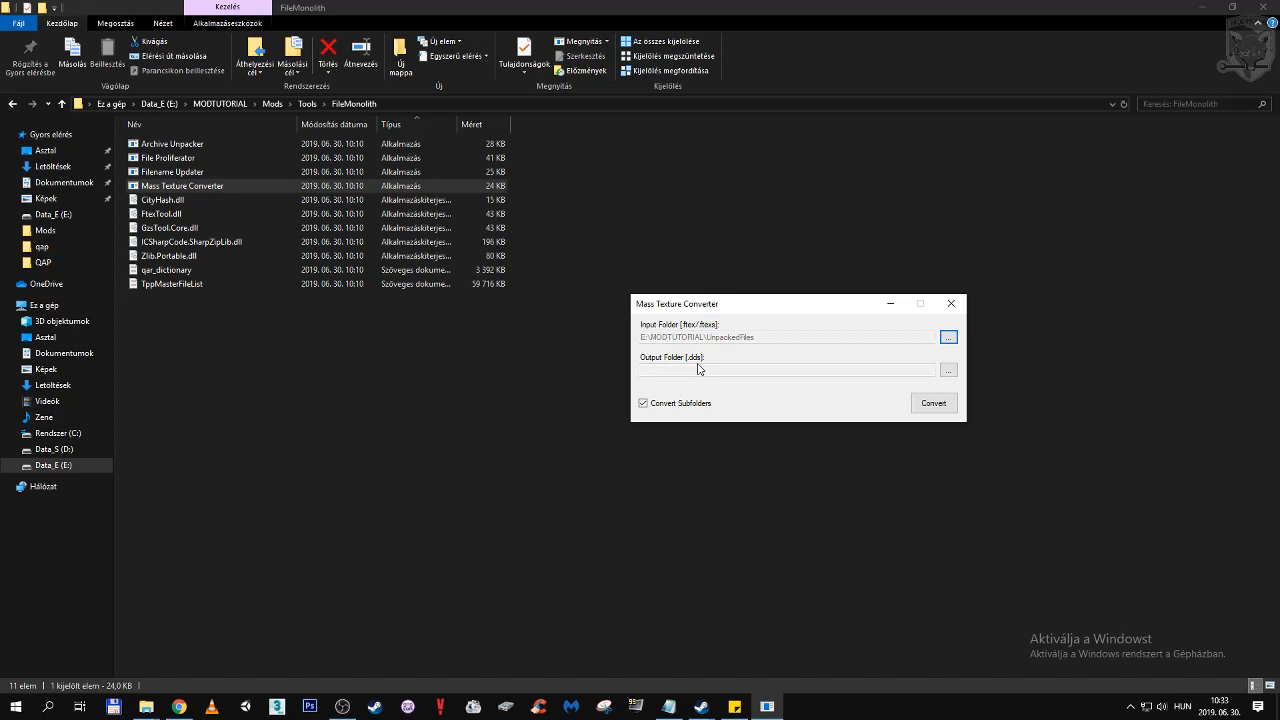
pyautogui.moveTo(698, 370)
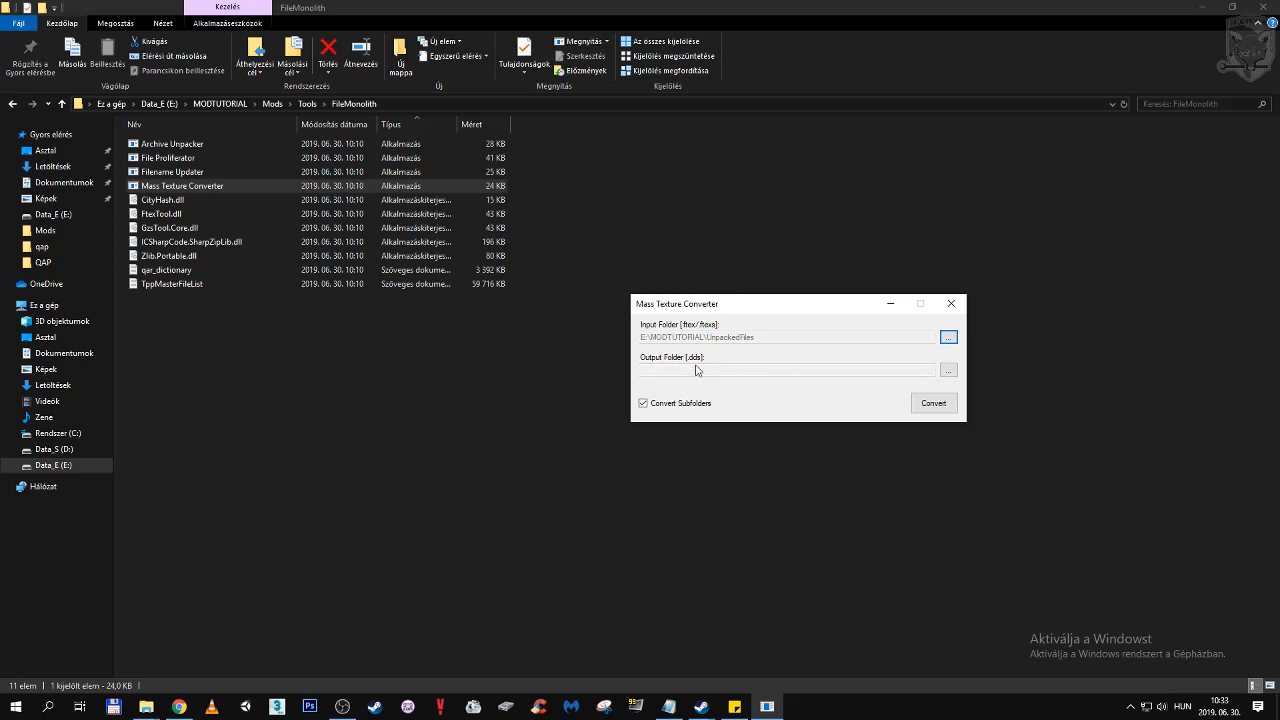
pyautogui.click(947, 369)
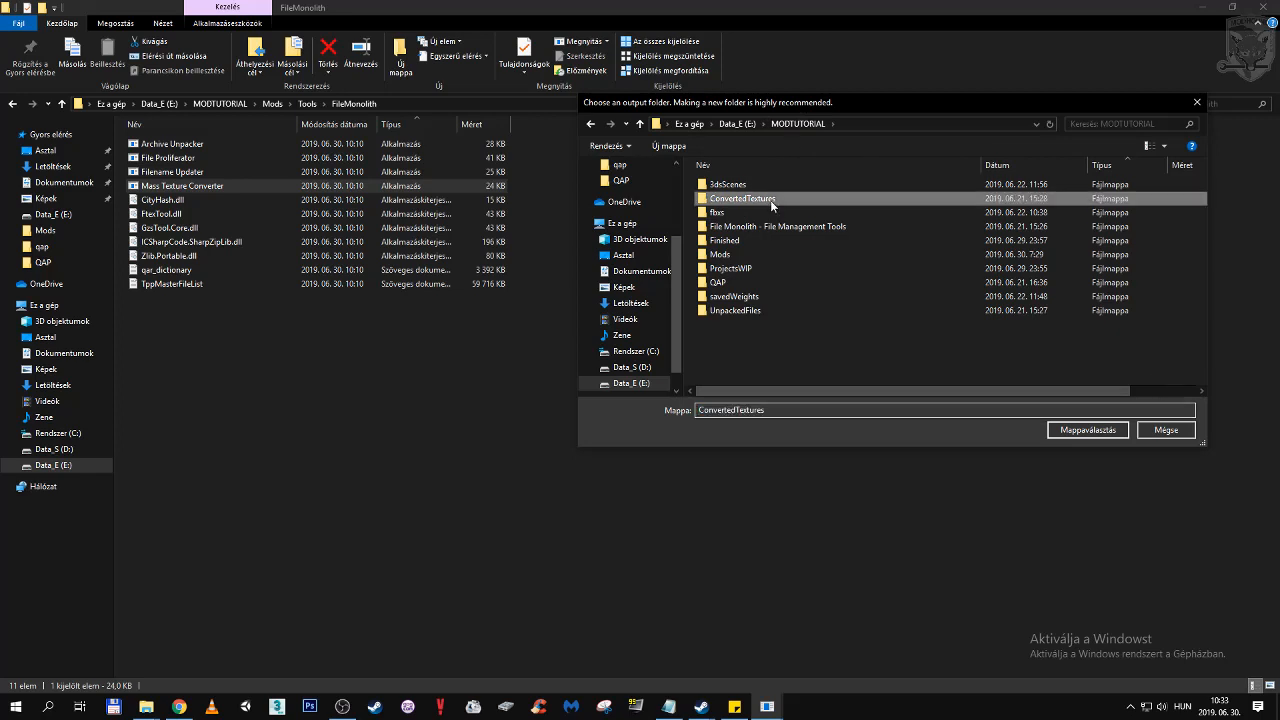
pyautogui.doubleClick(742, 198)
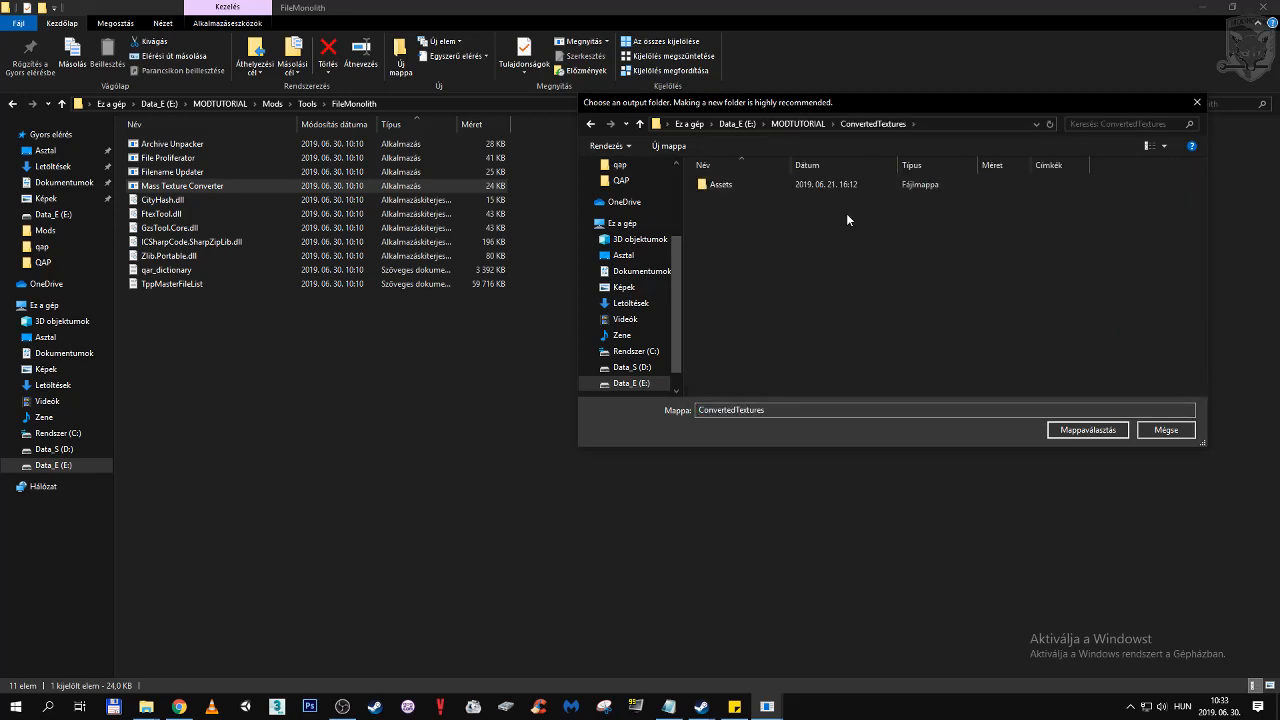
pyautogui.moveTo(830, 201)
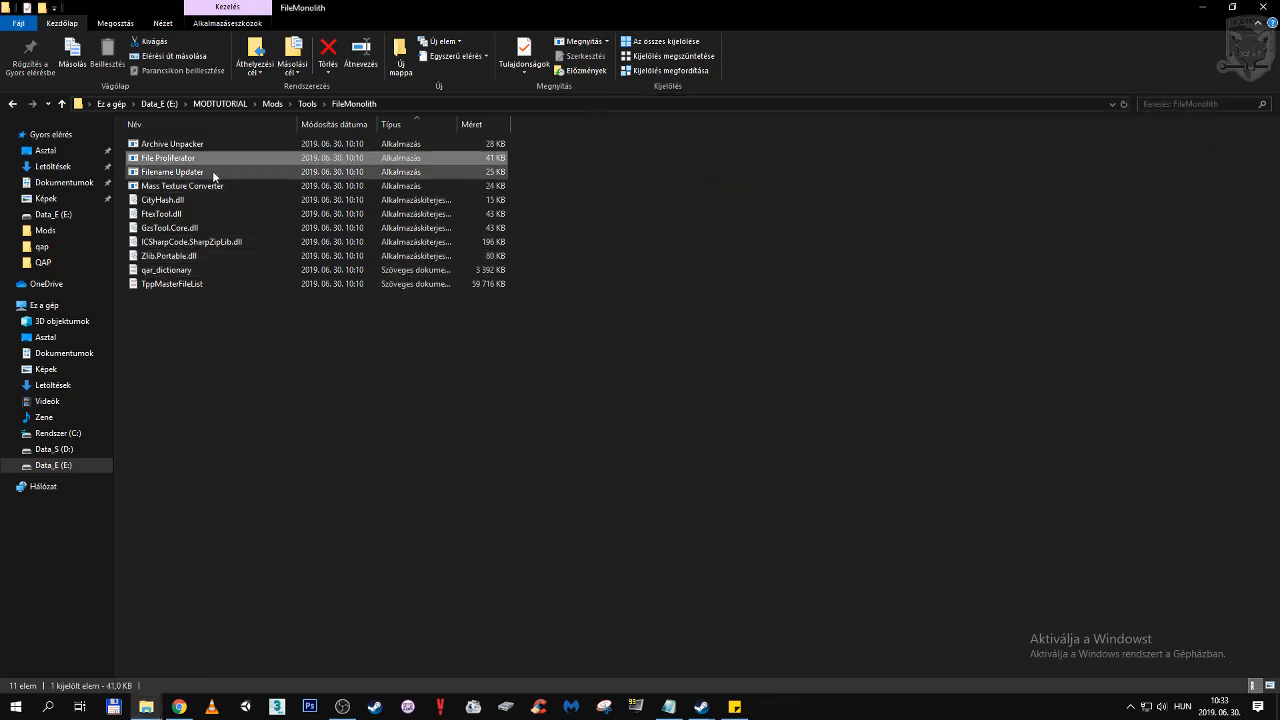
# - Click through FileMonolith's tools, then go up to Tools and open FTEXTool
pyautogui.click(168, 158)
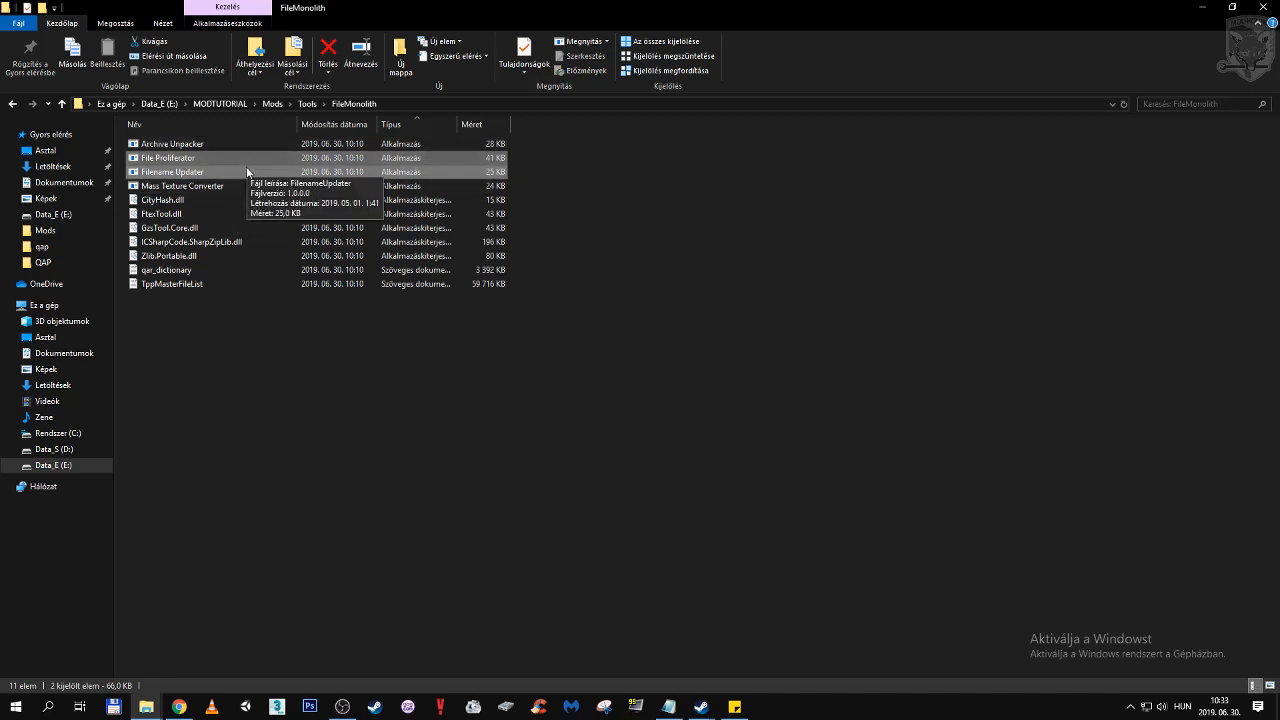
pyautogui.click(172, 143)
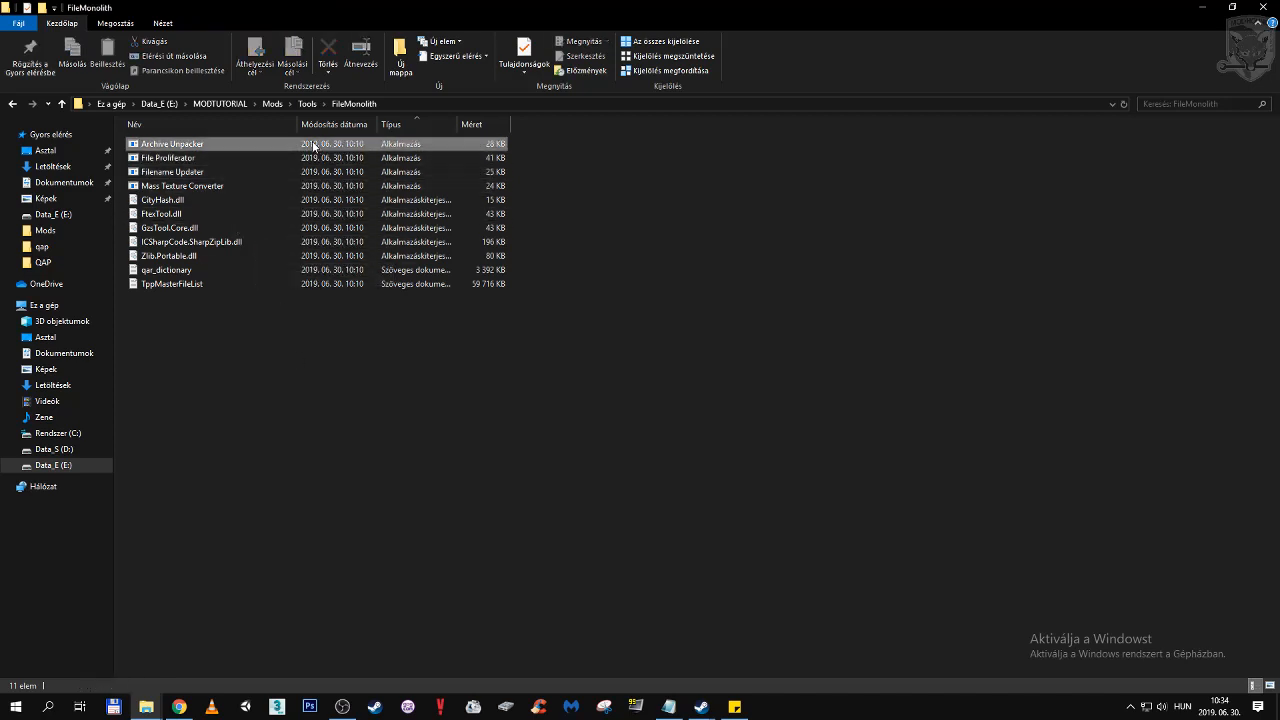
pyautogui.click(171, 144)
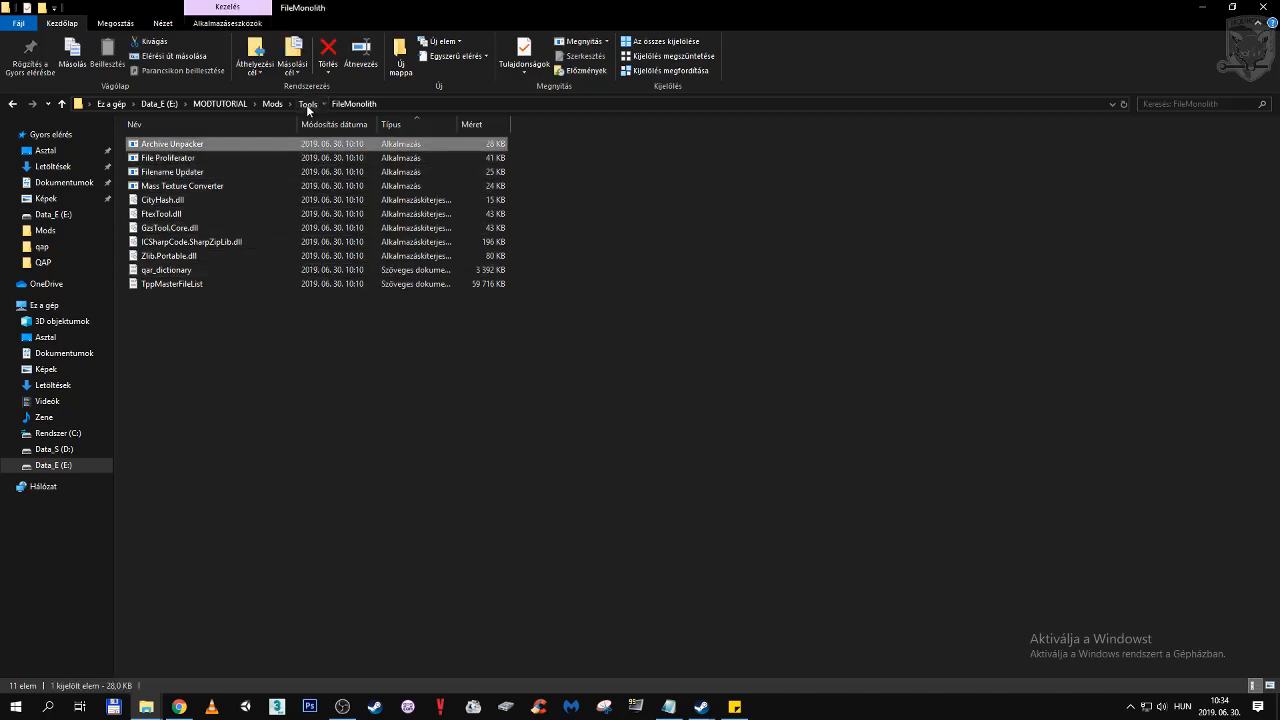
pyautogui.click(307, 103)
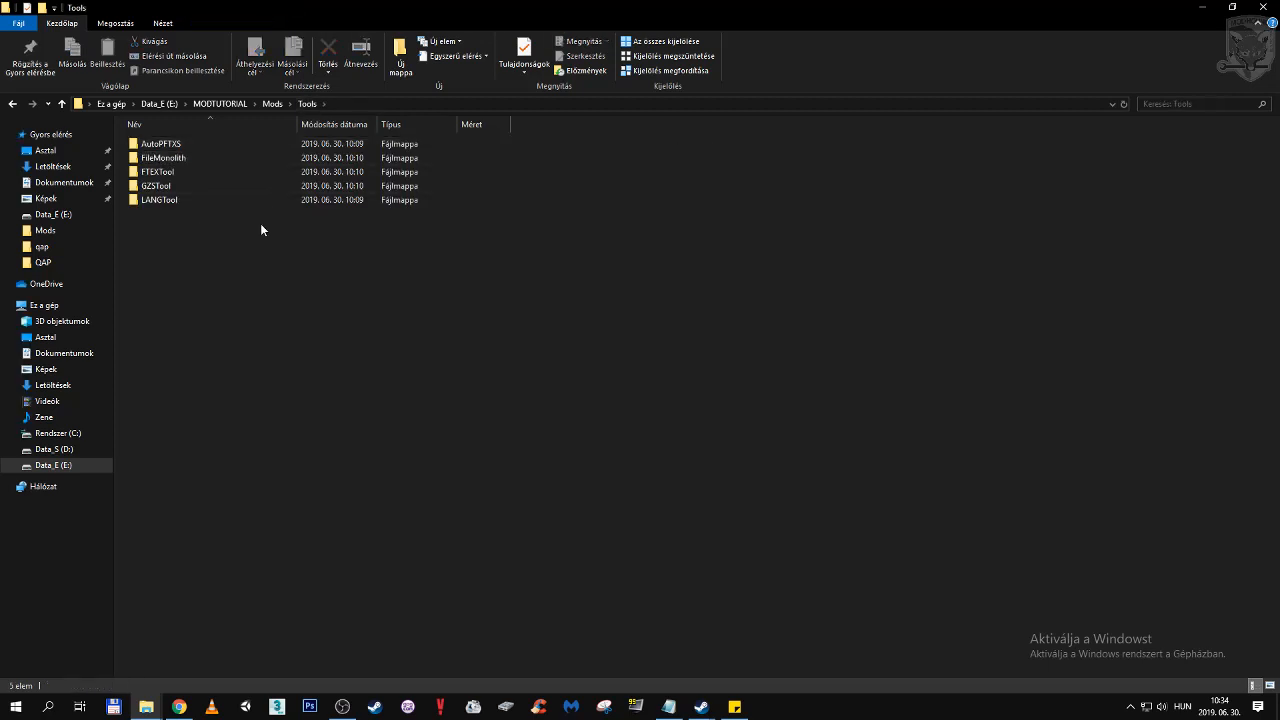
pyautogui.moveTo(247, 214)
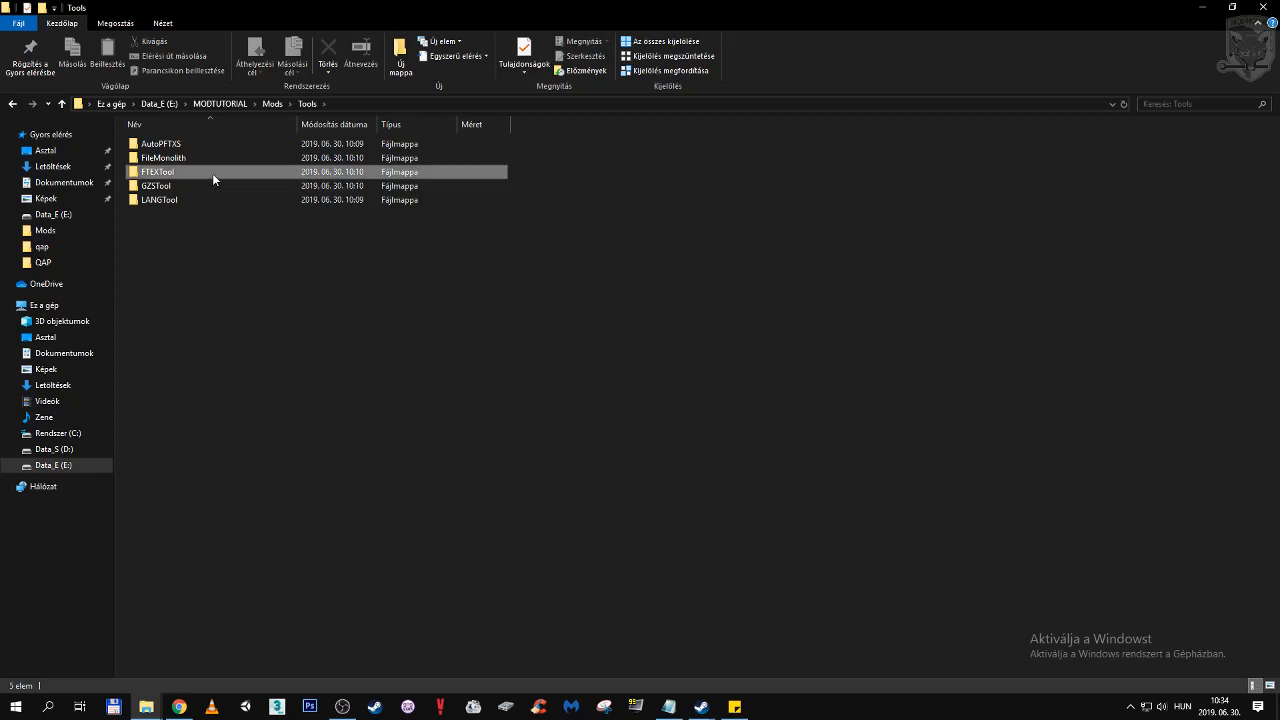
pyautogui.doubleClick(157, 171)
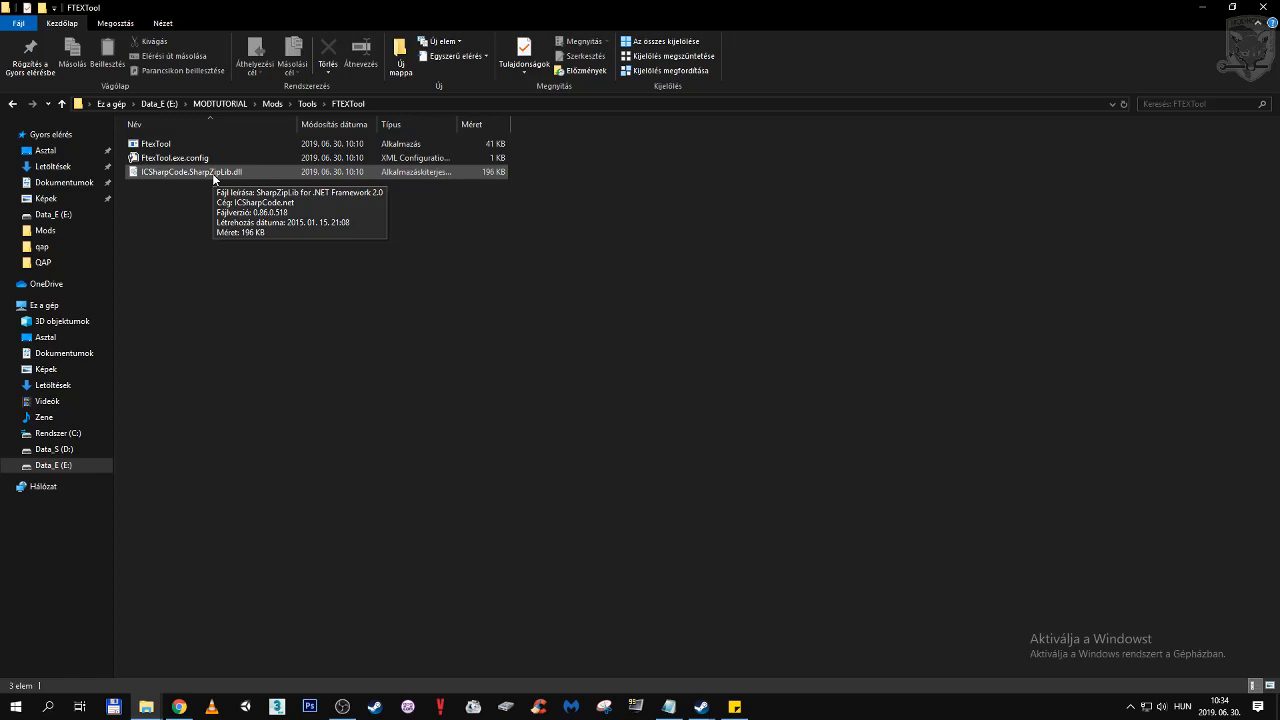
pyautogui.moveTo(147, 706)
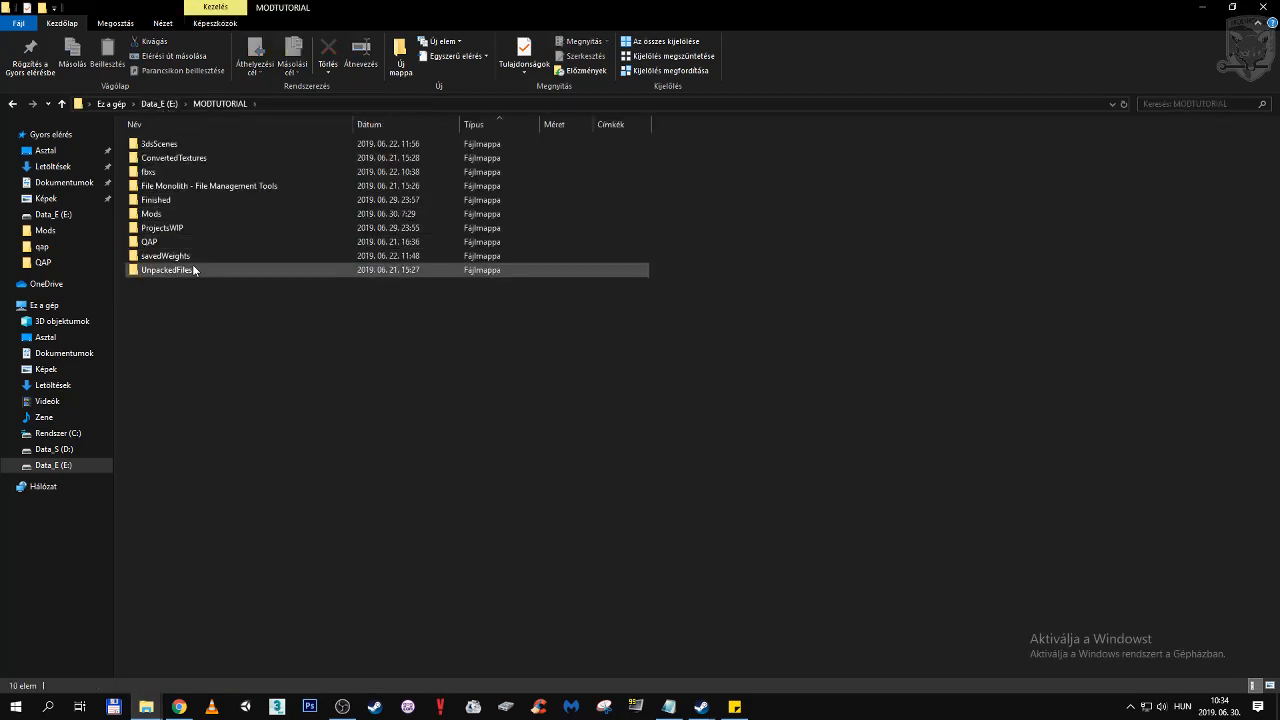
# - Open UnpackedFiles and select an unpacked FTEXS texture and its matching FTEX file
pyautogui.doubleClick(166, 270)
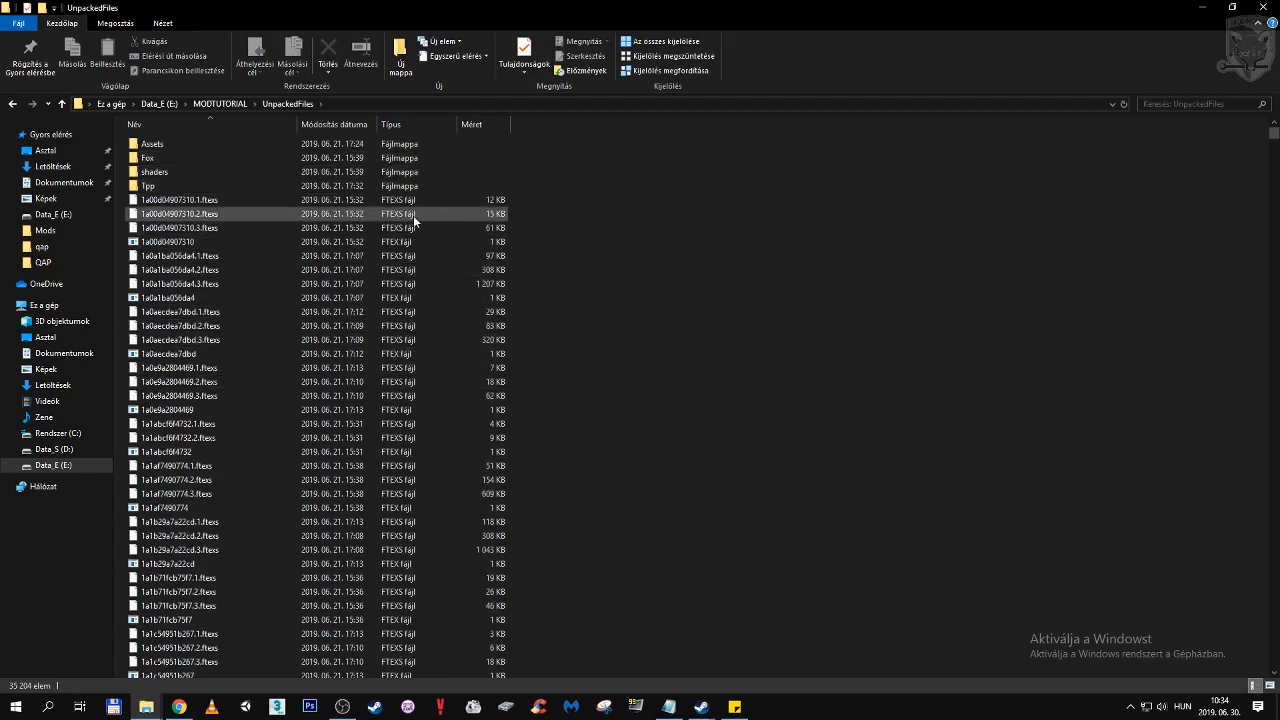
pyautogui.click(178, 199)
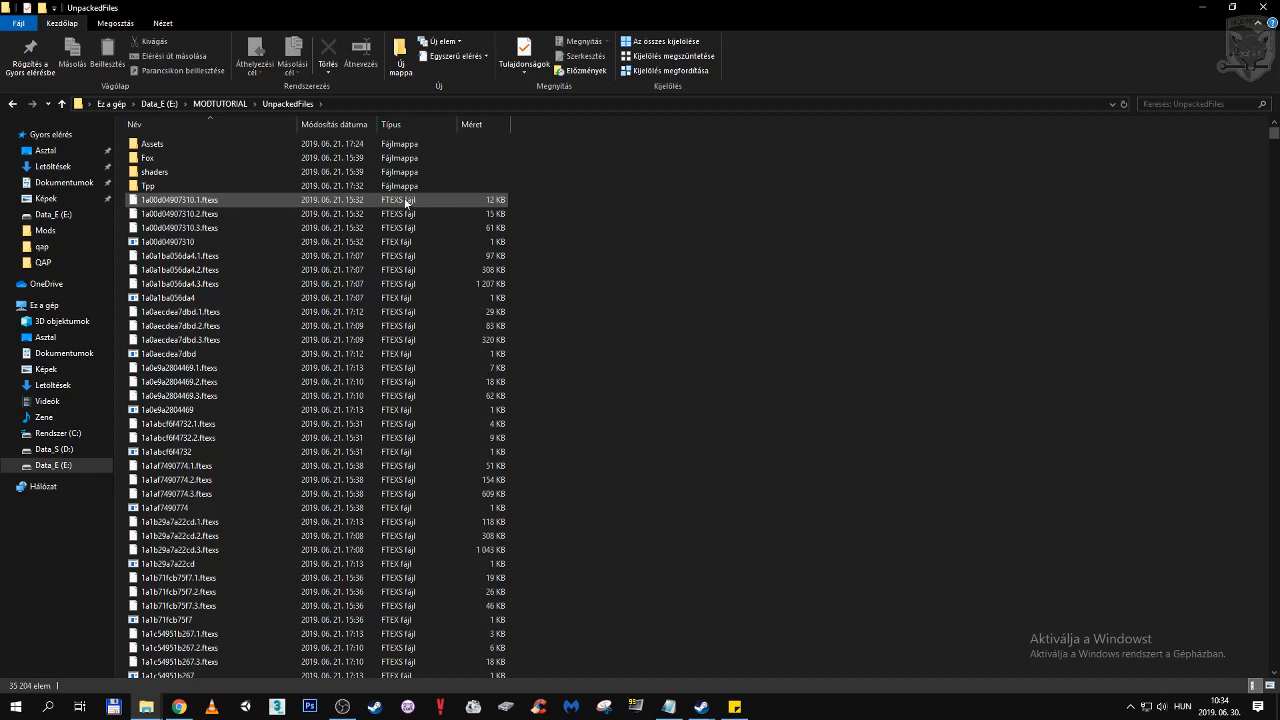
pyautogui.moveTo(433, 209)
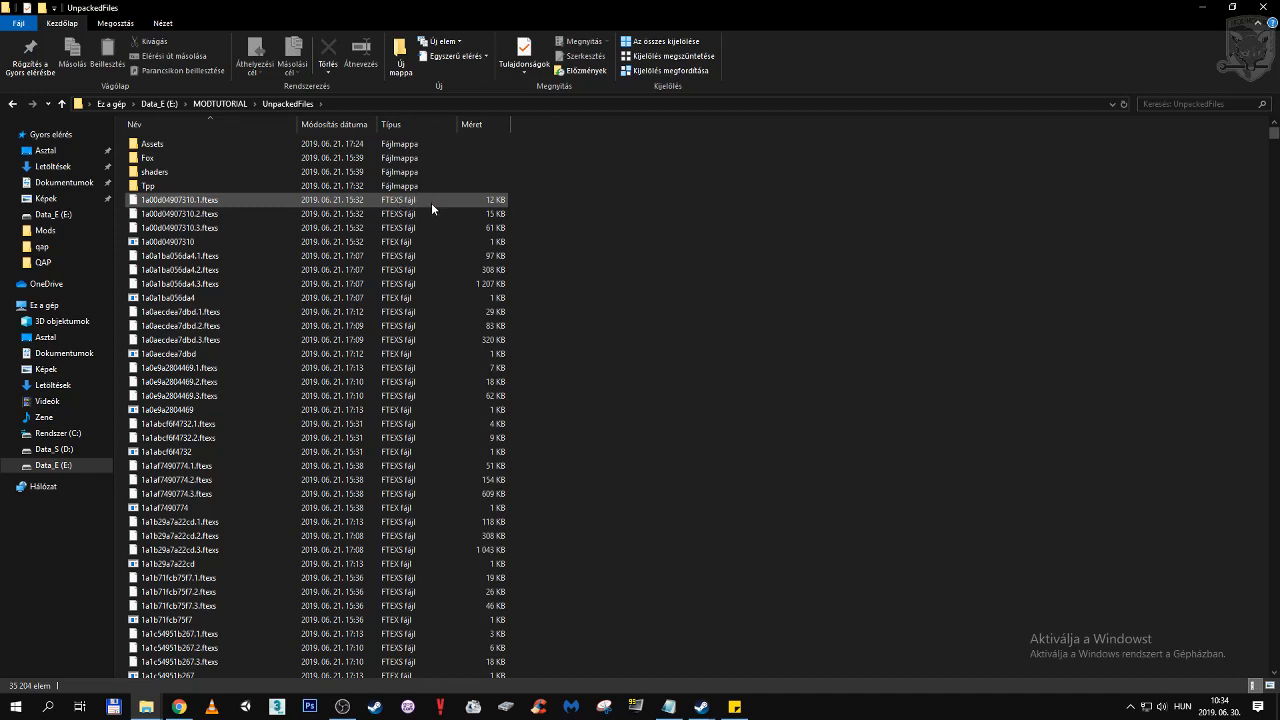
pyautogui.click(167, 241)
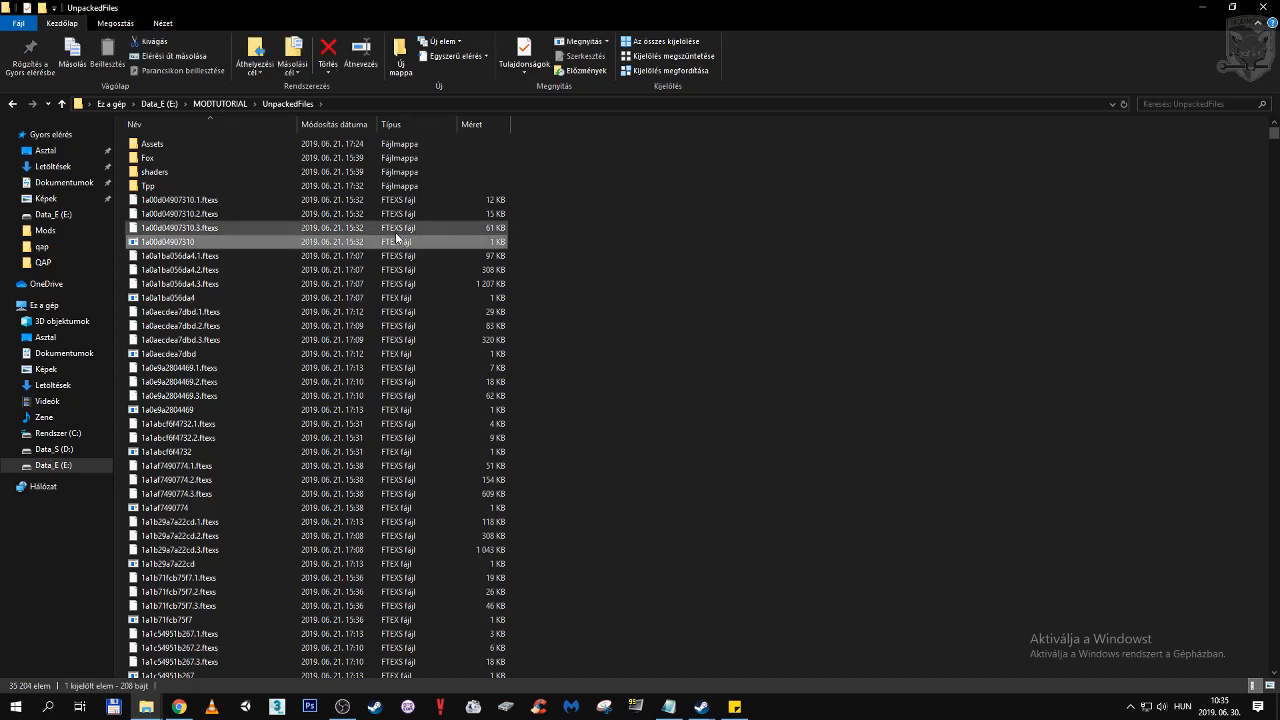
pyautogui.click(180, 199)
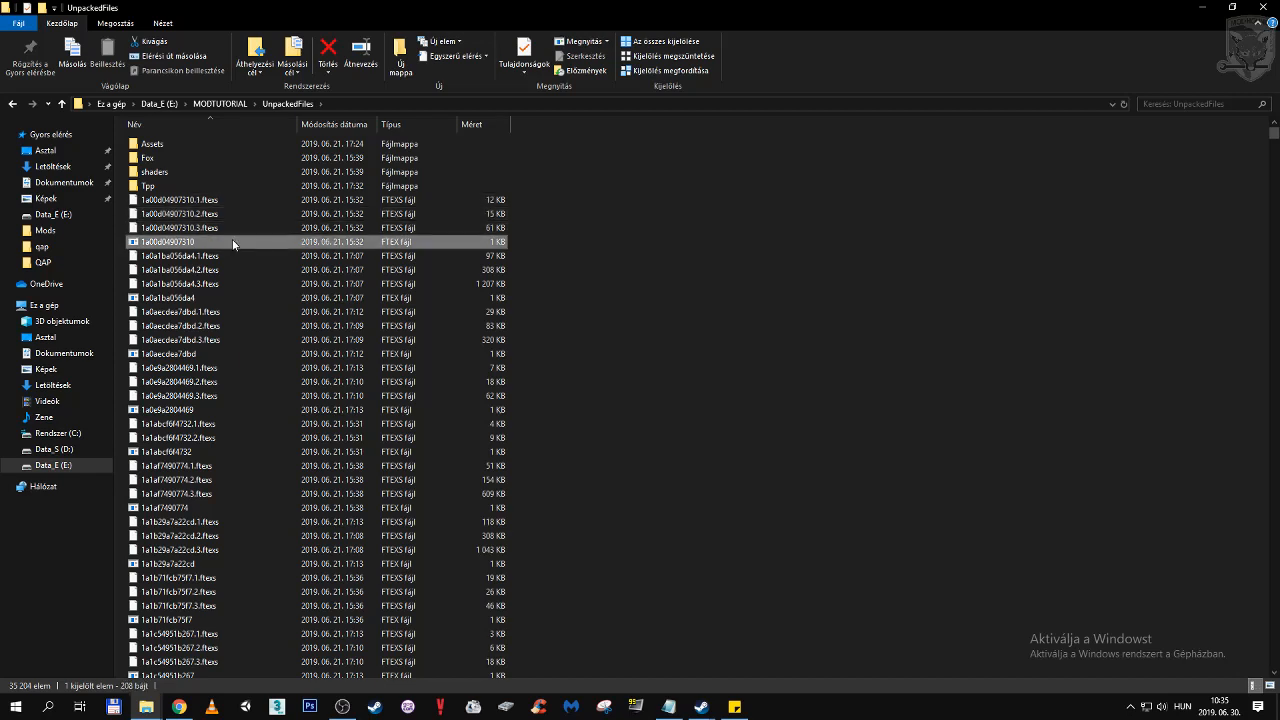
pyautogui.moveTo(232, 242)
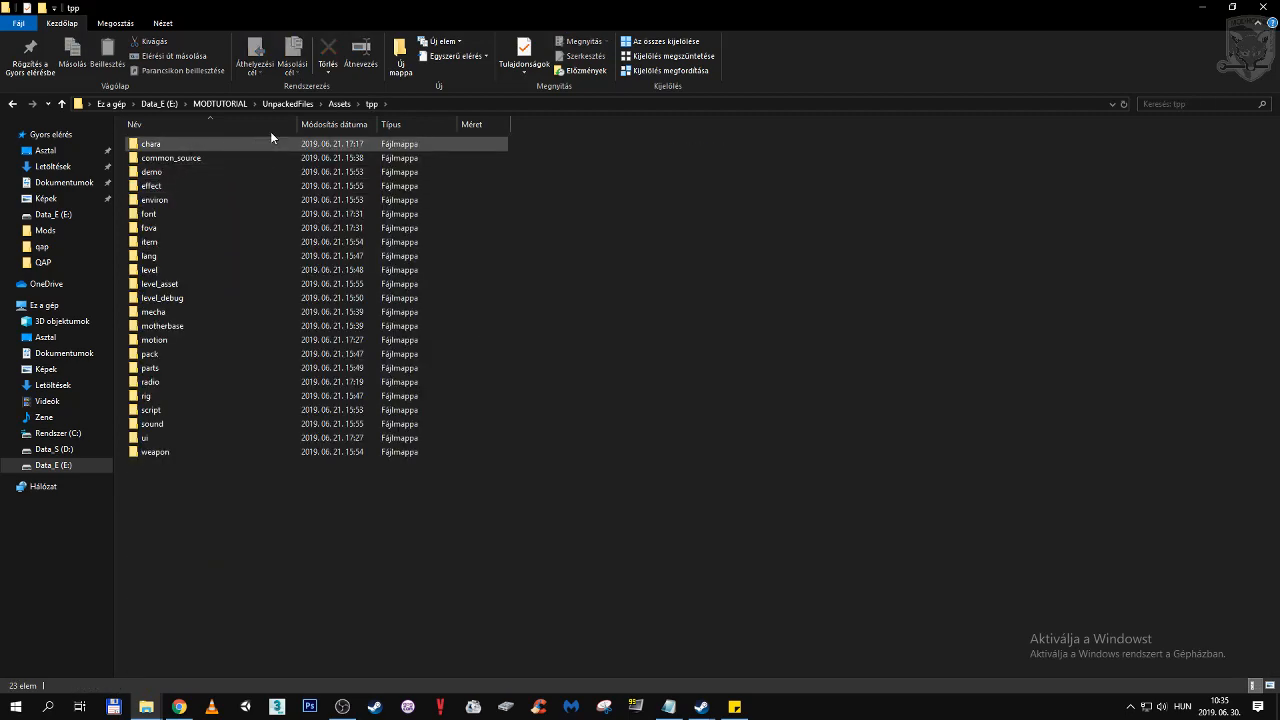
pyautogui.doubleClick(151, 143)
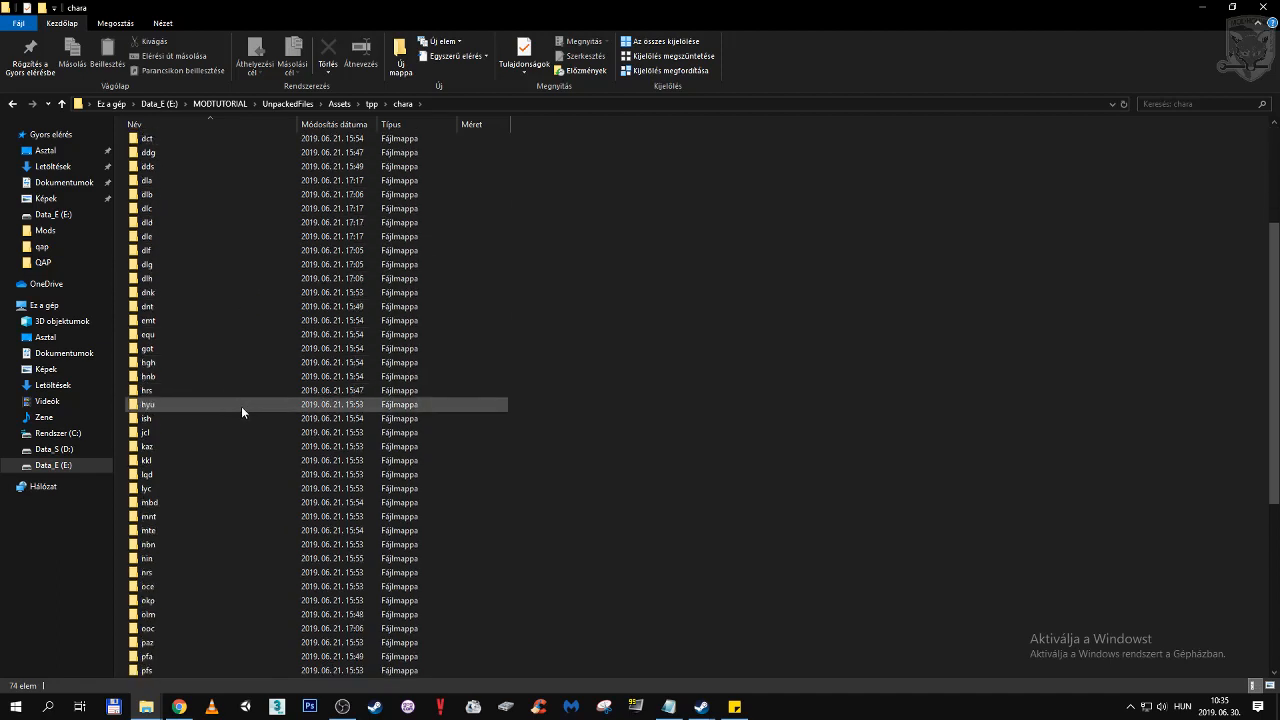
pyautogui.scroll(-3)
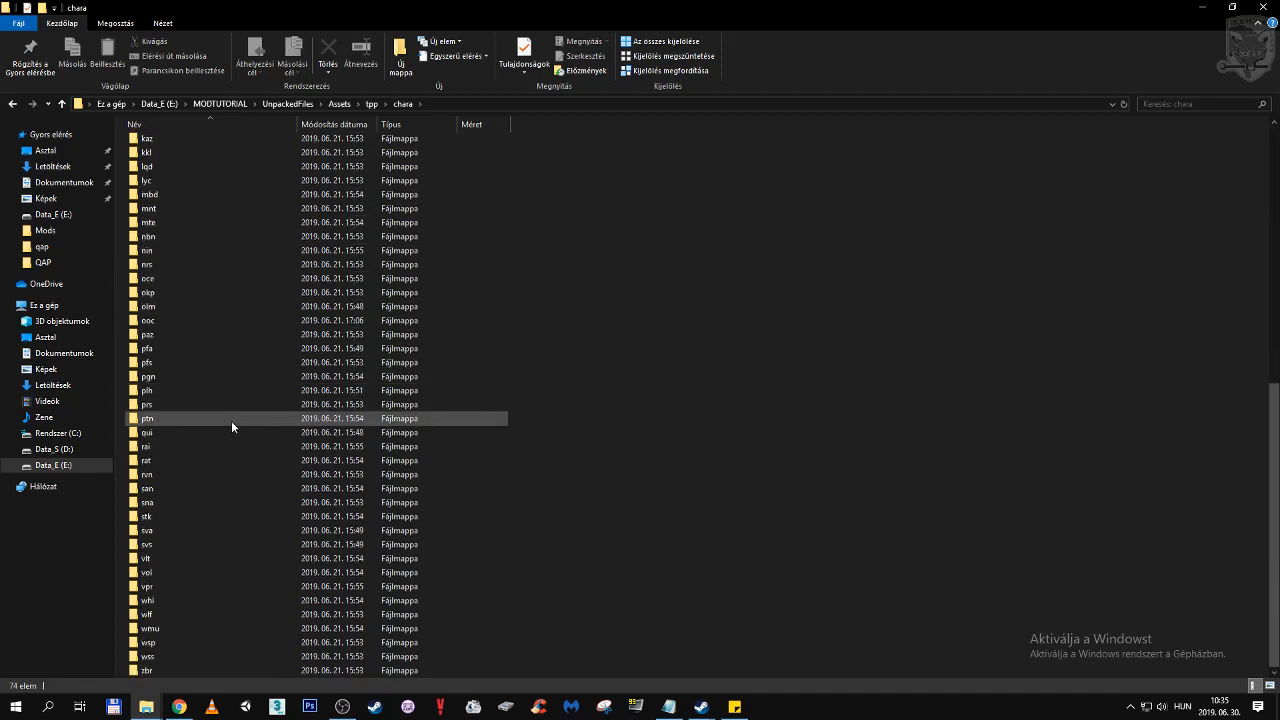
pyautogui.doubleClick(147, 488)
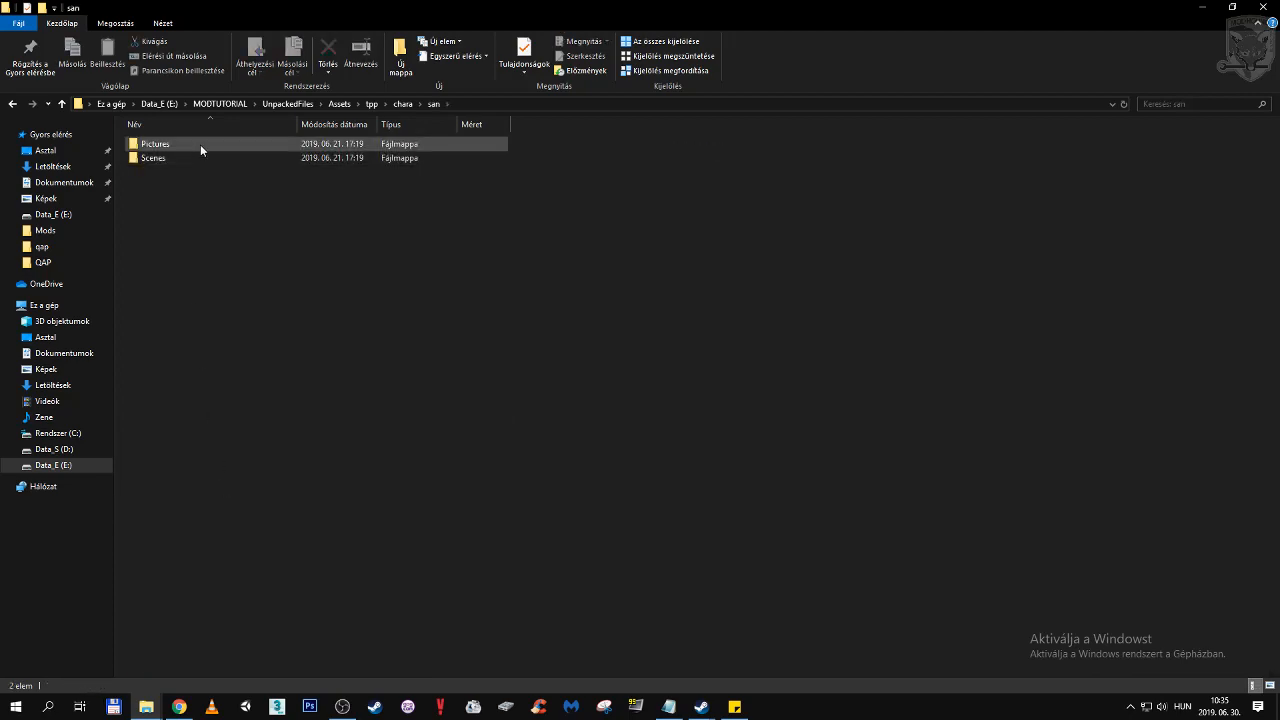
pyautogui.doubleClick(156, 143)
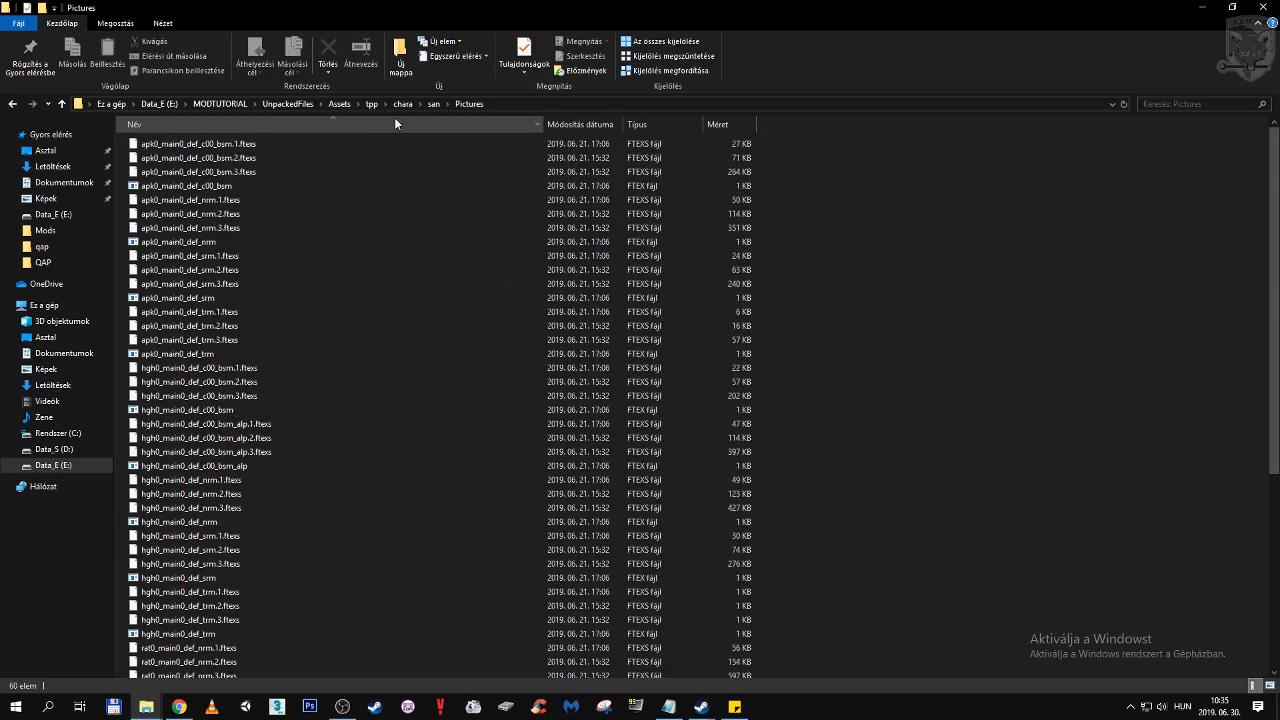
pyautogui.click(403, 103)
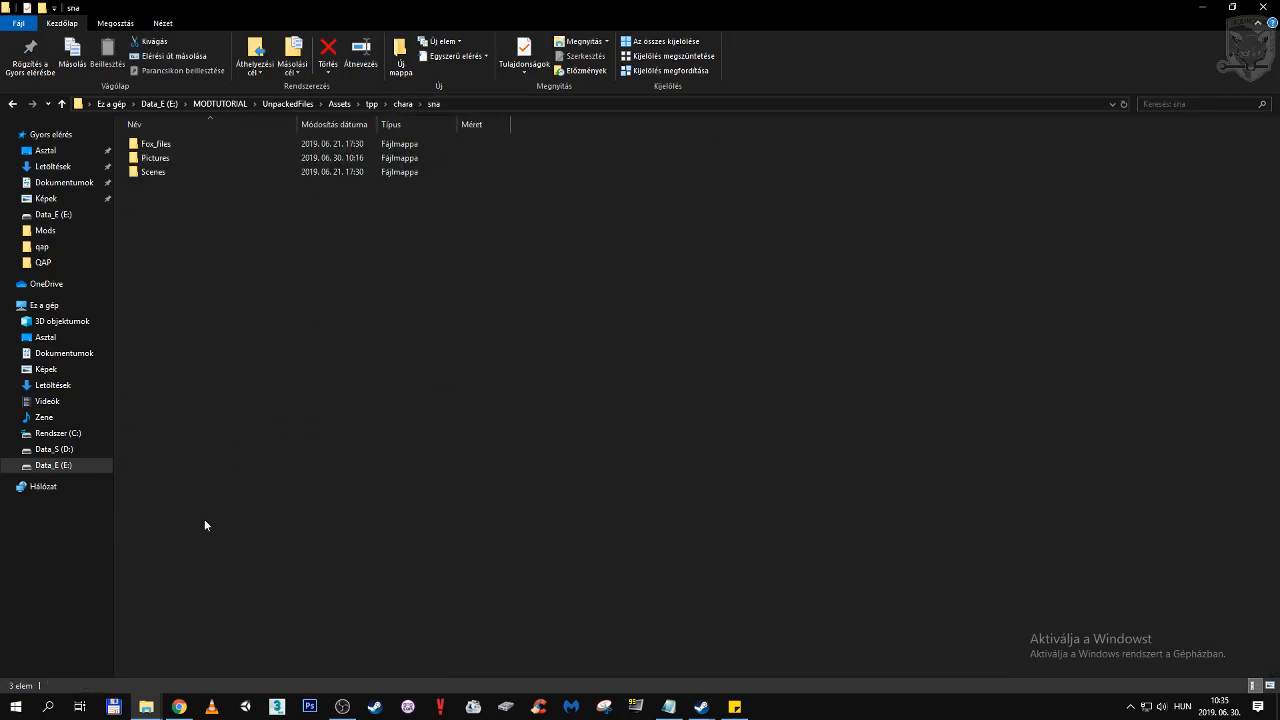
pyautogui.doubleClick(155, 157)
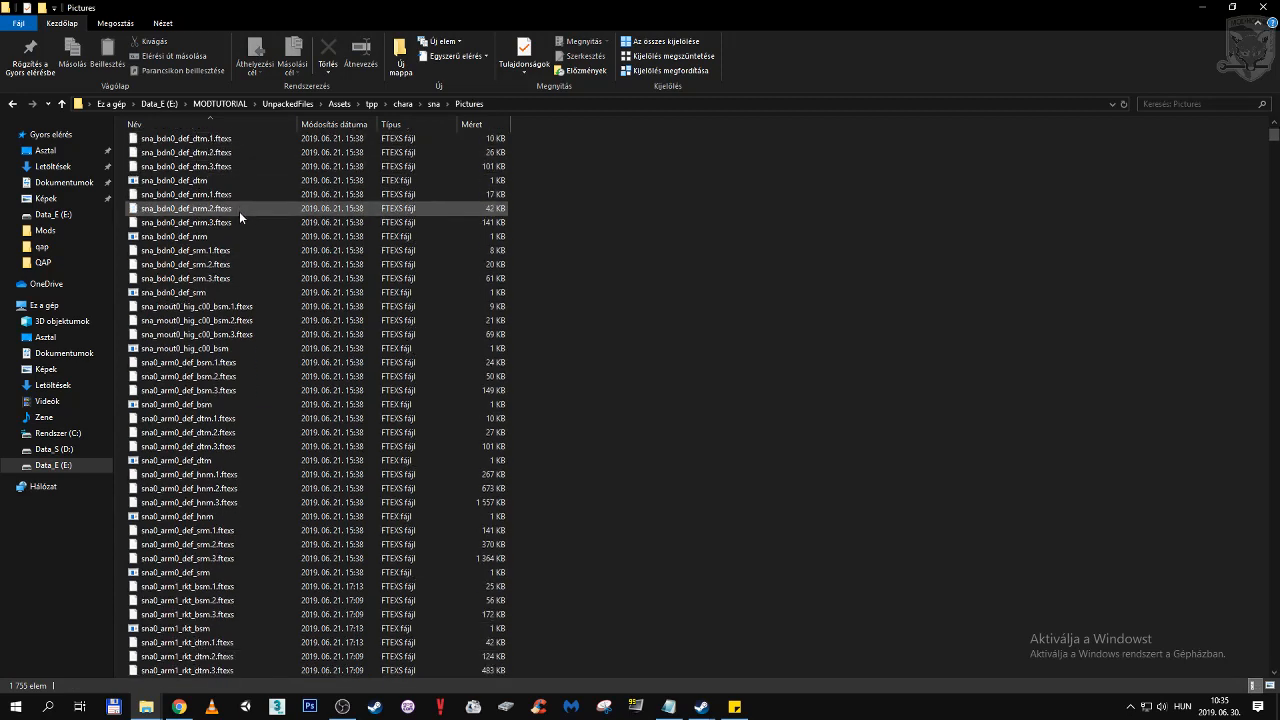
pyautogui.scroll(-3)
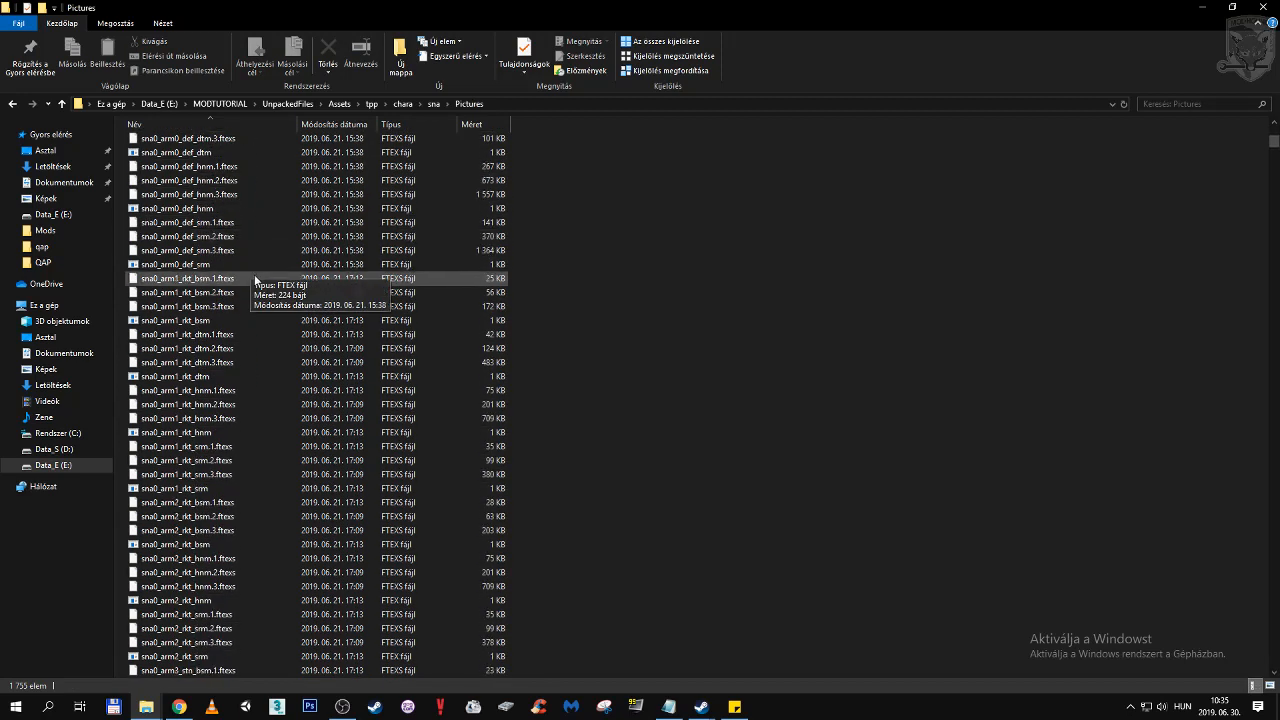
pyautogui.scroll(-3)
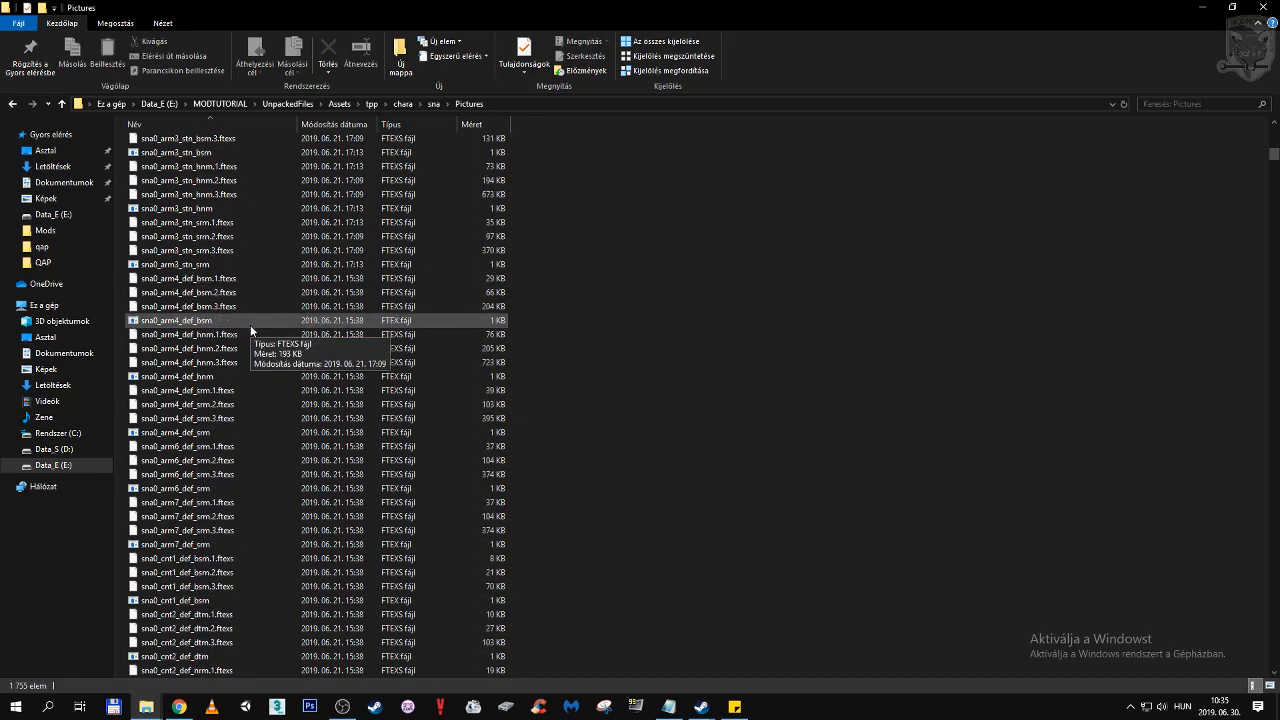
pyautogui.scroll(-3)
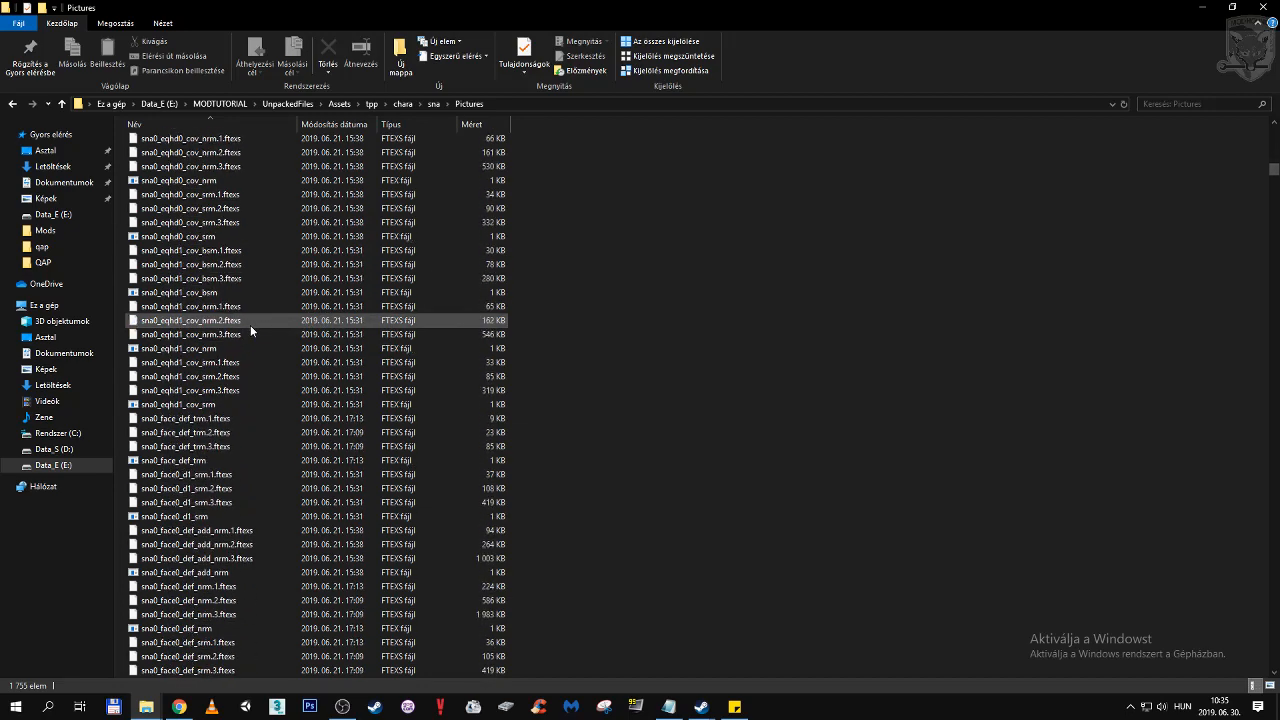
pyautogui.scroll(-3)
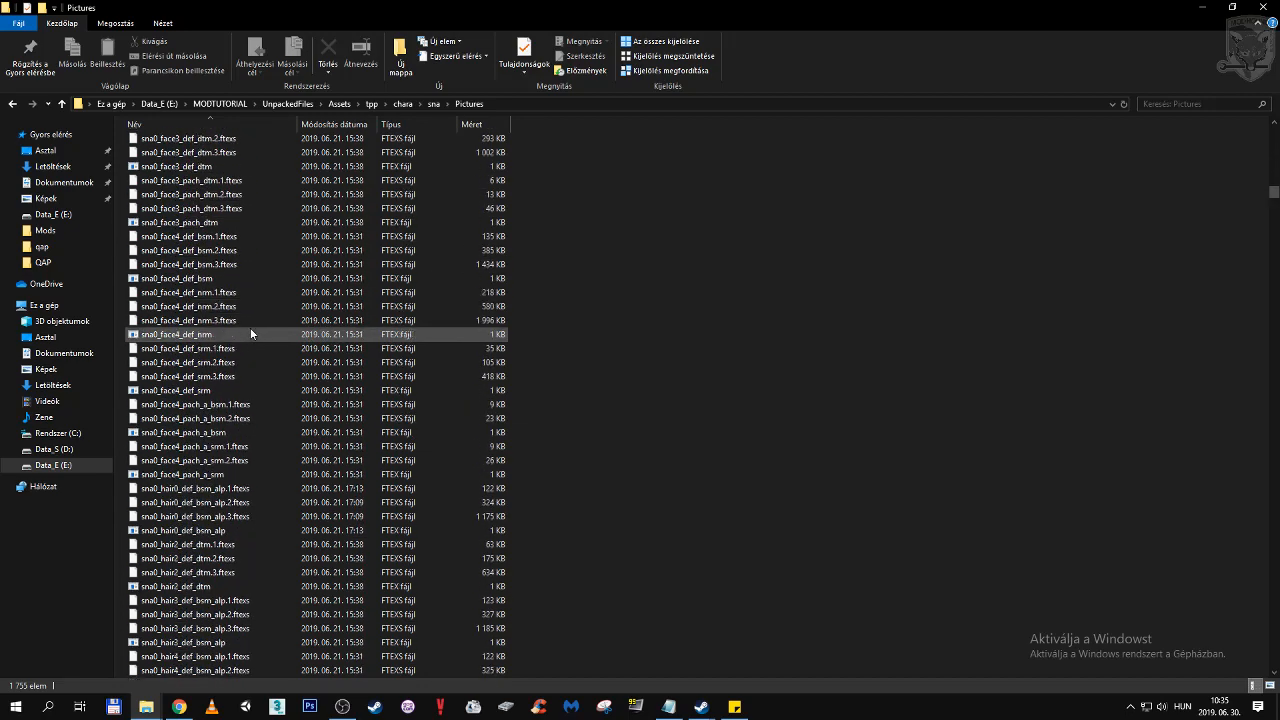
pyautogui.scroll(-3)
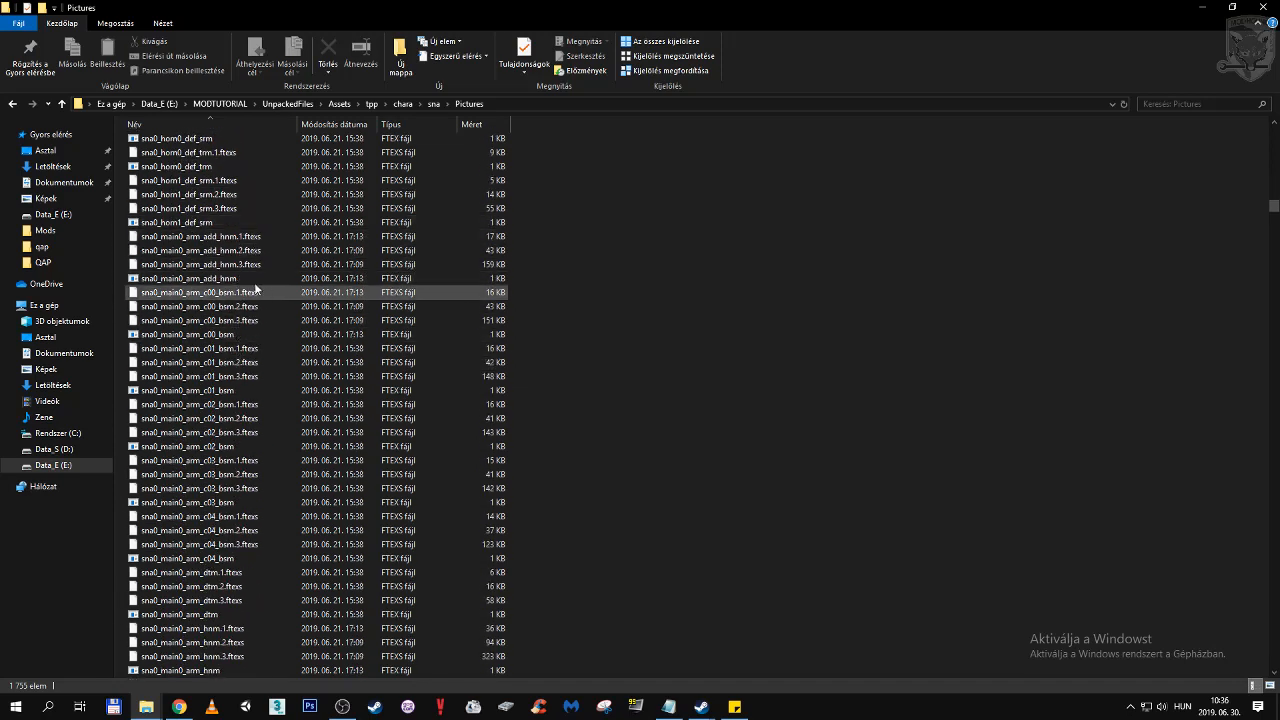
pyautogui.moveTo(215, 370)
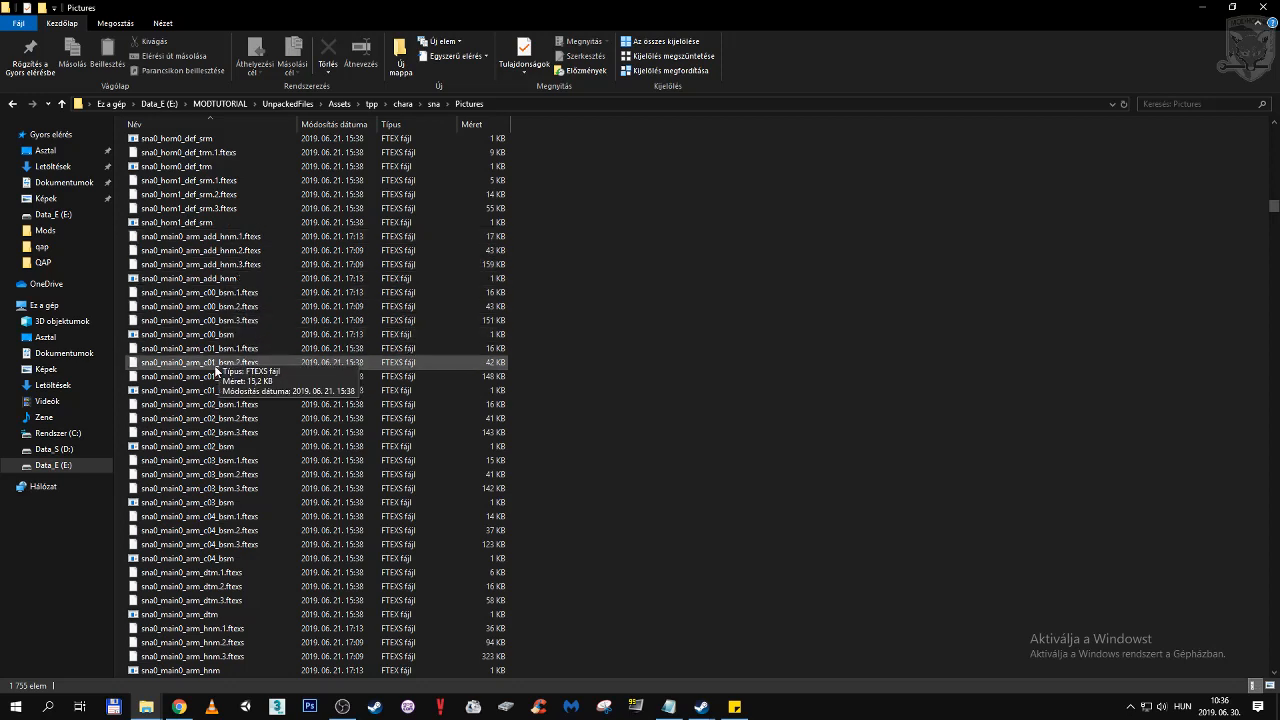
pyautogui.scroll(-3)
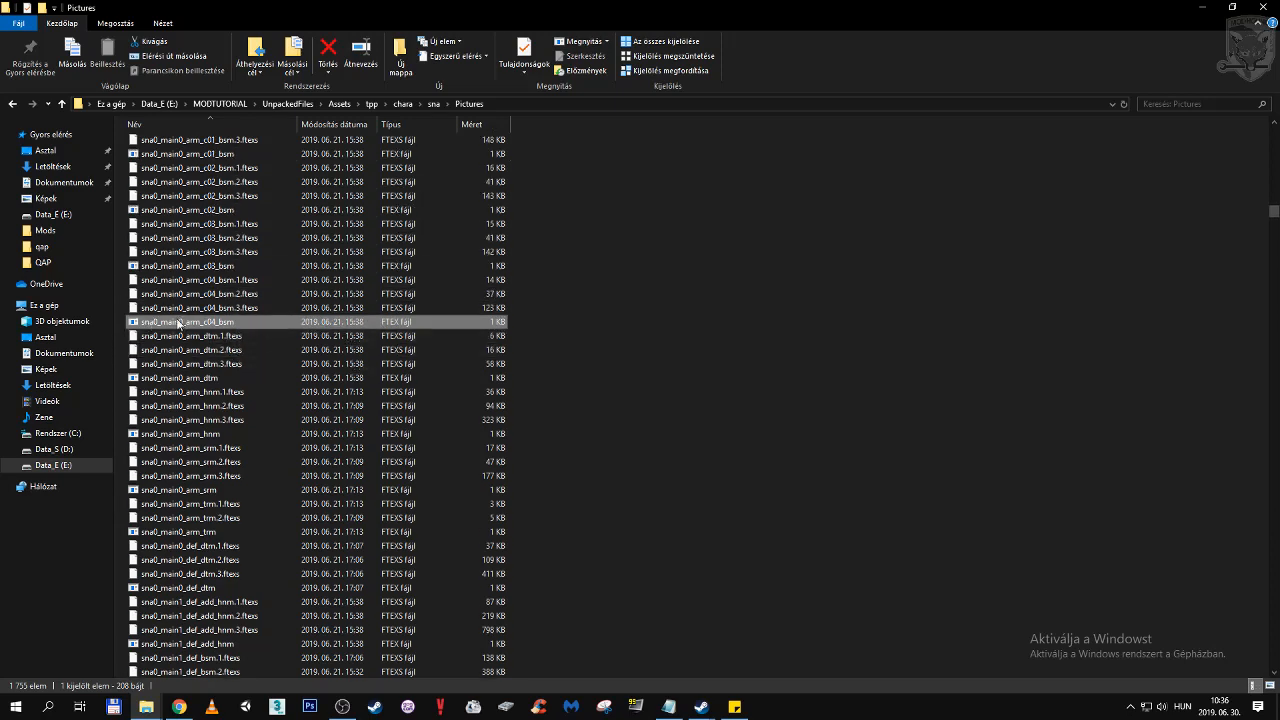
pyautogui.moveTo(200, 322)
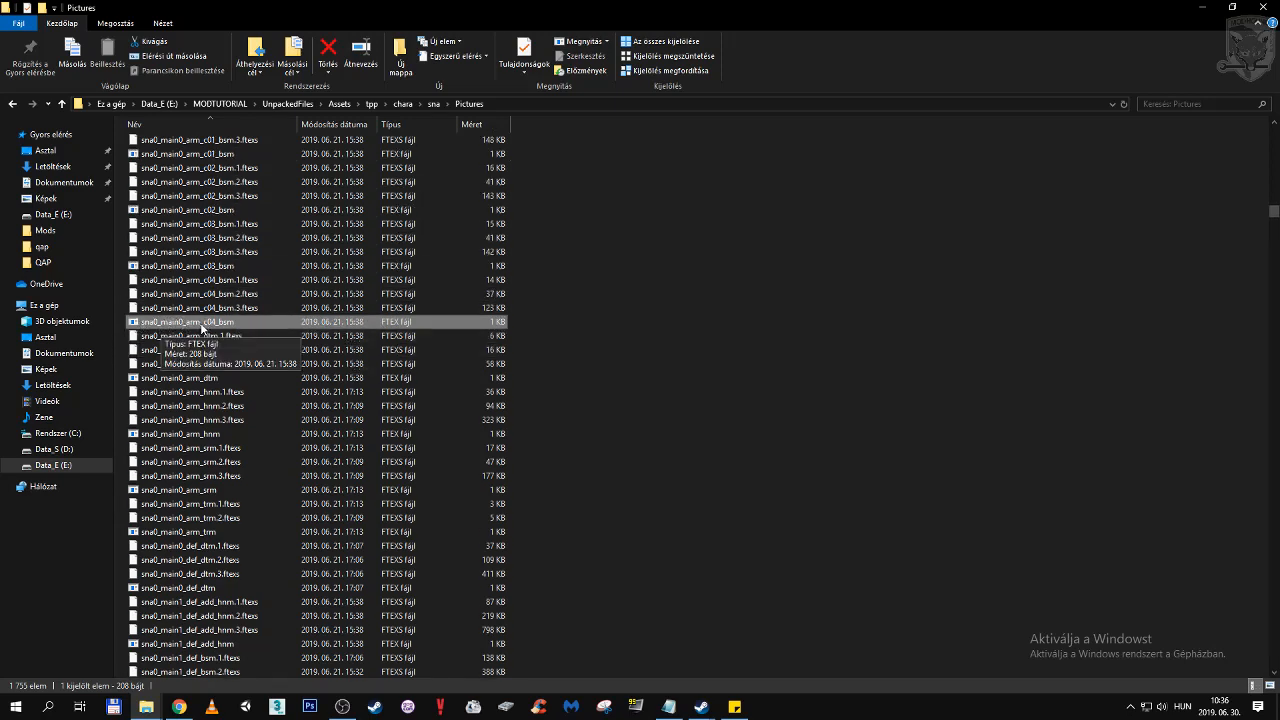
# - Open sna0_main0_arm_c04_bsm.ftex with FtexTool from MODTUTORIAL\Mods\Tools\FTEXTool to make a DDS
pyautogui.rightClick(200, 322)
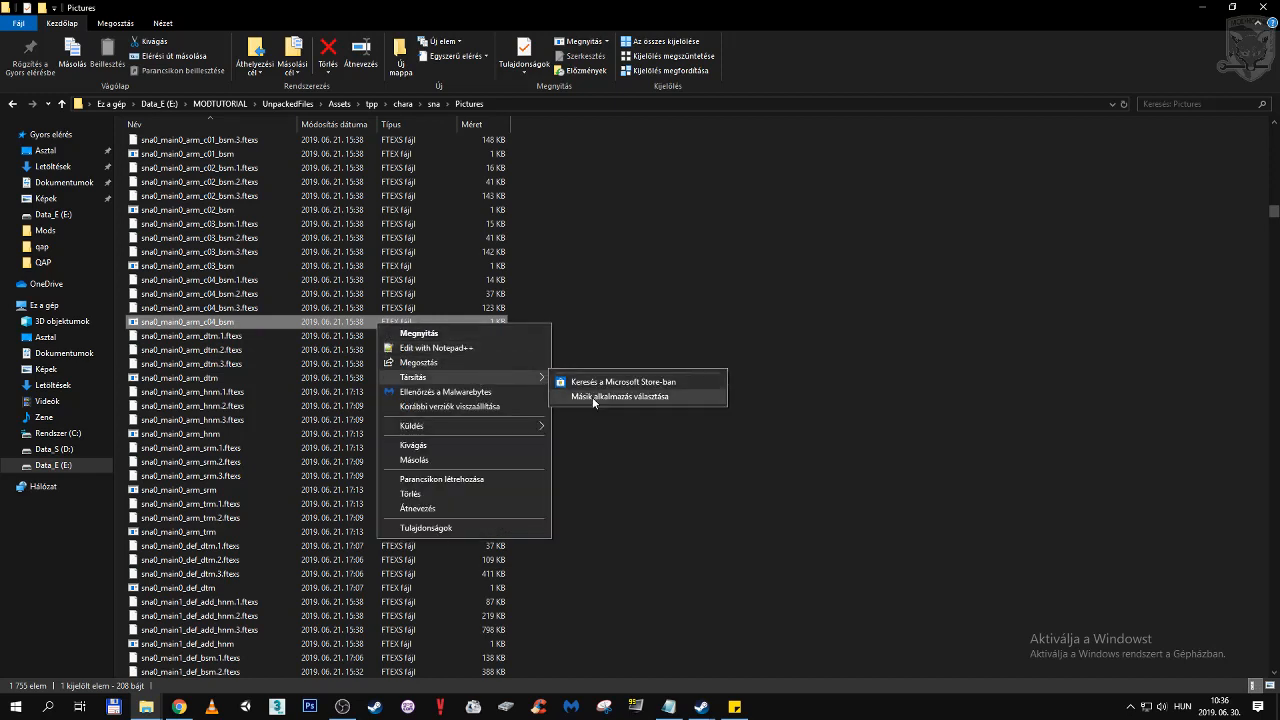
pyautogui.click(621, 396)
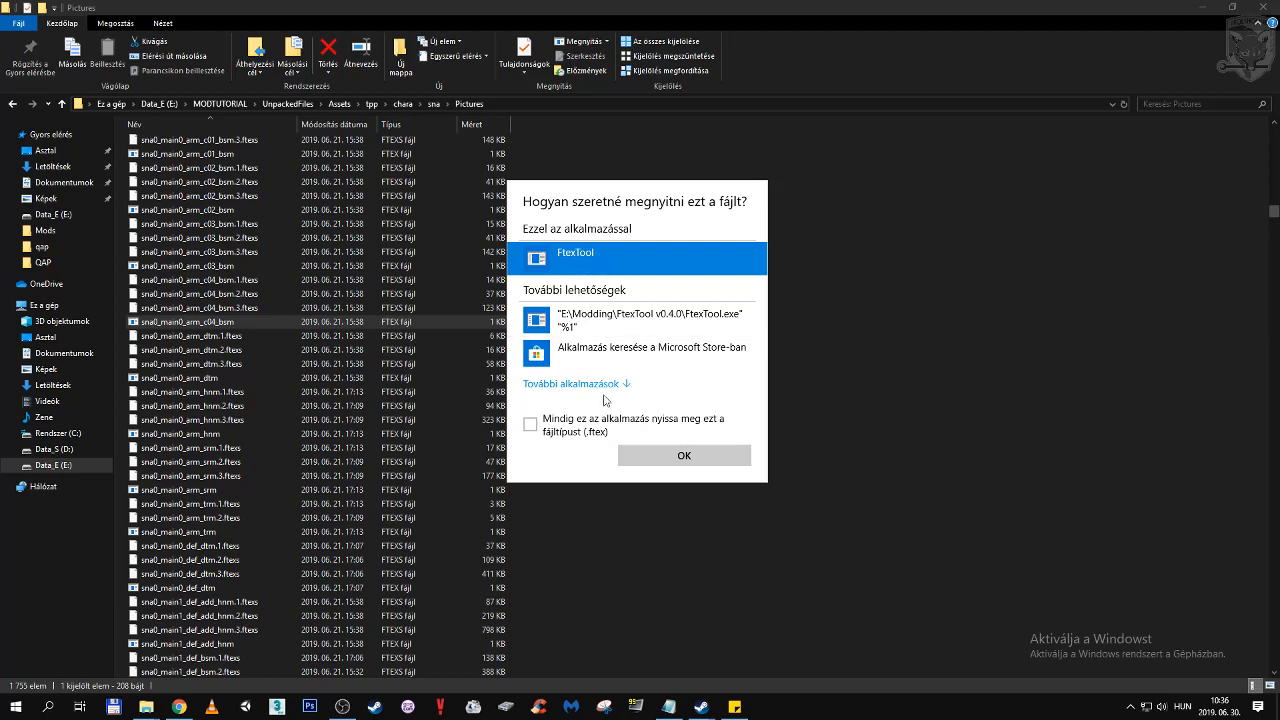
pyautogui.click(570, 383)
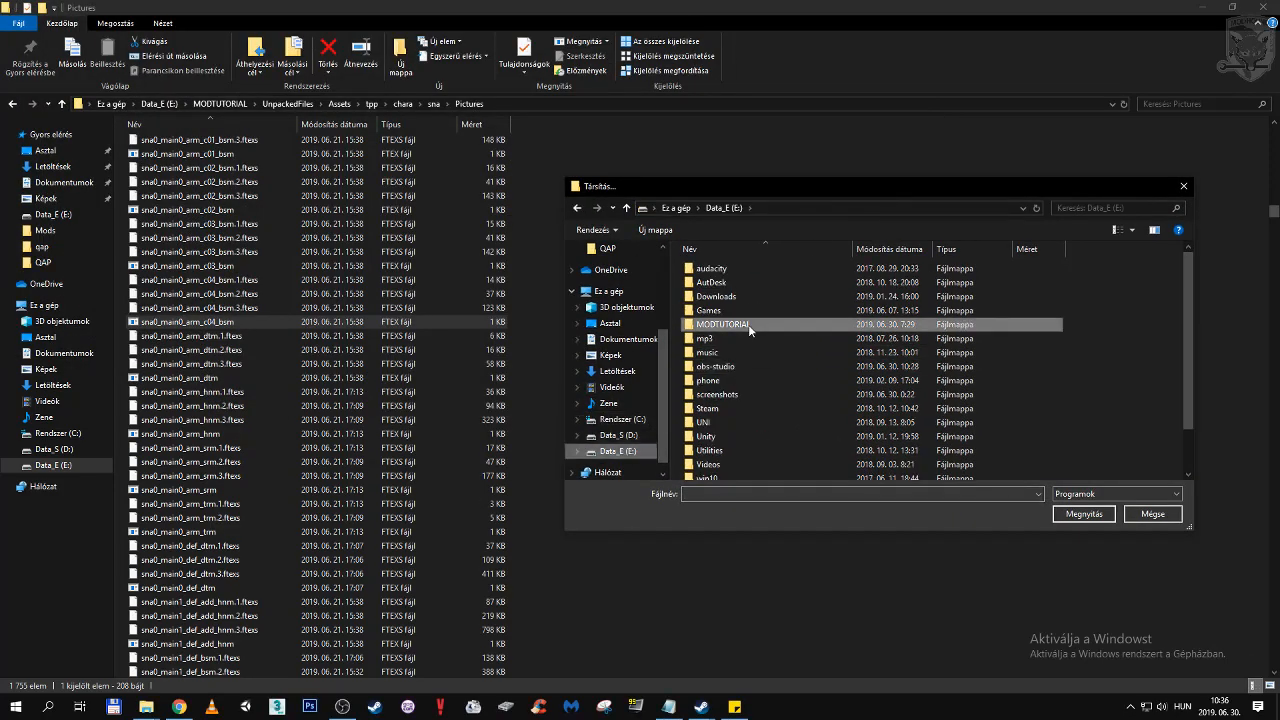
pyautogui.doubleClick(721, 324)
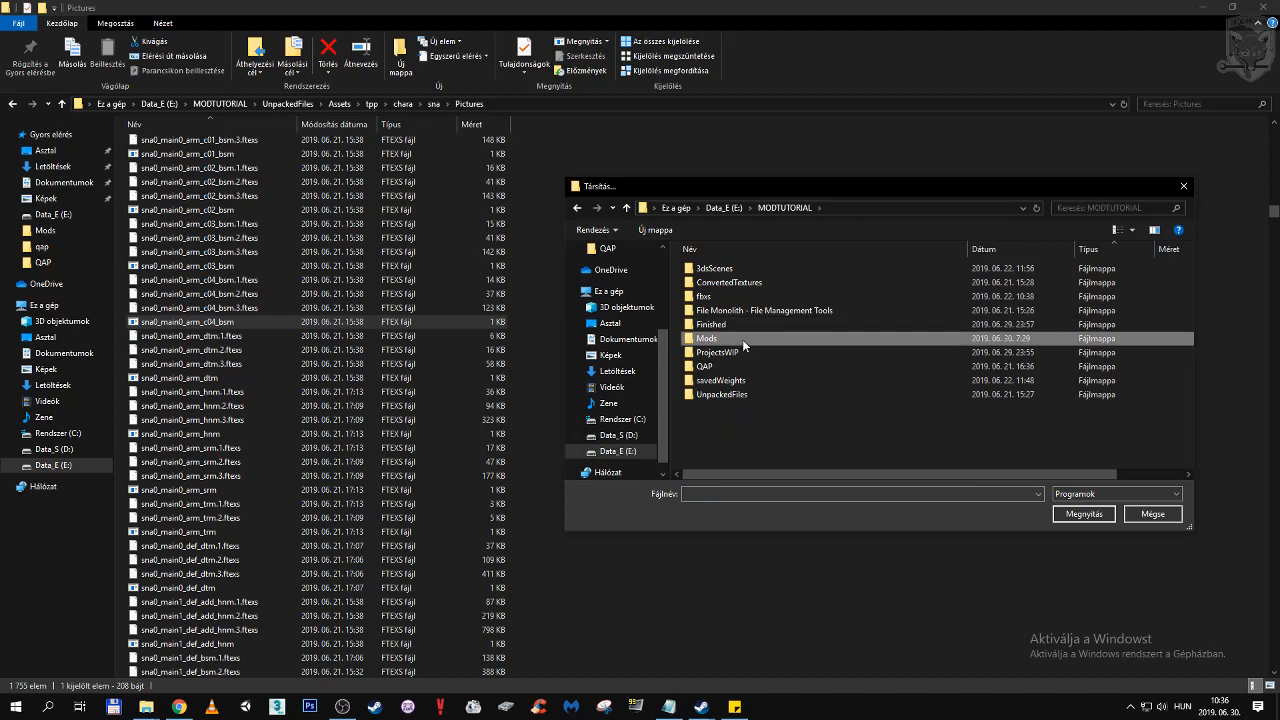
pyautogui.doubleClick(706, 338)
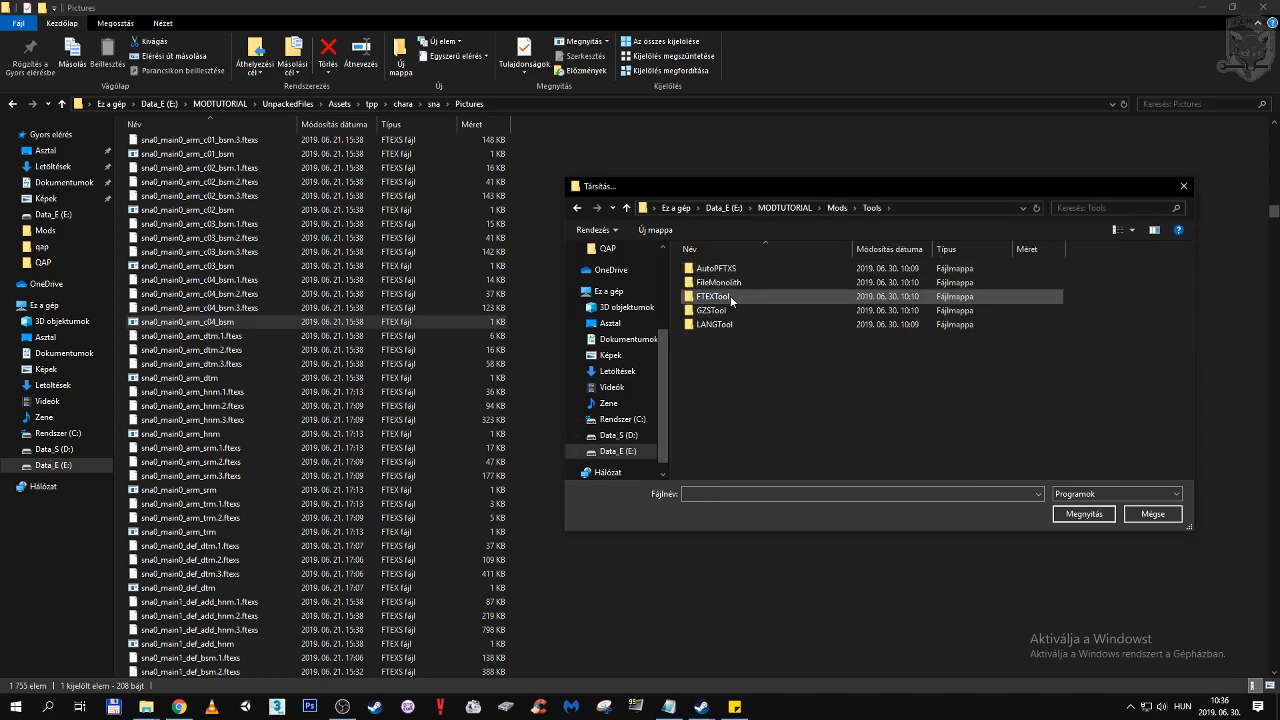
pyautogui.doubleClick(715, 296)
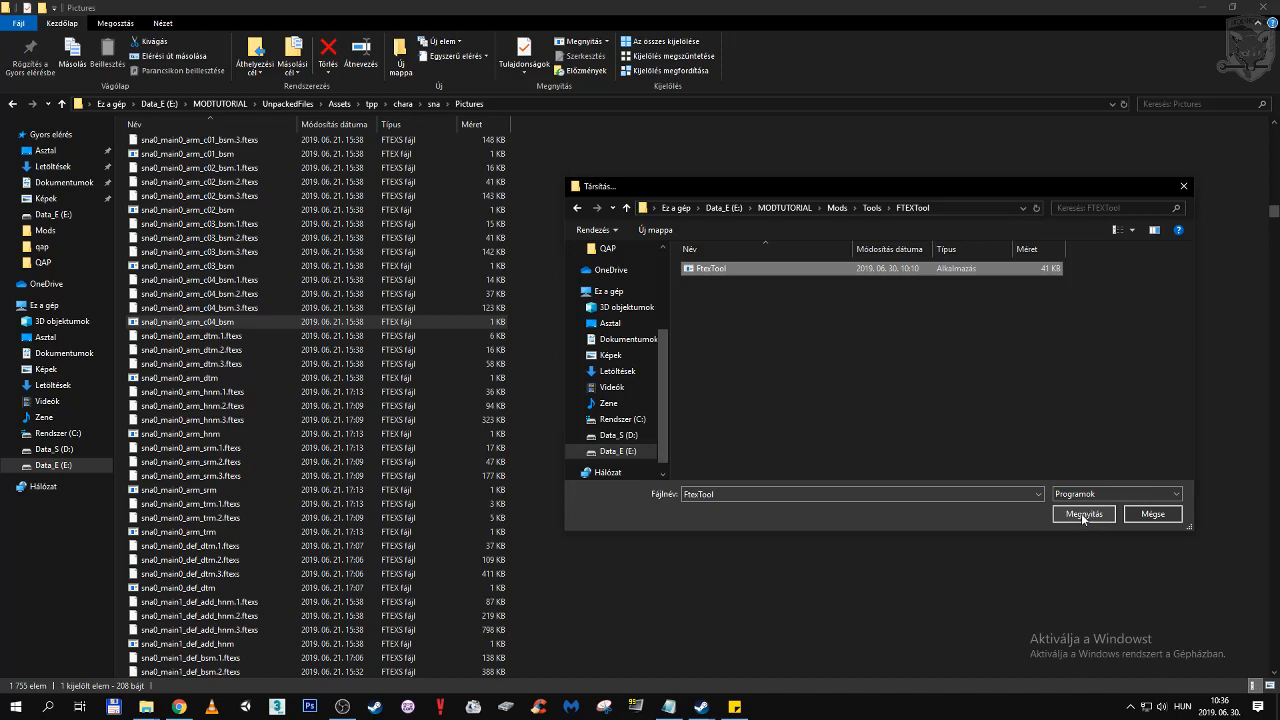
pyautogui.click(1083, 513)
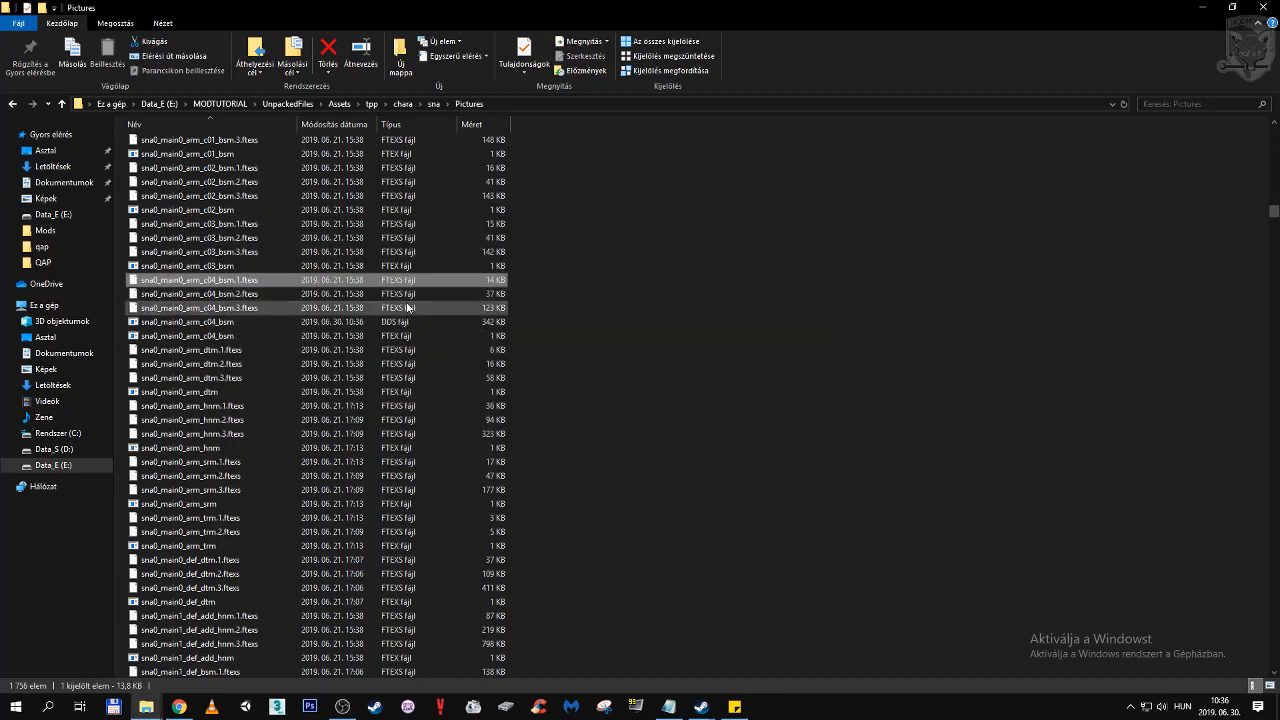
pyautogui.click(187, 335)
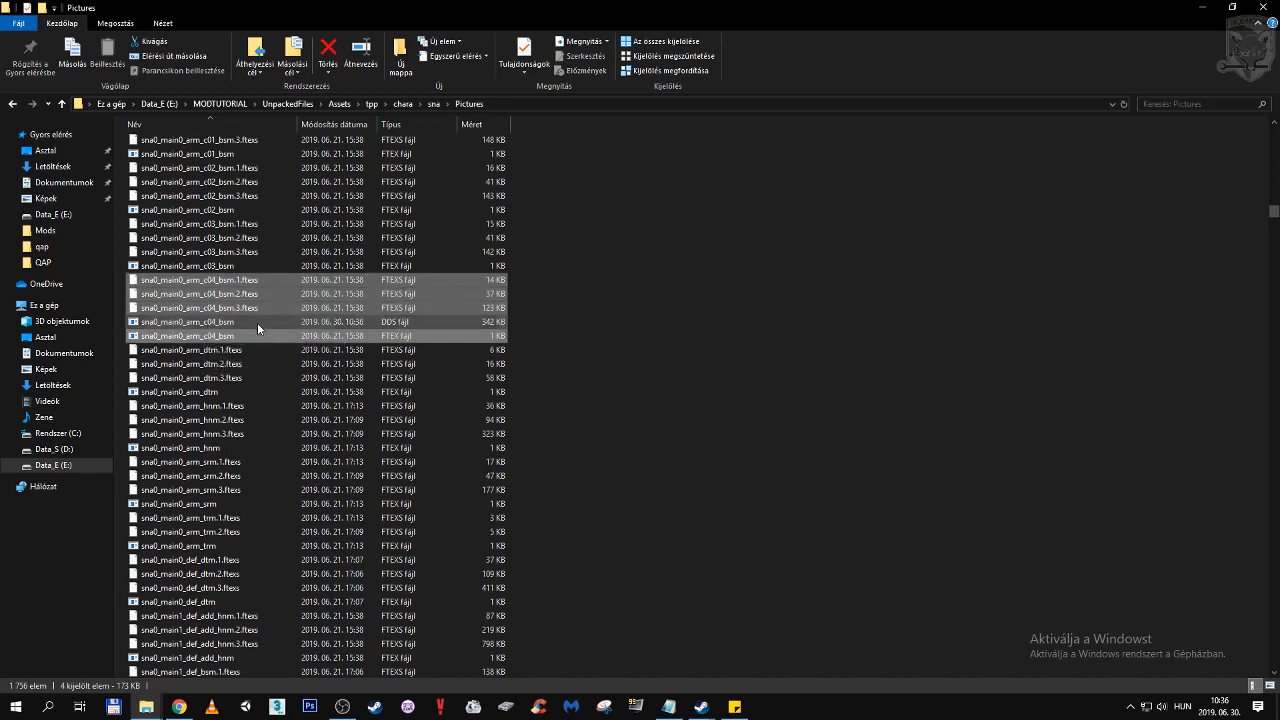
pyautogui.click(186, 322)
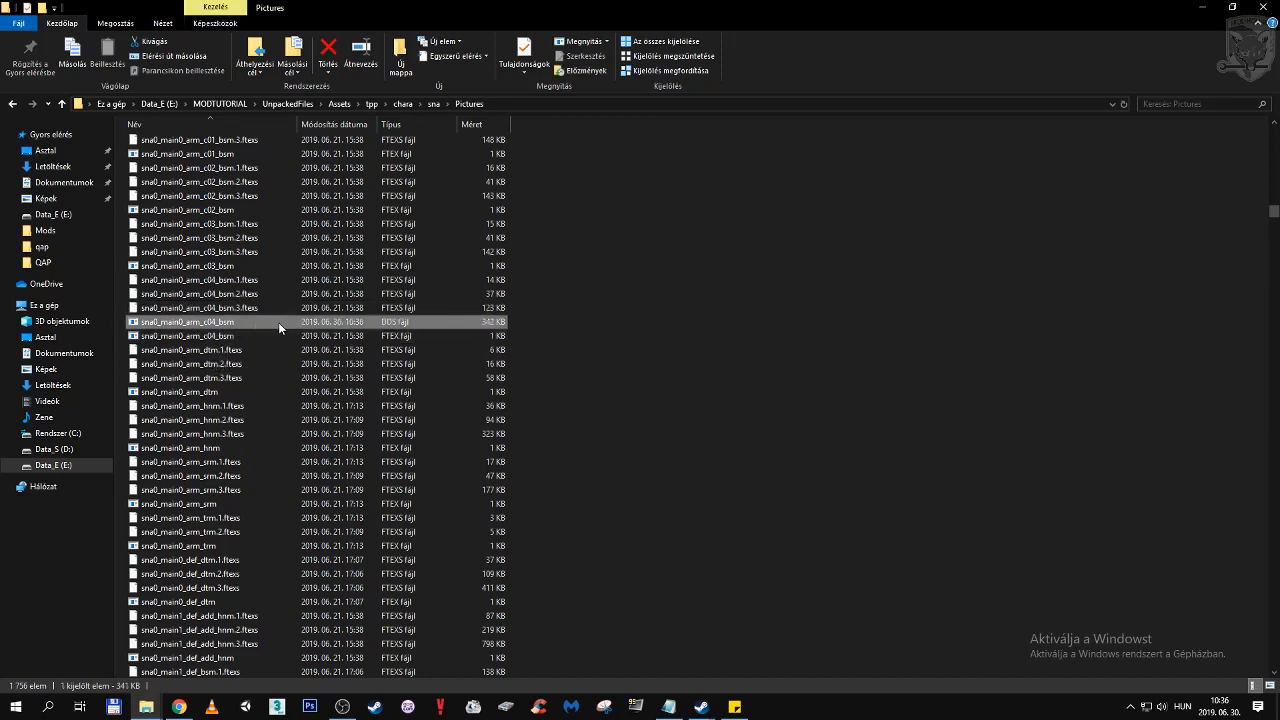
pyautogui.moveTo(283, 328)
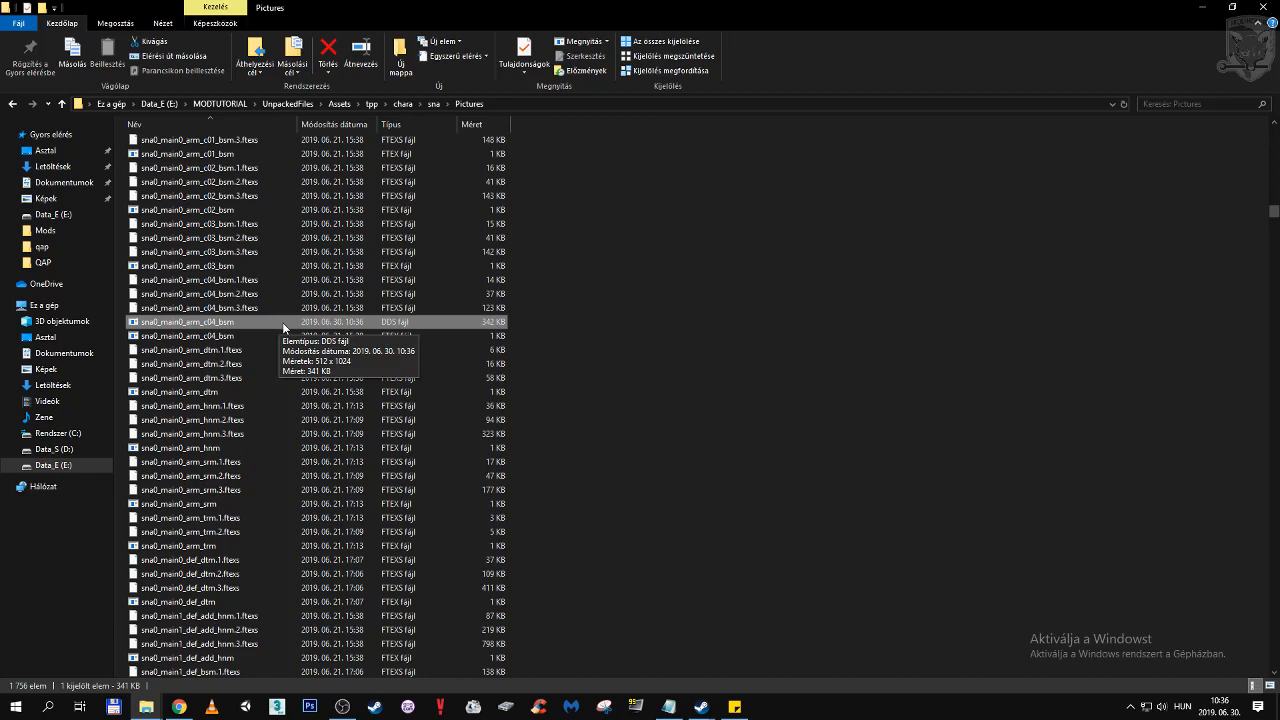
pyautogui.rightClick(186, 322)
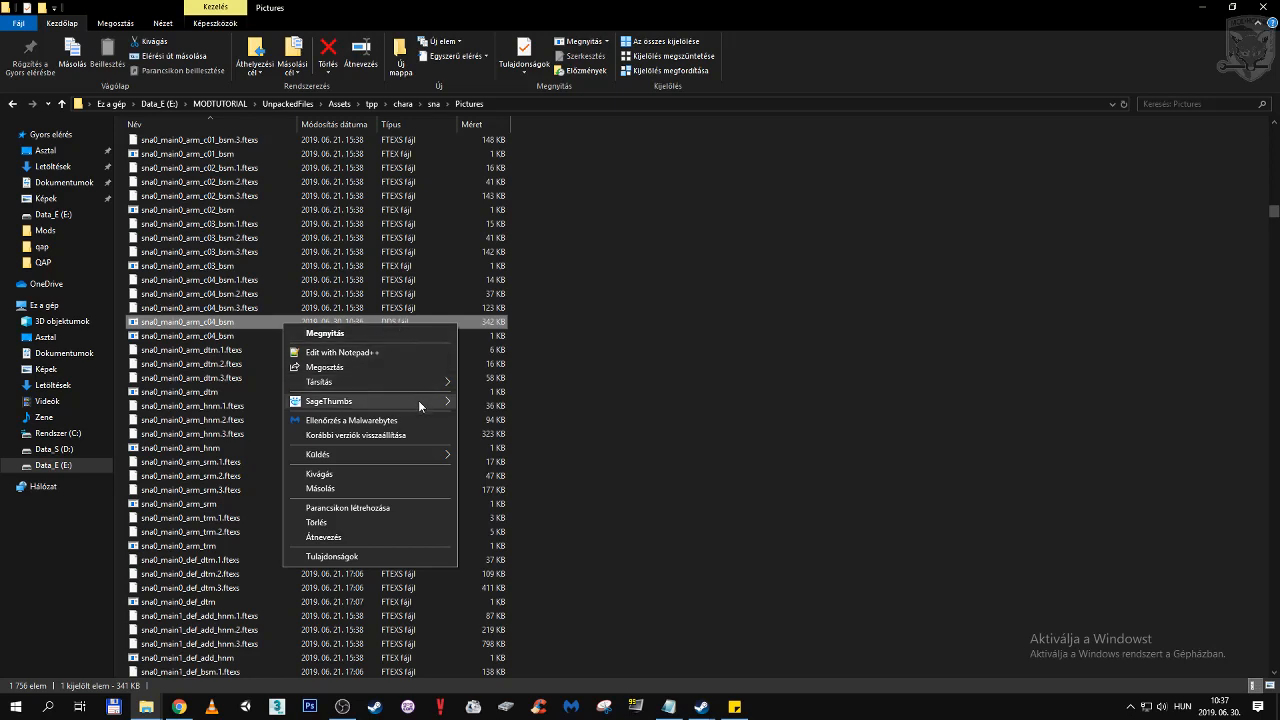
pyautogui.moveTo(329, 401)
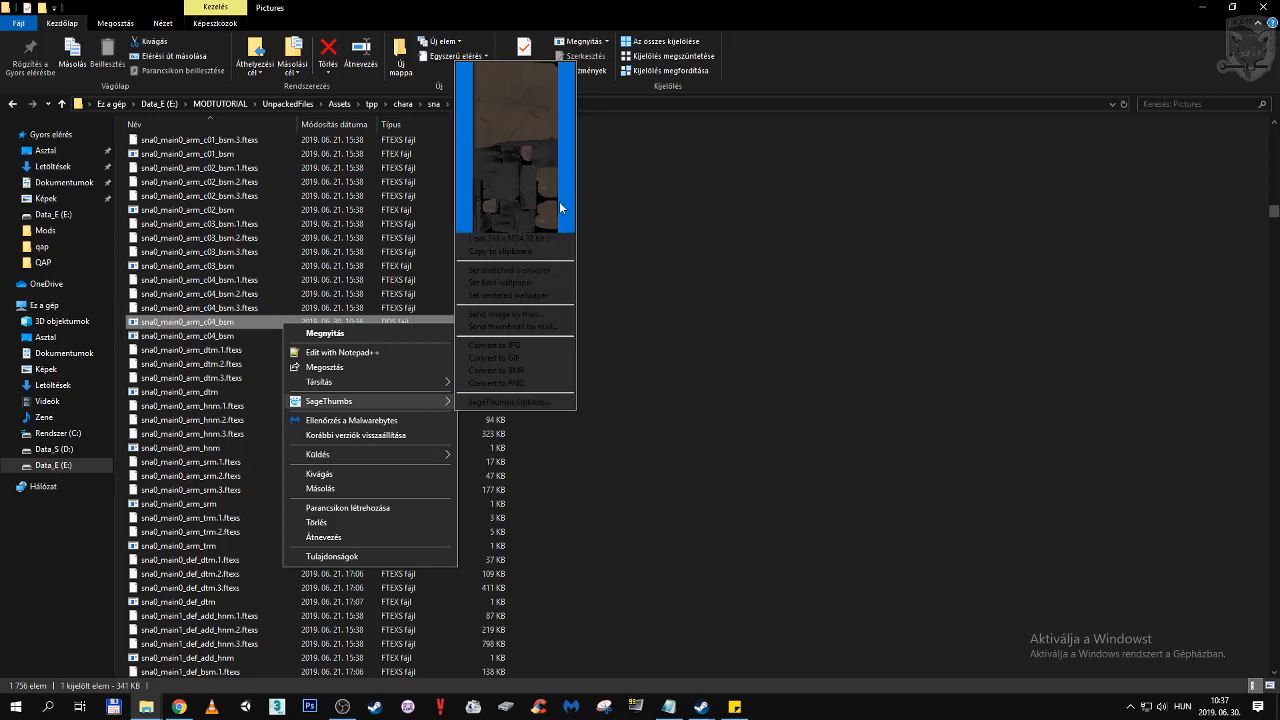
pyautogui.moveTo(521, 215)
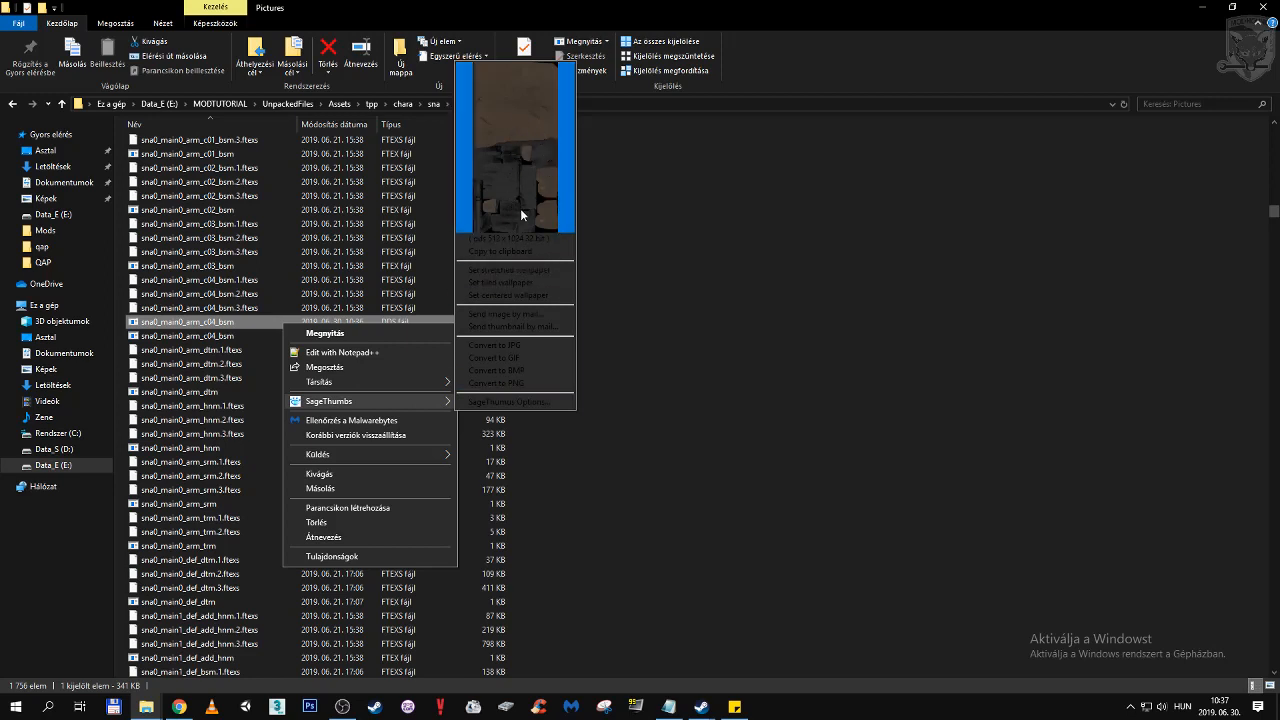
pyautogui.moveTo(538, 128)
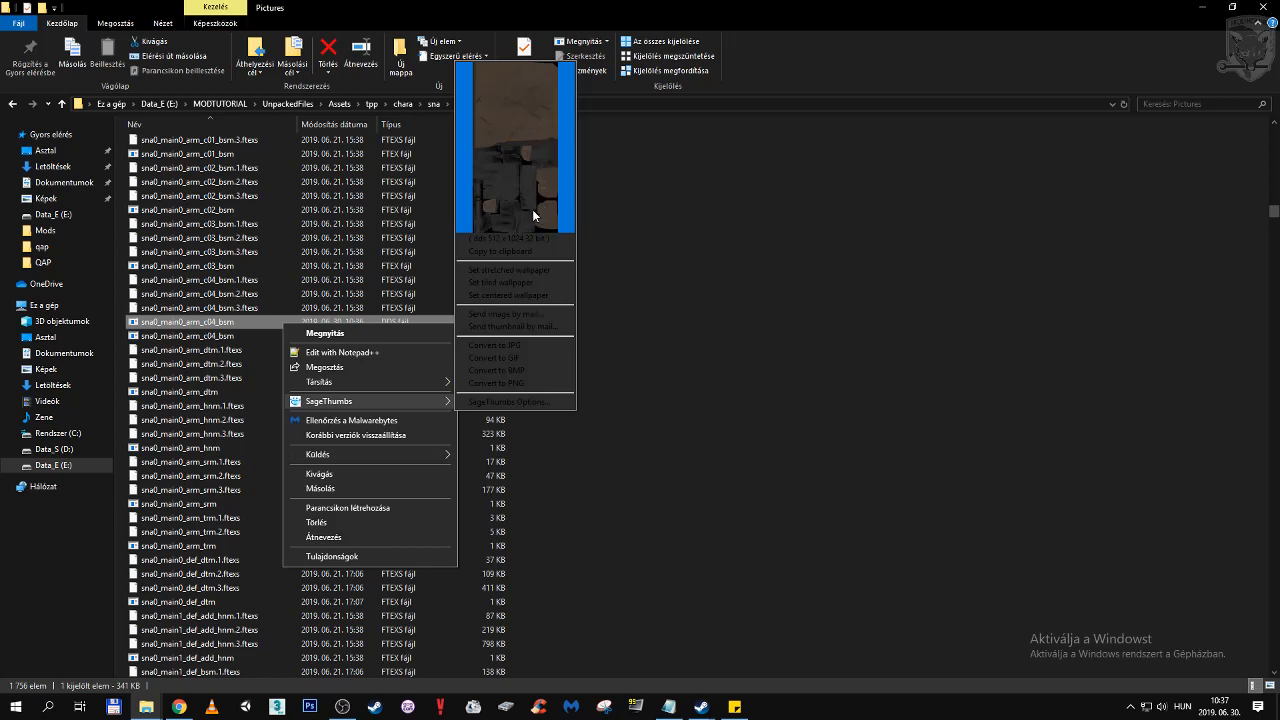
pyautogui.moveTo(510, 143)
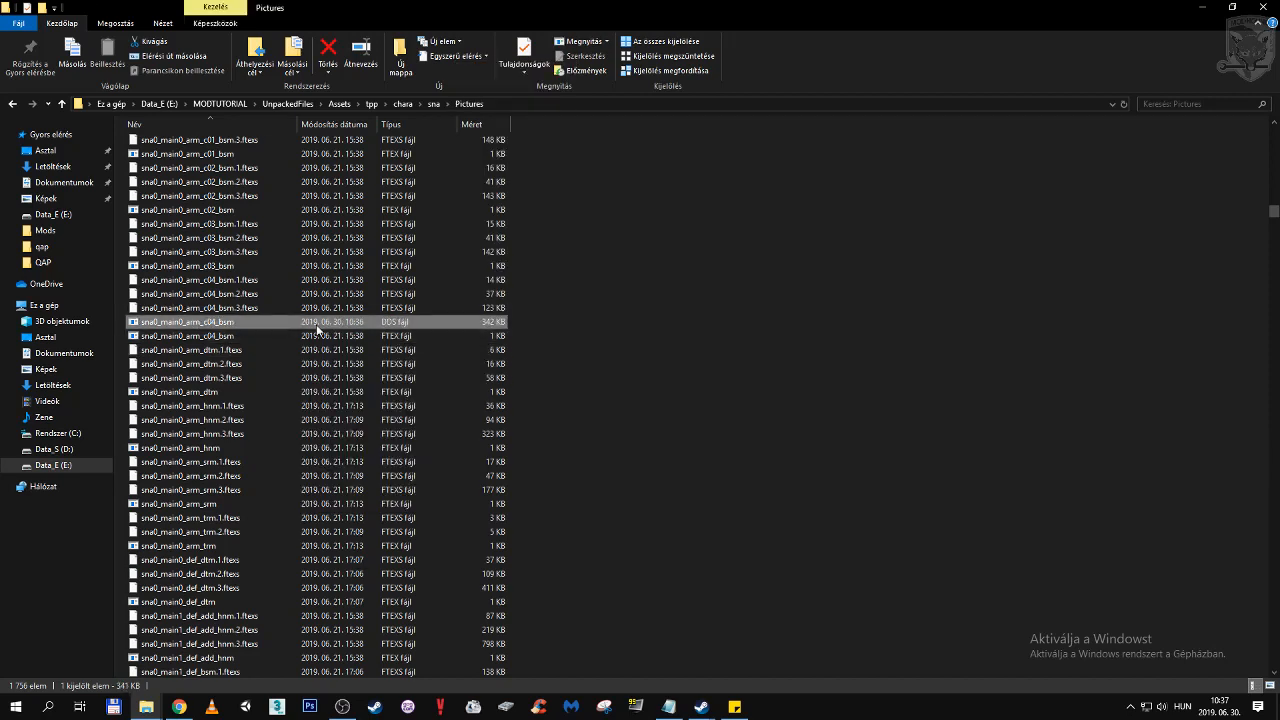
pyautogui.moveTo(400, 326)
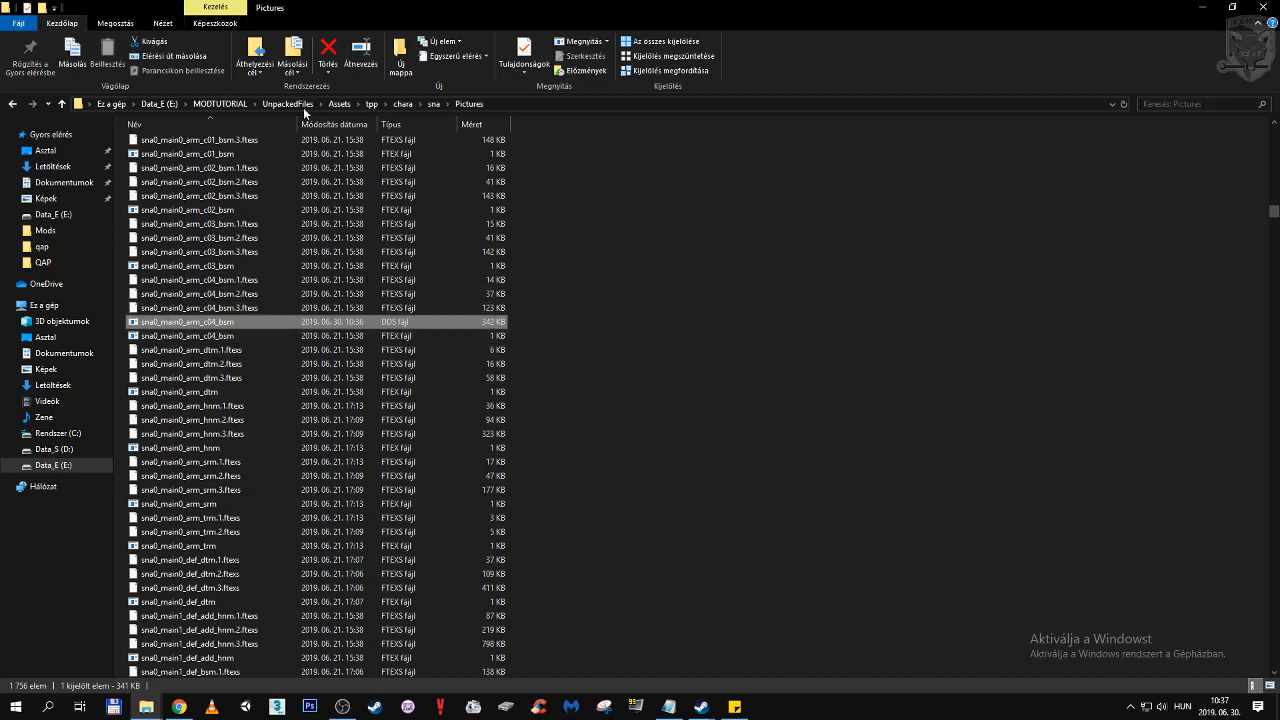
pyautogui.moveTo(185, 690)
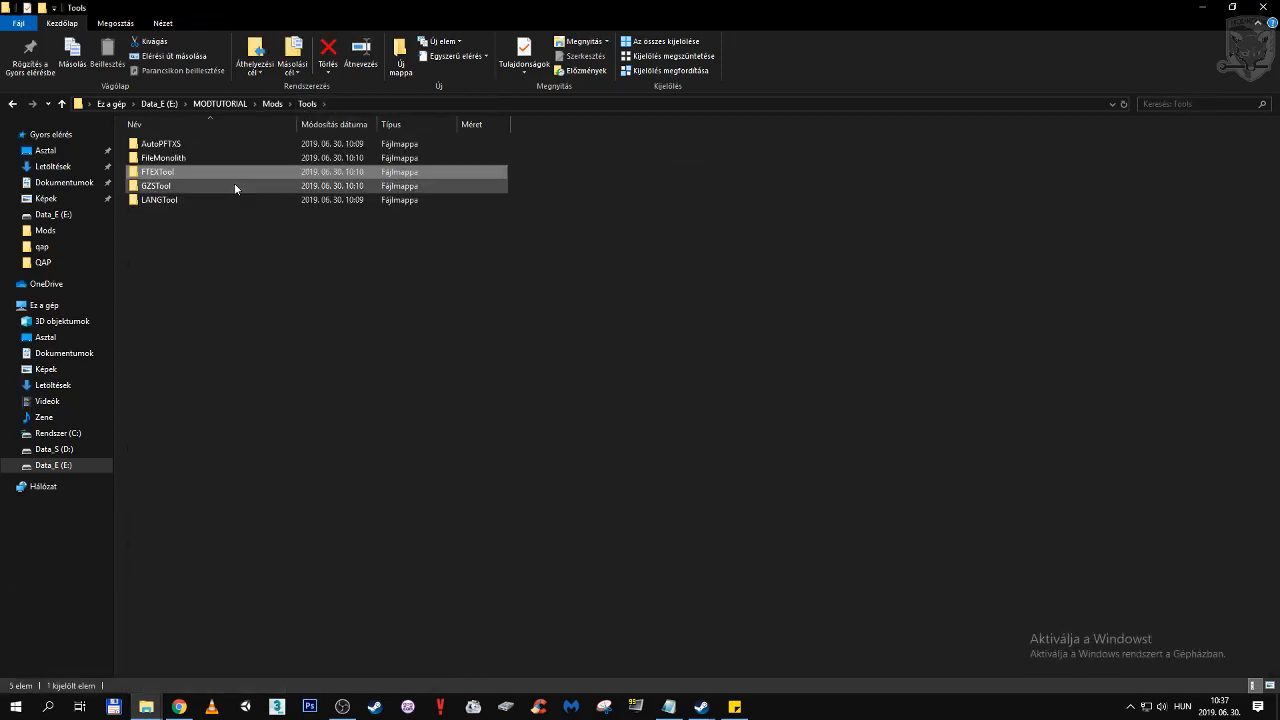
# - Open the GZSTool folder and select GzsTool.exe
pyautogui.doubleClick(155, 186)
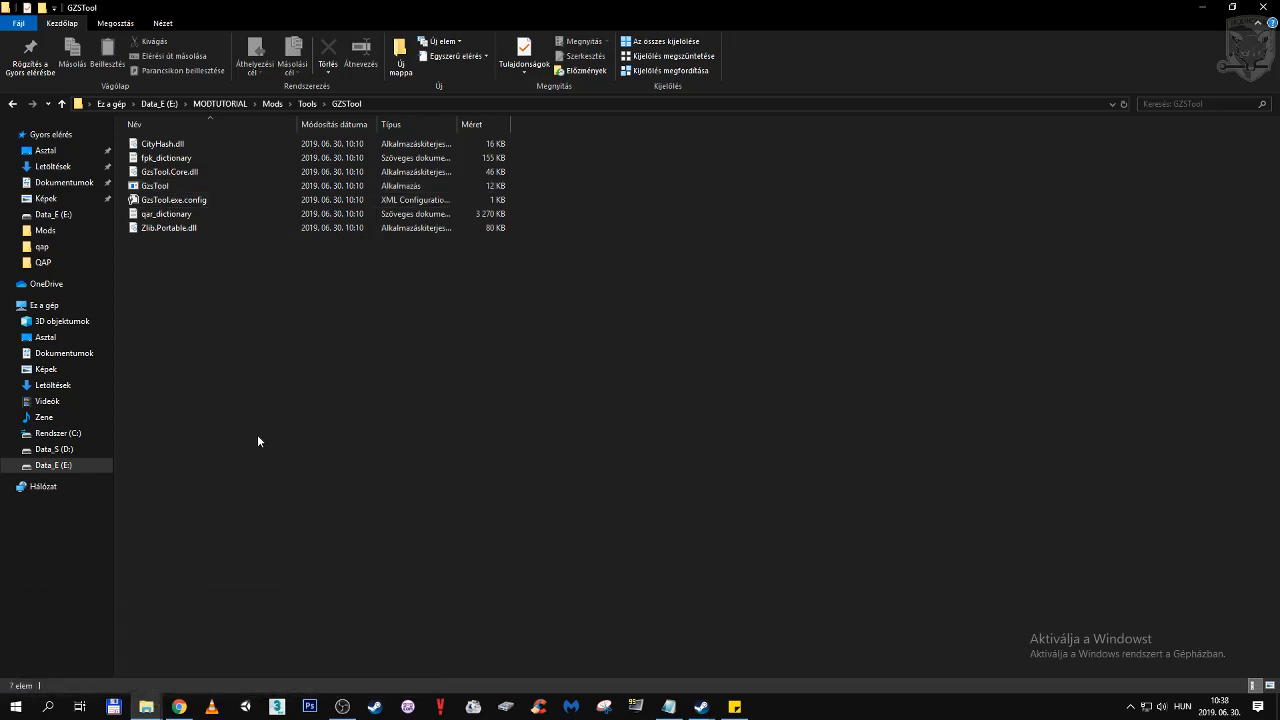
pyautogui.click(155, 186)
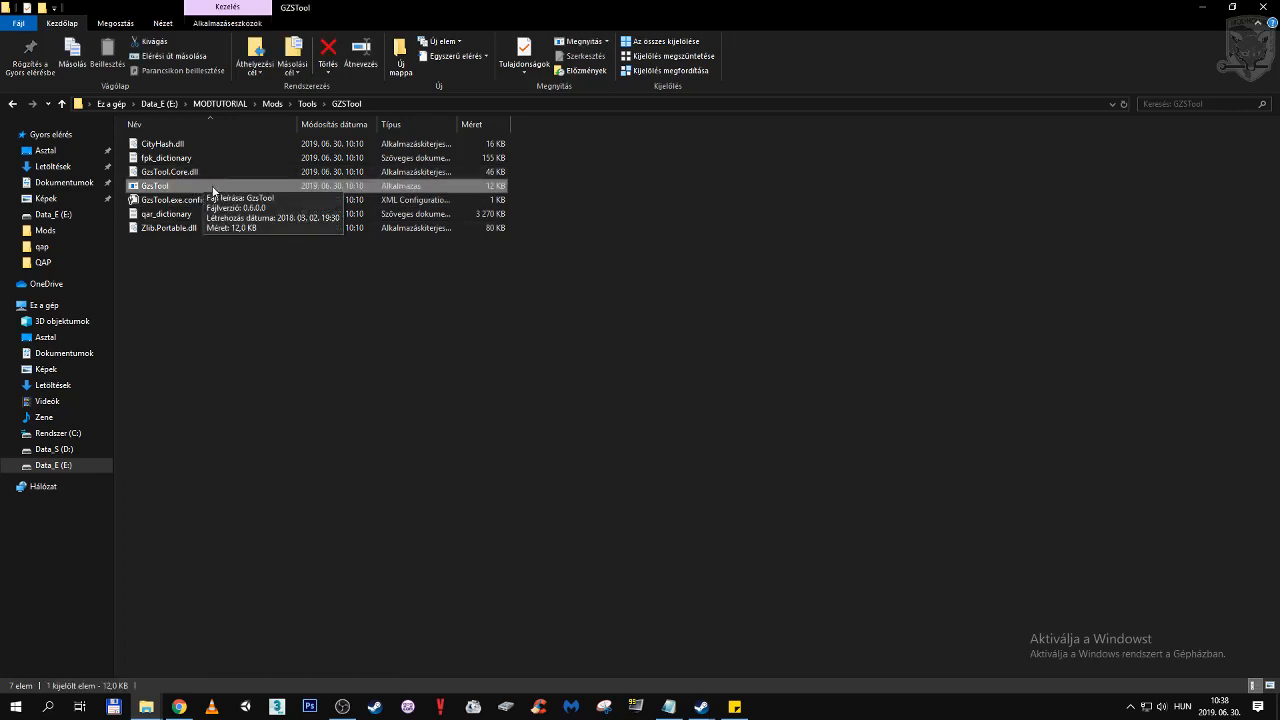
pyautogui.moveTo(236, 194)
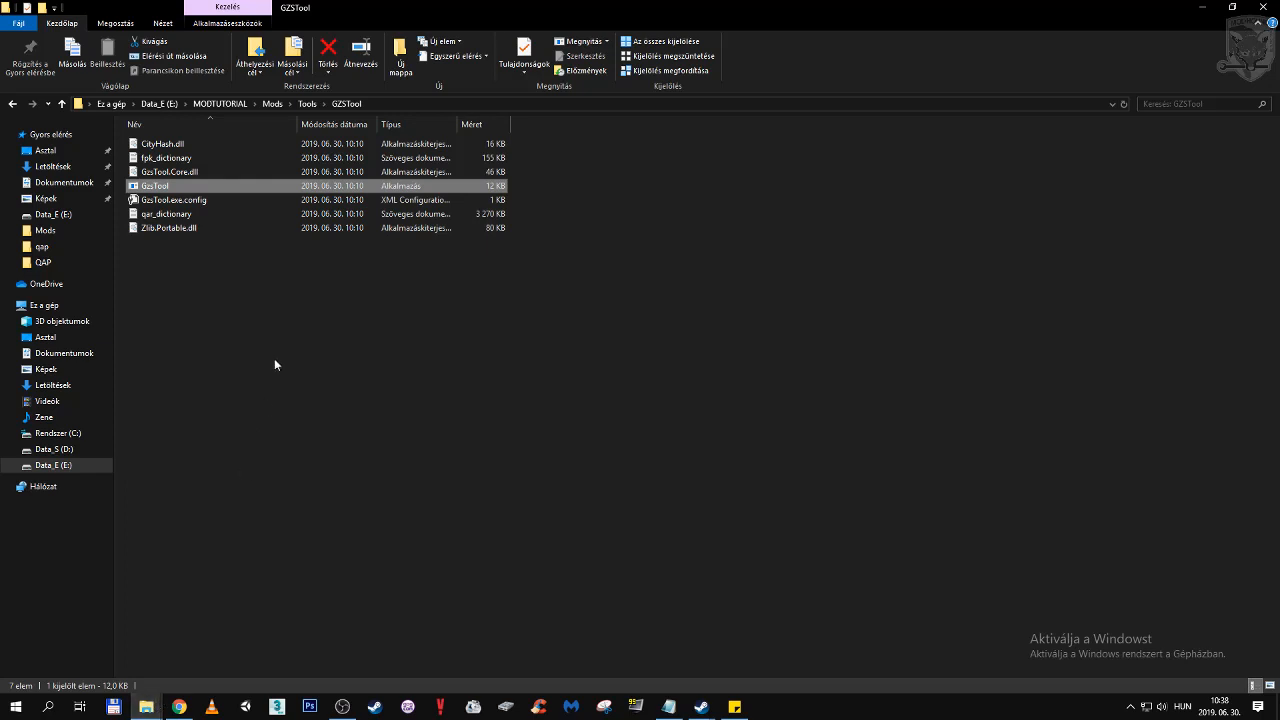
pyautogui.moveTo(152, 683)
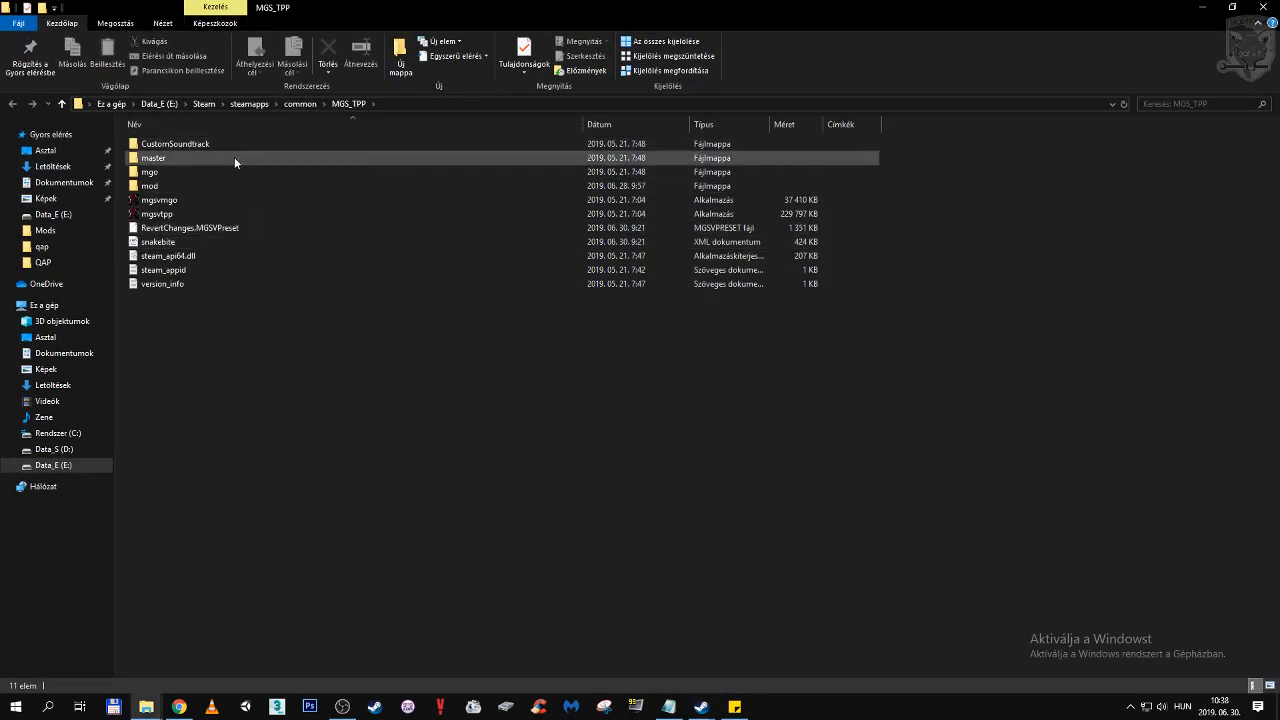
# - Open chunk1.dat in the master folder with GzsTool to extract chunk1_dat
pyautogui.doubleClick(152, 157)
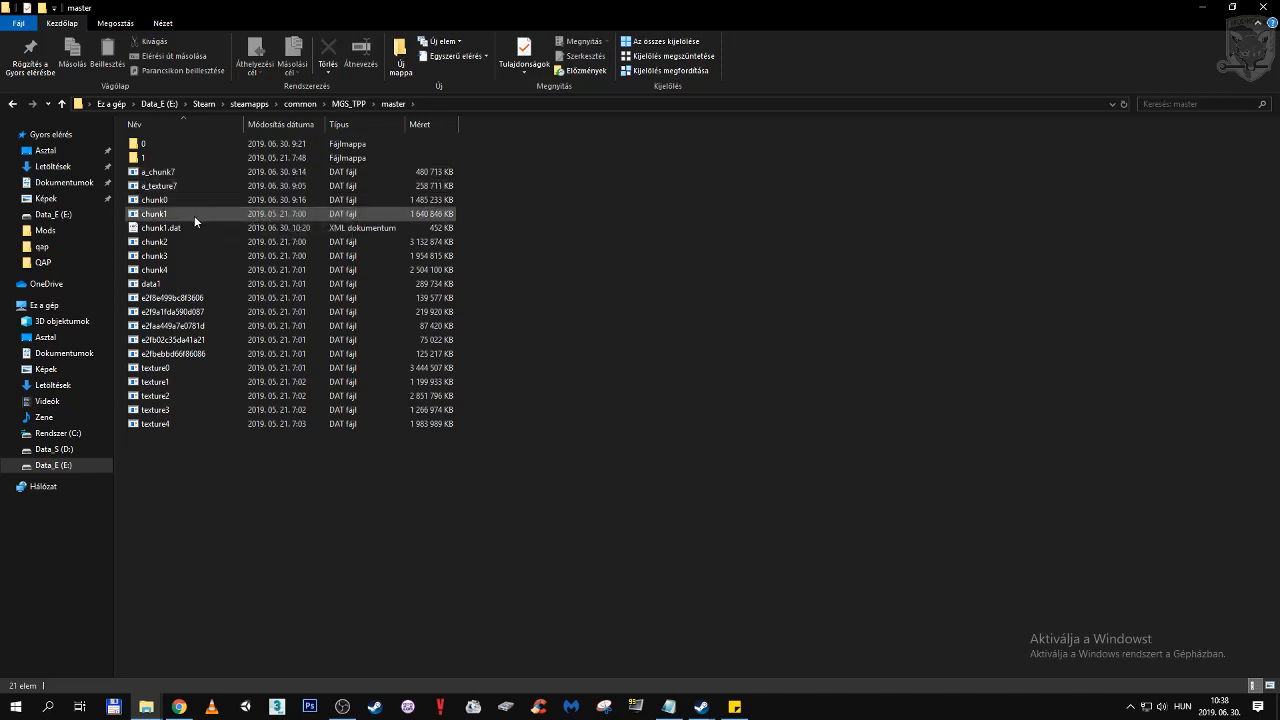
pyautogui.rightClick(155, 214)
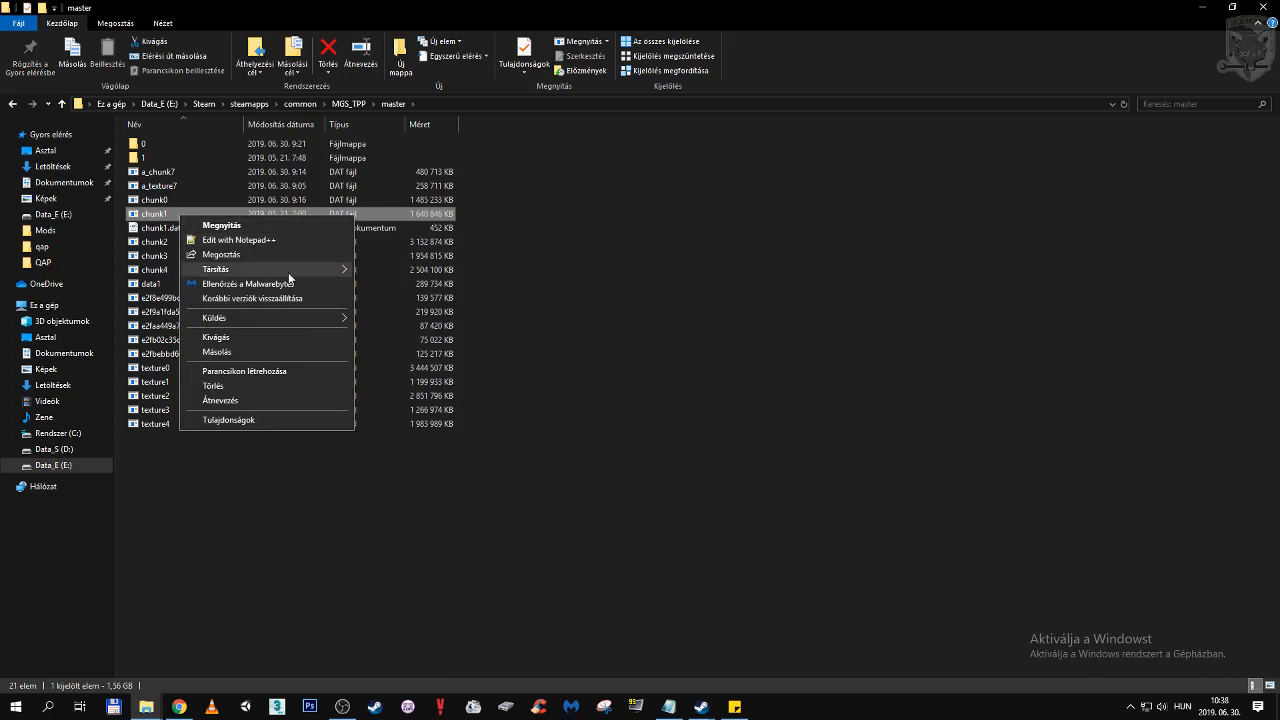
pyautogui.click(221, 225)
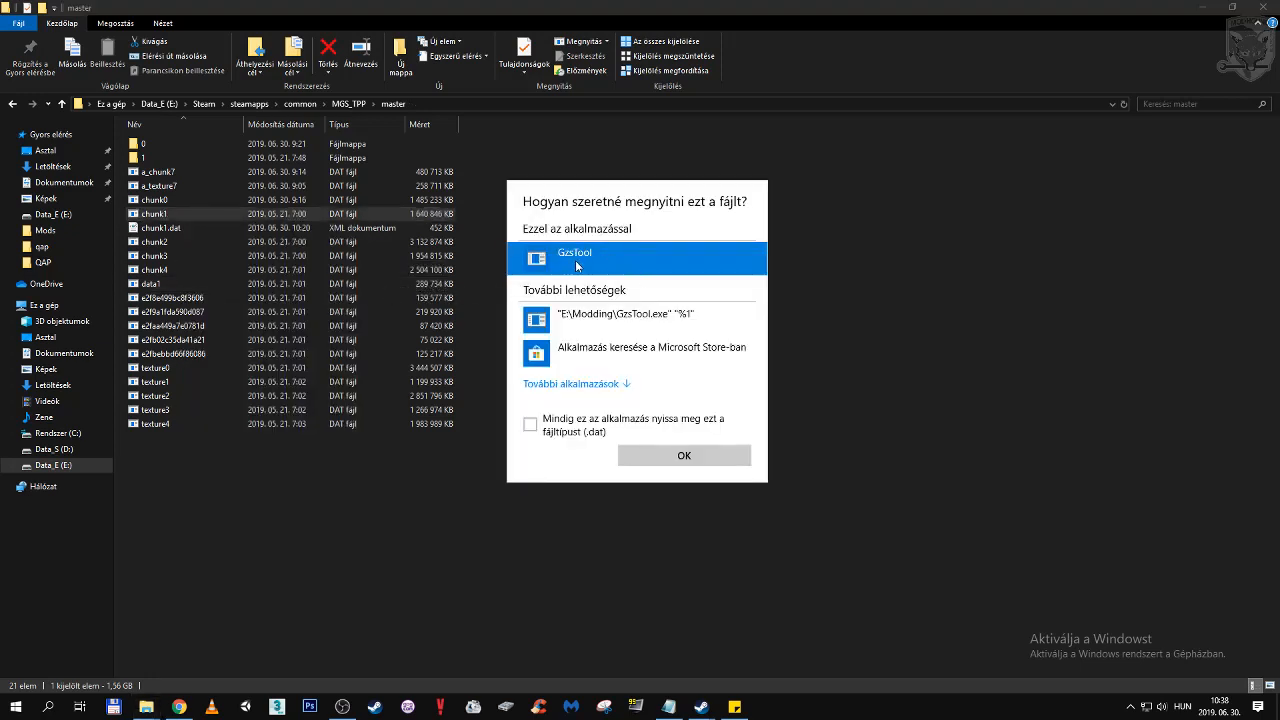
pyautogui.click(684, 455)
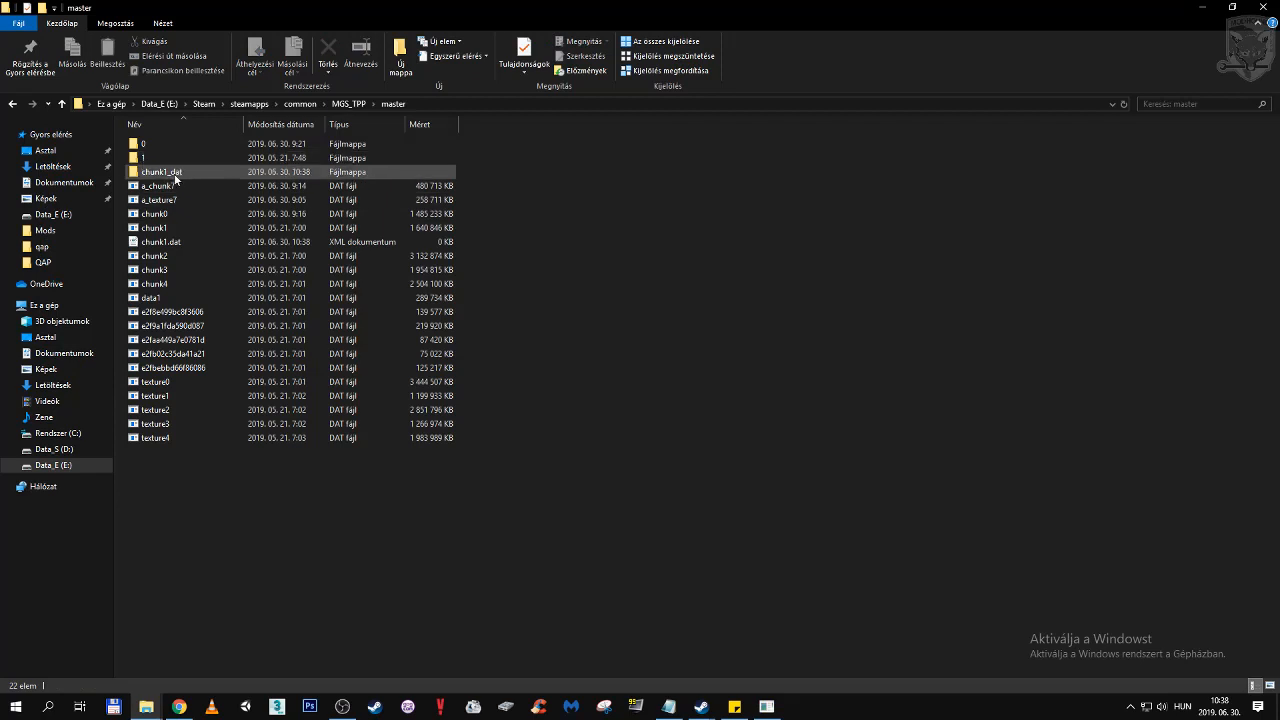
# - Navigate into chunk1_dat\Assets\tpp\pack\buddy\dog
pyautogui.doubleClick(161, 171)
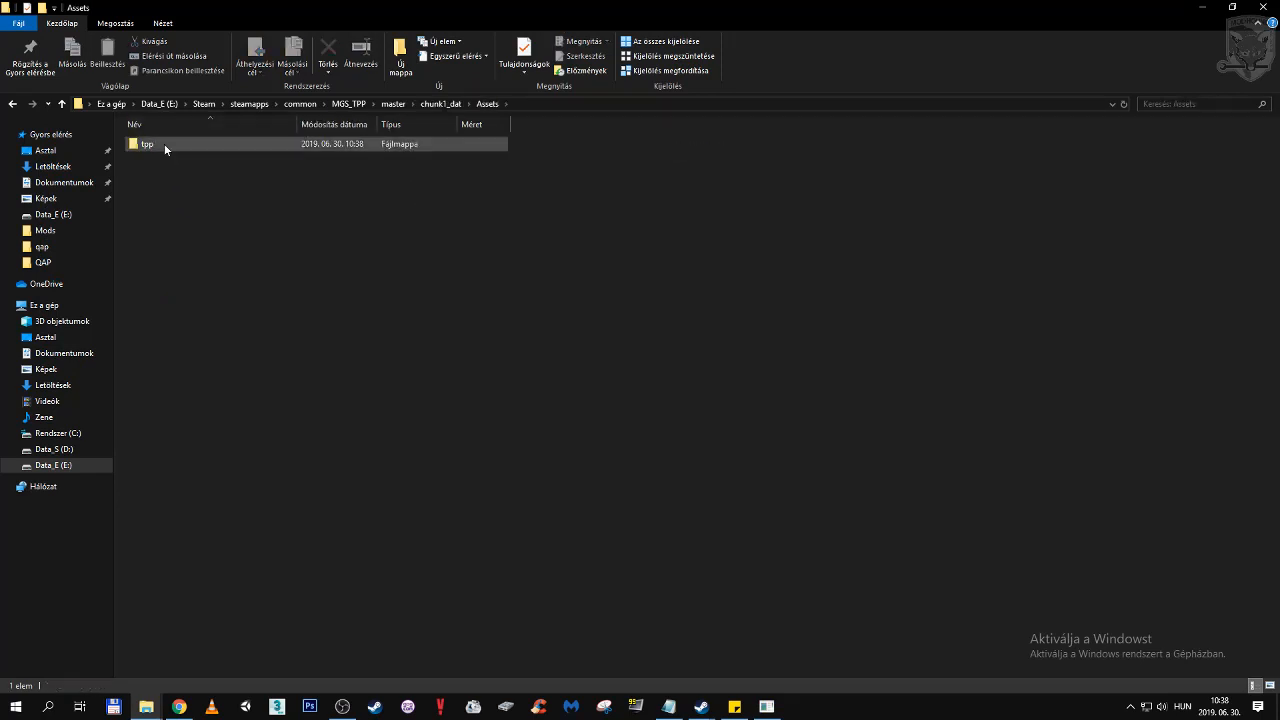
pyautogui.doubleClick(147, 143)
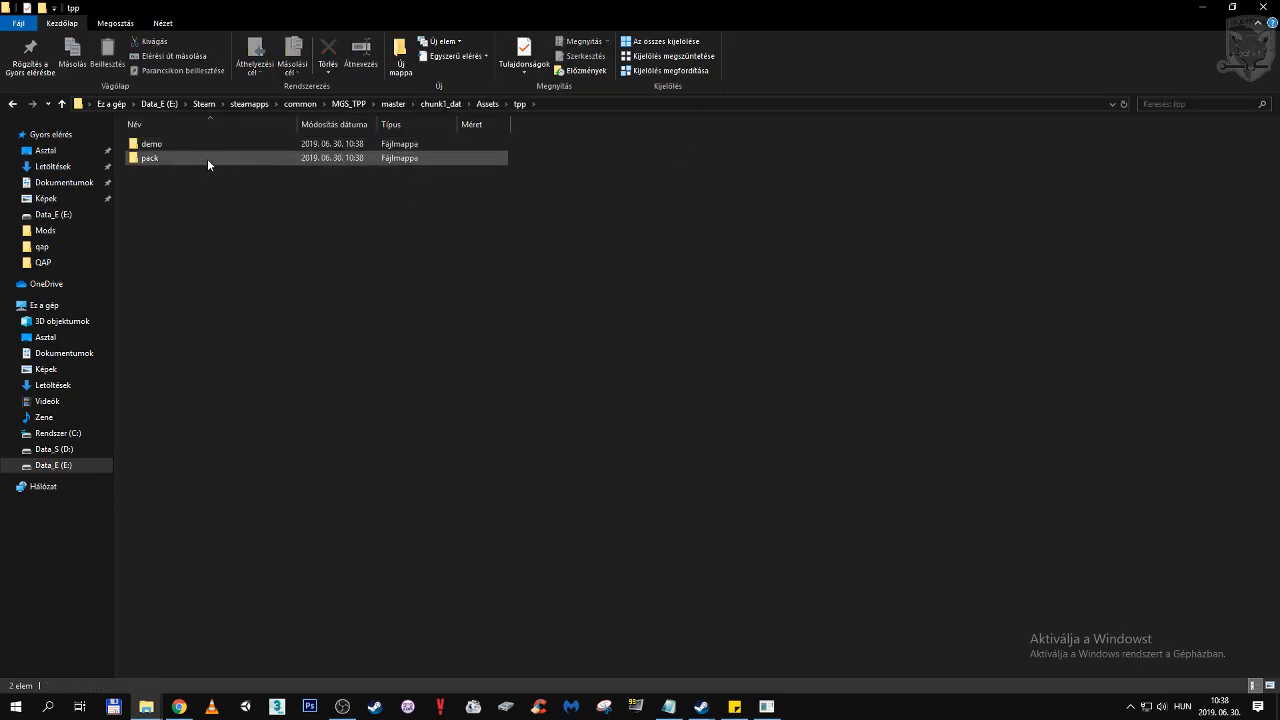
pyautogui.doubleClick(149, 158)
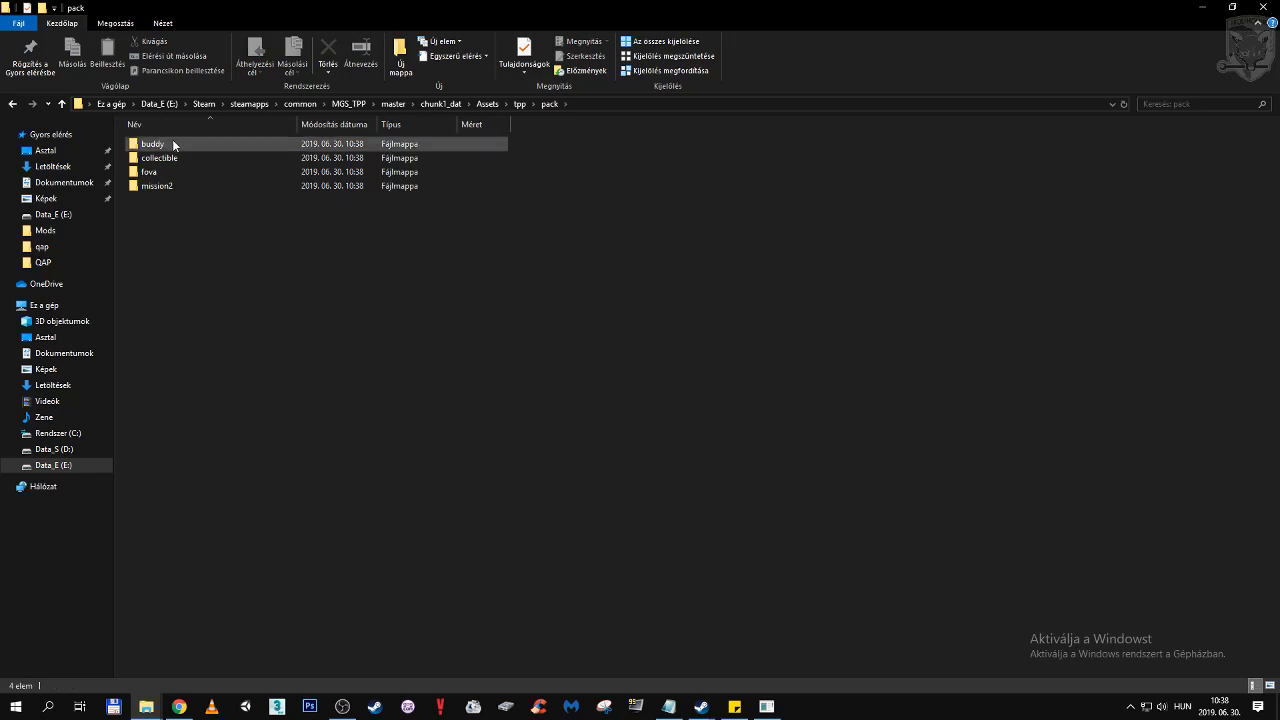
pyautogui.doubleClick(153, 143)
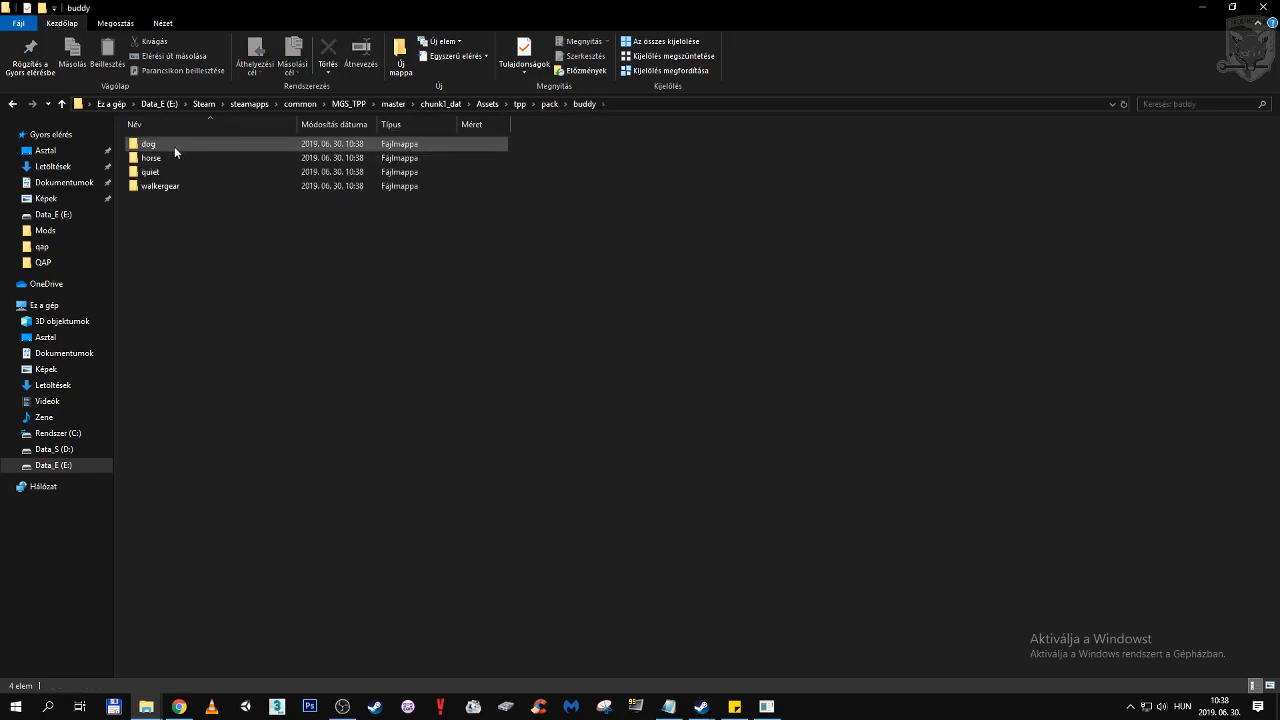
pyautogui.moveTo(148, 143)
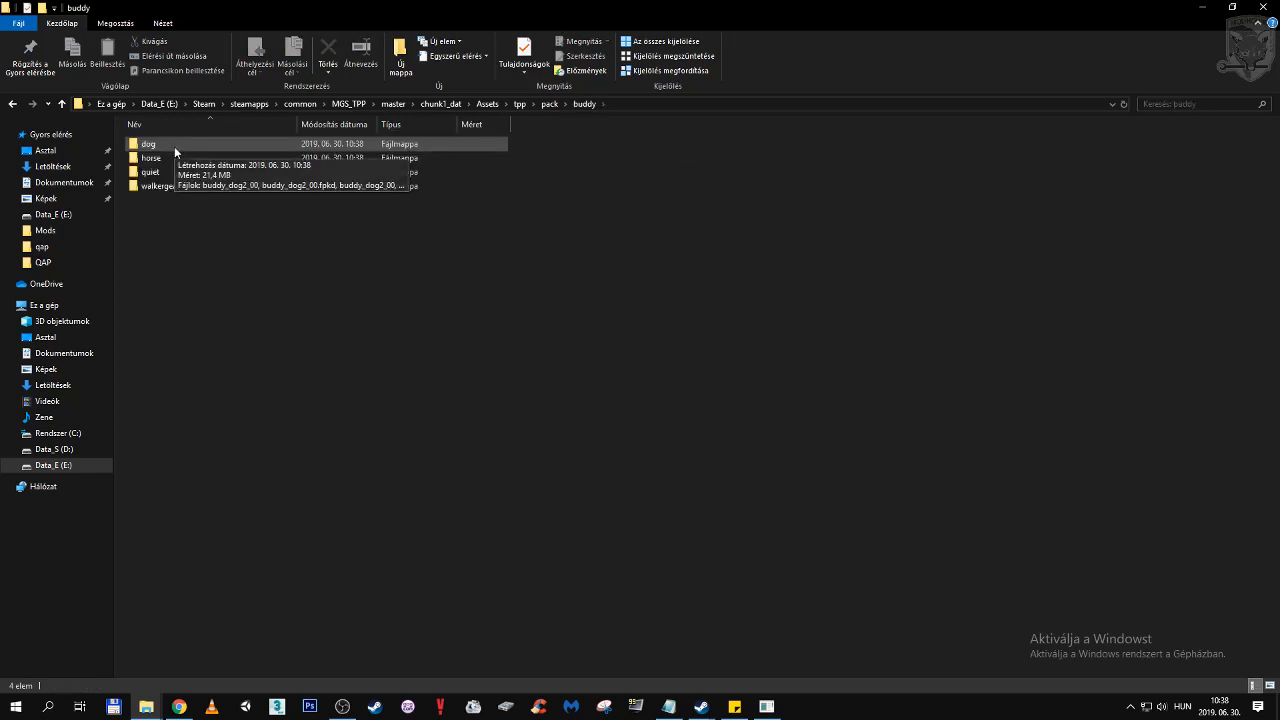
pyautogui.doubleClick(148, 143)
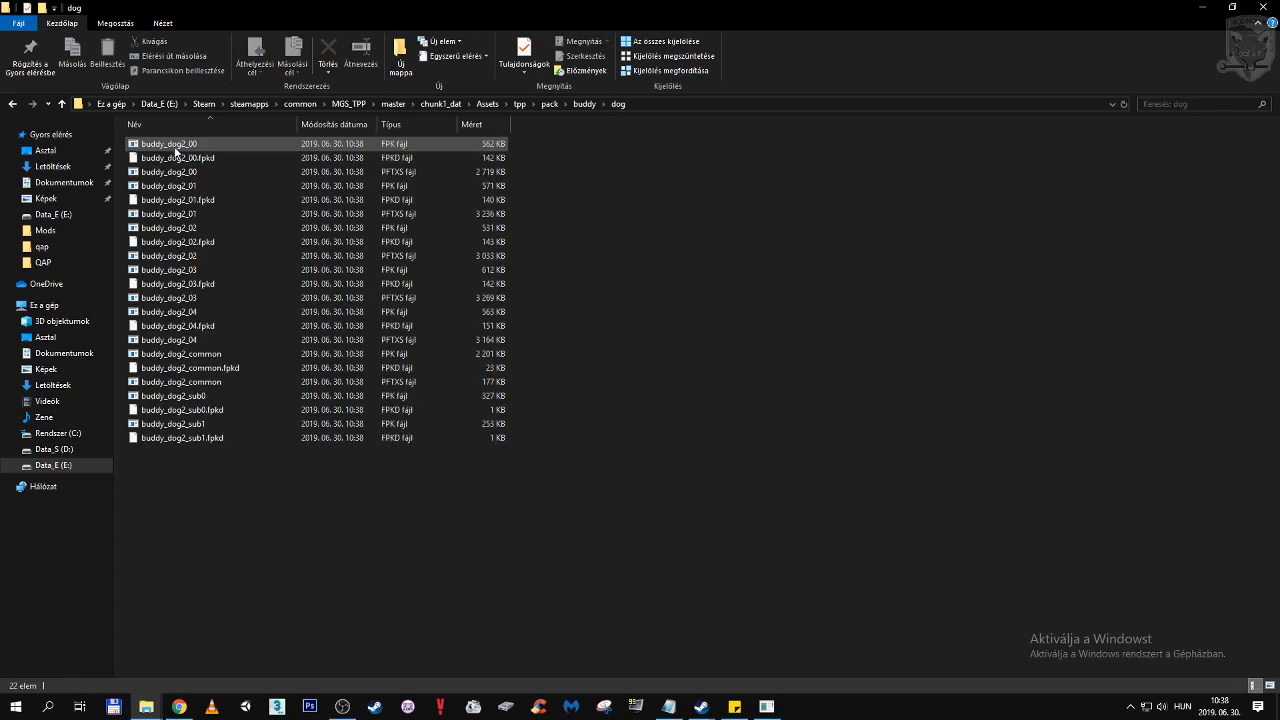
# - Select the buddy_dog2_00 fpkd file and then the buddy_dog2_00 PFTXS texture pack
pyautogui.click(200, 158)
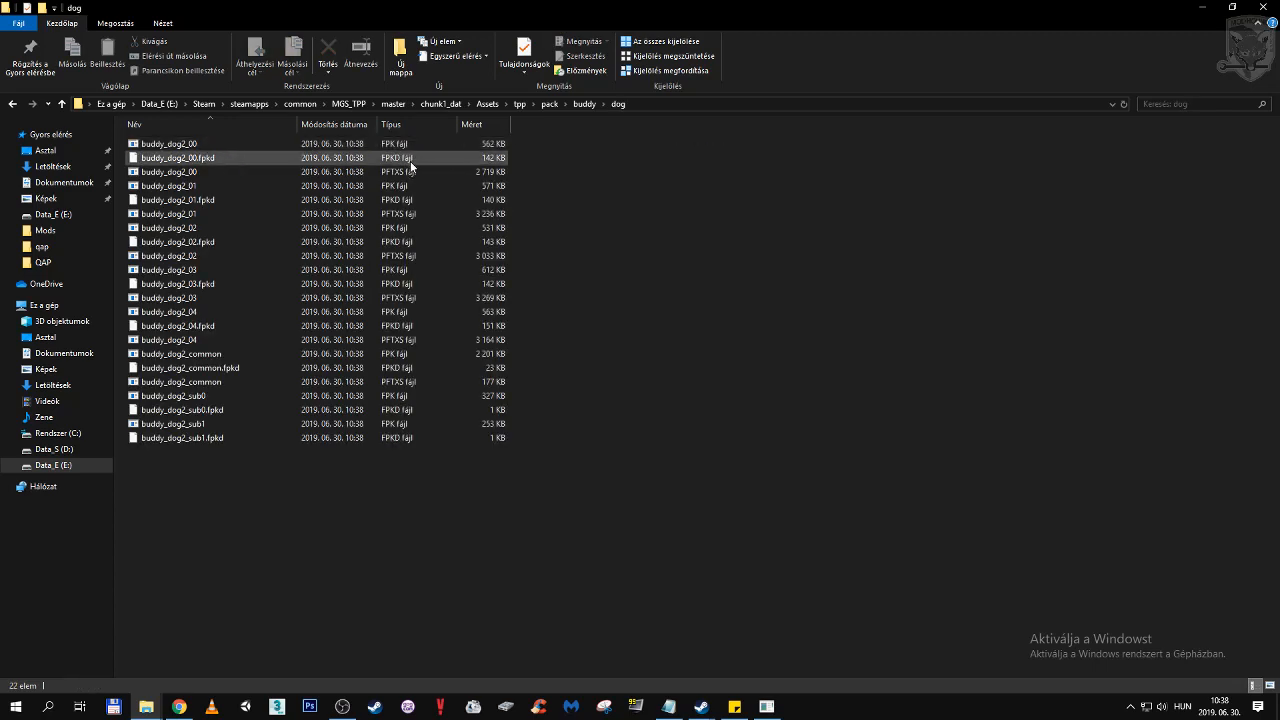
pyautogui.moveTo(417, 167)
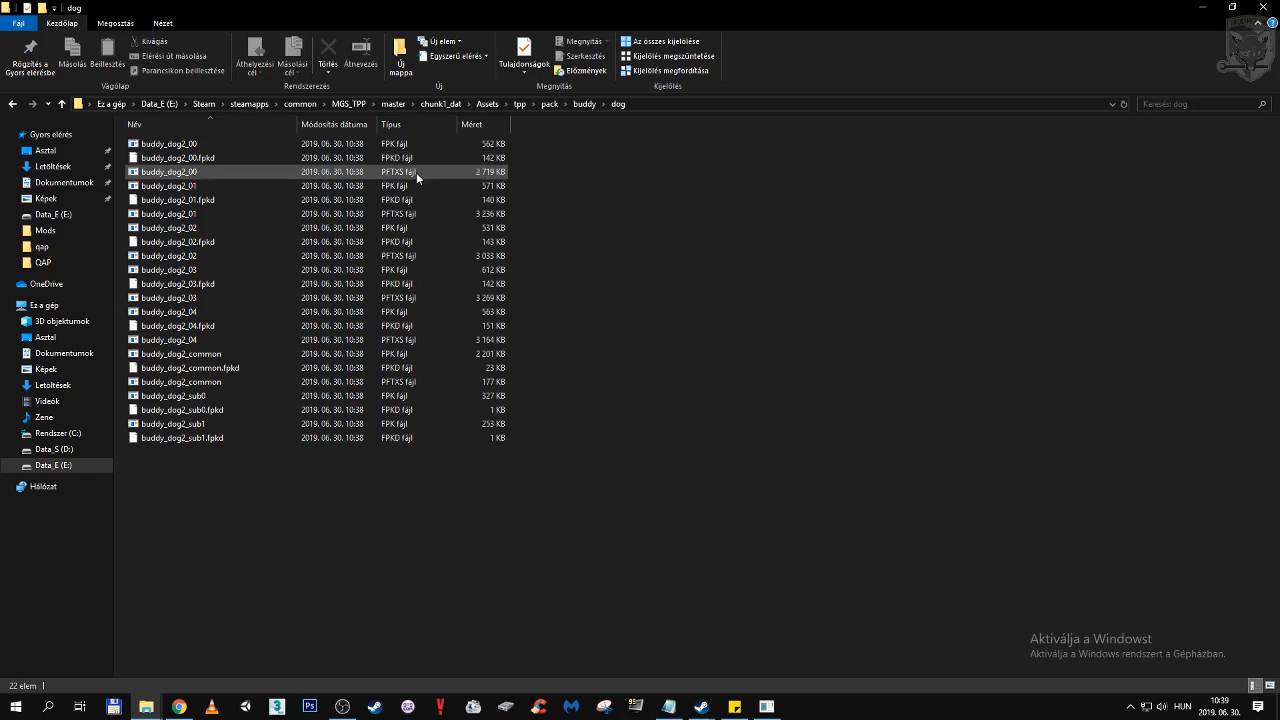
pyautogui.click(178, 157)
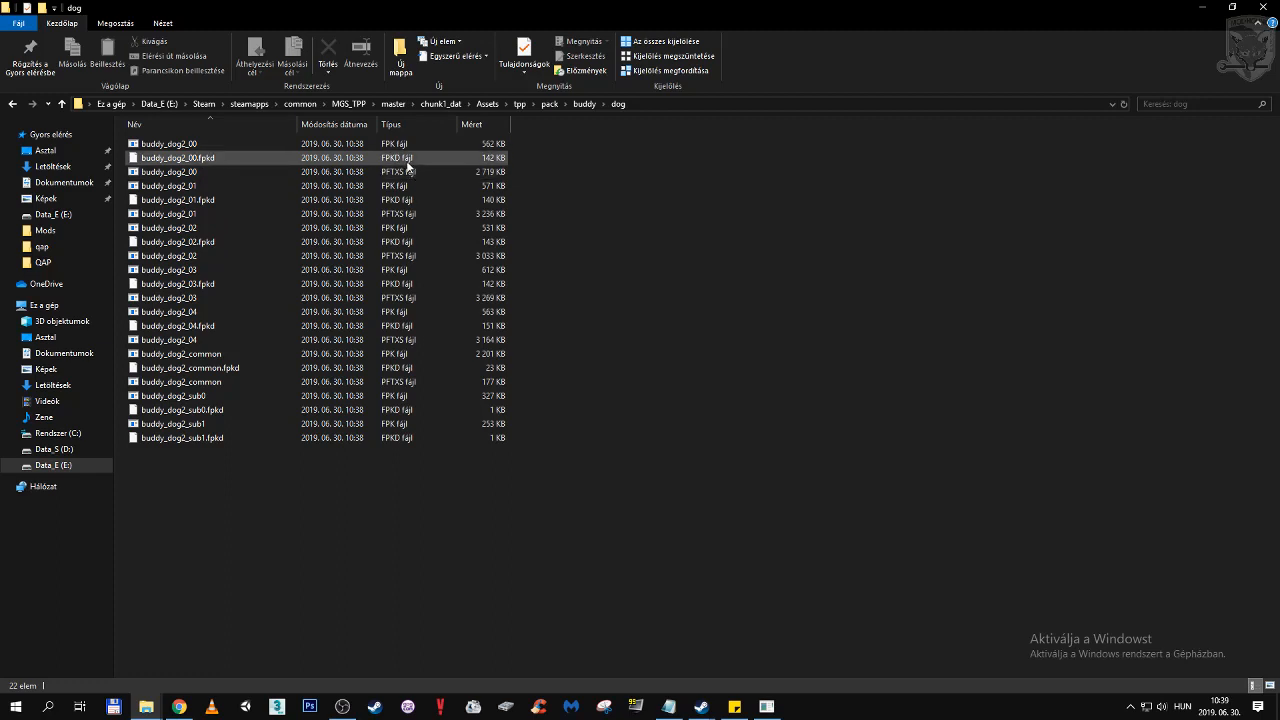
pyautogui.click(170, 171)
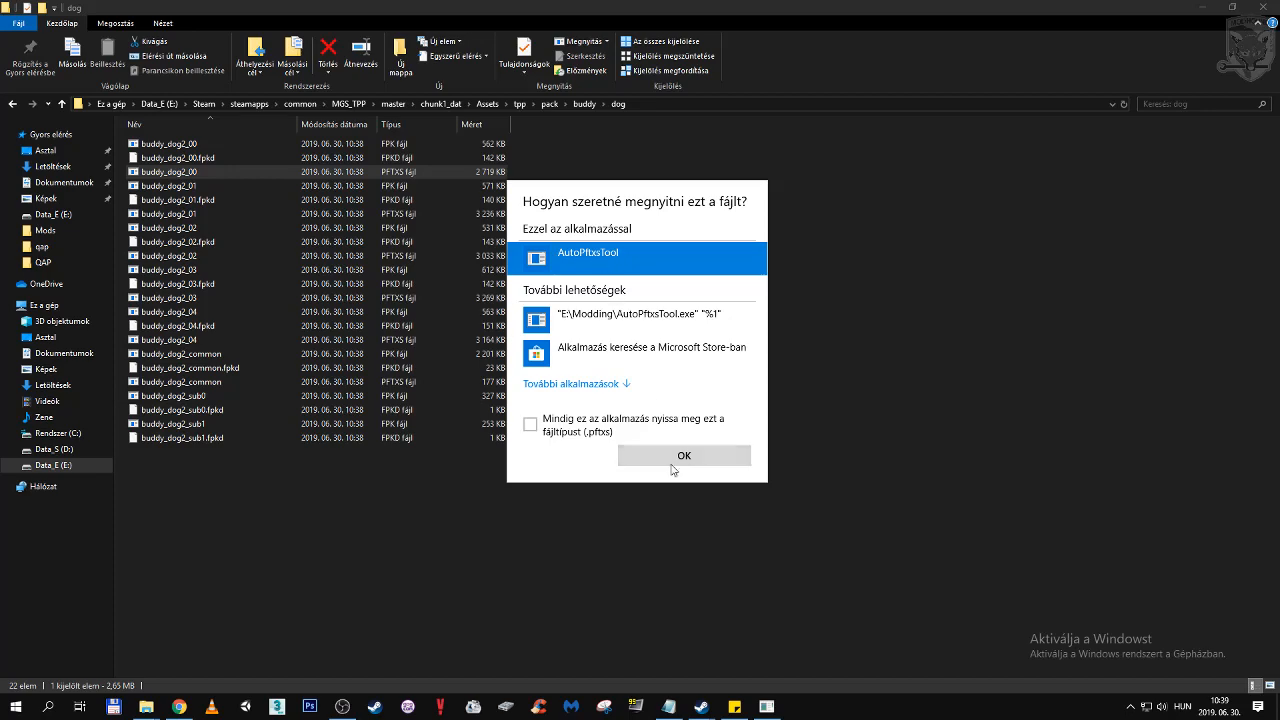
# - Confirm AutoPftxsTool for buddy_dog2_00.pftxs and select the resulting buddy_dog2_00_pftxs folder
pyautogui.click(684, 455)
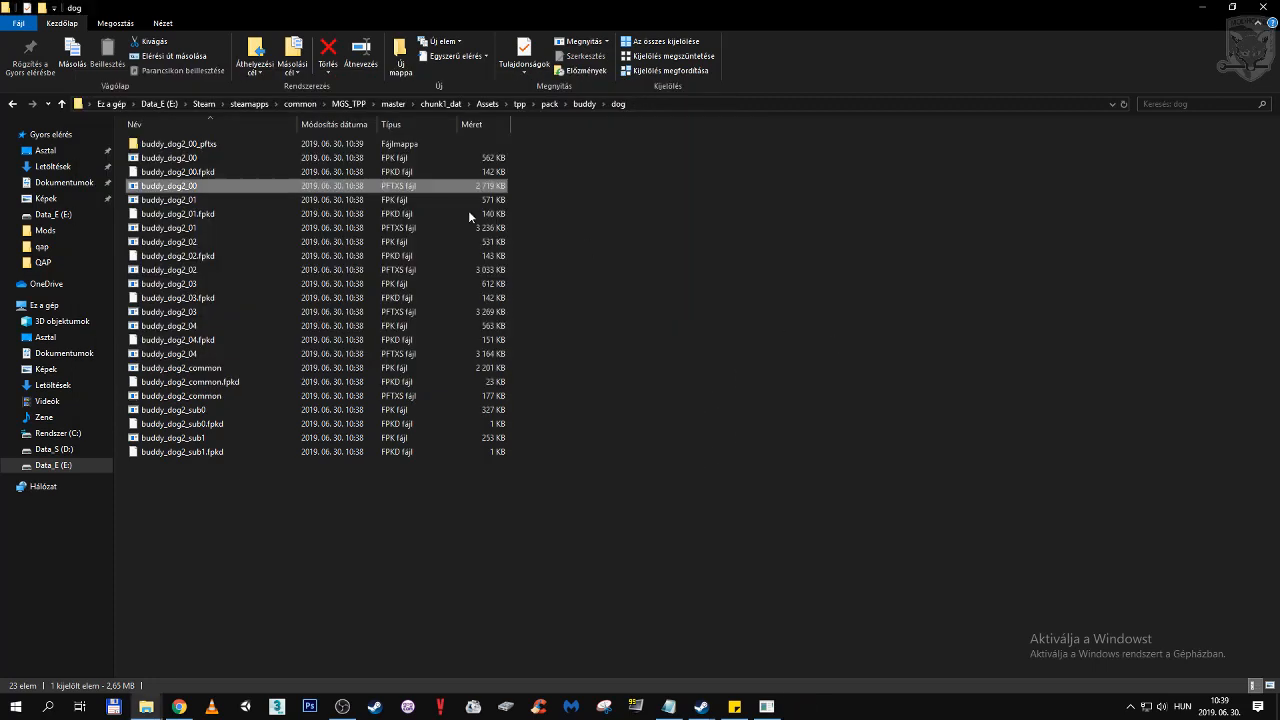
pyautogui.click(179, 143)
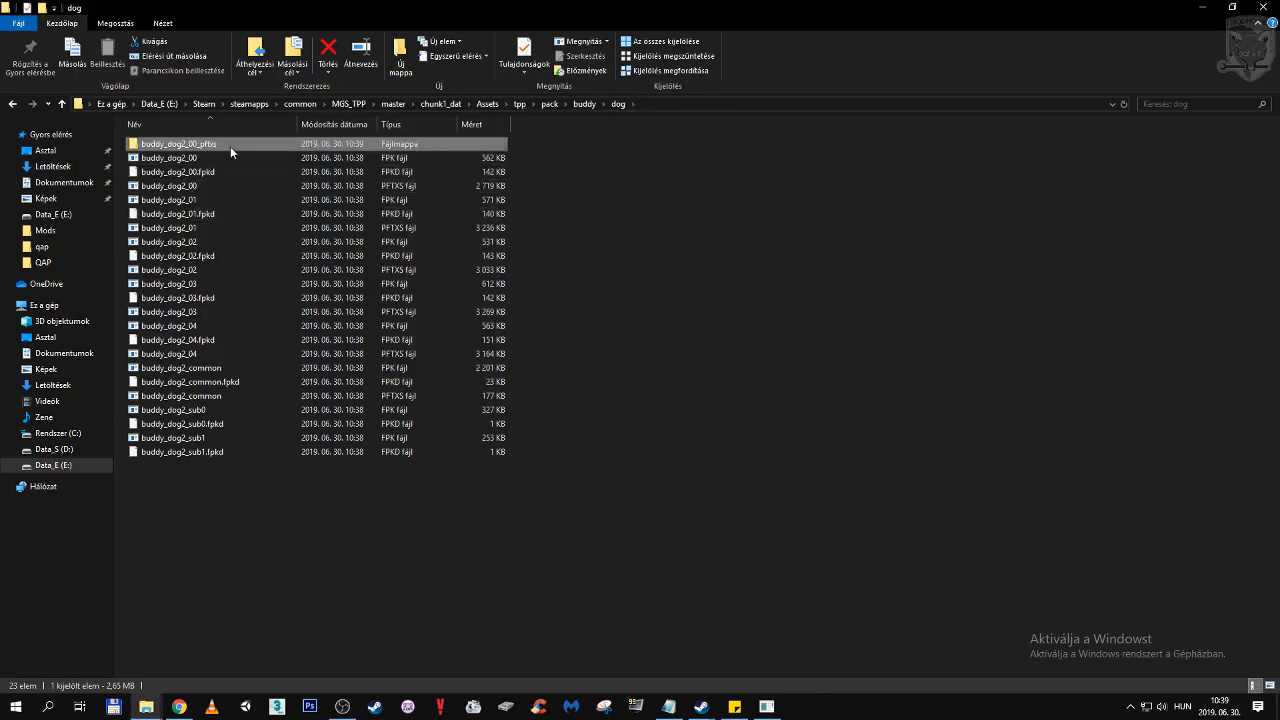
# - Browse buddy_dog2_00_pftxs to the ddg0_body0_def_c00_bsm texture, then return to master
pyautogui.doubleClick(179, 143)
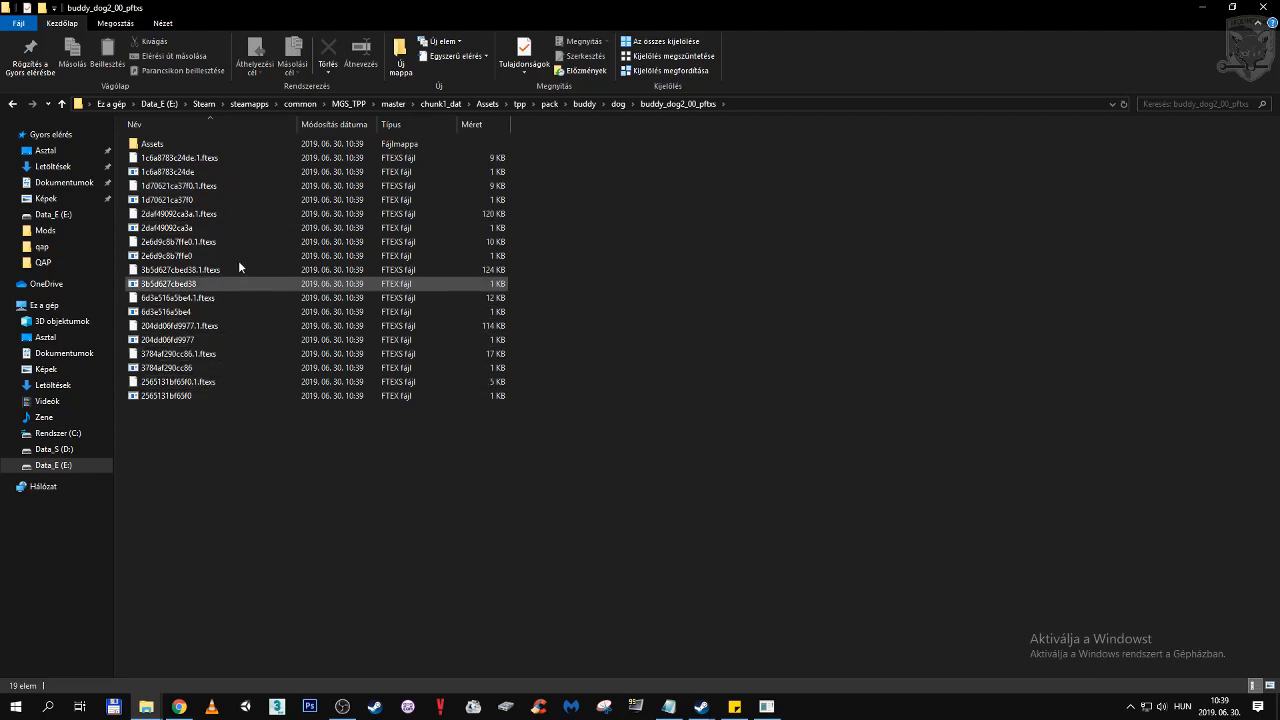
pyautogui.doubleClick(152, 143)
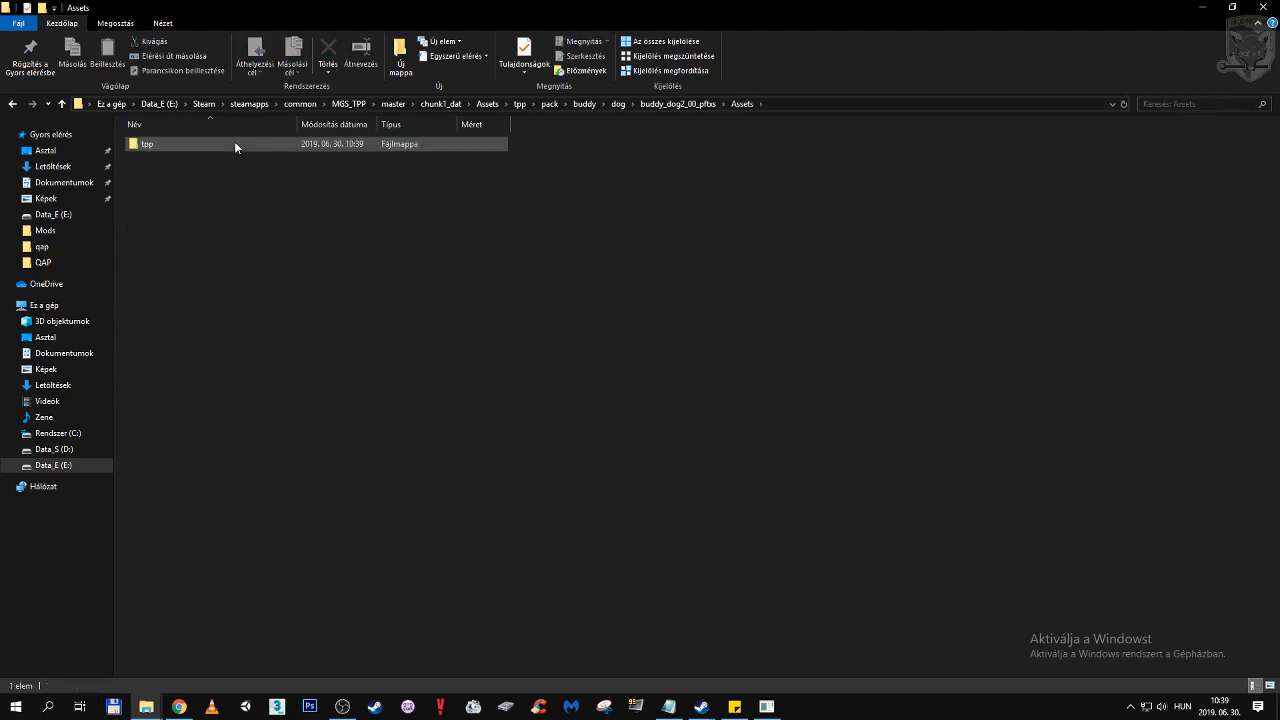
pyautogui.doubleClick(147, 143)
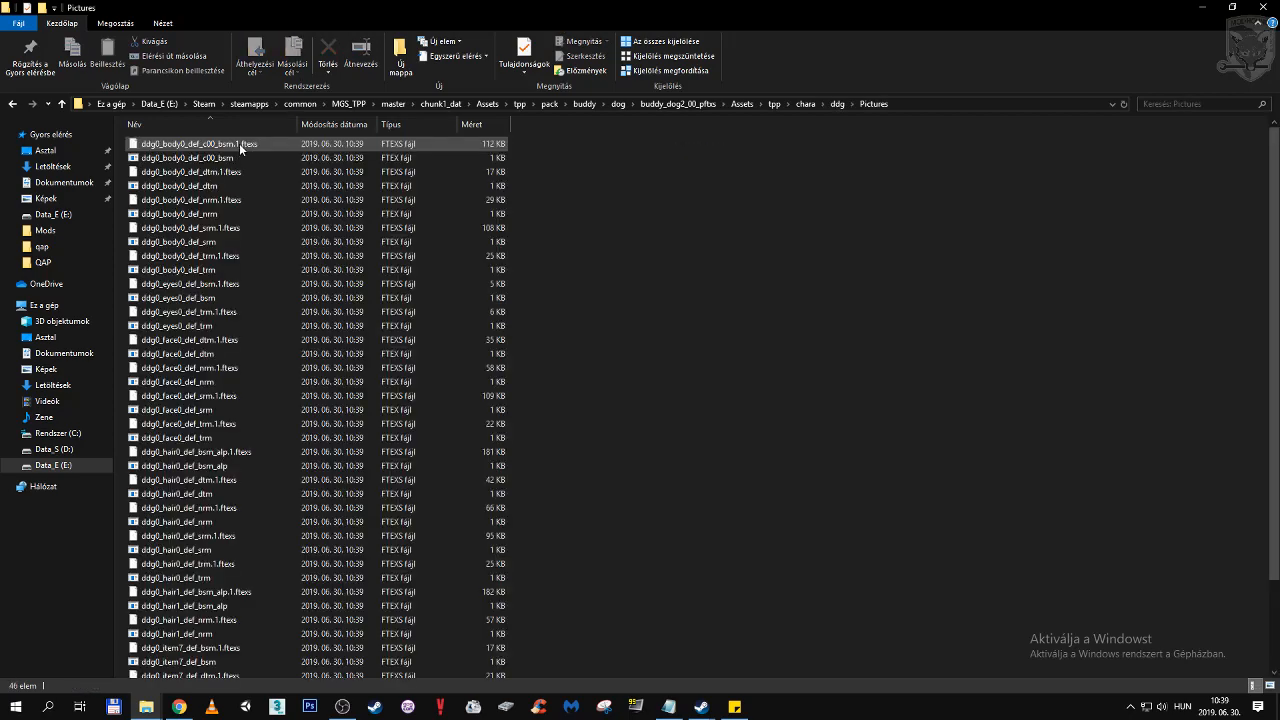
pyautogui.scroll(-3)
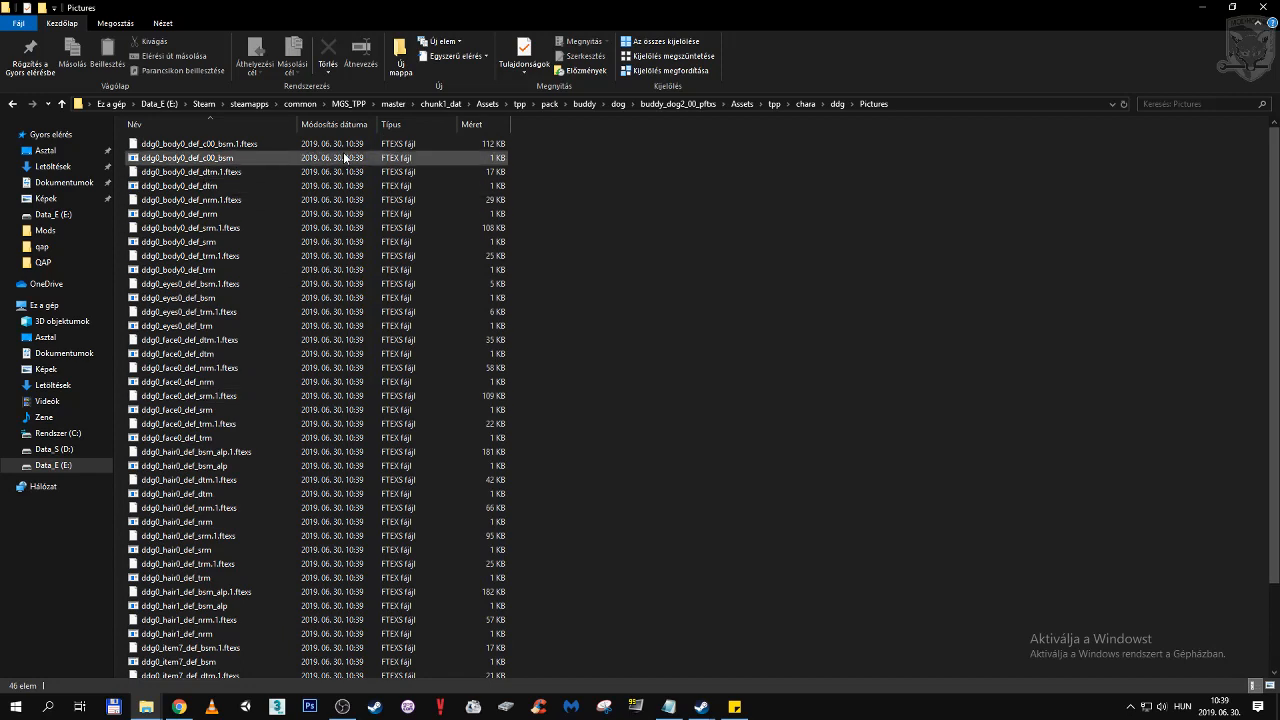
pyautogui.click(190, 227)
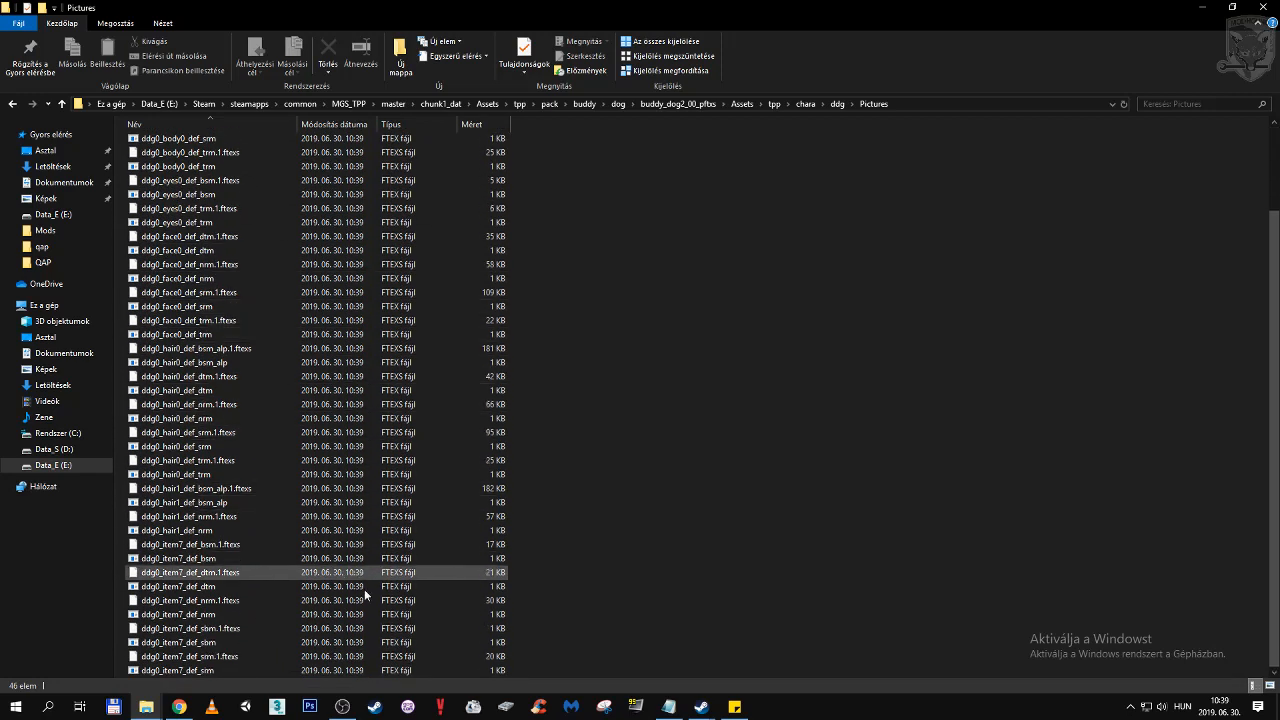
pyautogui.scroll(3)
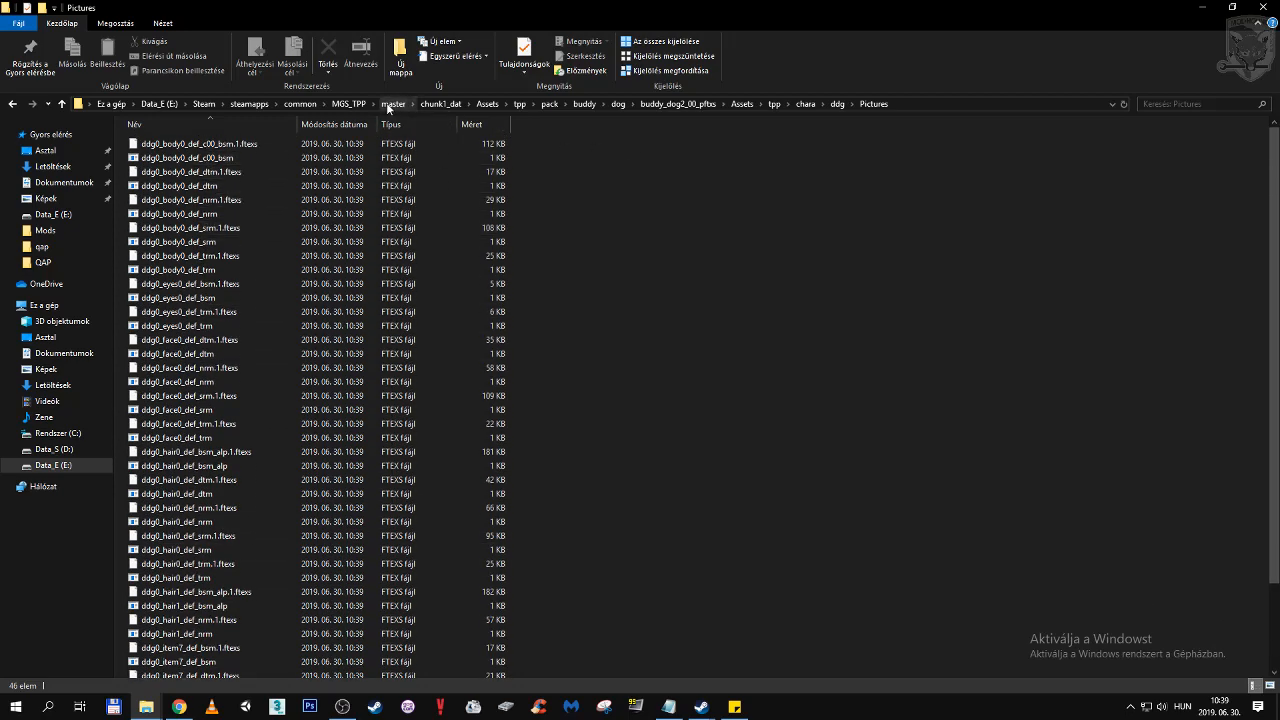
pyautogui.click(393, 104)
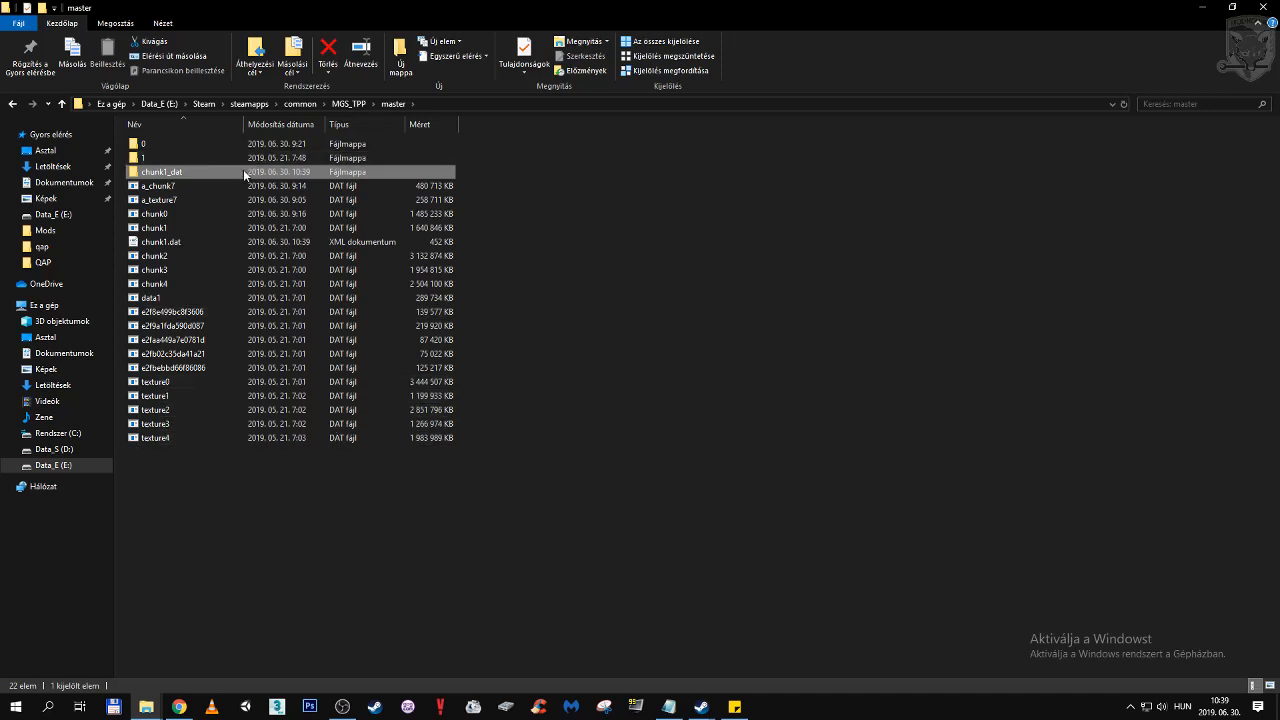
# - Reopen chunk1_dat and its tpp folder to view the extracted pack folders
pyautogui.doubleClick(160, 171)
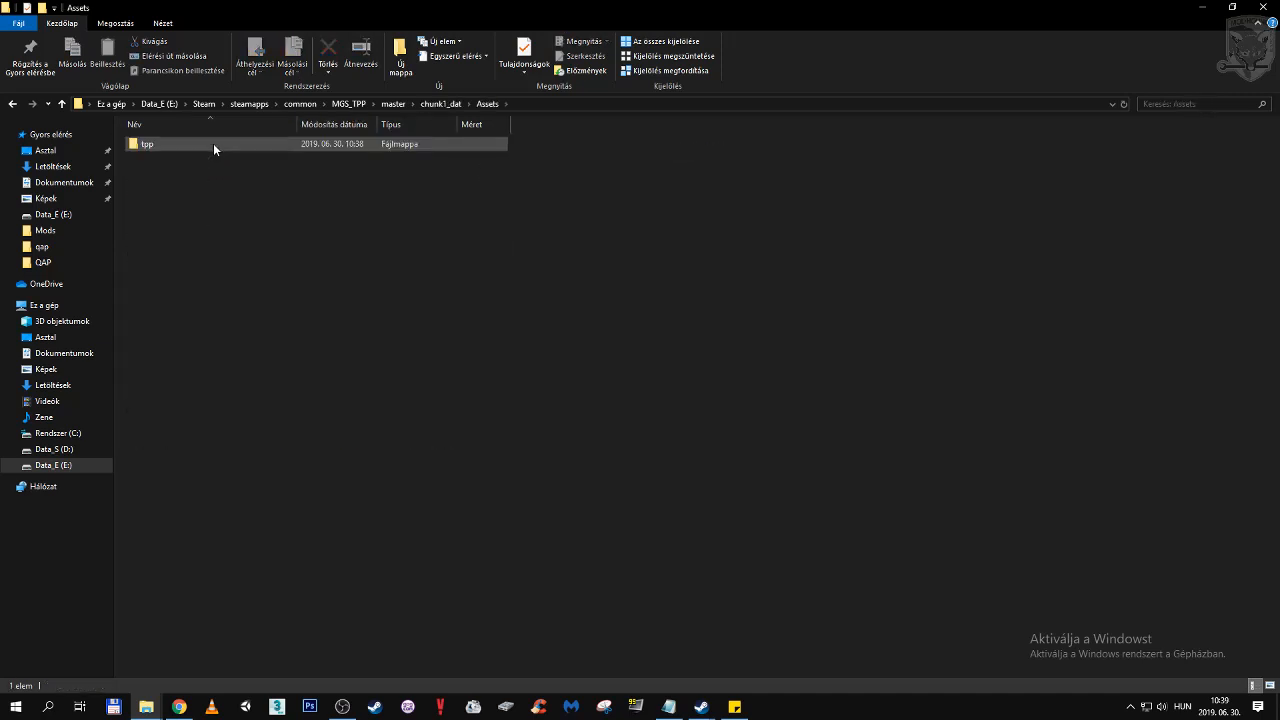
pyautogui.doubleClick(147, 143)
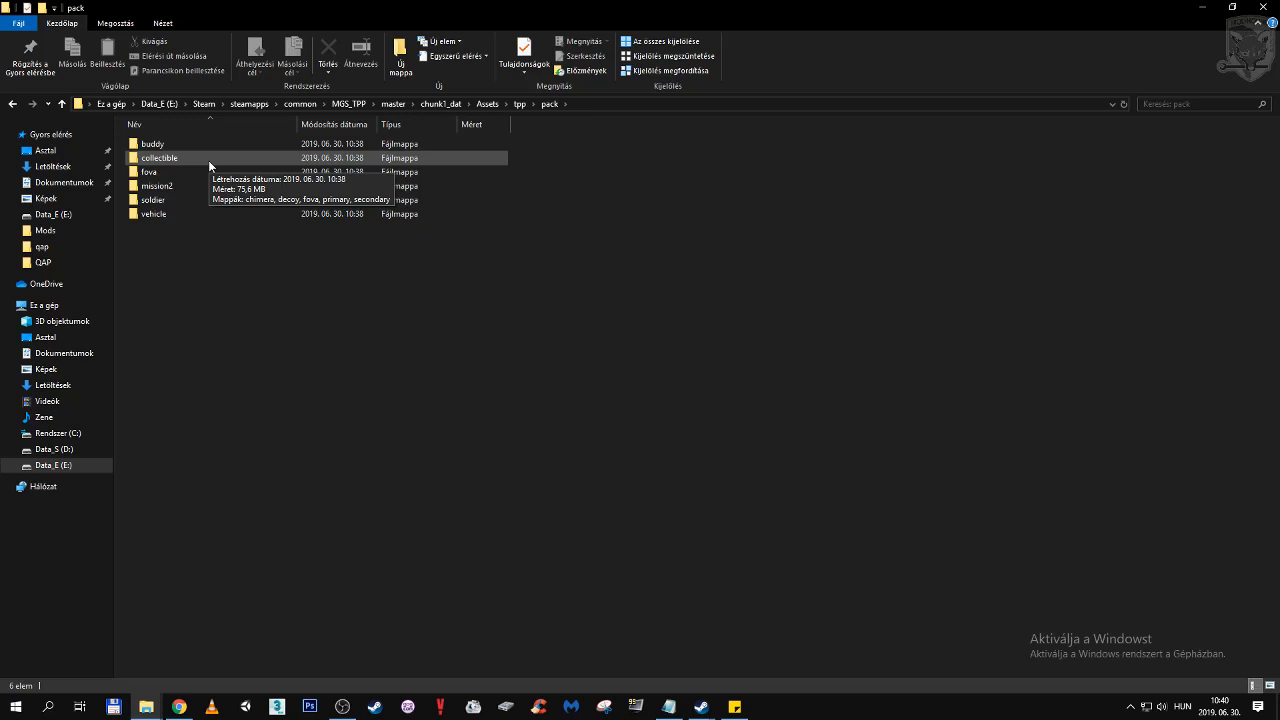
pyautogui.moveTo(463, 64)
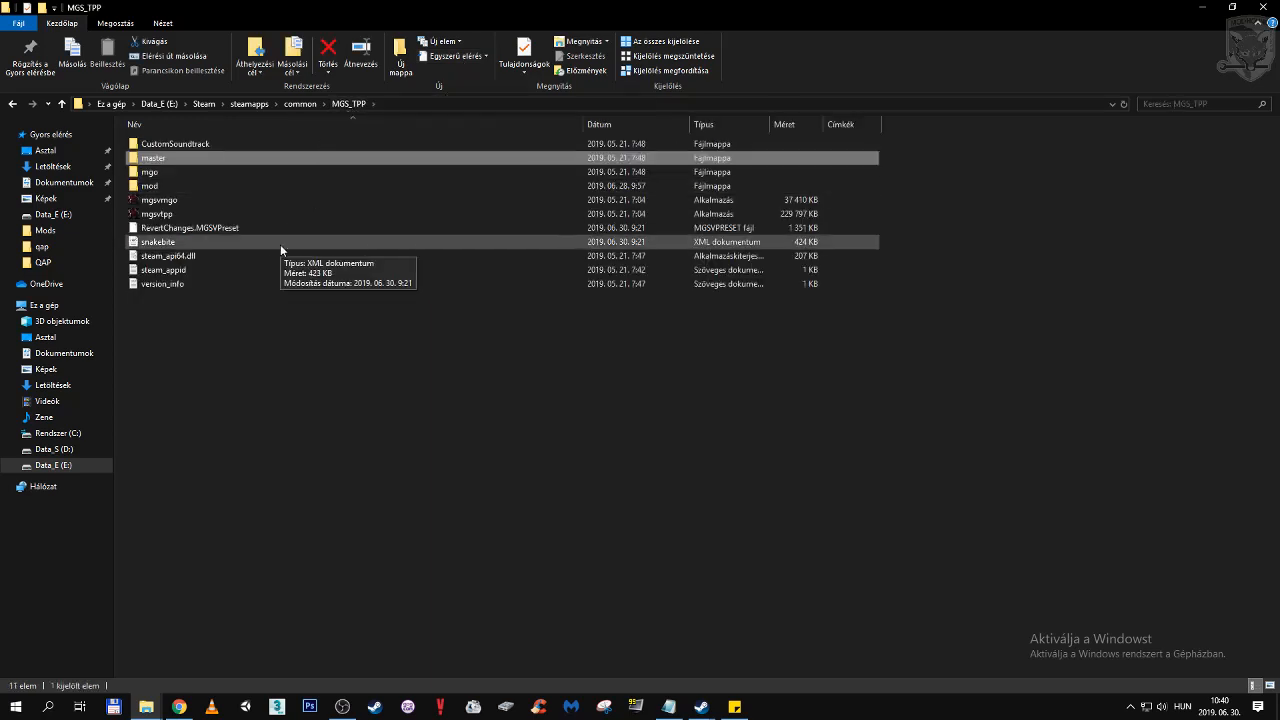
pyautogui.moveTo(245, 686)
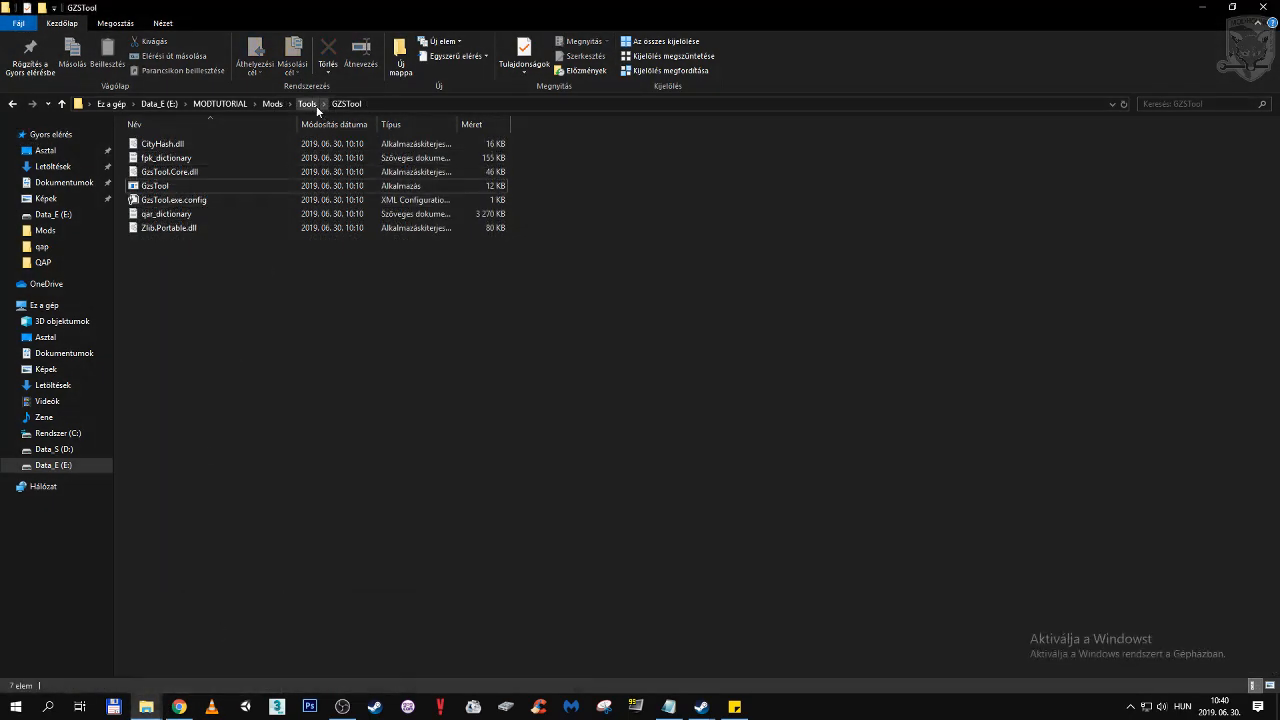
# - Go up to Mods\Tools, open the GZSTool folder, then select LANGTool
pyautogui.click(155, 186)
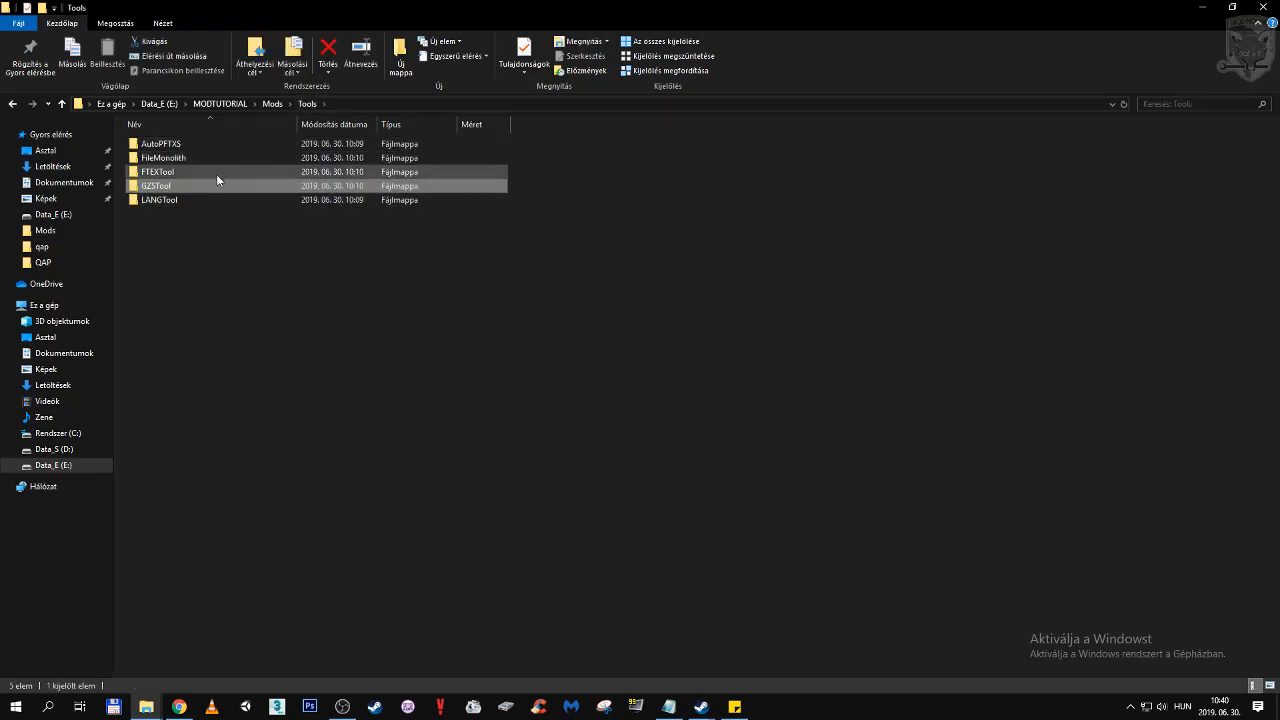
pyautogui.click(160, 199)
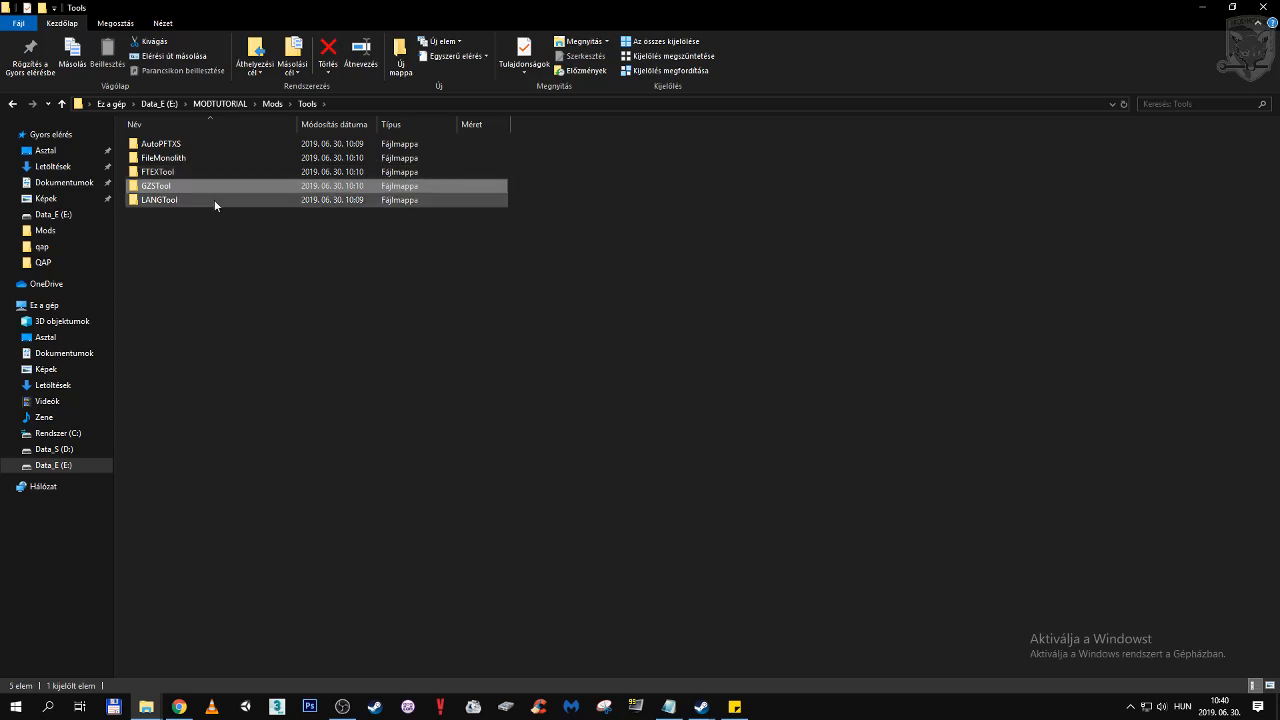
pyautogui.doubleClick(159, 199)
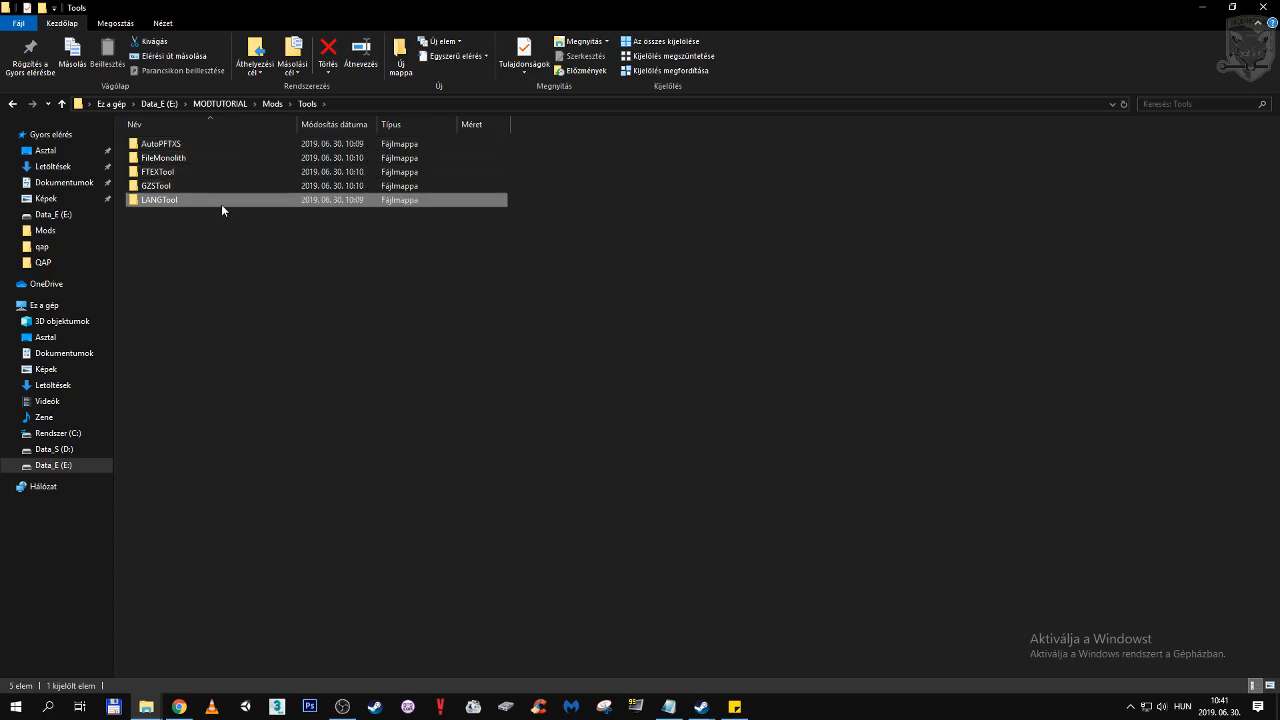
pyautogui.click(219, 103)
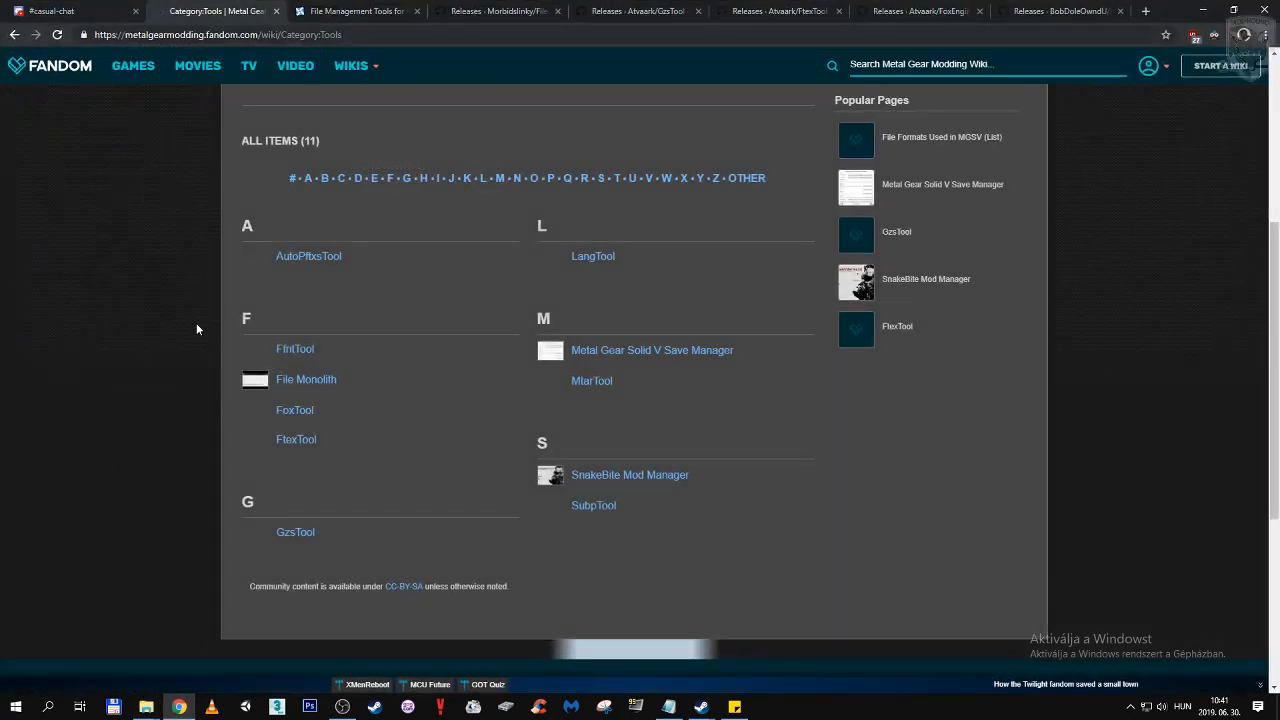
pyautogui.moveTo(296, 532)
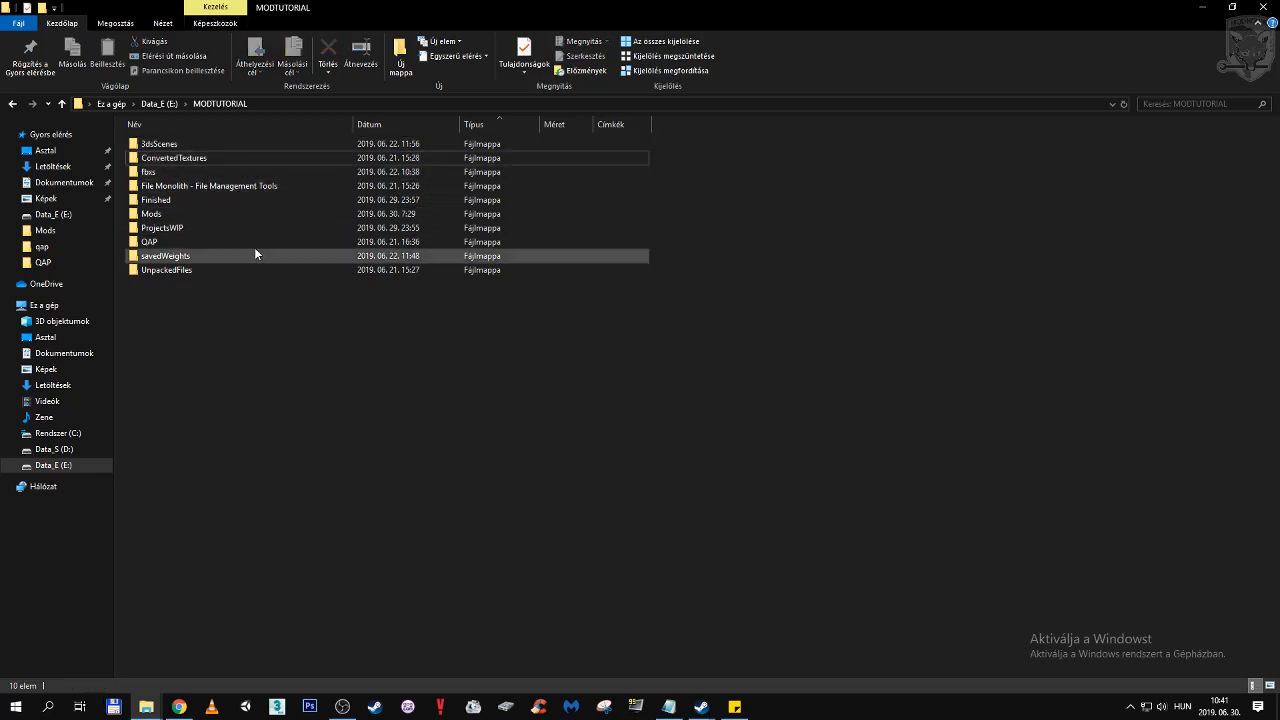
# - Select the ConvertedTextures folder inside MODTUTORIAL
pyautogui.click(174, 157)
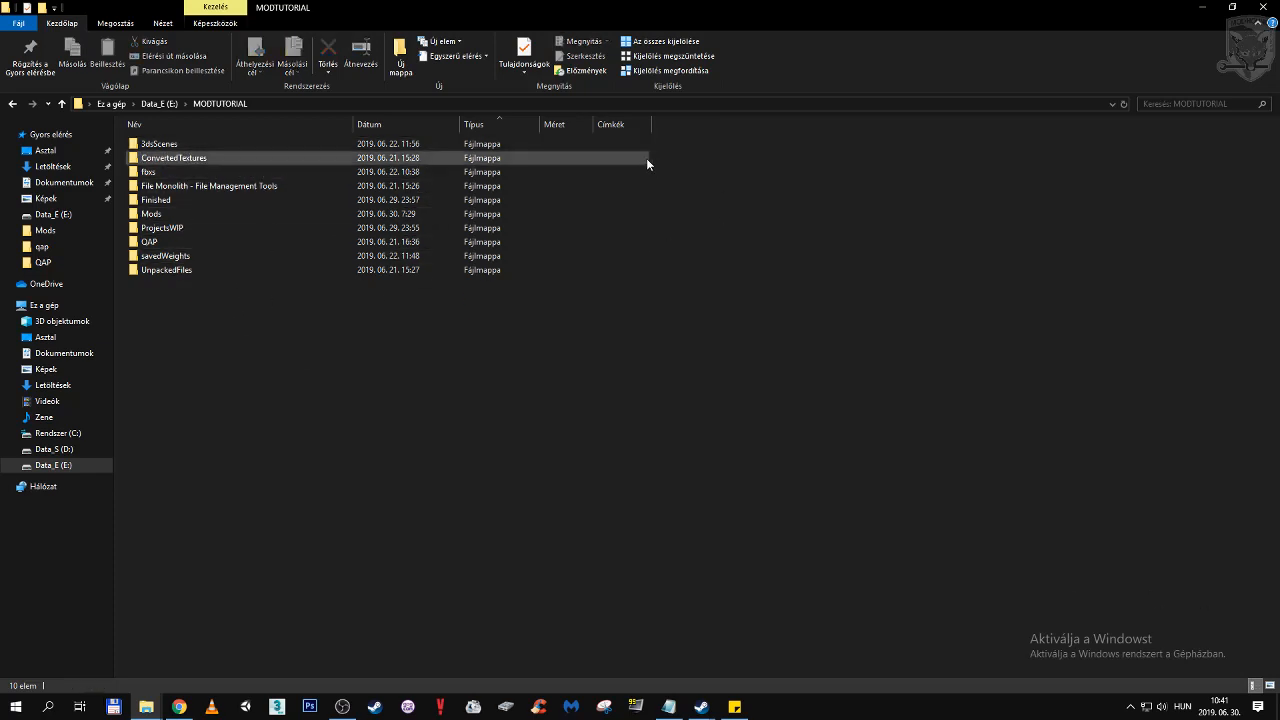